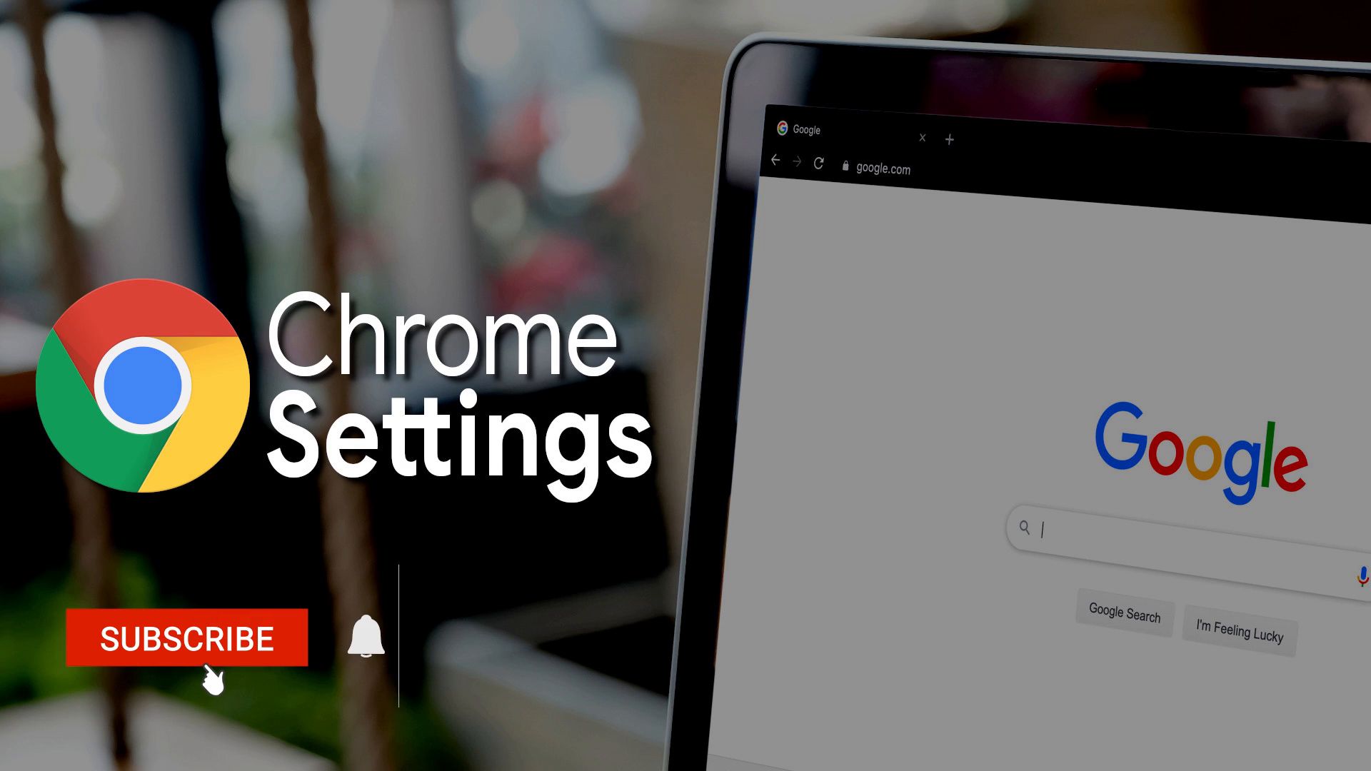
Step: Open Activity controls from the My Activity sidebar to view Web & App Activity
click(187, 638)
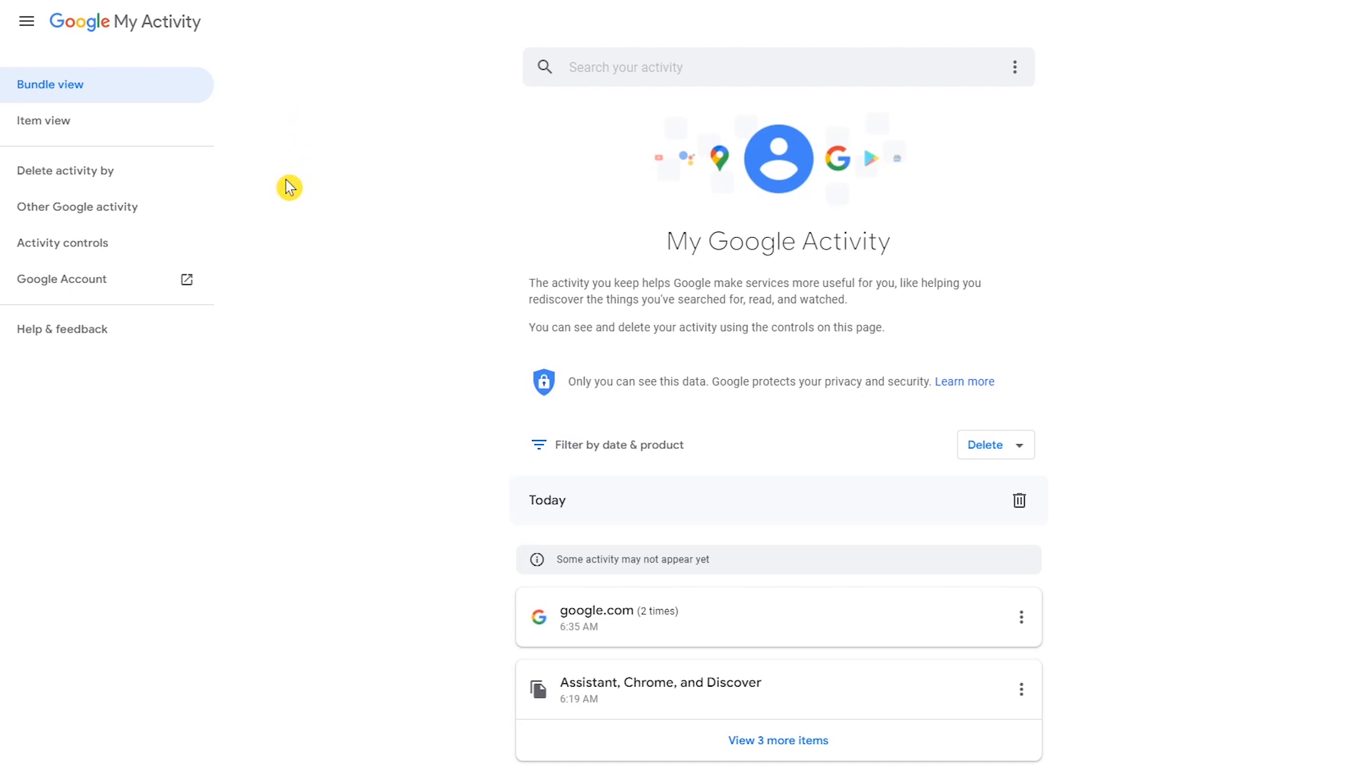
mouse_move(62, 242)
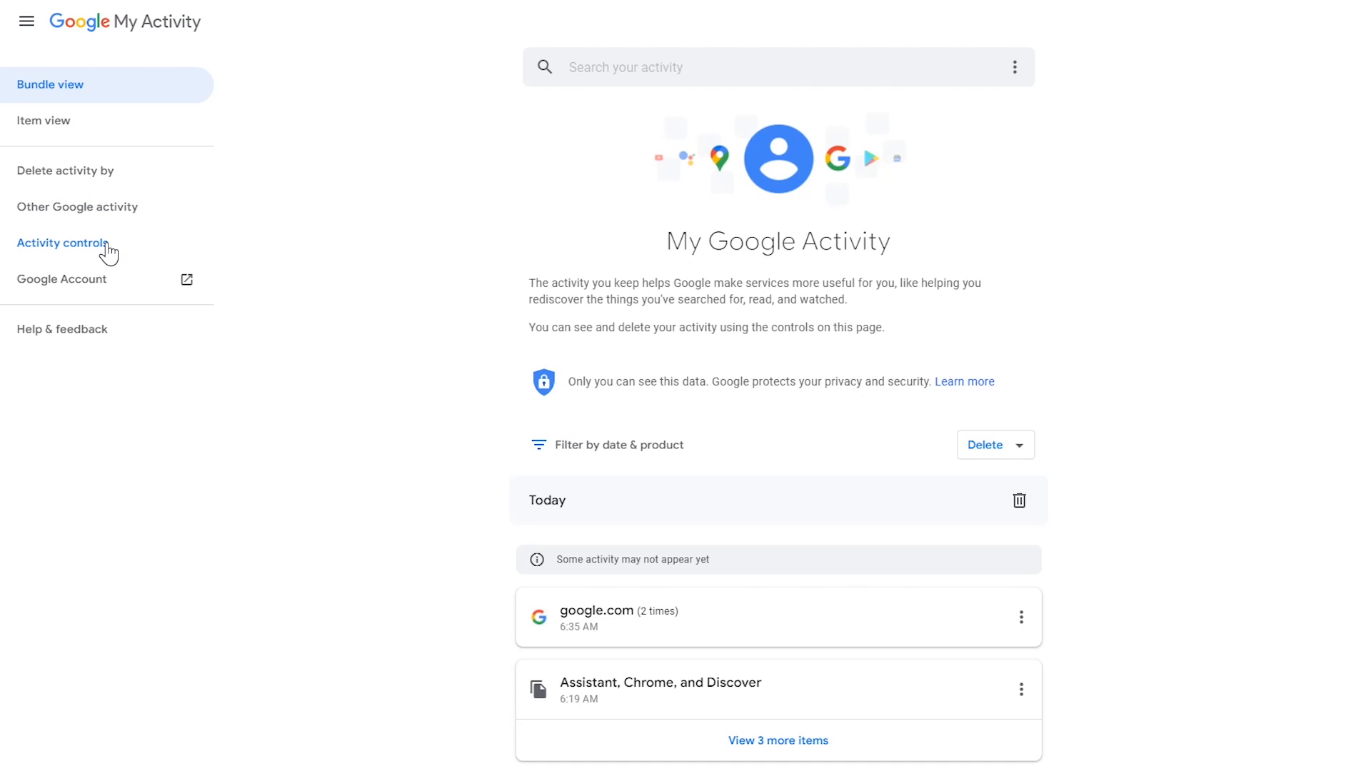
click(62, 242)
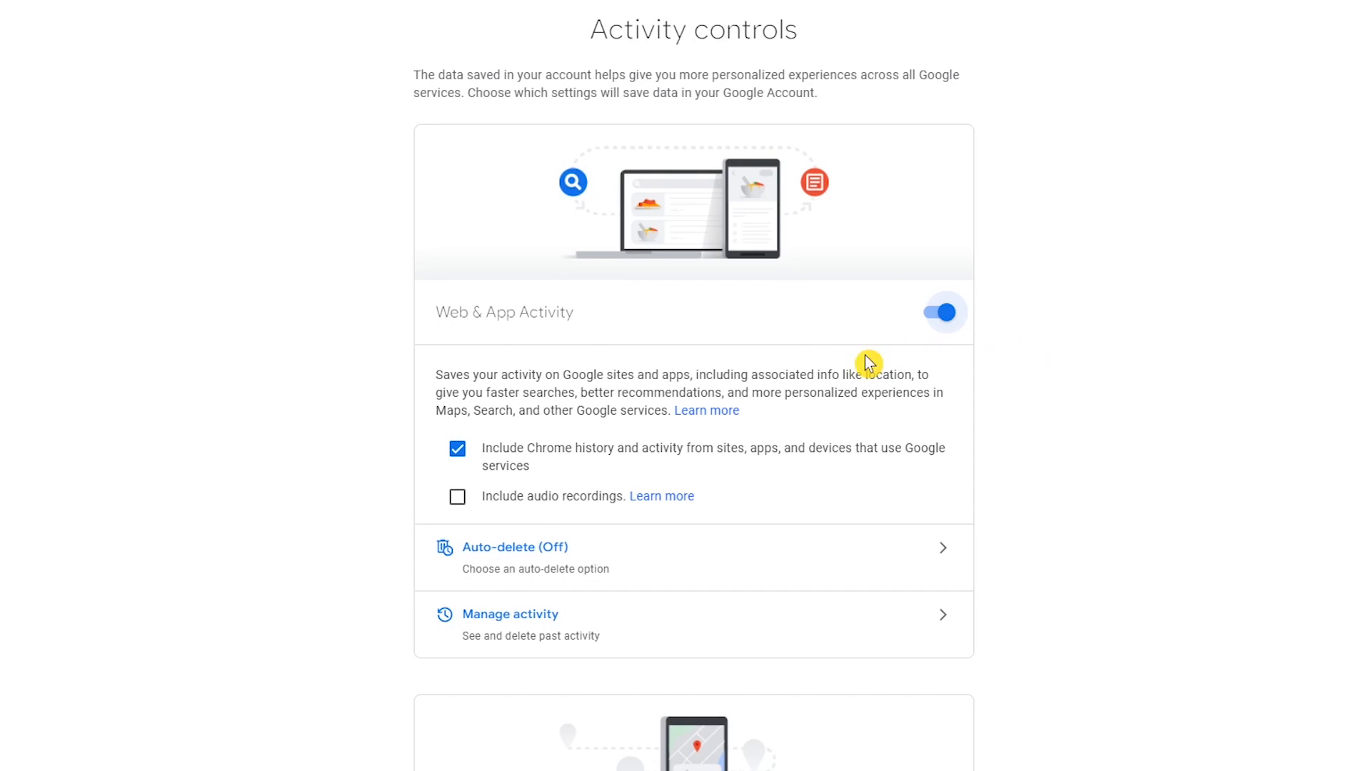
mouse_move(558, 440)
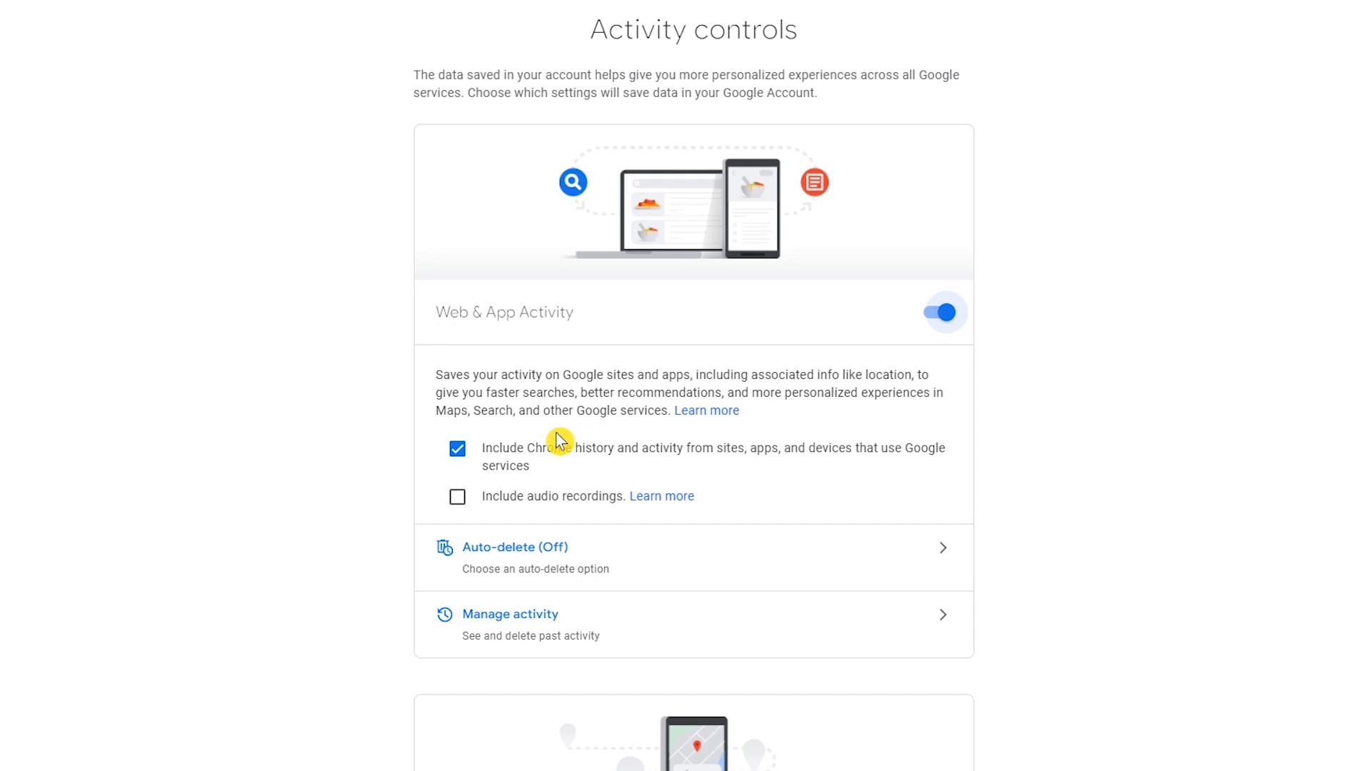
mouse_move(491, 459)
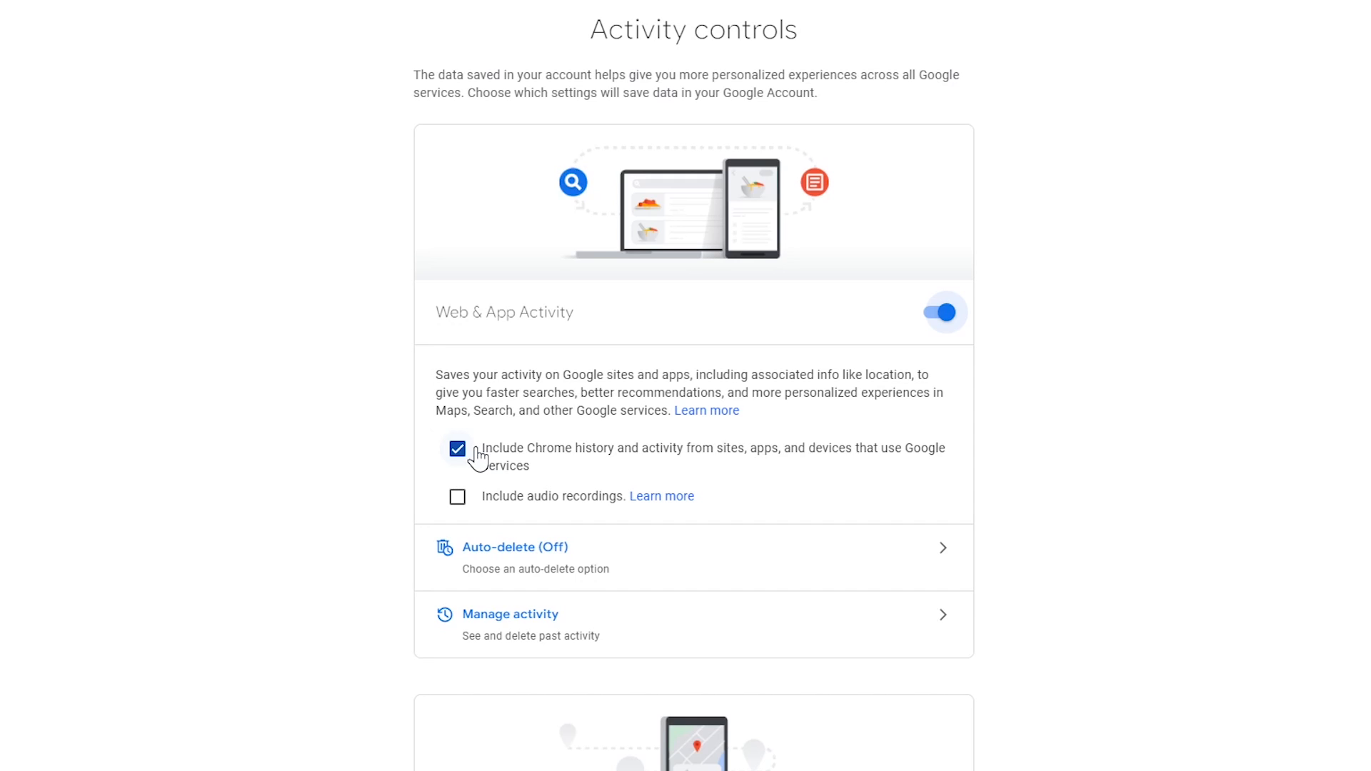
mouse_move(479, 502)
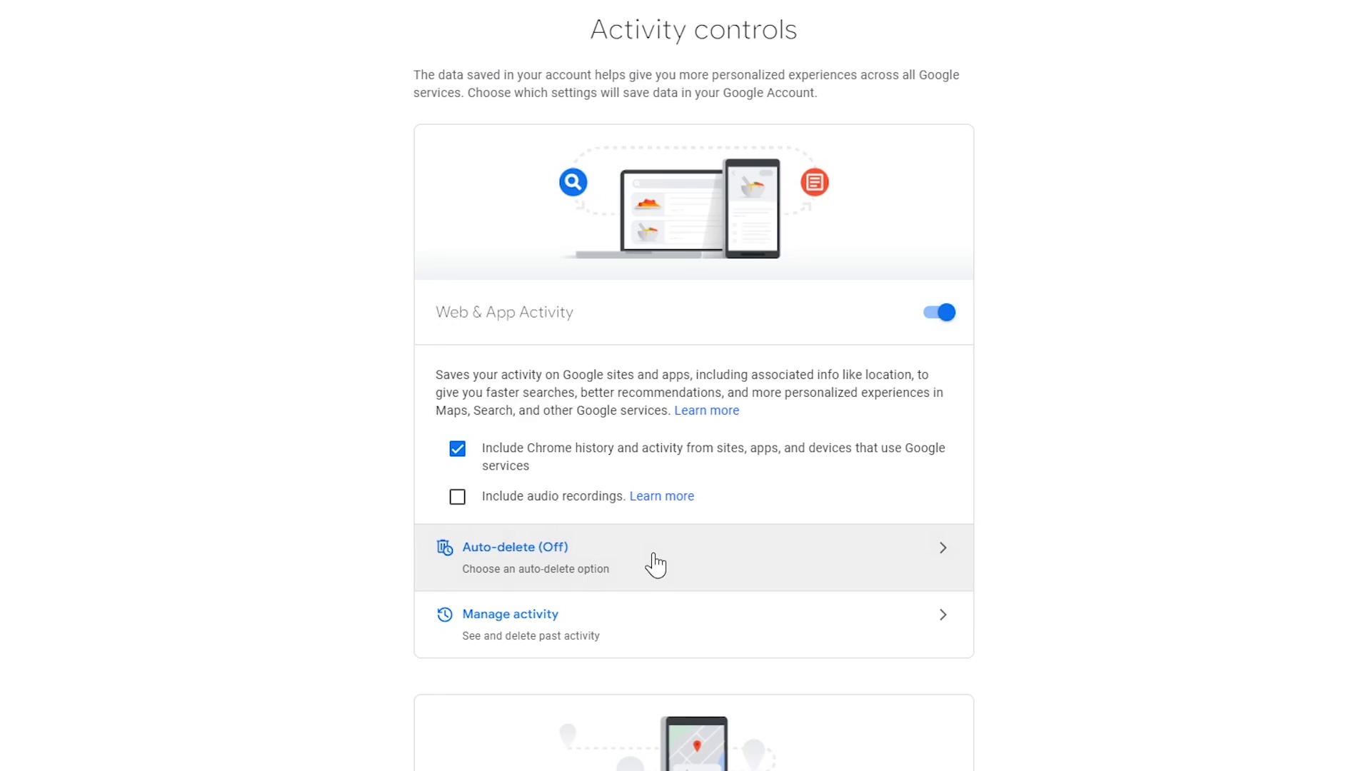
Step: Set Web & App Activity auto-delete to 'older than 3 months' and confirm it
click(515, 548)
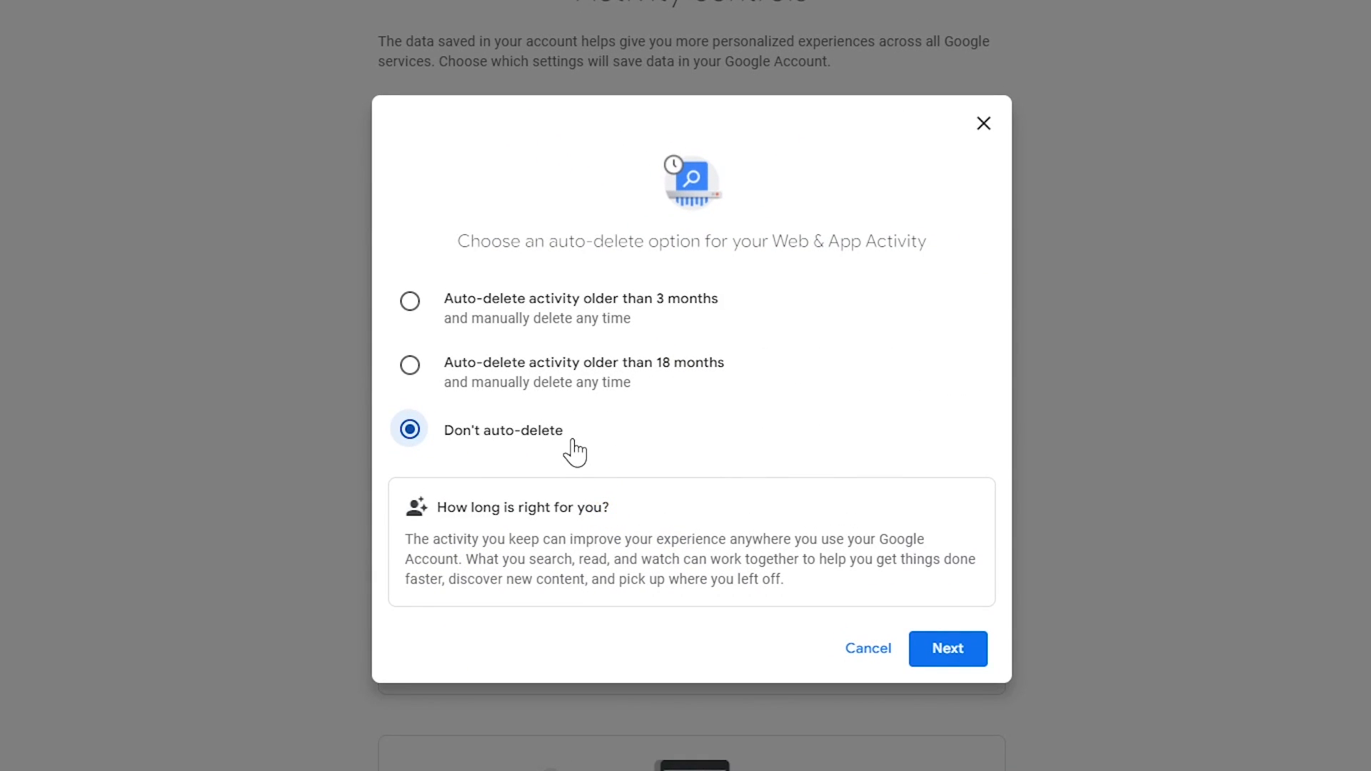
mouse_move(607, 401)
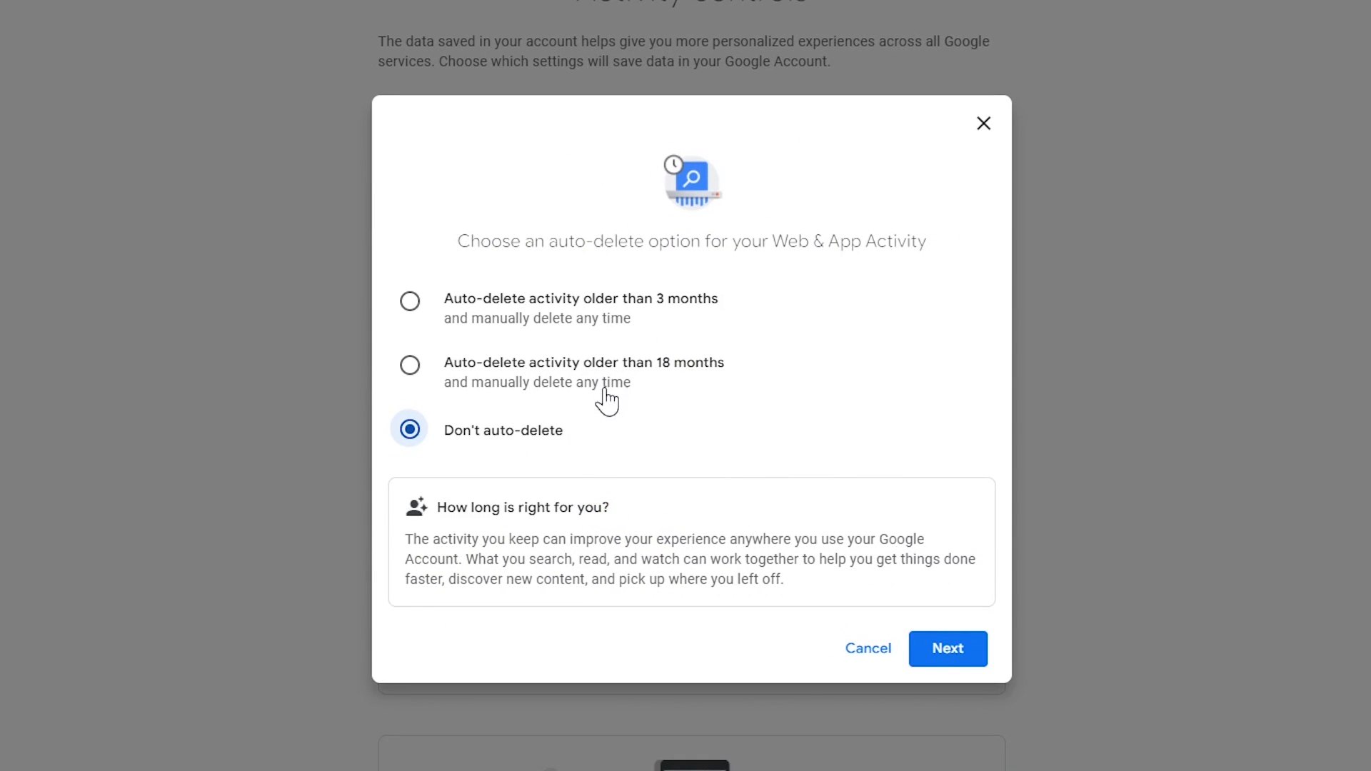
mouse_move(654, 332)
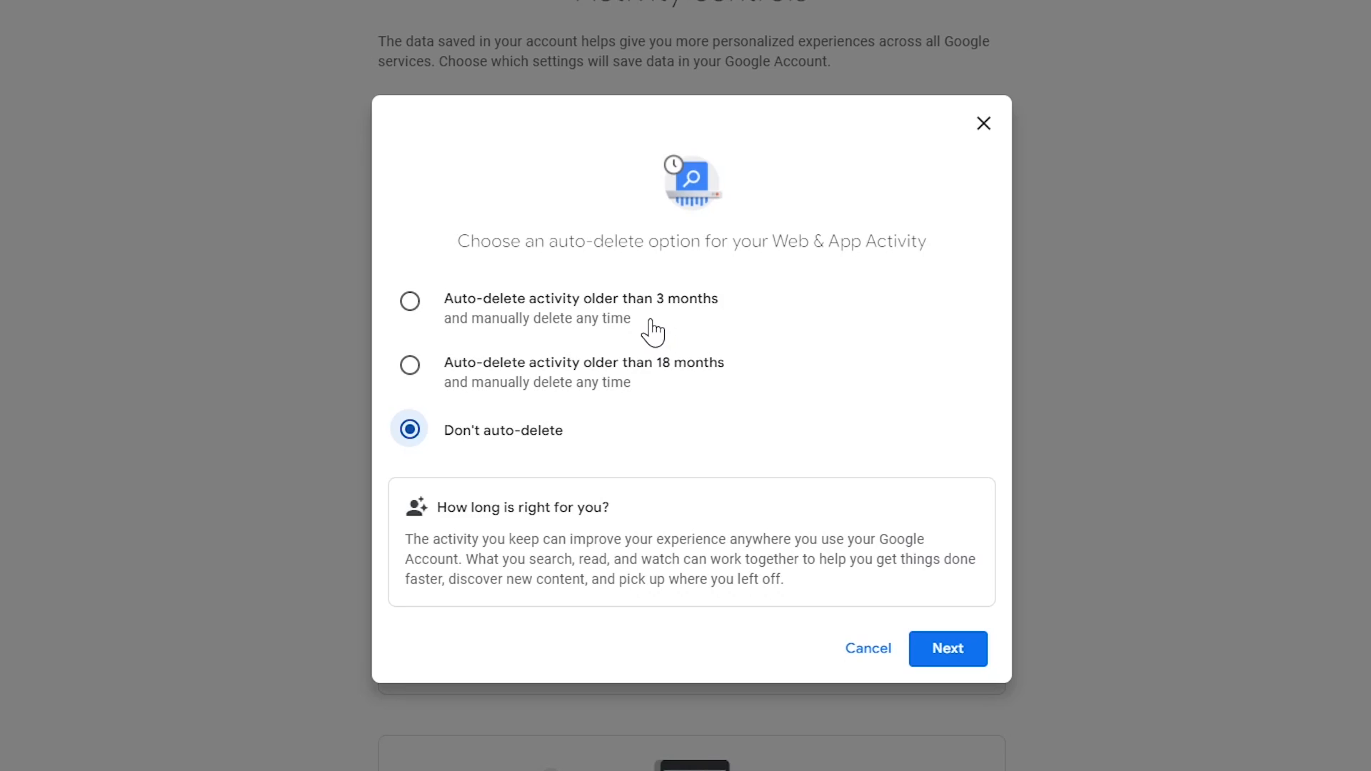
mouse_move(649, 402)
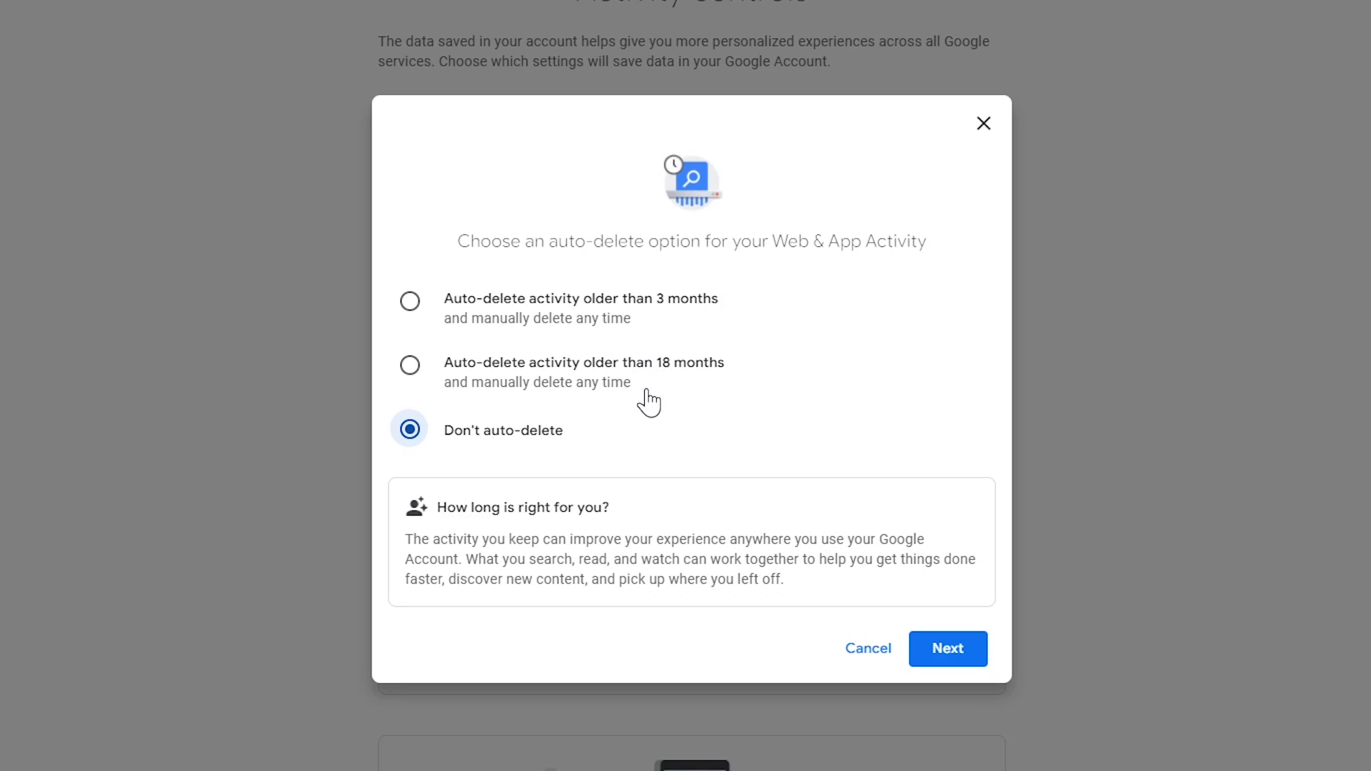
mouse_move(422, 308)
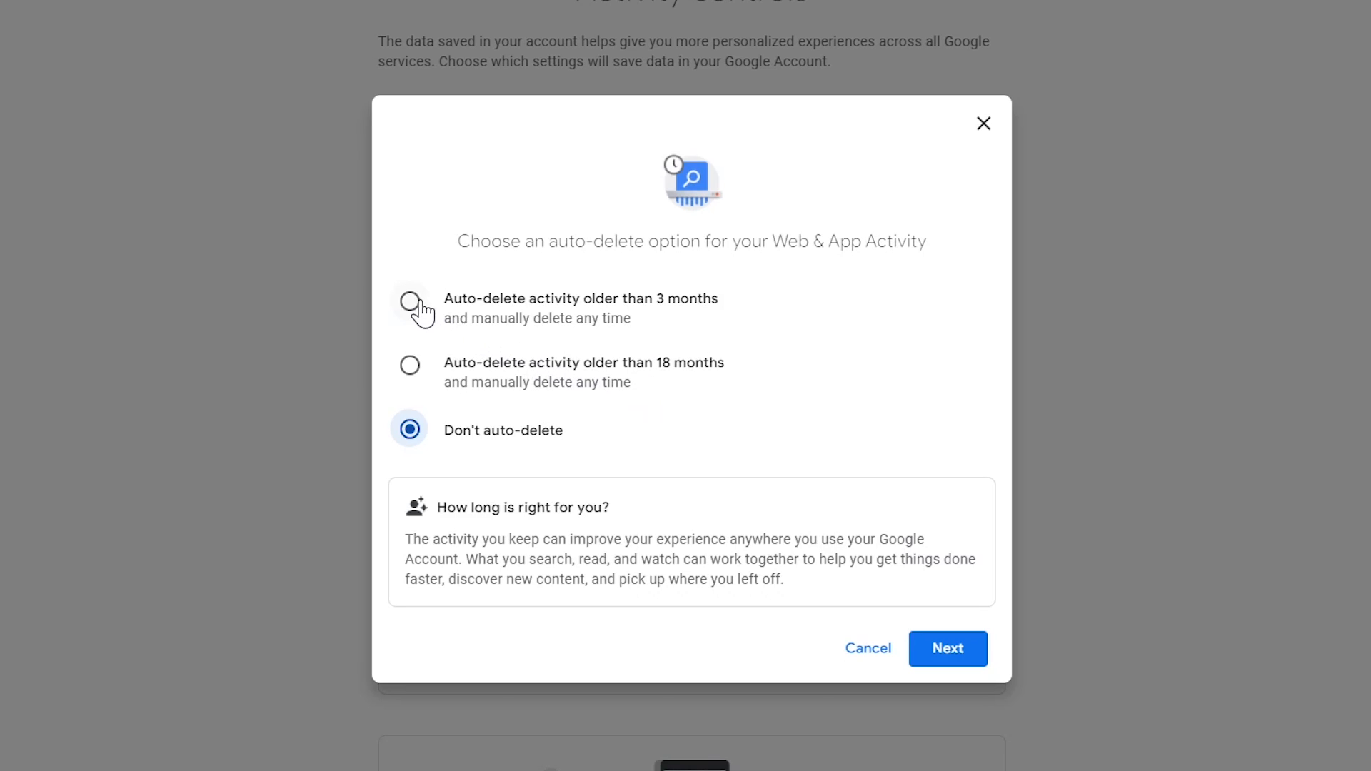
click(410, 301)
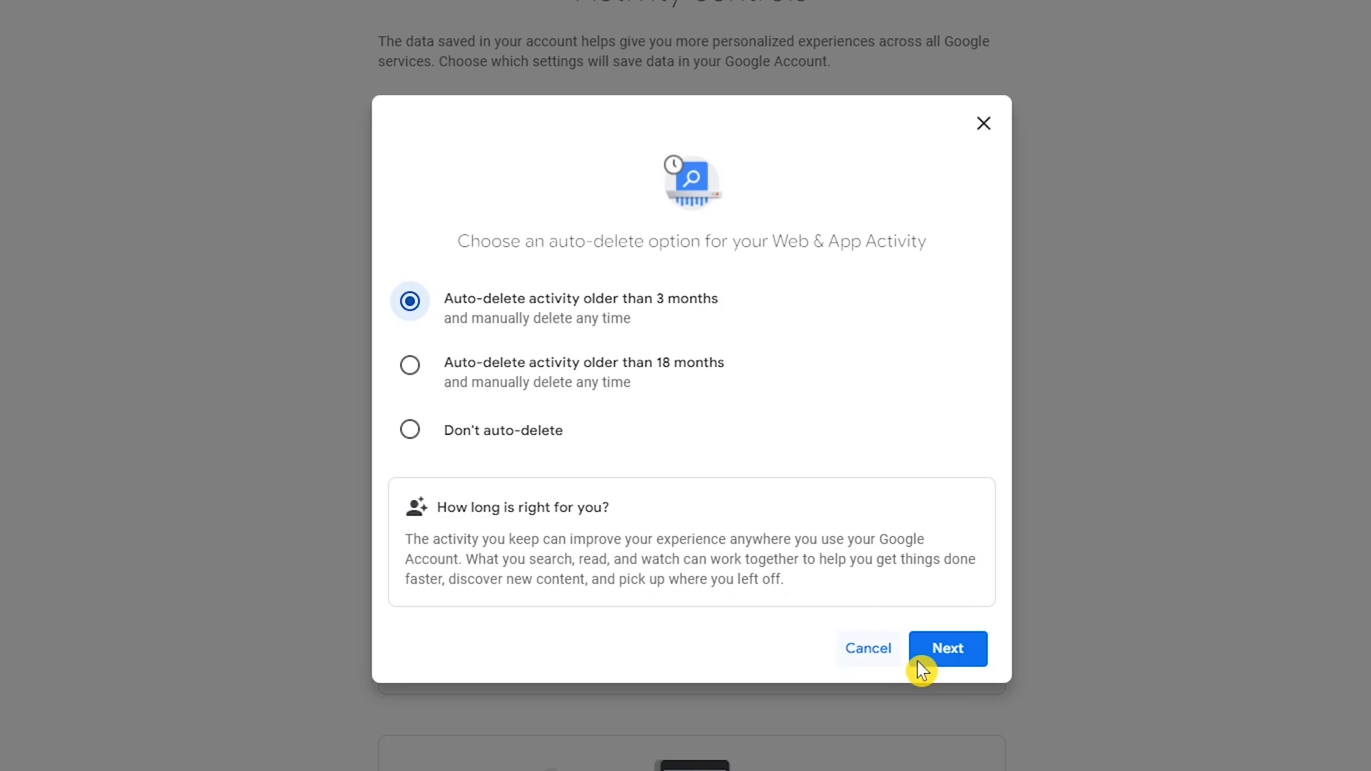
click(947, 648)
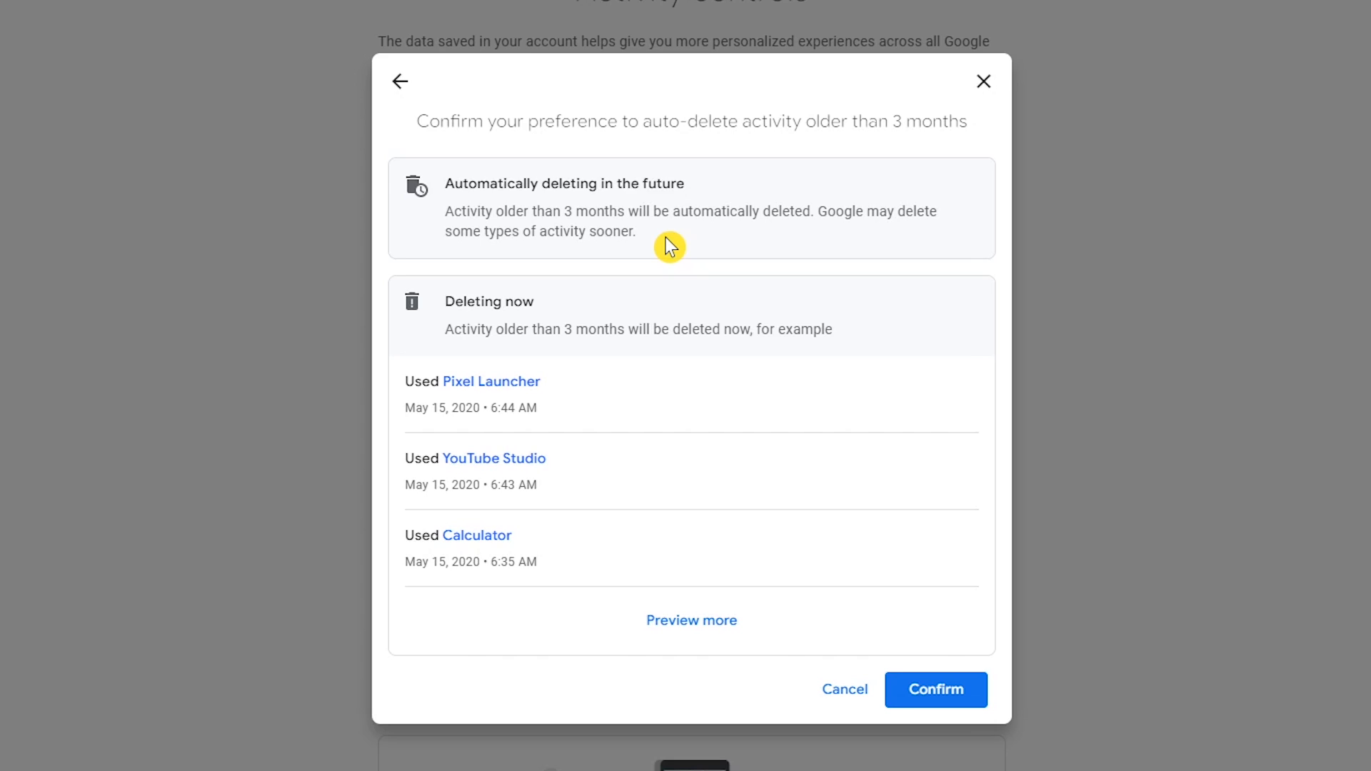
mouse_move(927, 691)
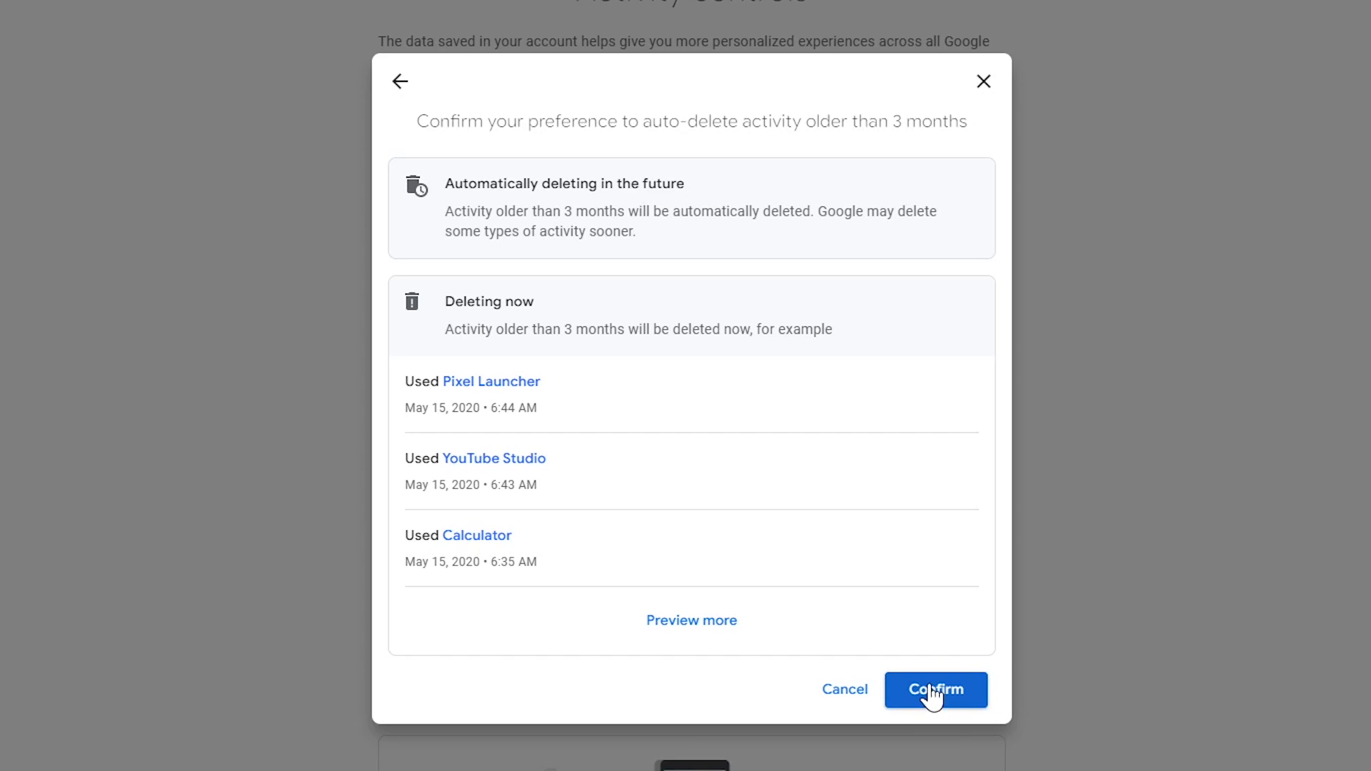
click(935, 690)
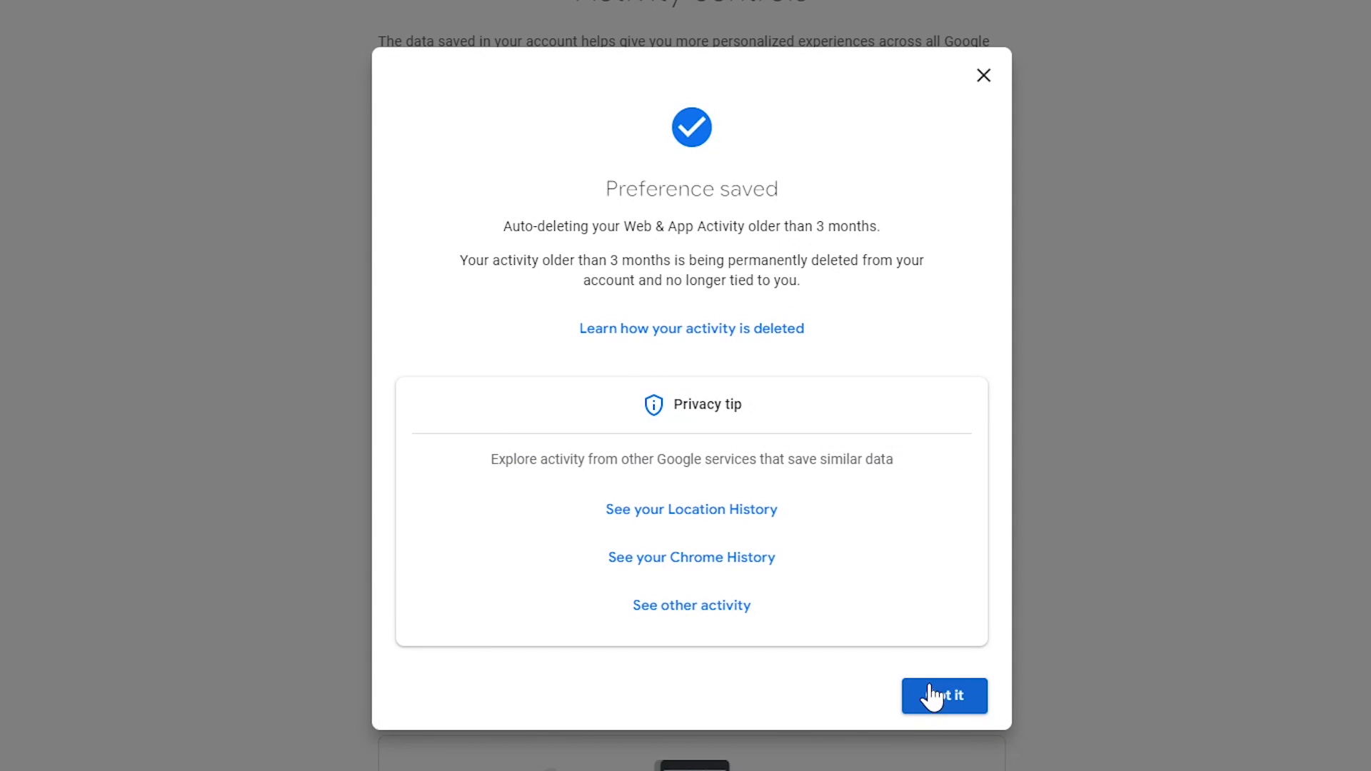
click(944, 697)
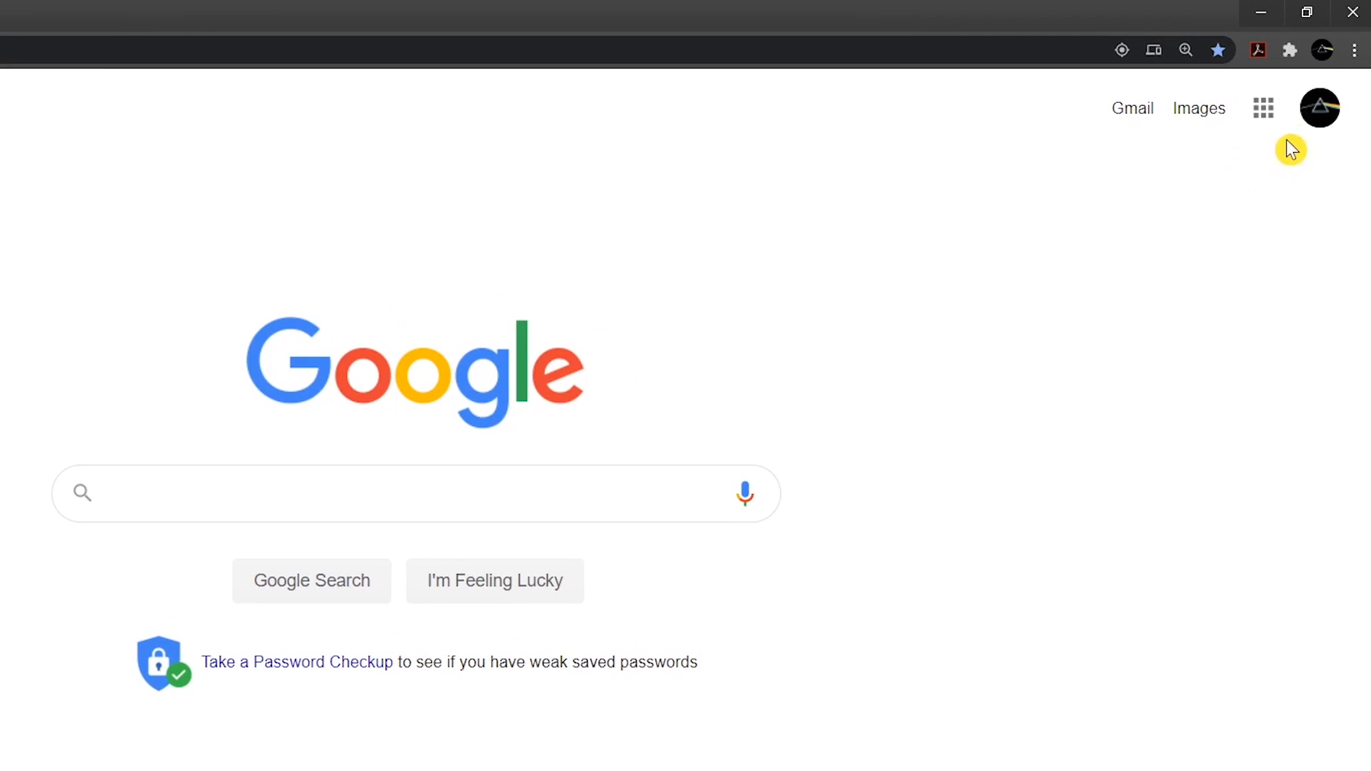
Step: Open Chrome Settings from the three-dot menu and jump to Safety check
click(1355, 50)
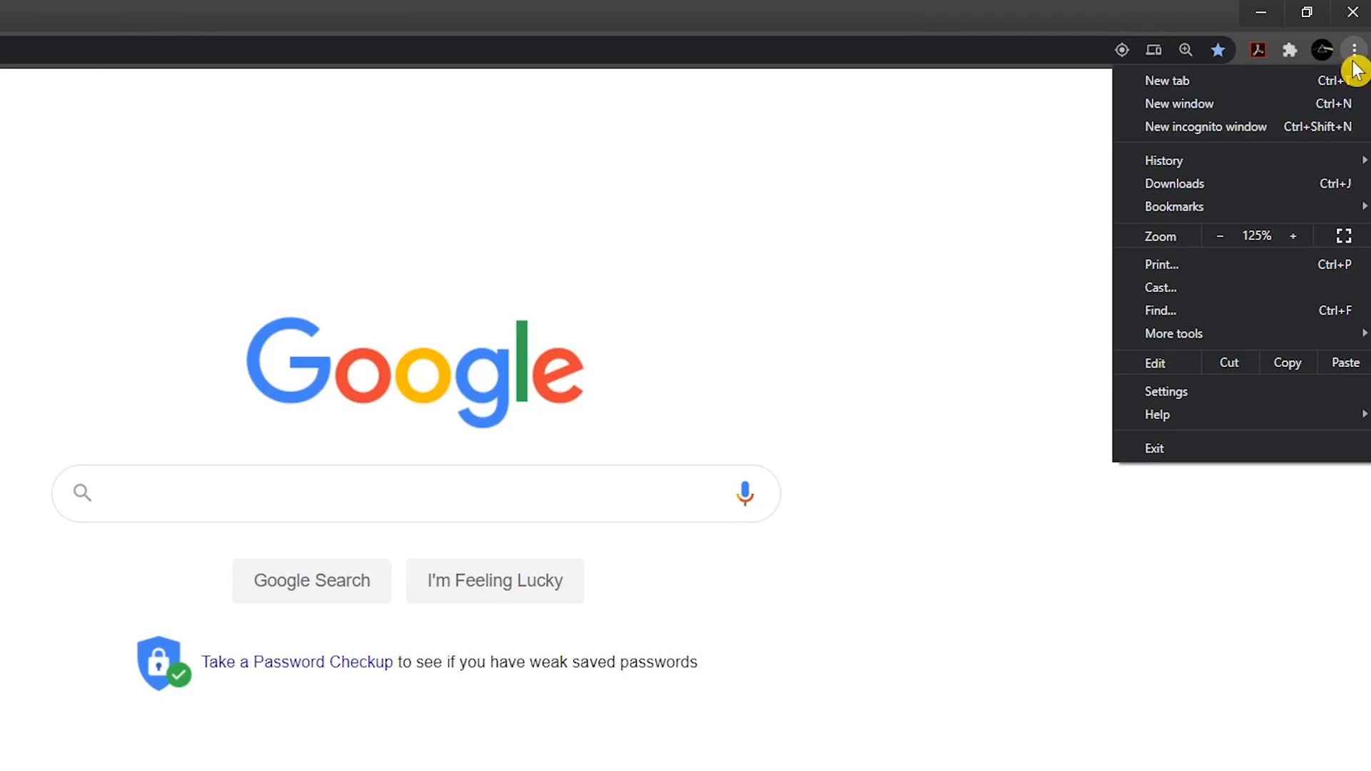
mouse_move(1221, 399)
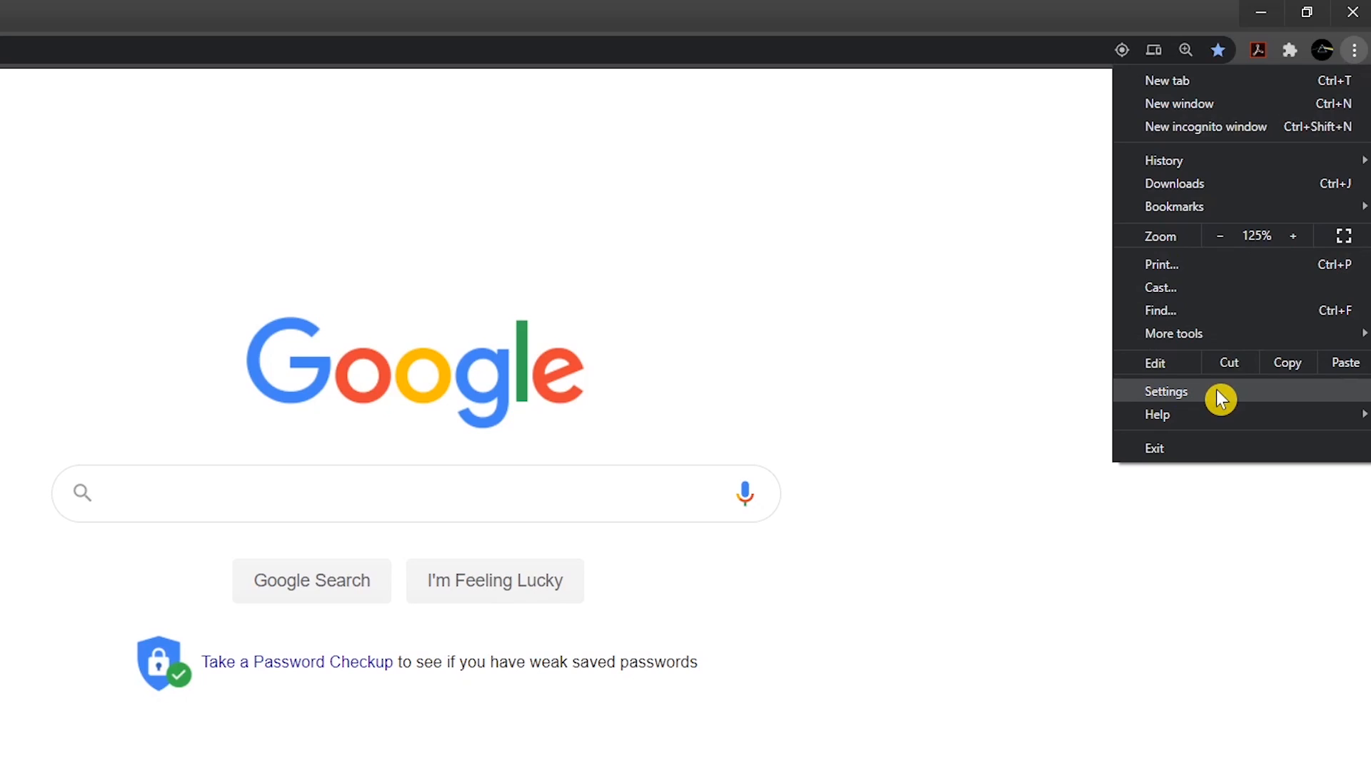
click(1166, 391)
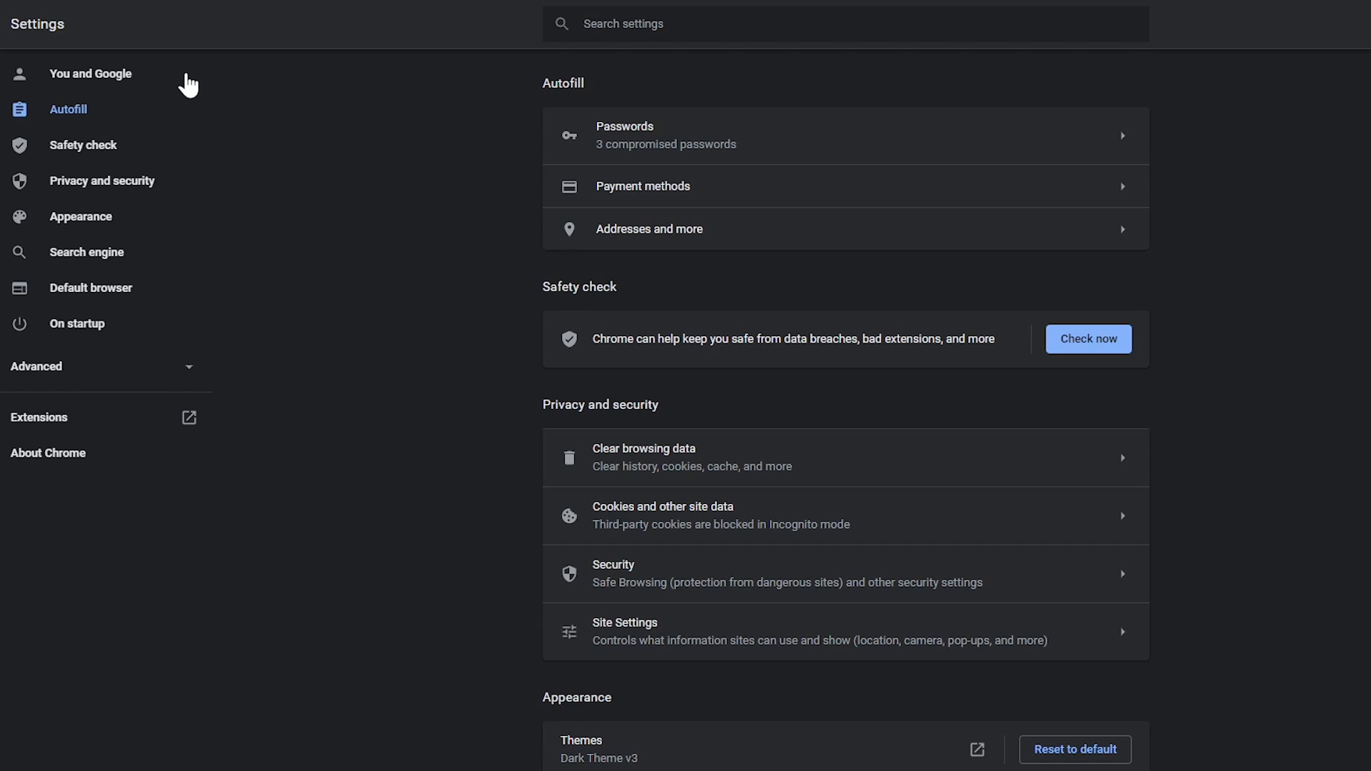
mouse_move(141, 125)
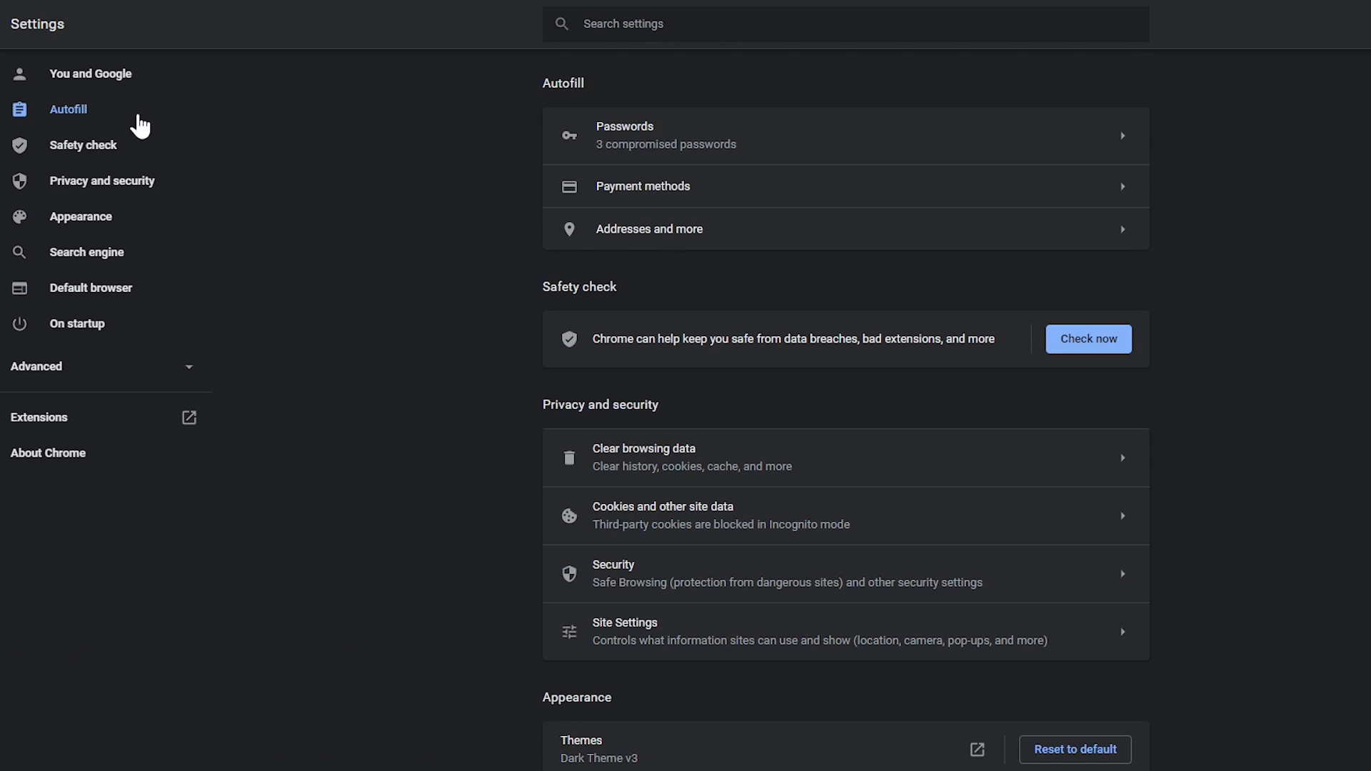
click(82, 145)
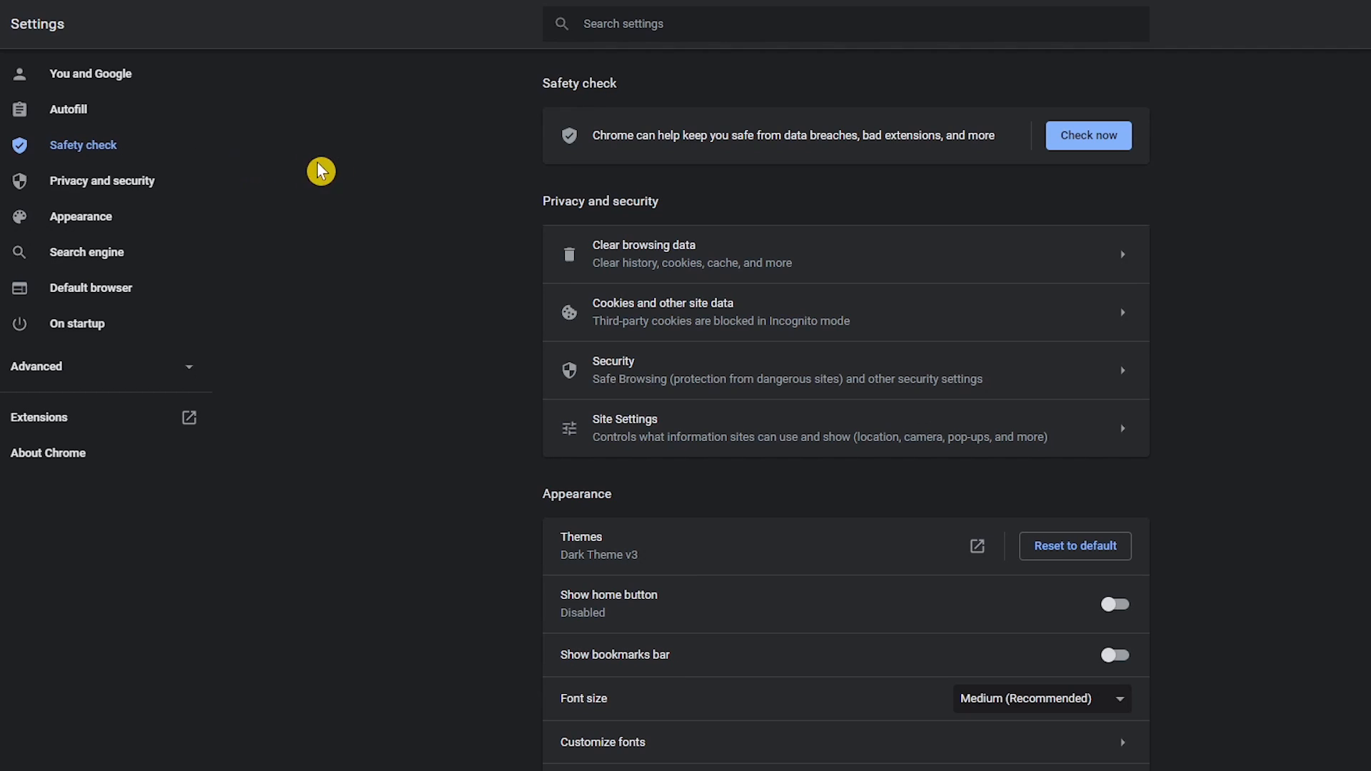
Step: Run Safety check: Chrome up to date, 3 compromised passwords flagged
scroll(down, 3)
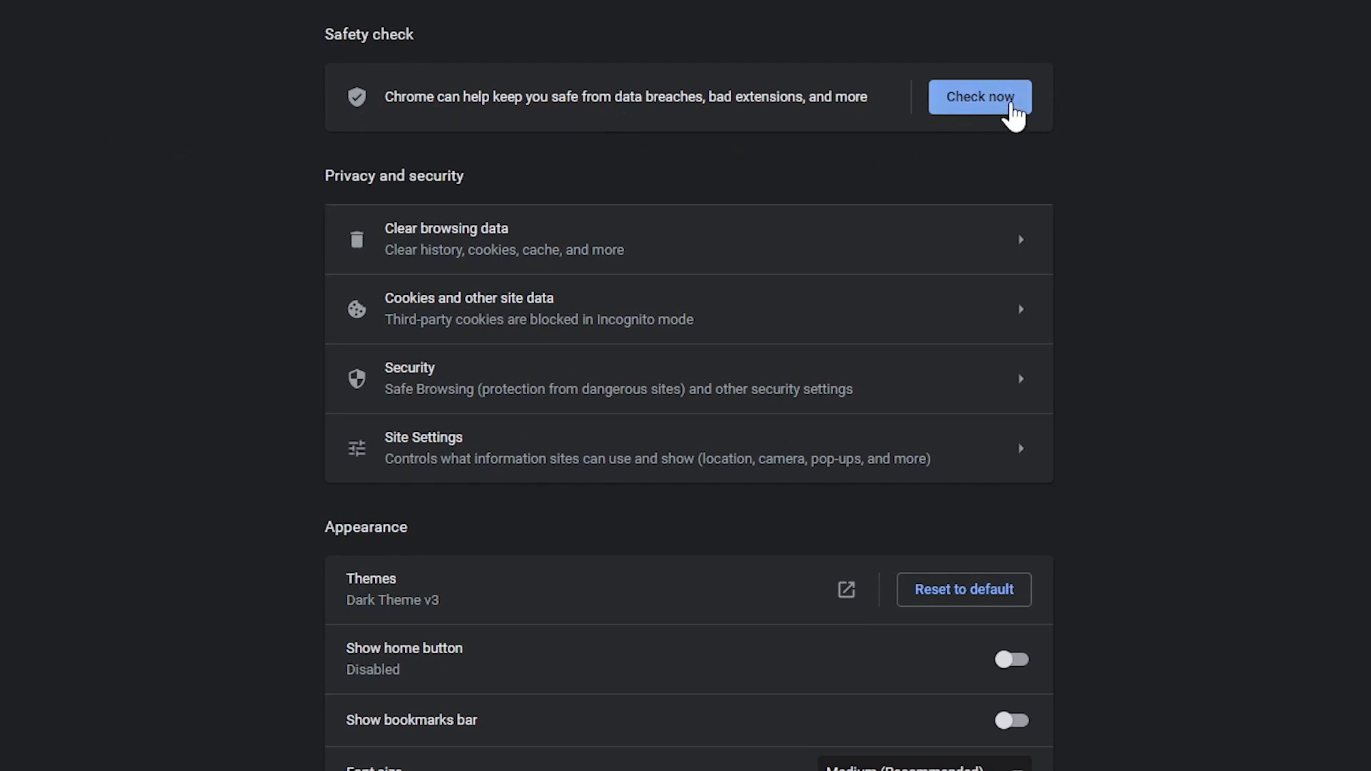
click(979, 96)
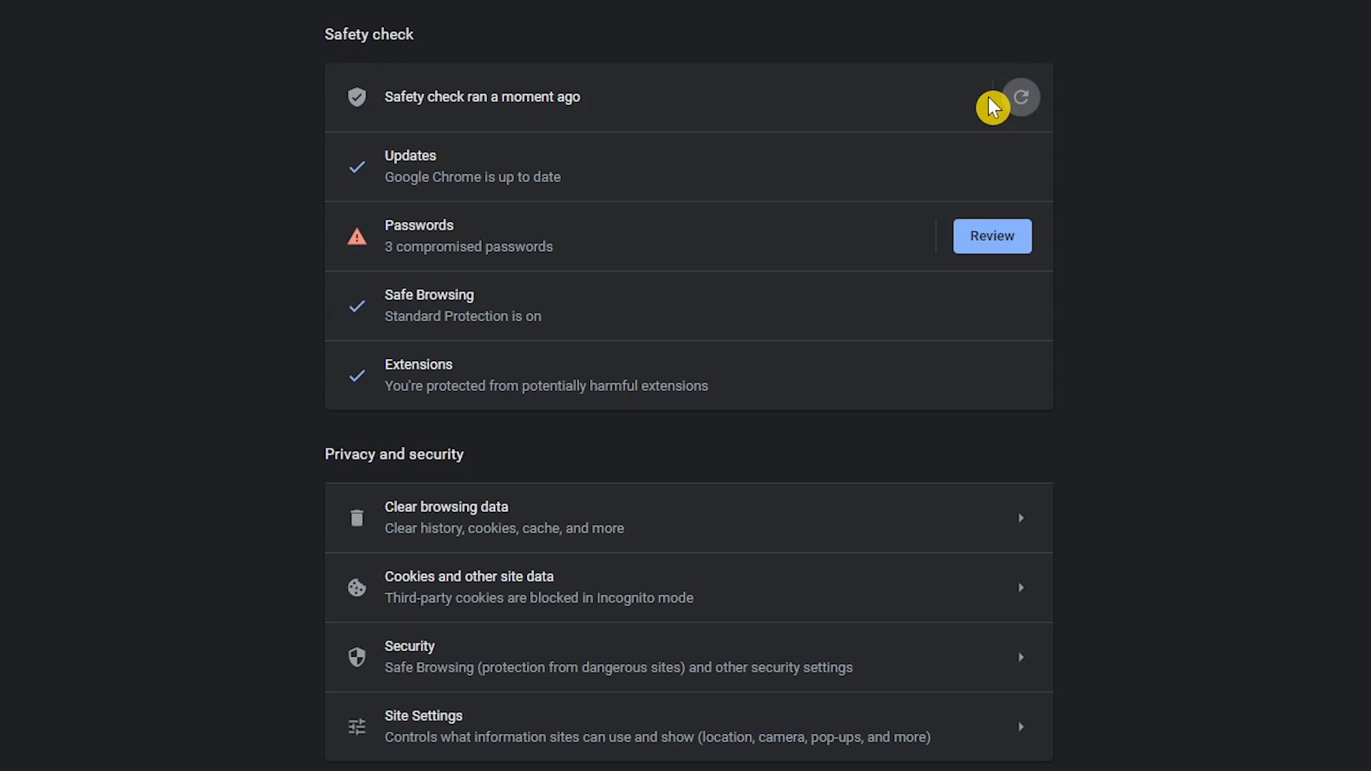
mouse_move(1012, 271)
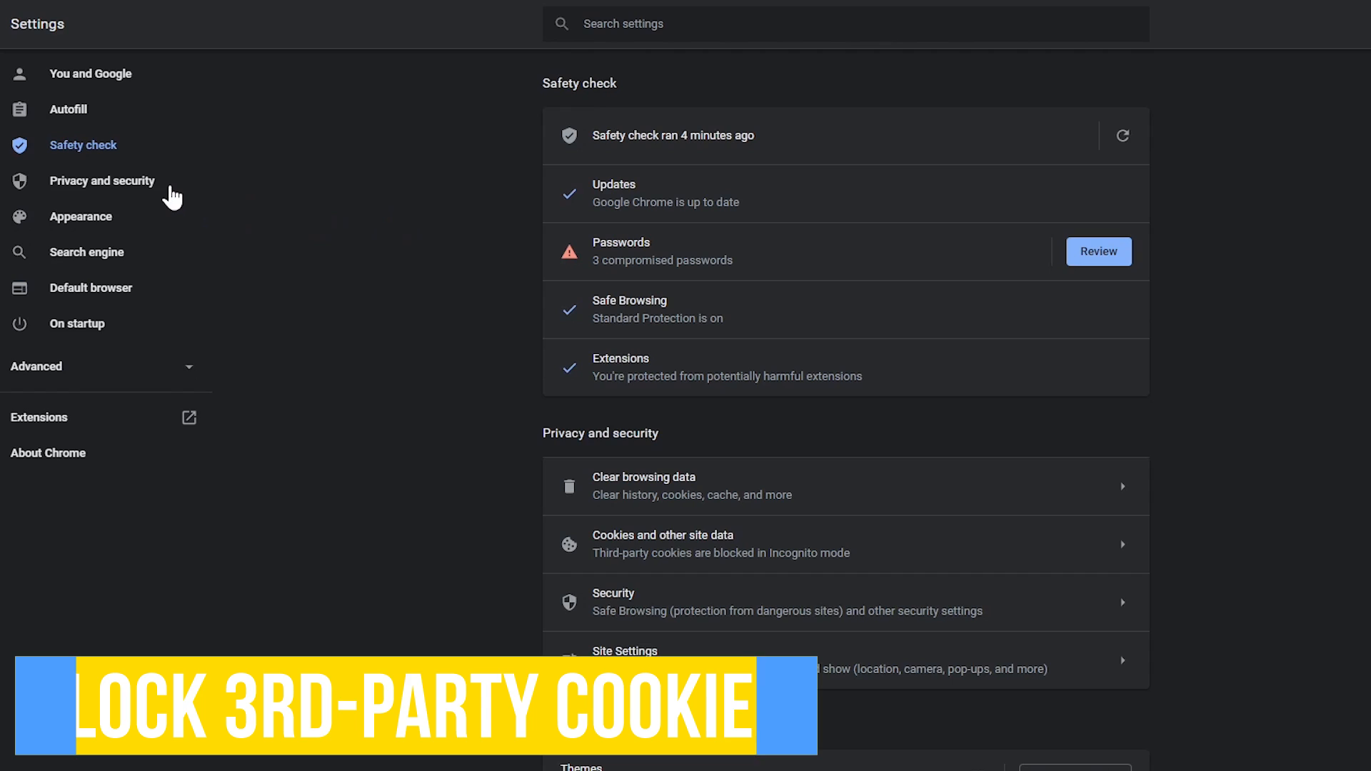
Step: Select 'Block third-party cookies' and return to Privacy and security
click(101, 180)
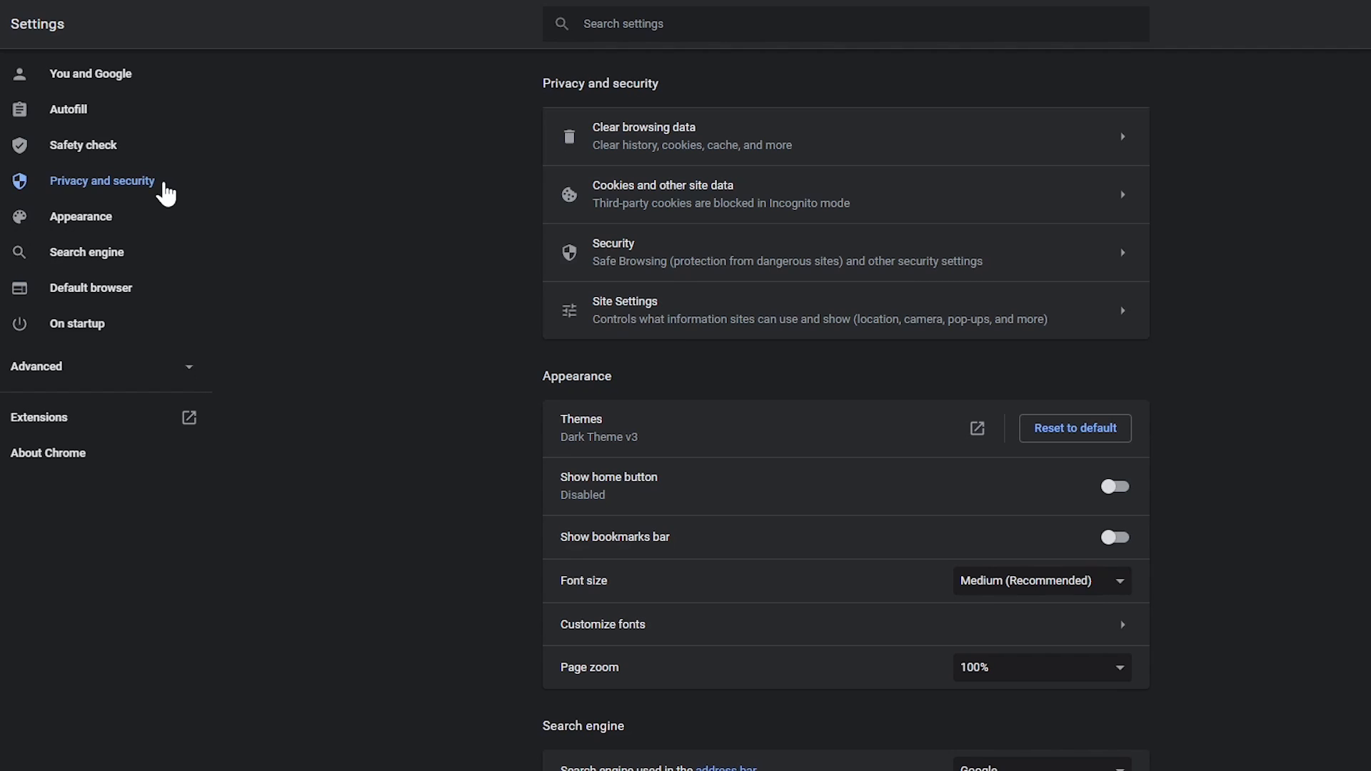
scroll(down, 3)
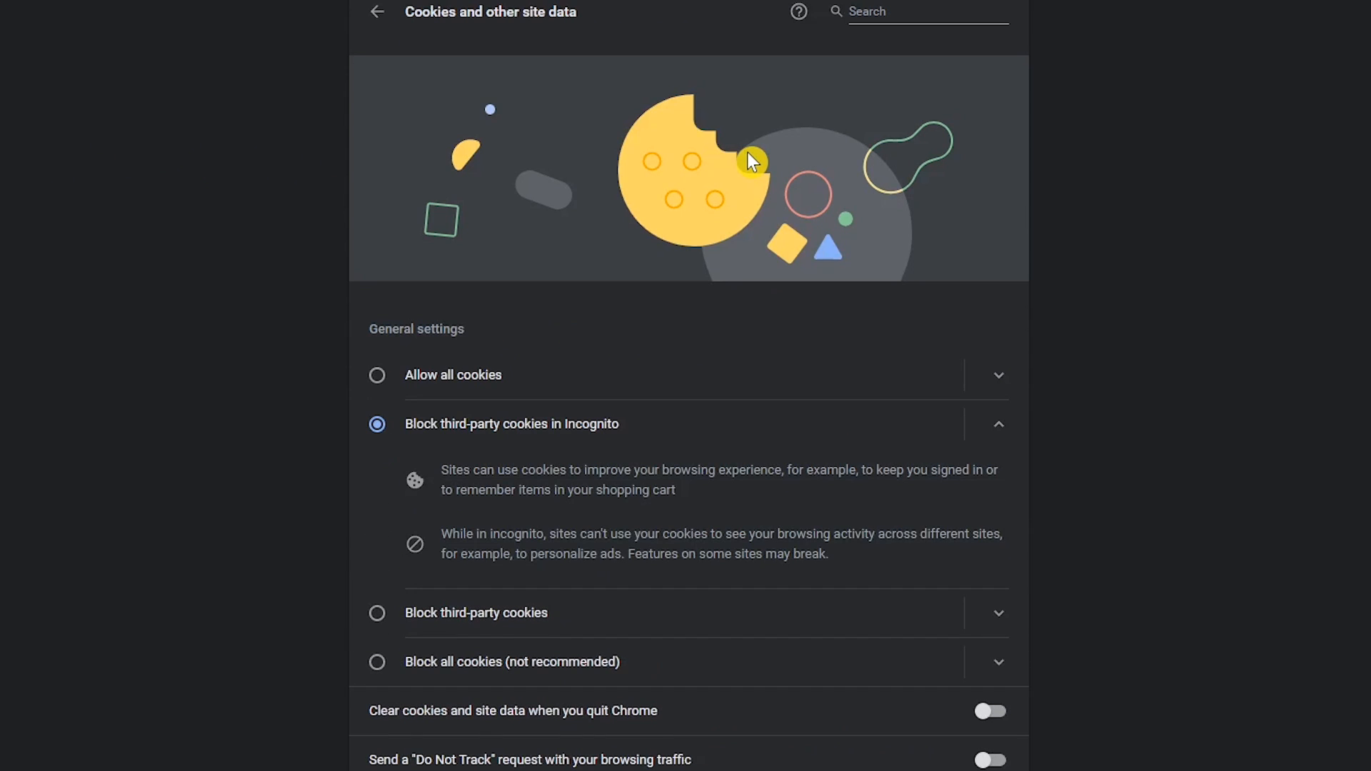
mouse_move(571, 383)
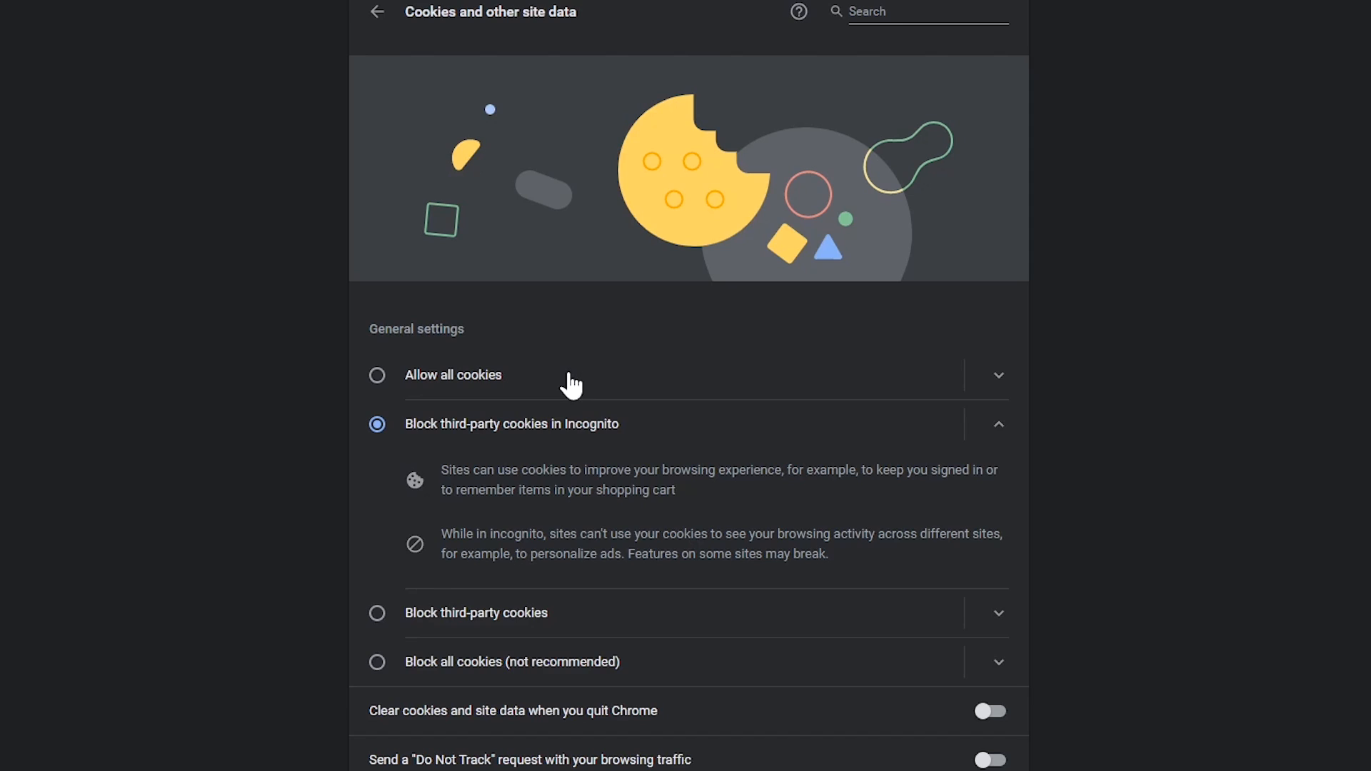
mouse_move(562, 453)
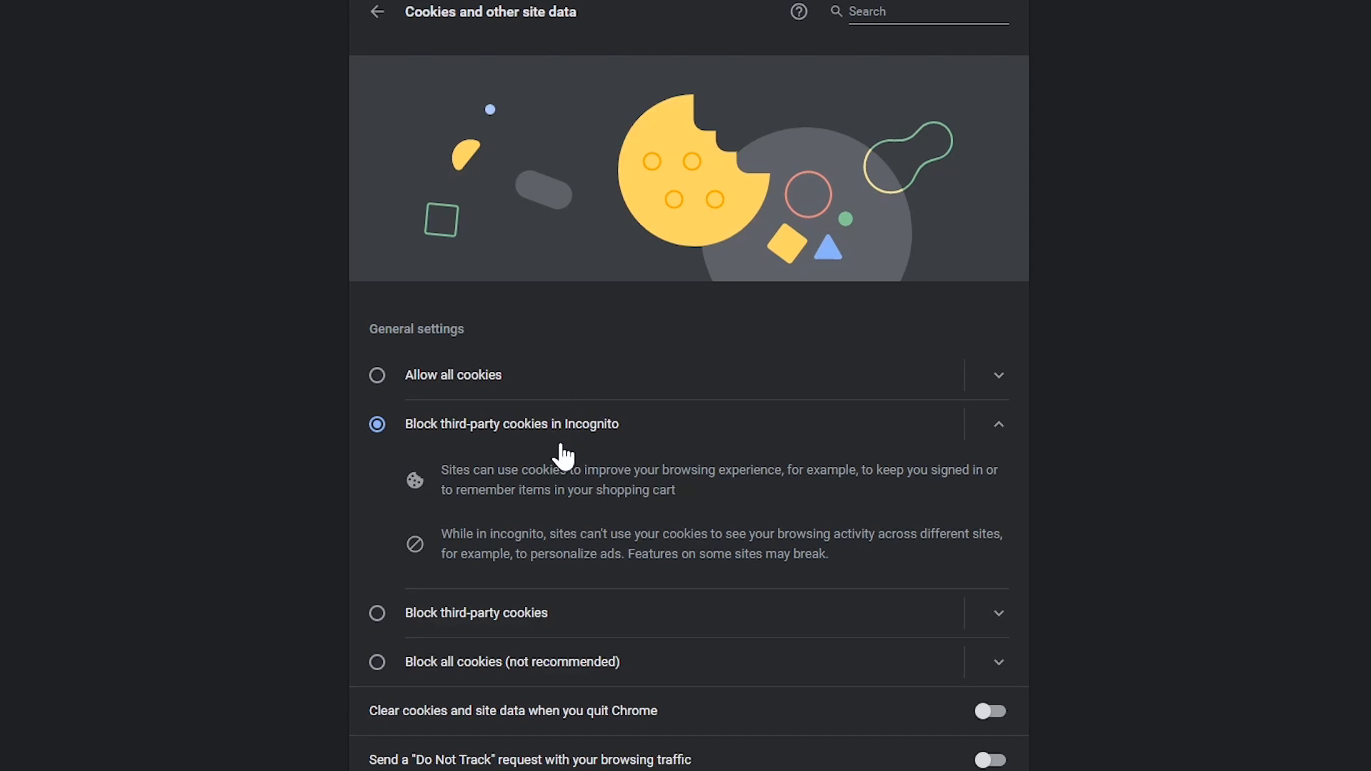
mouse_move(582, 640)
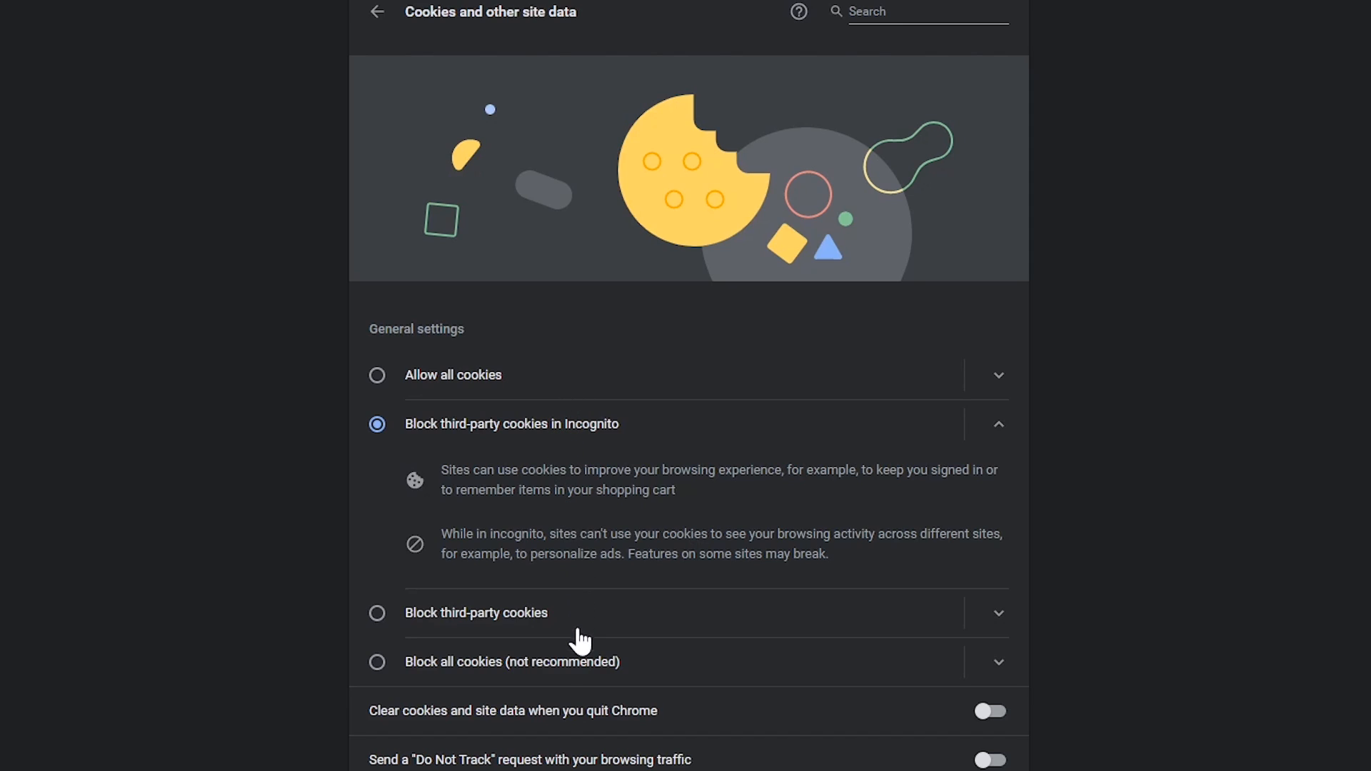
mouse_move(581, 678)
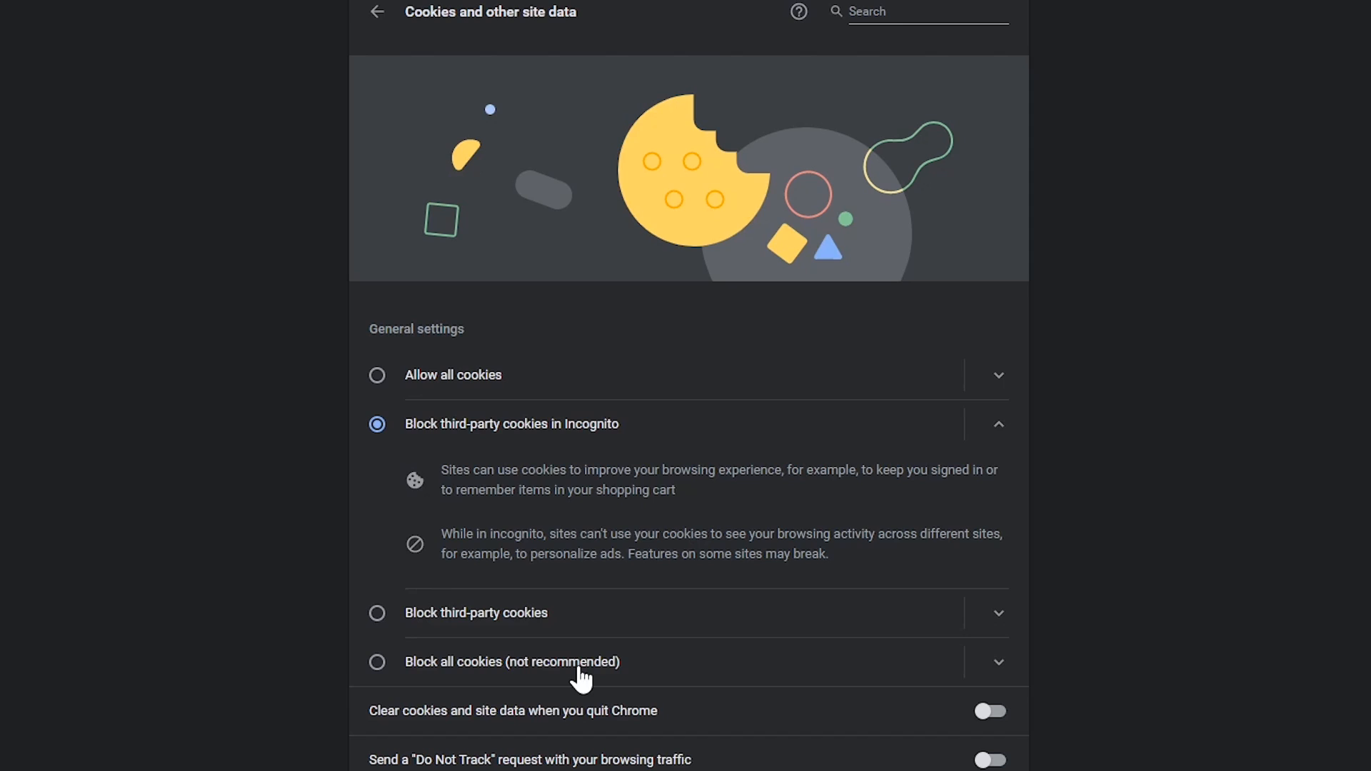
mouse_move(536, 671)
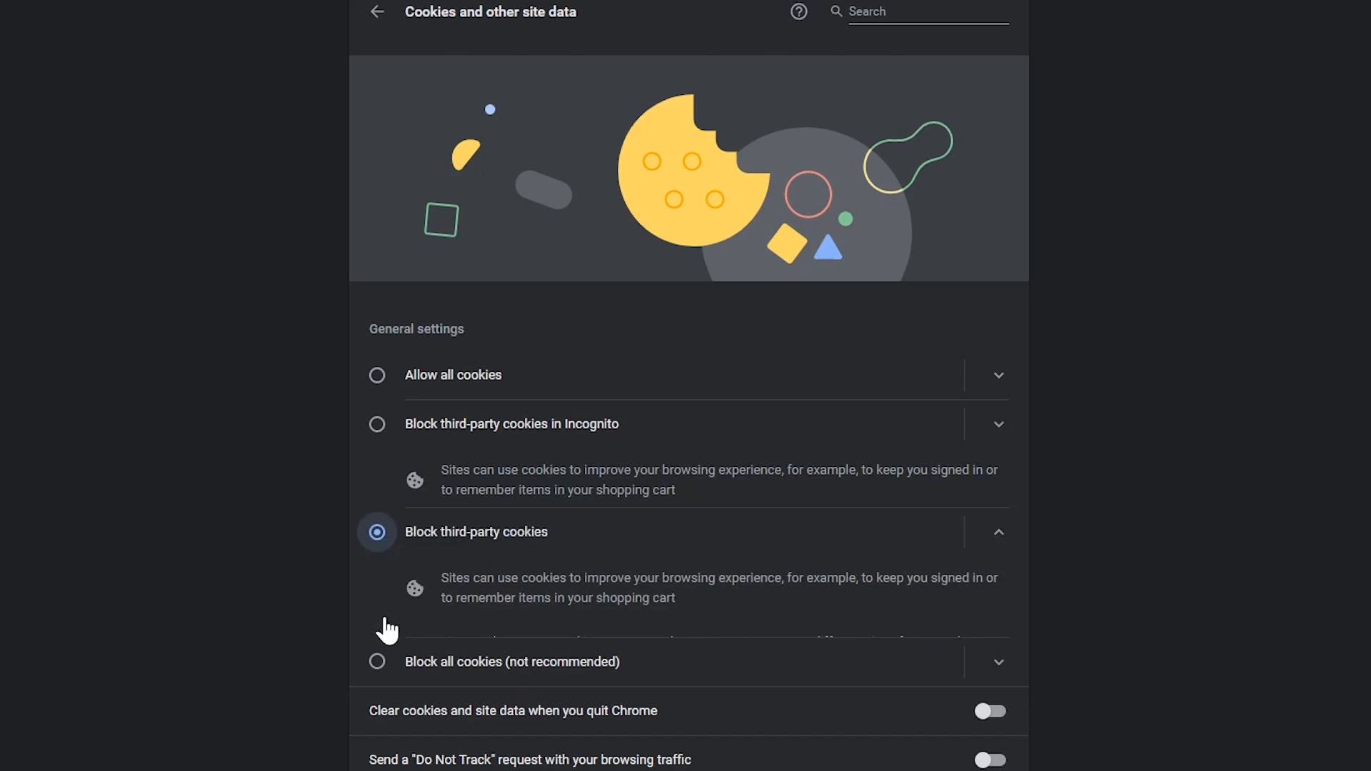
click(377, 531)
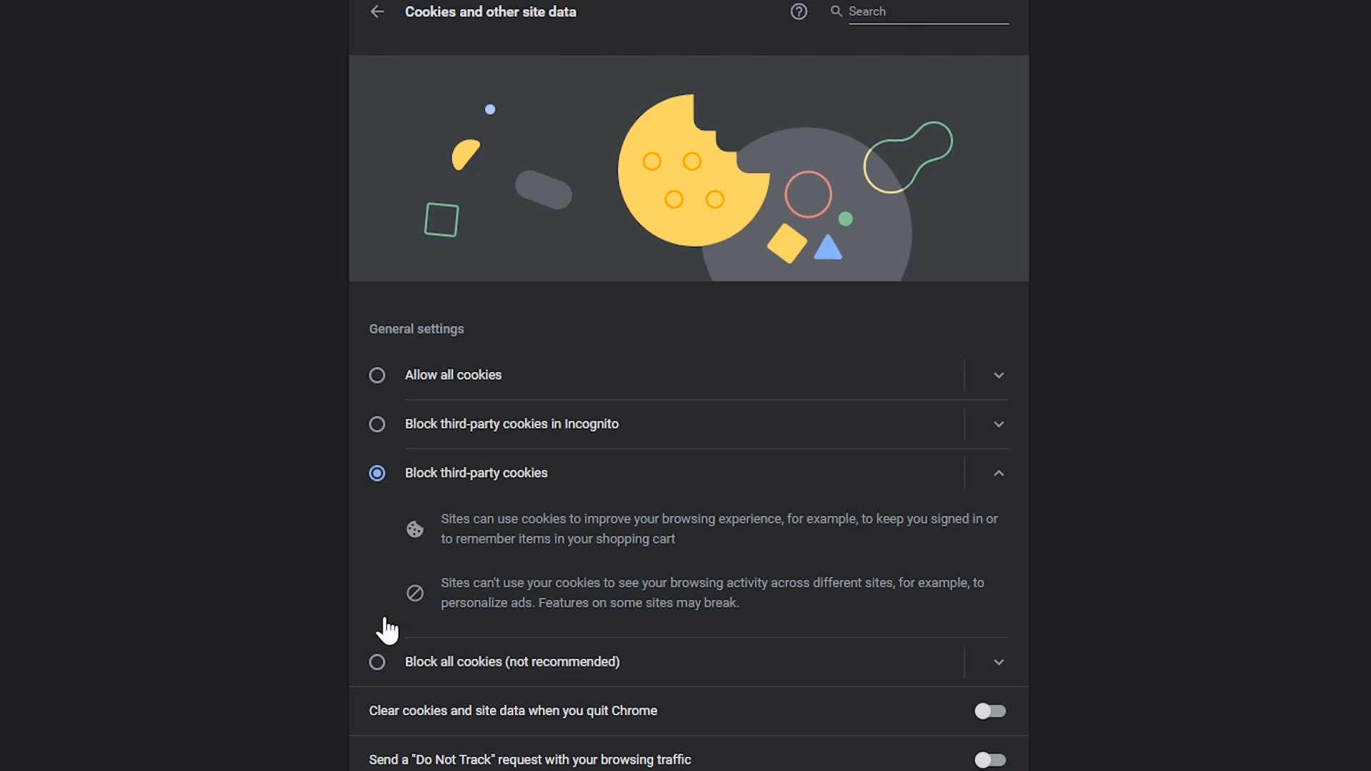
click(378, 12)
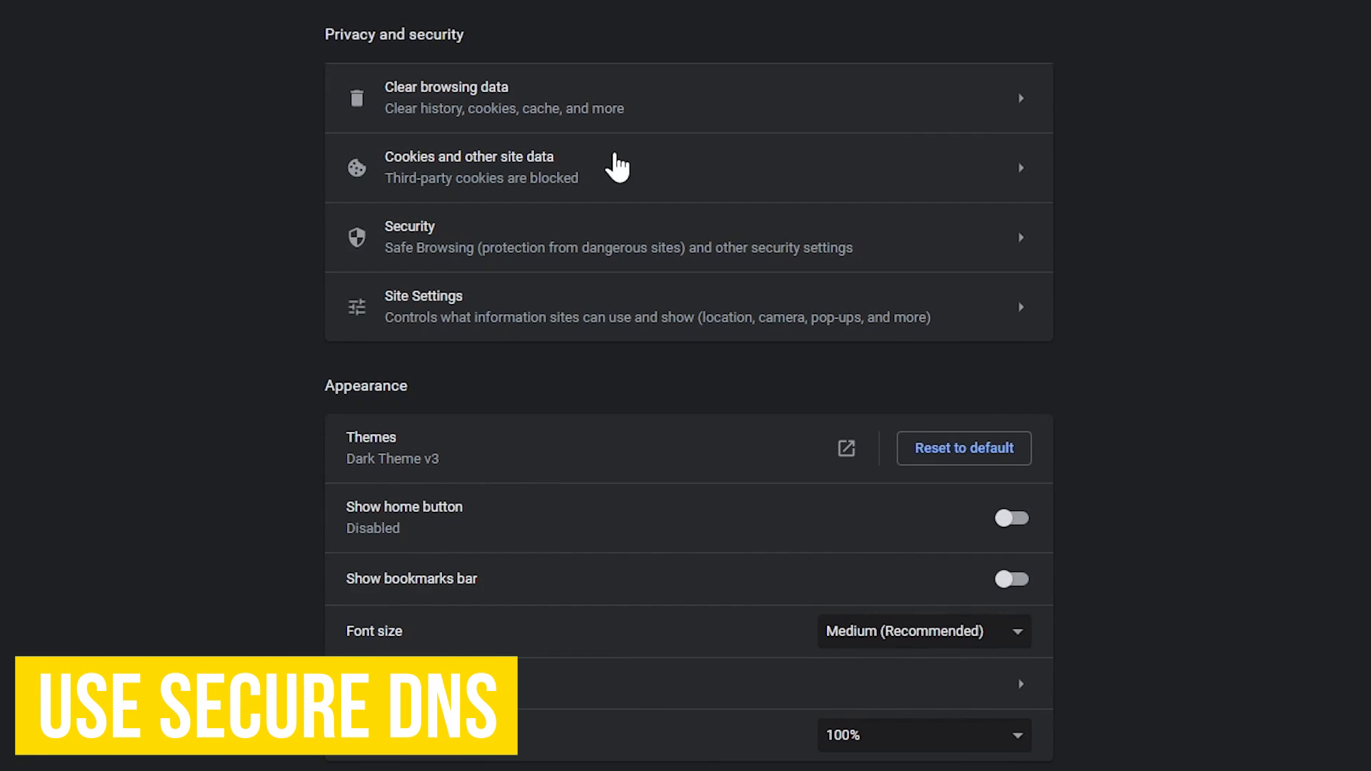
mouse_move(602, 238)
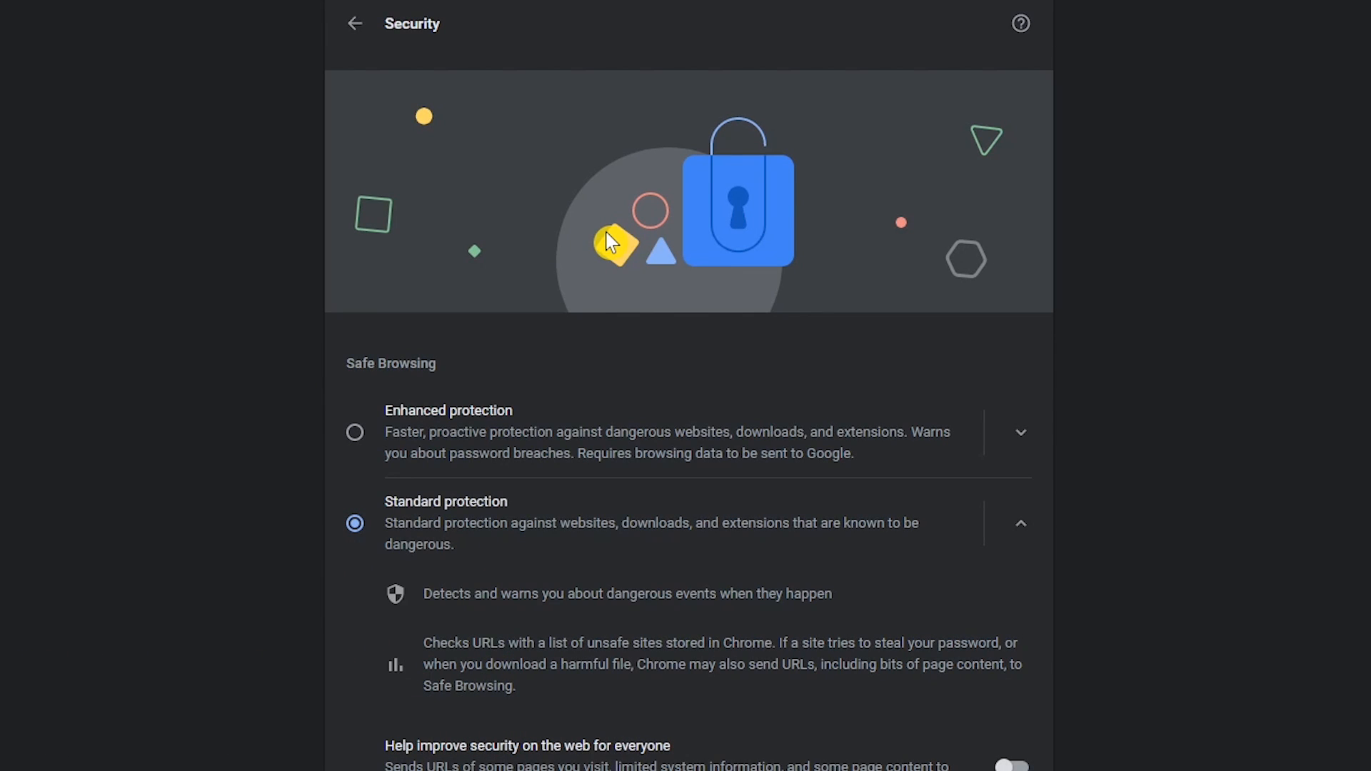
Step: Enable 'Use secure DNS' with Cloudflare (1.1.1.1) as the chosen provider
scroll(down, 3)
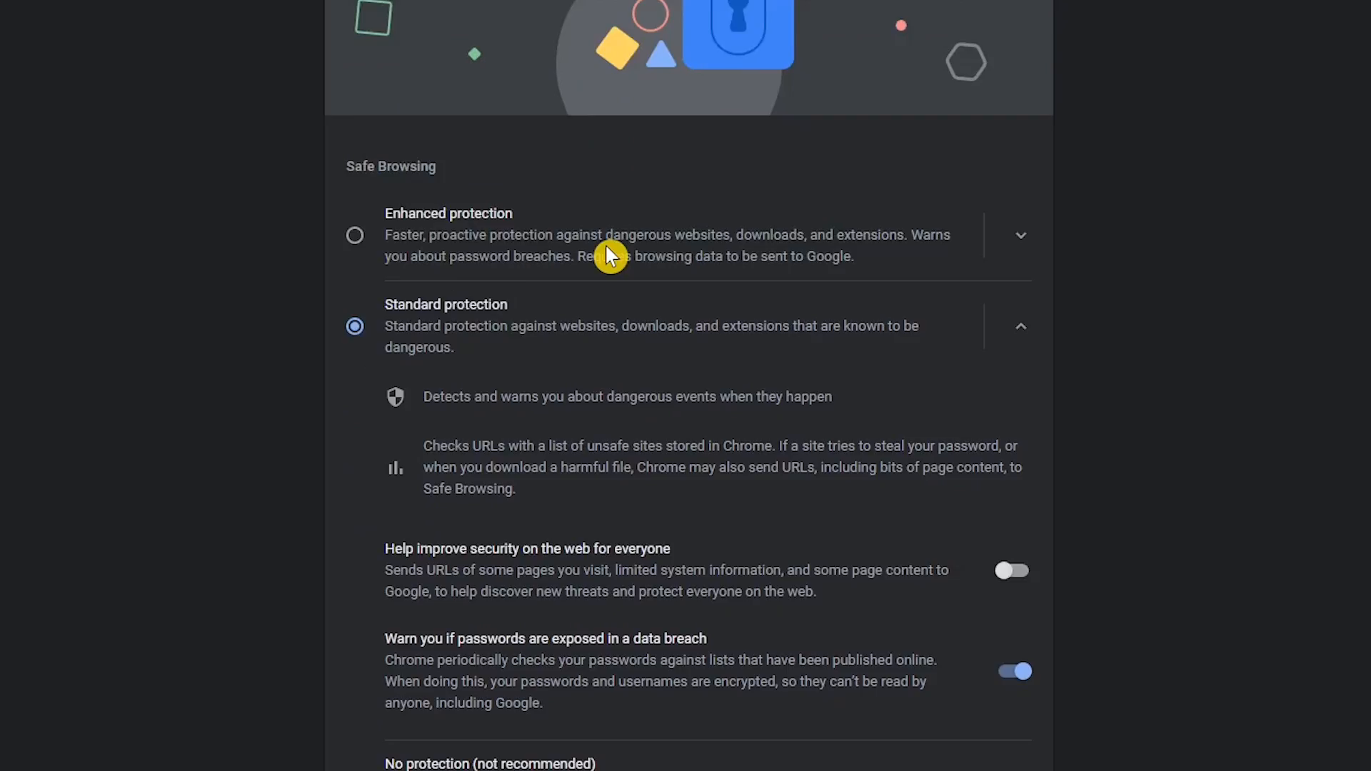
scroll(down, 3)
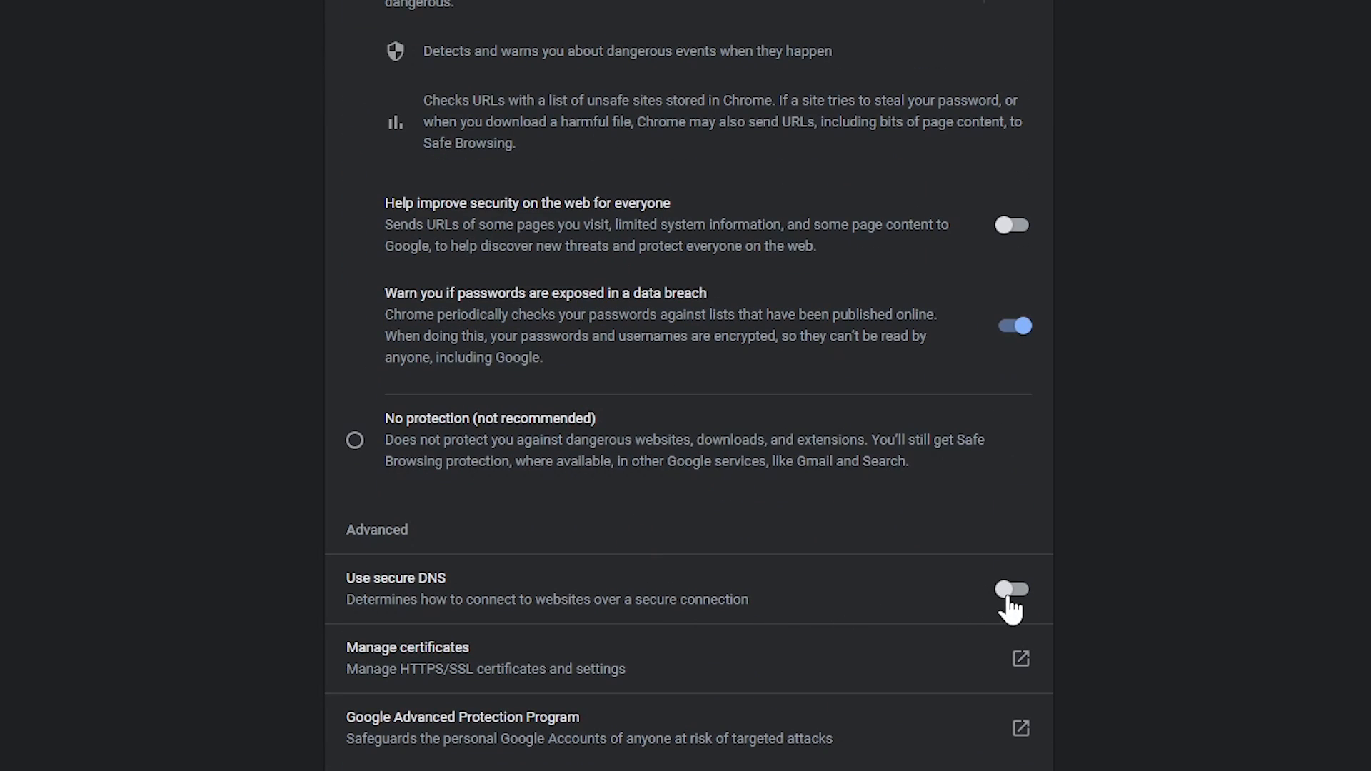
click(1012, 591)
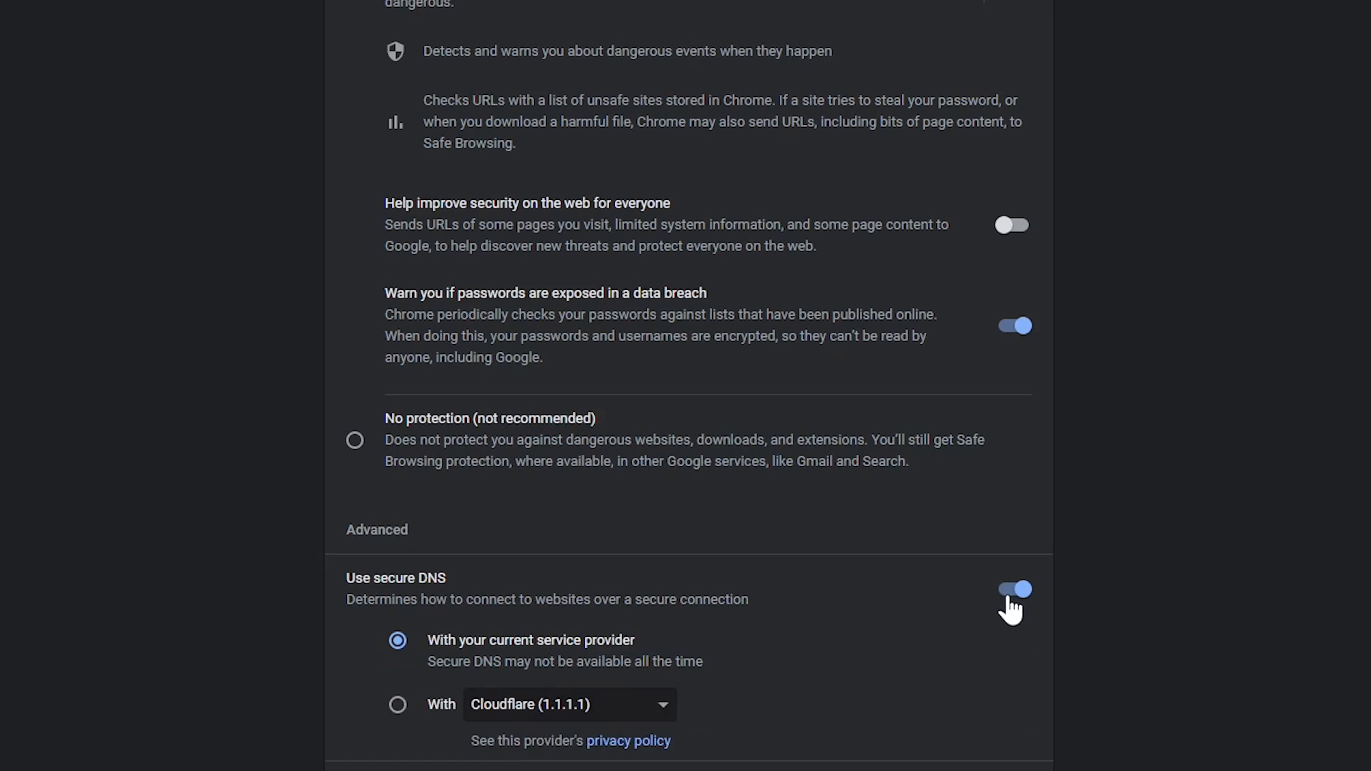
scroll(down, 3)
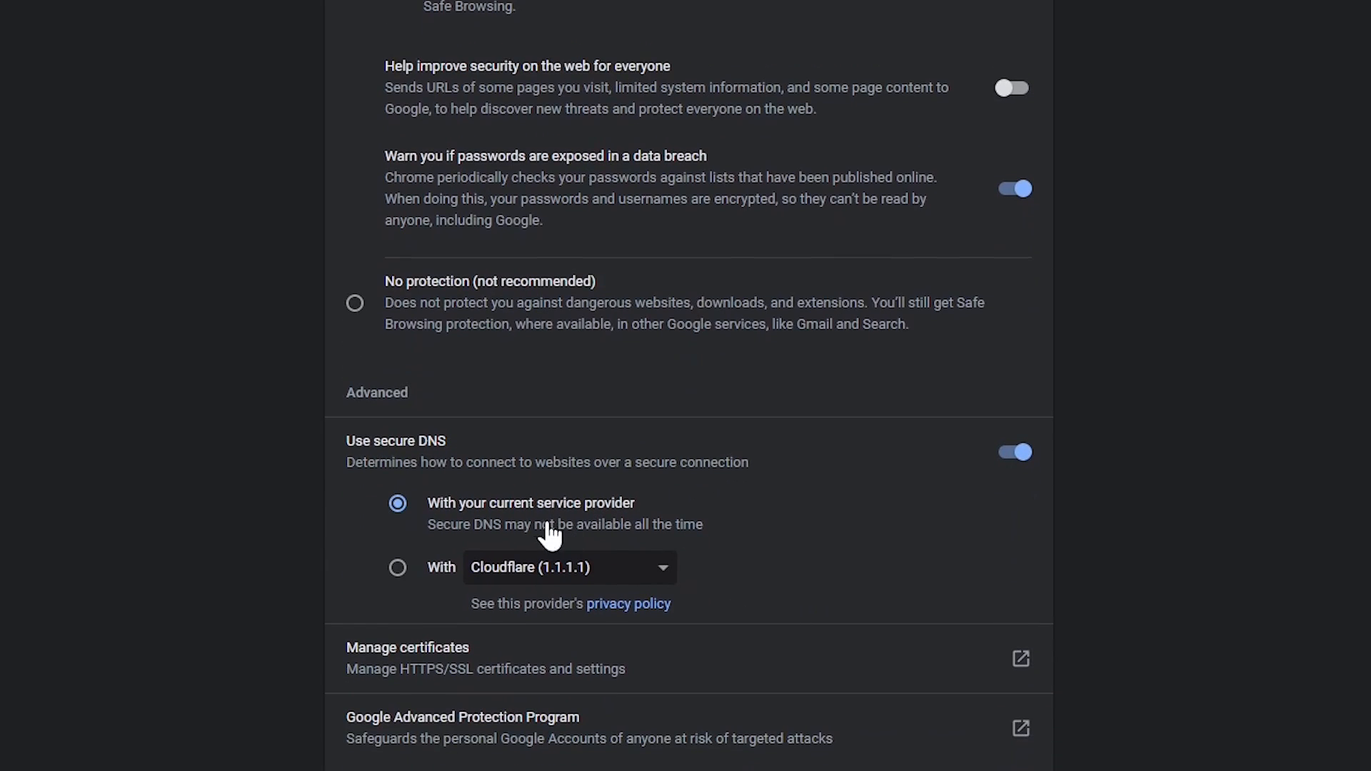
mouse_move(514, 522)
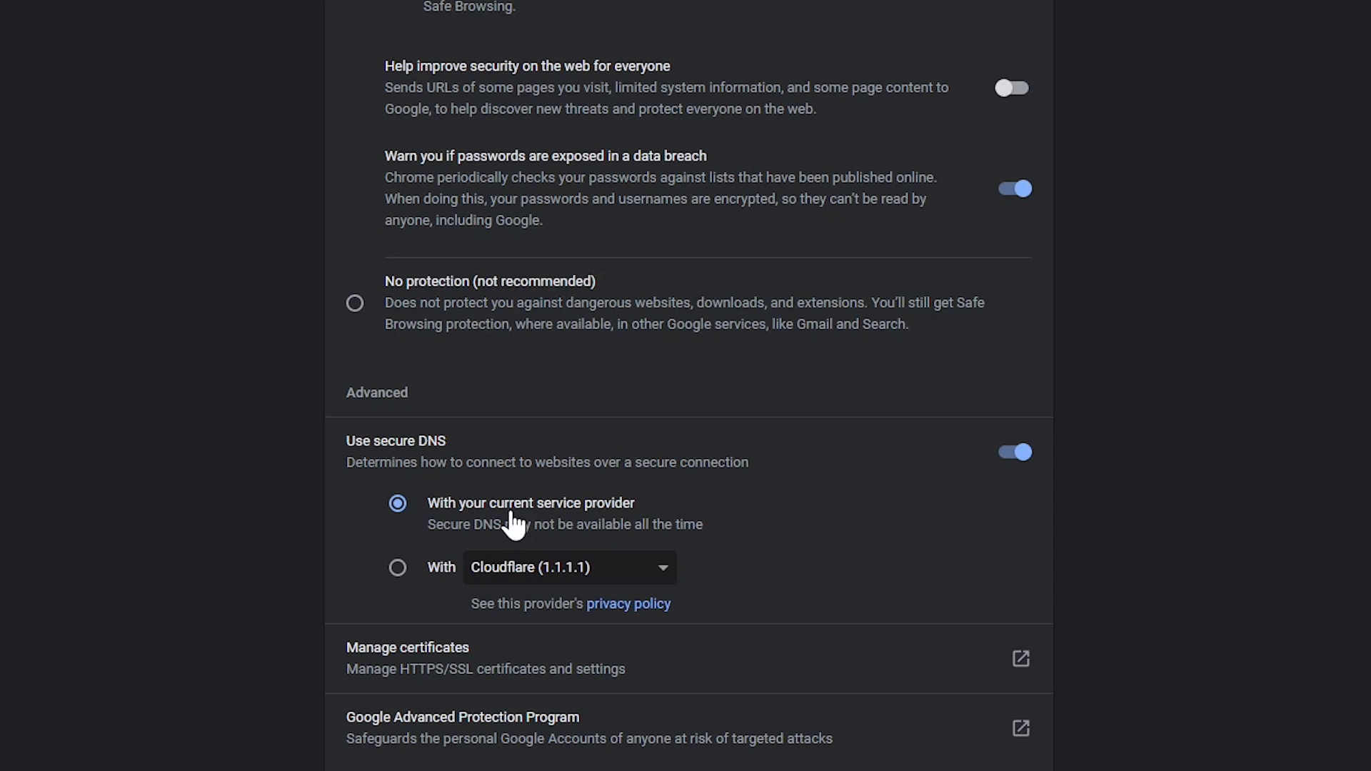
mouse_move(398, 568)
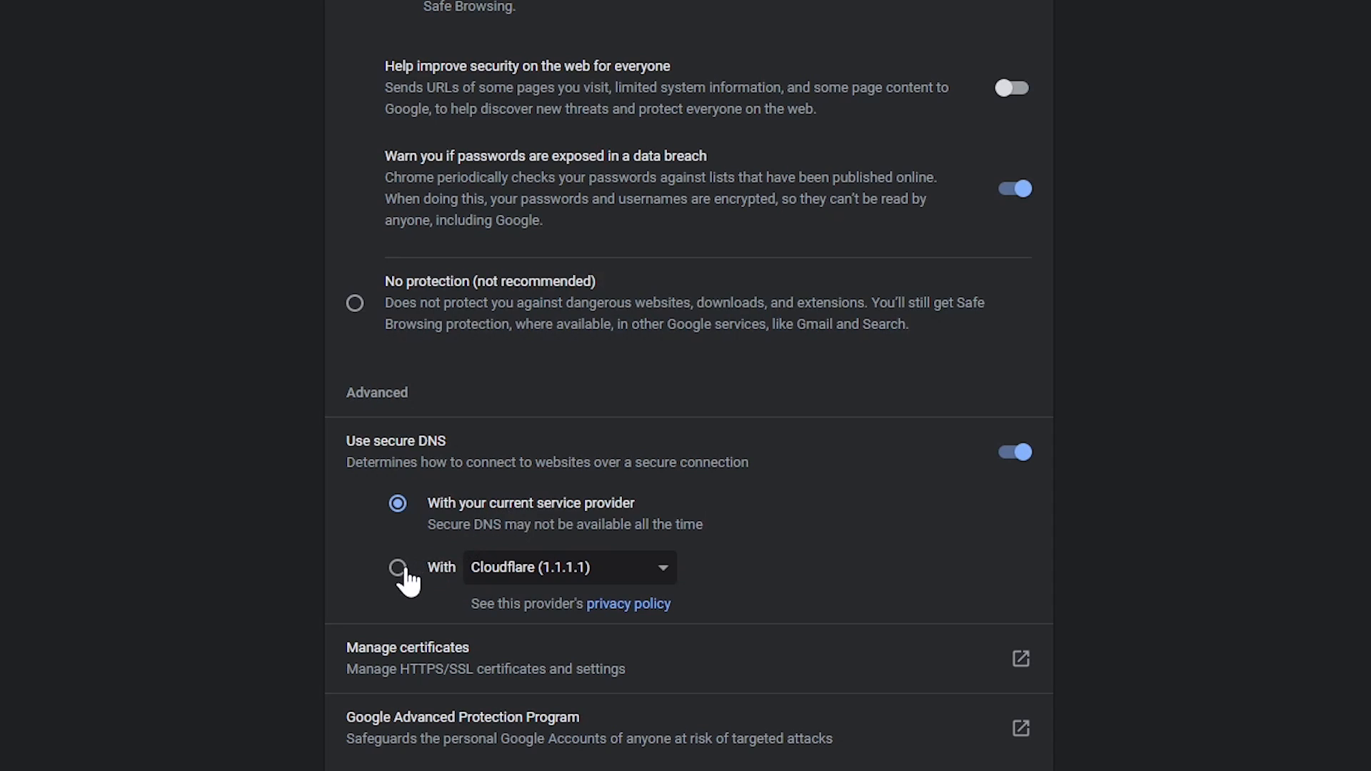
click(398, 568)
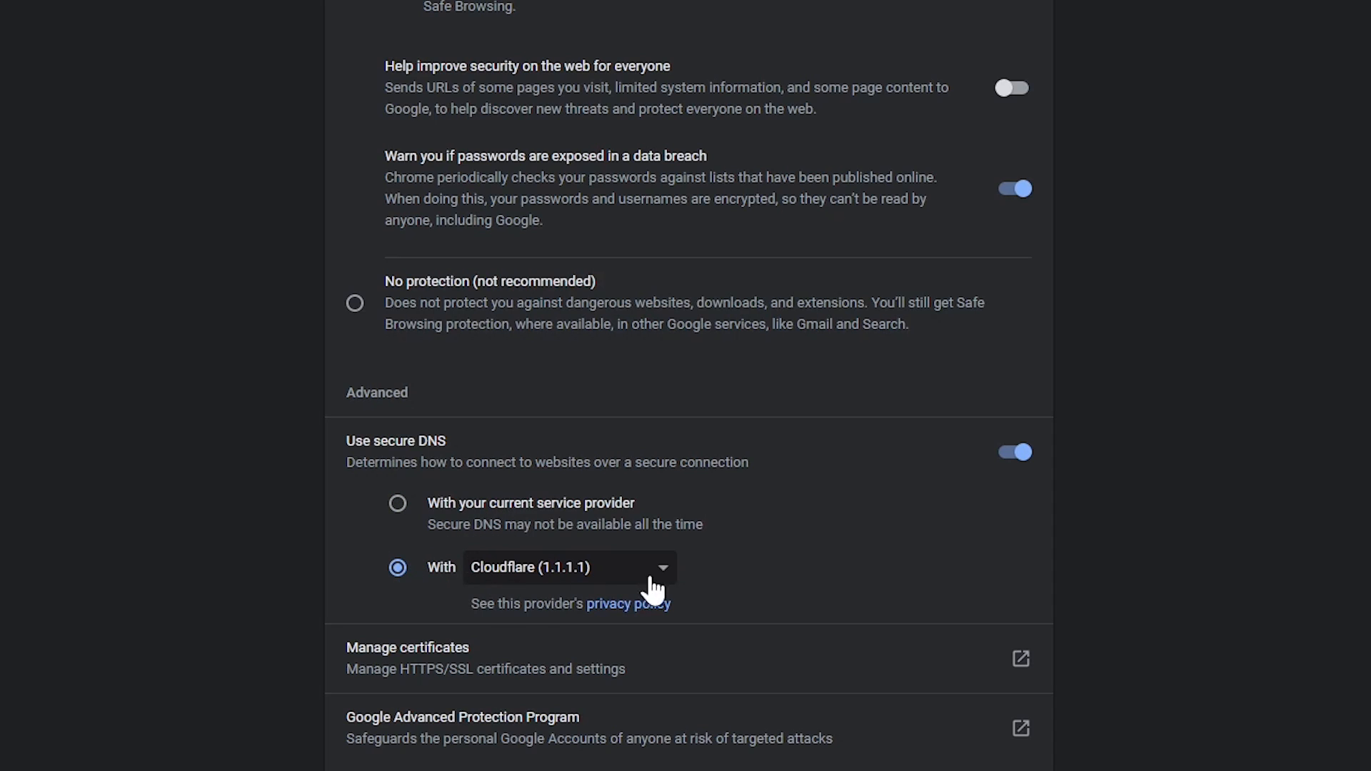
click(569, 568)
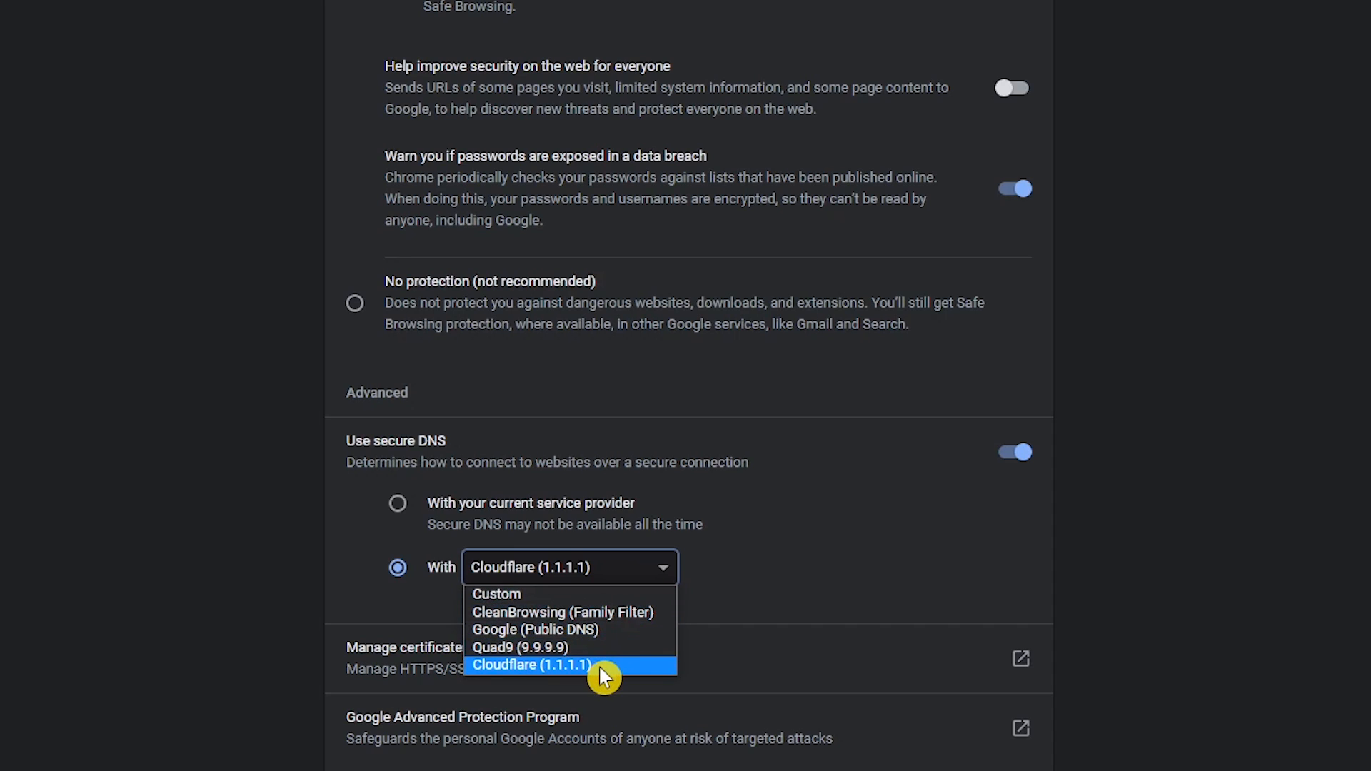
click(532, 665)
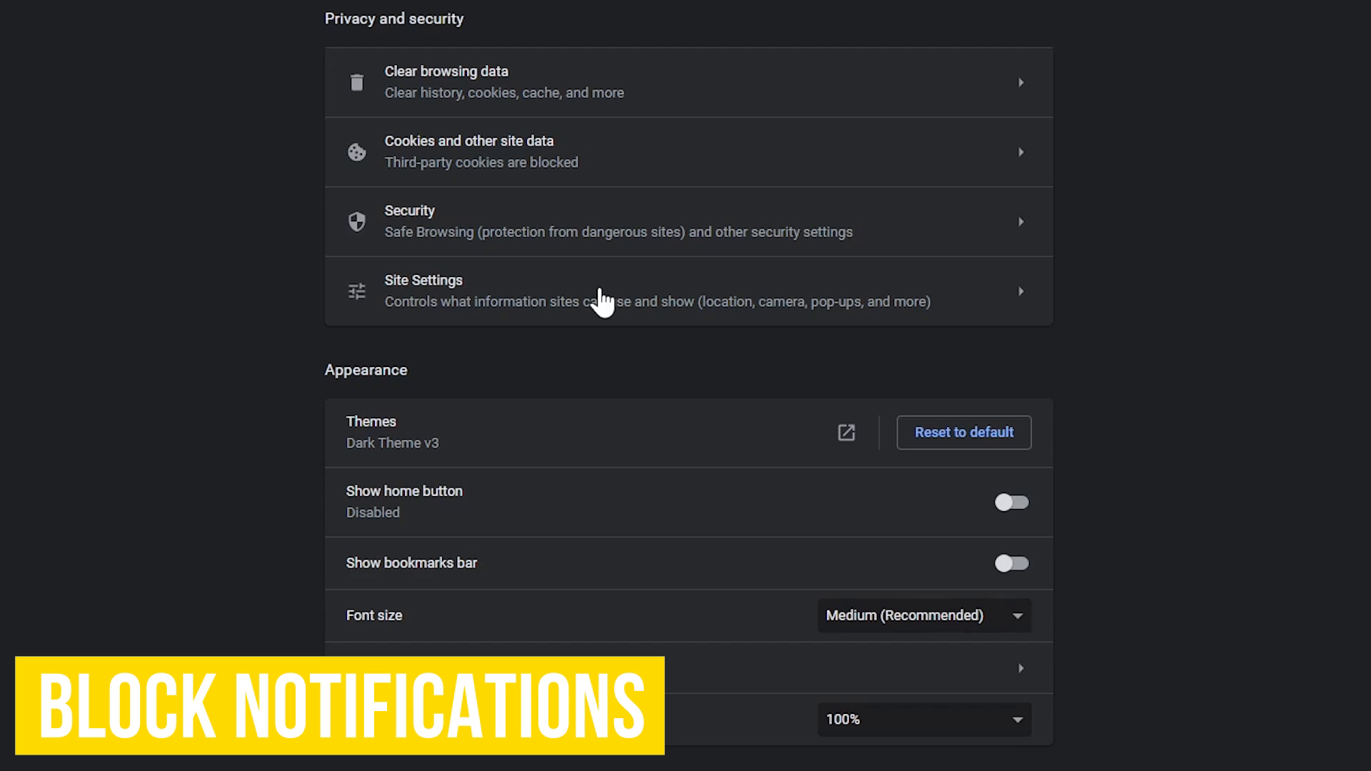
Step: Open Site Settings under Privacy and security
click(600, 291)
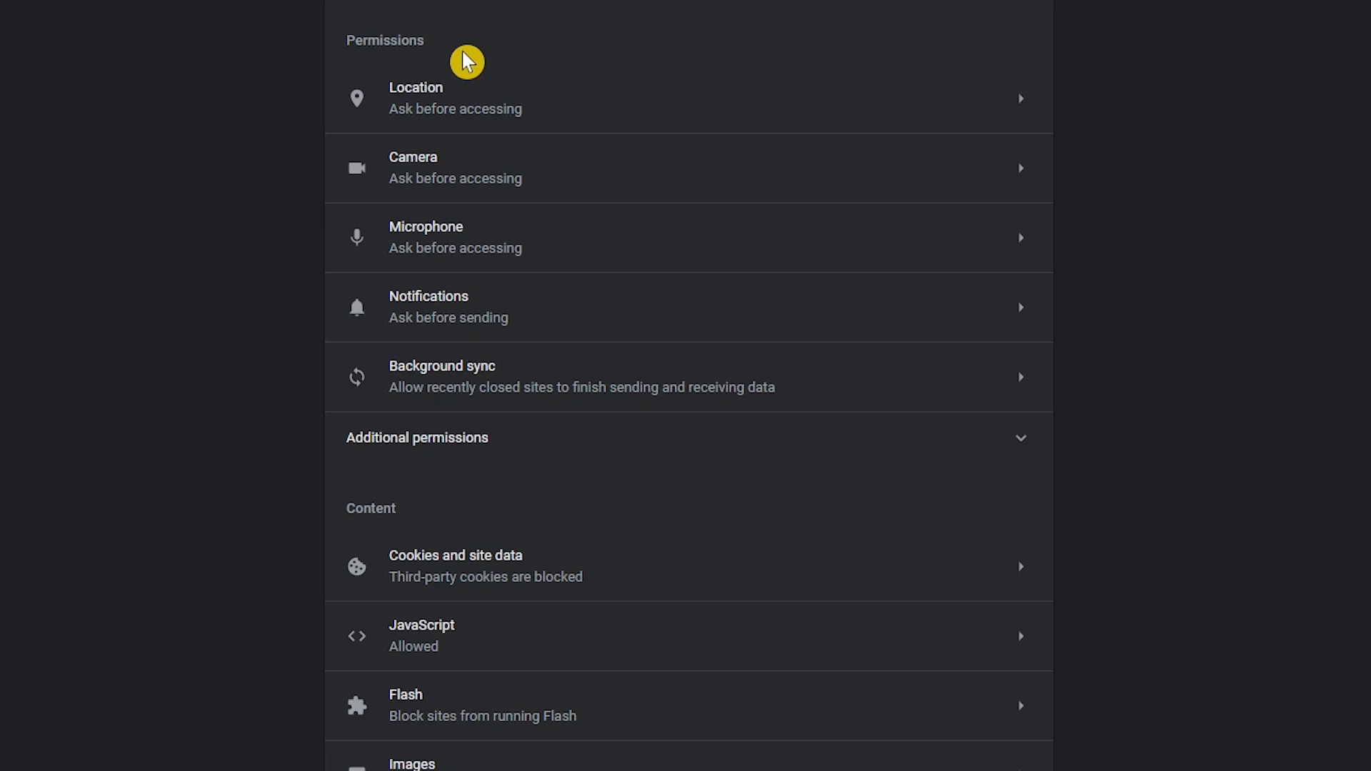
mouse_move(499, 257)
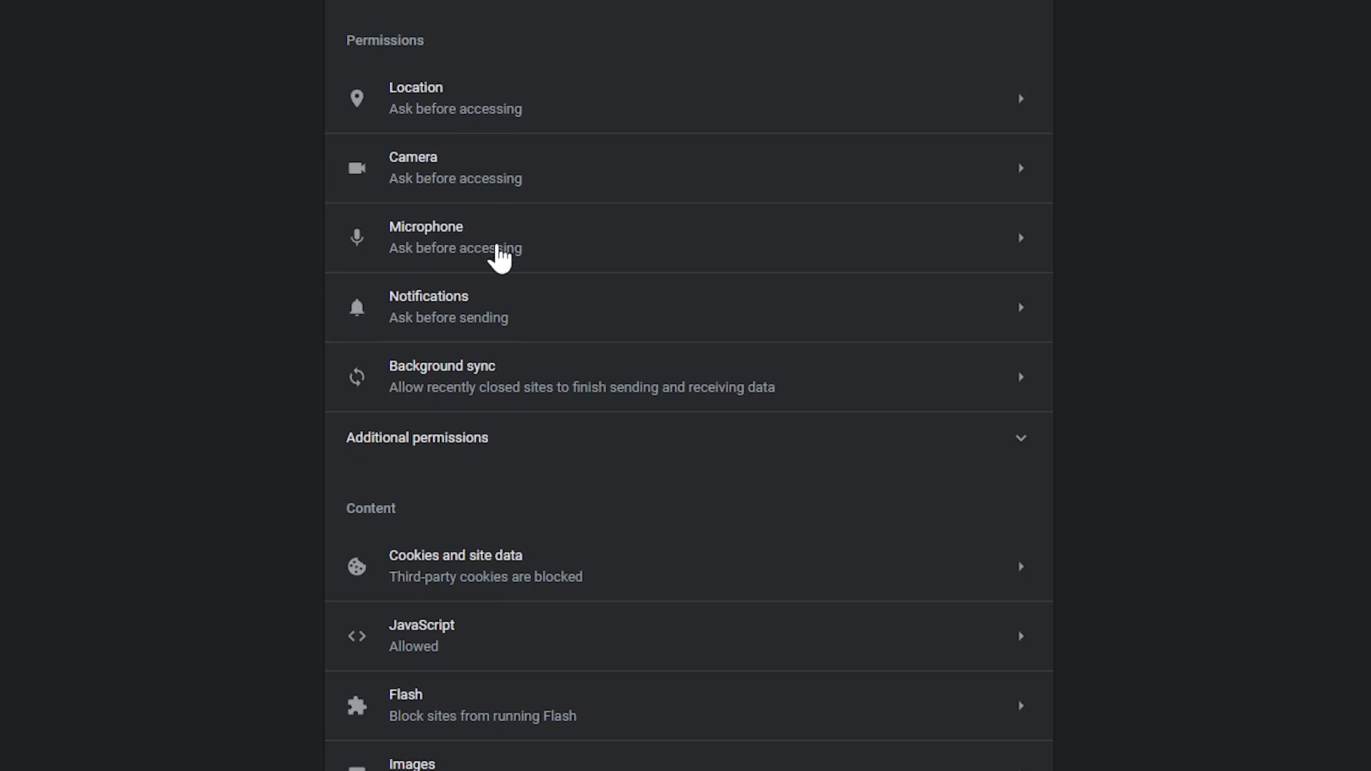
mouse_move(523, 375)
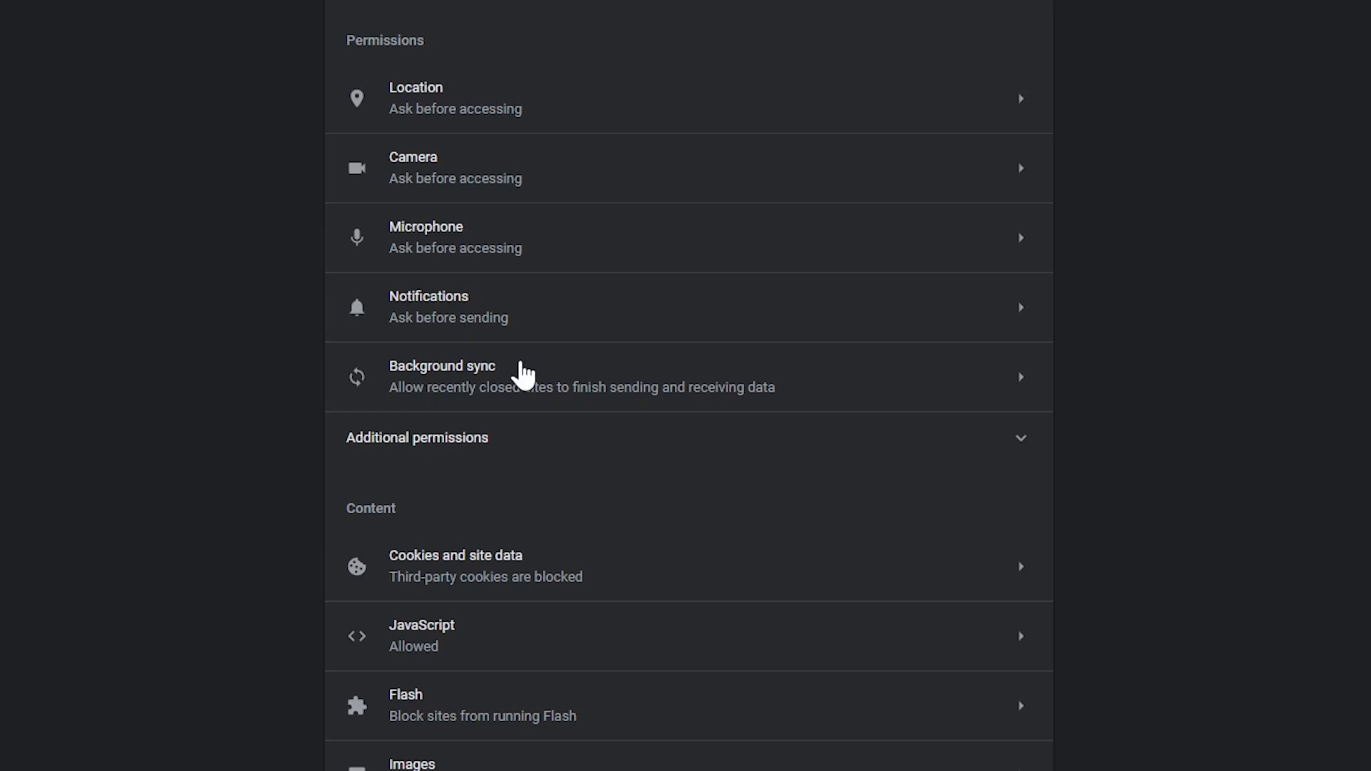
mouse_move(524, 309)
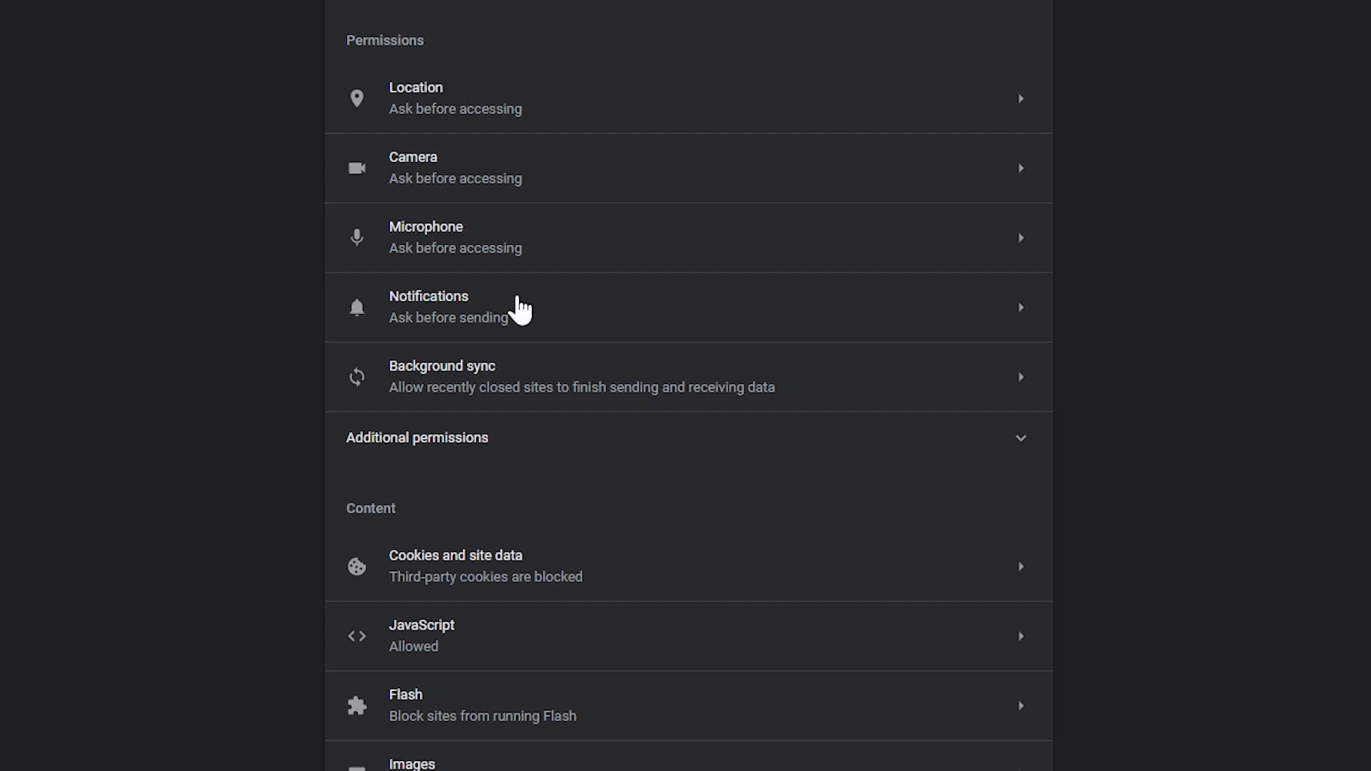
Step: Switch off 'Sites can ask to send notifications' and go back to Site Settings
click(428, 306)
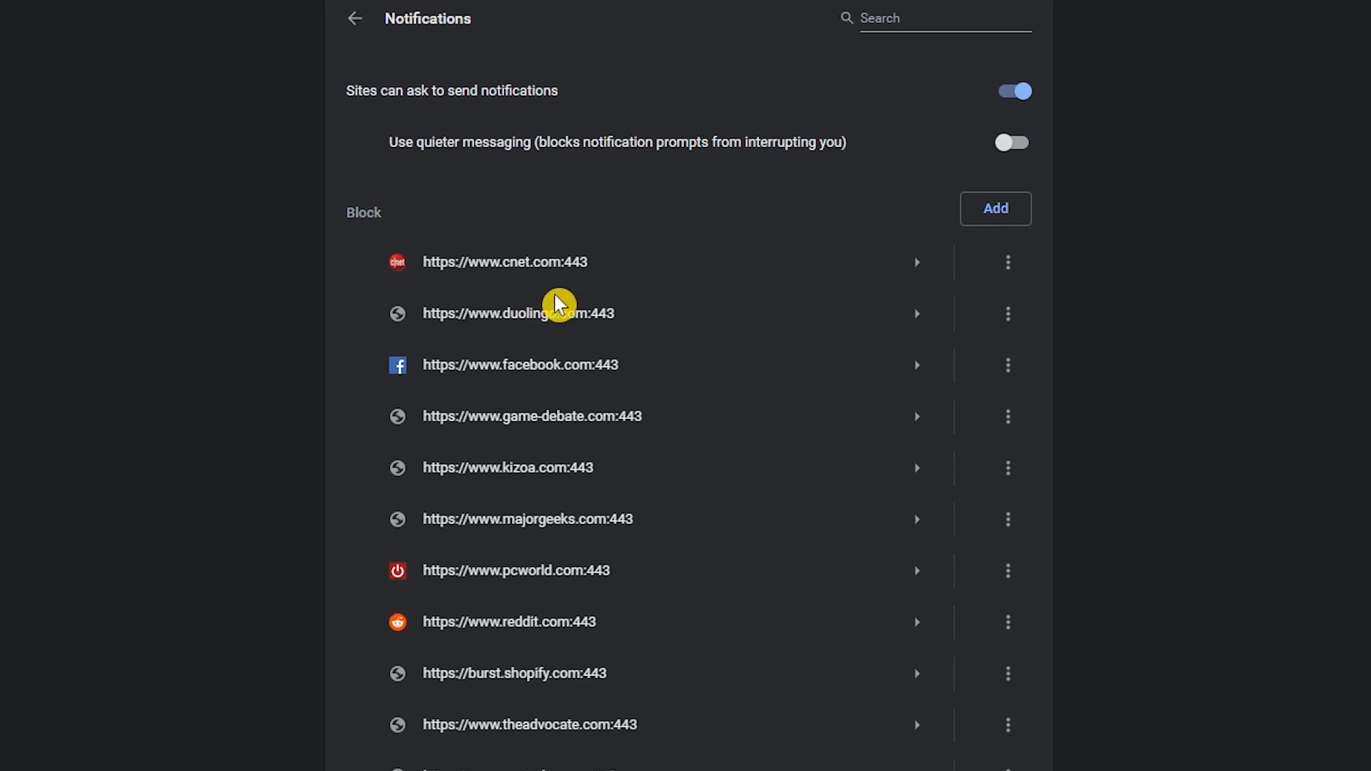
mouse_move(566, 276)
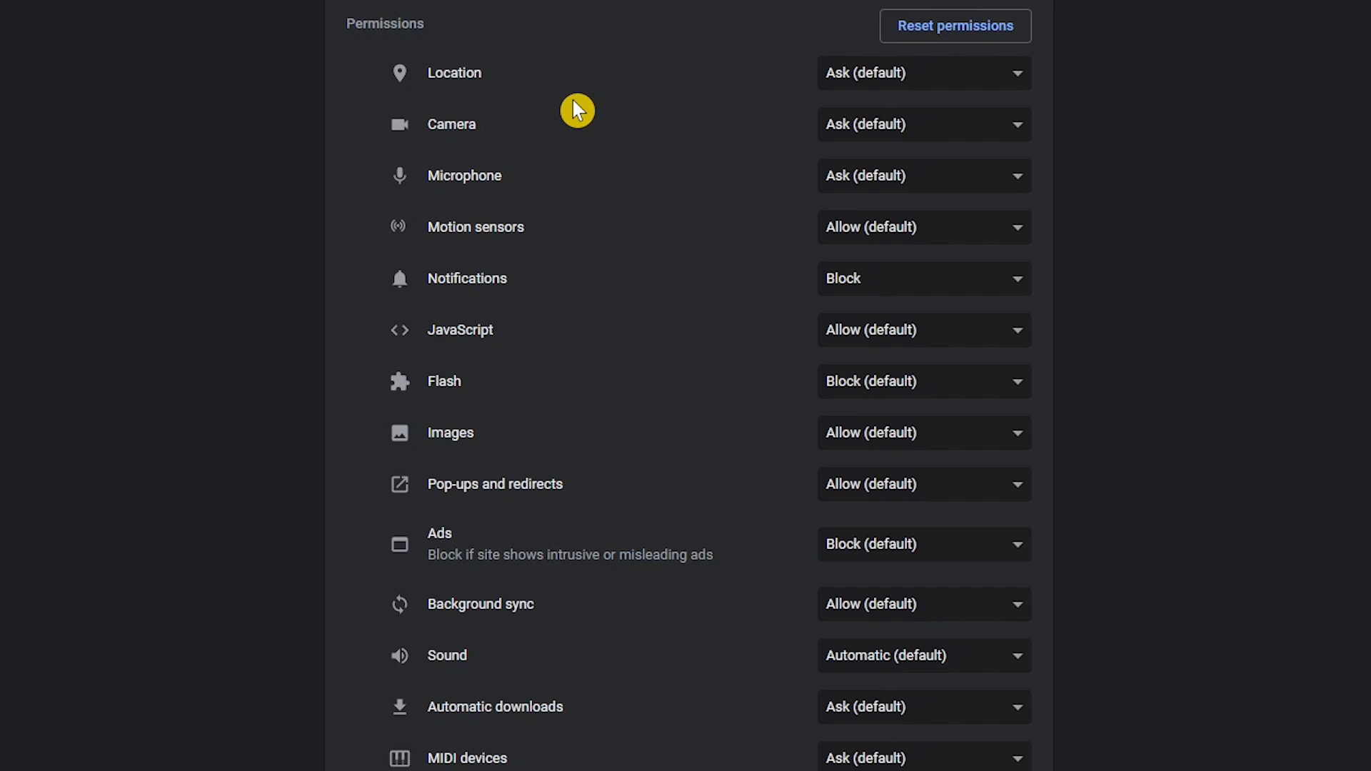
mouse_move(861, 231)
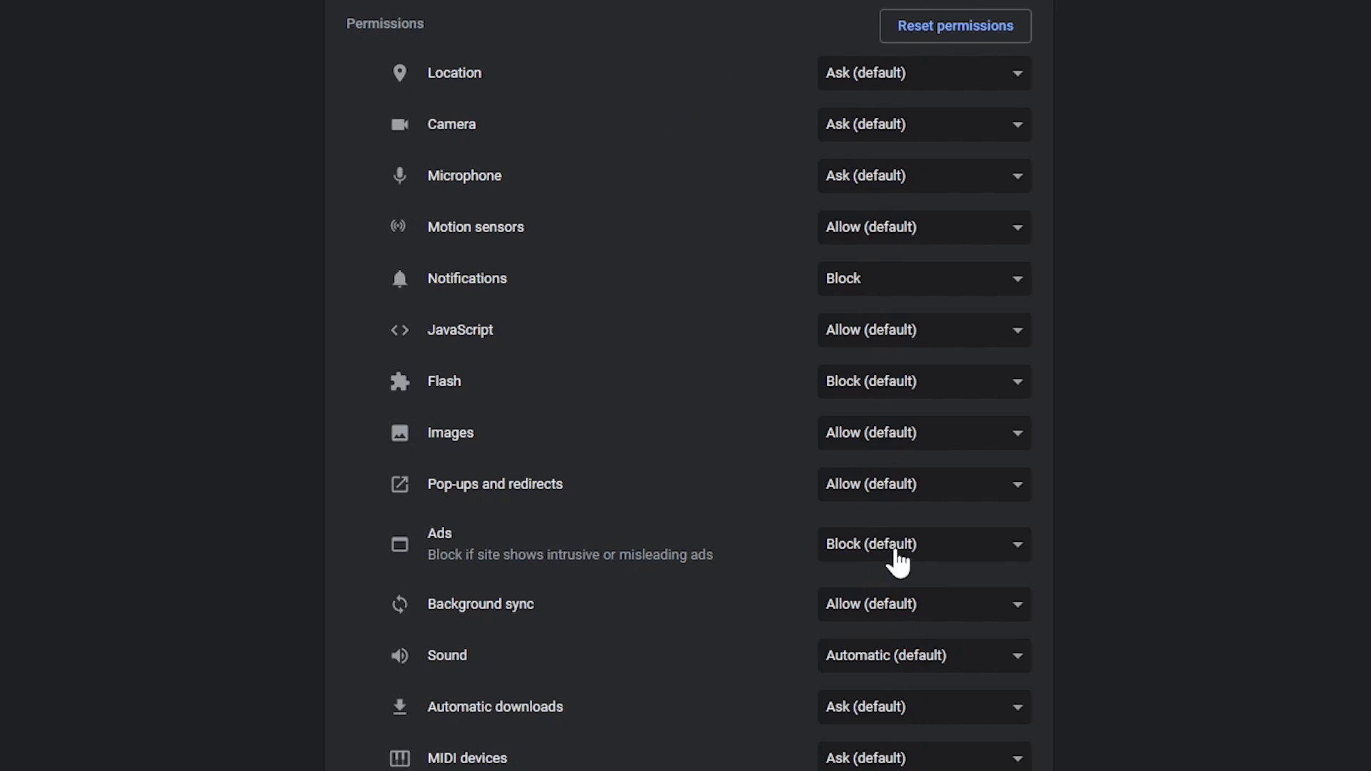
mouse_move(937, 289)
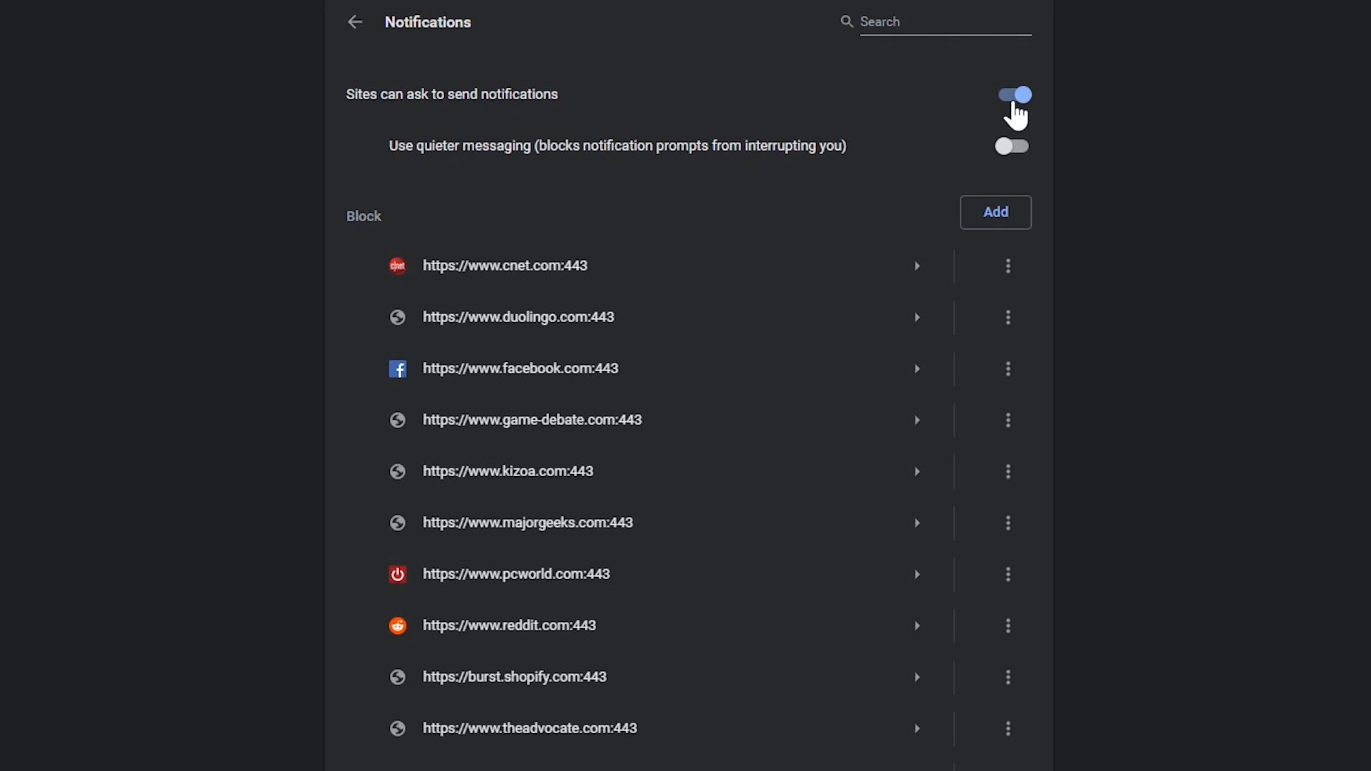
click(1013, 94)
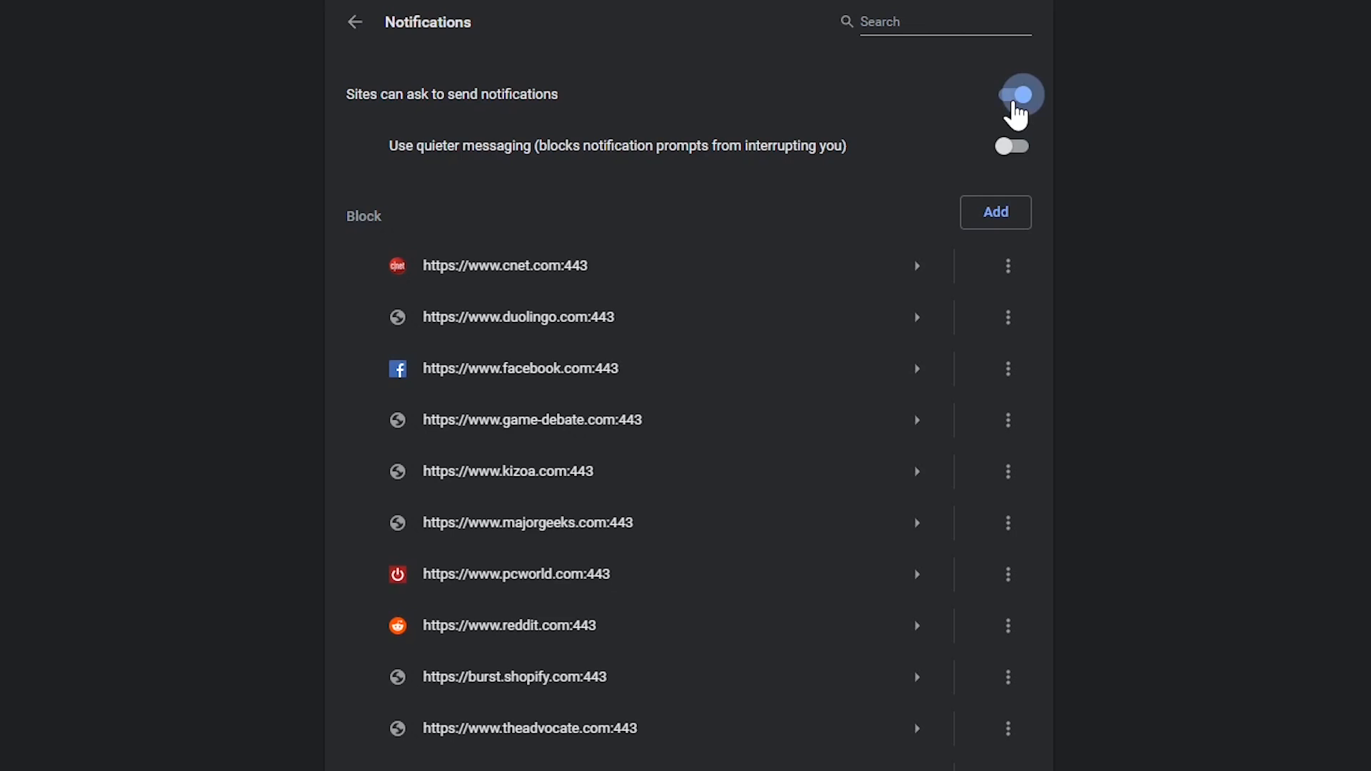
click(355, 22)
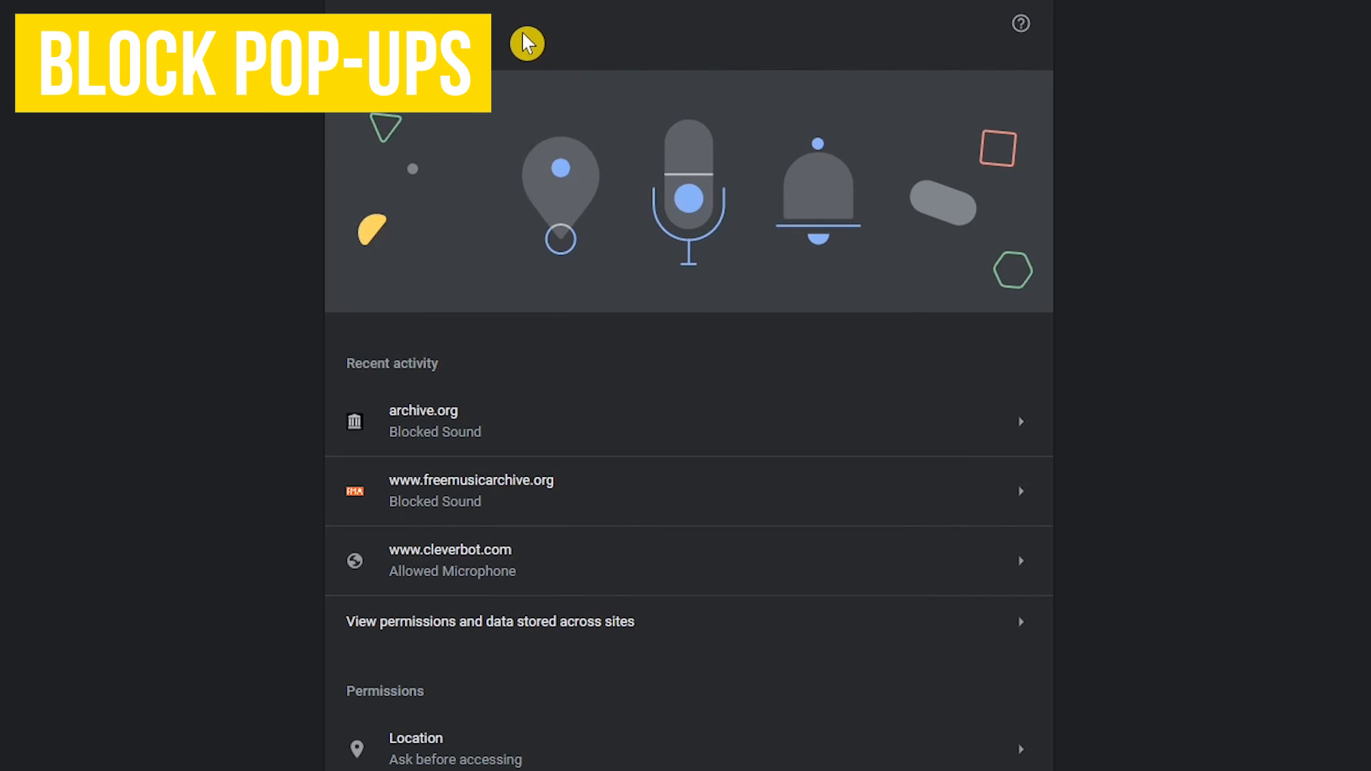
Step: Set Pop-ups and redirects to 'Blocked (recommended)' and return to Settings
scroll(down, 3)
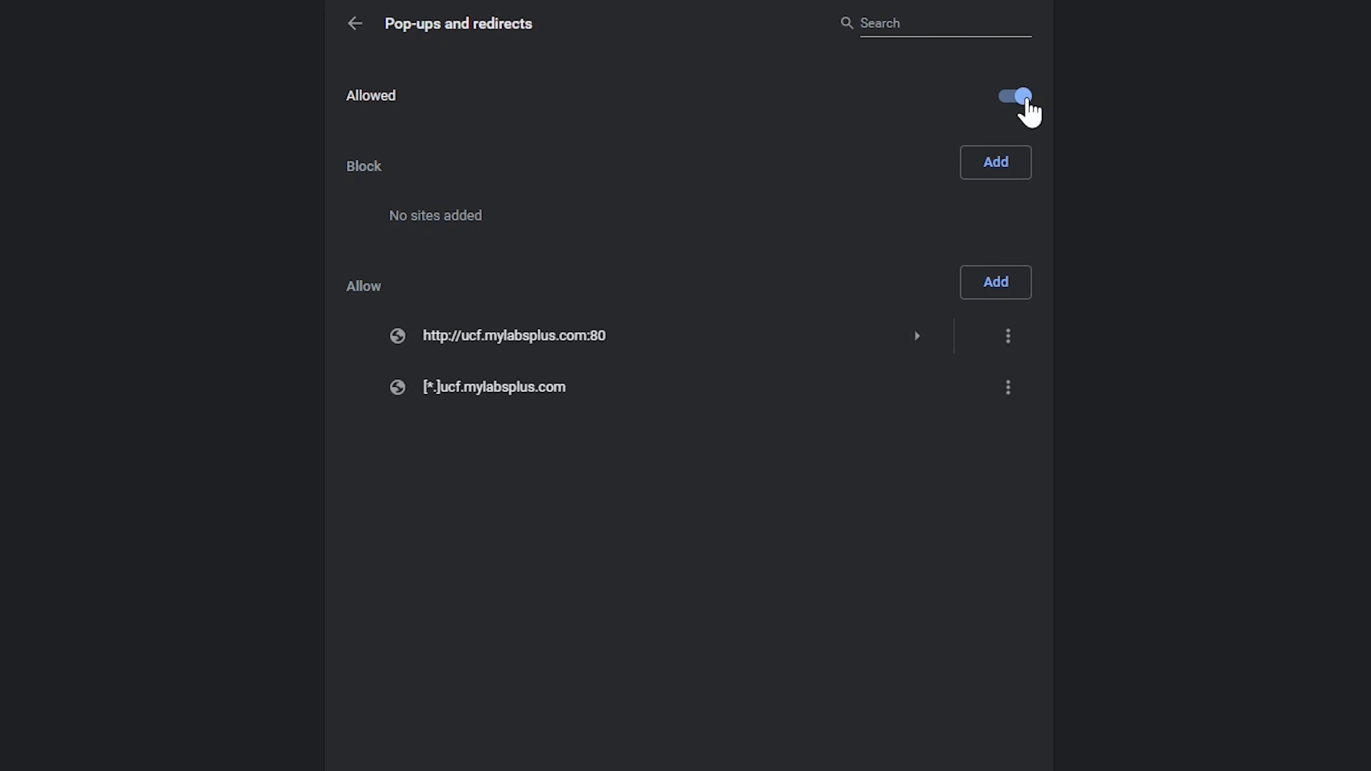
click(1012, 95)
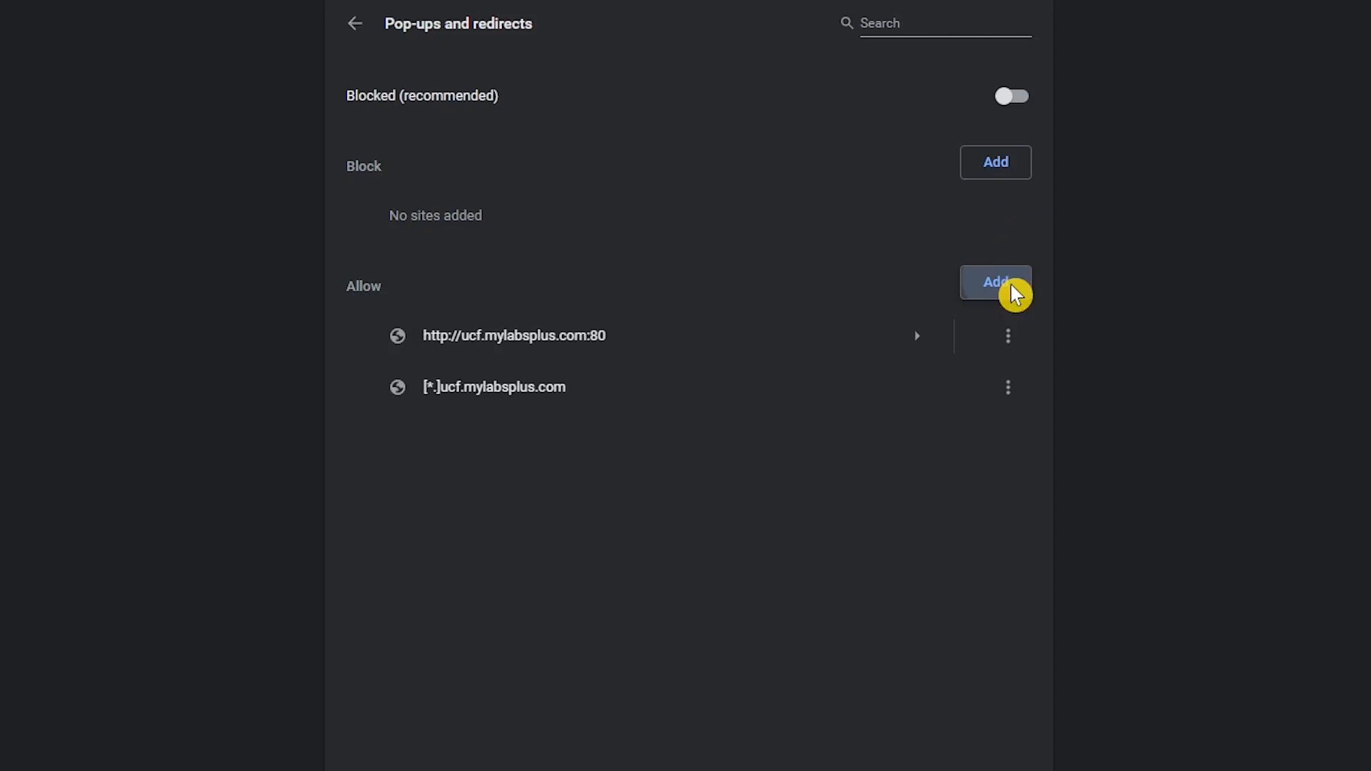
click(995, 281)
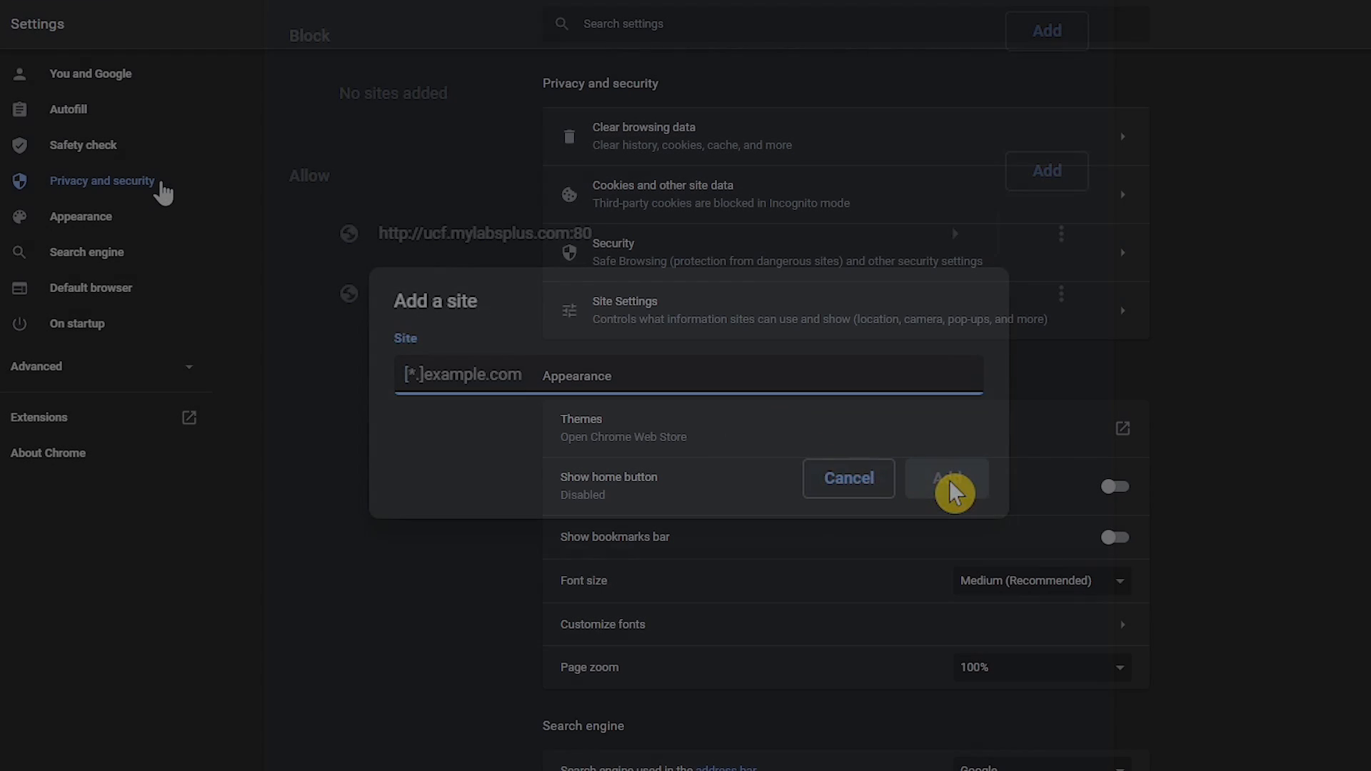
click(847, 477)
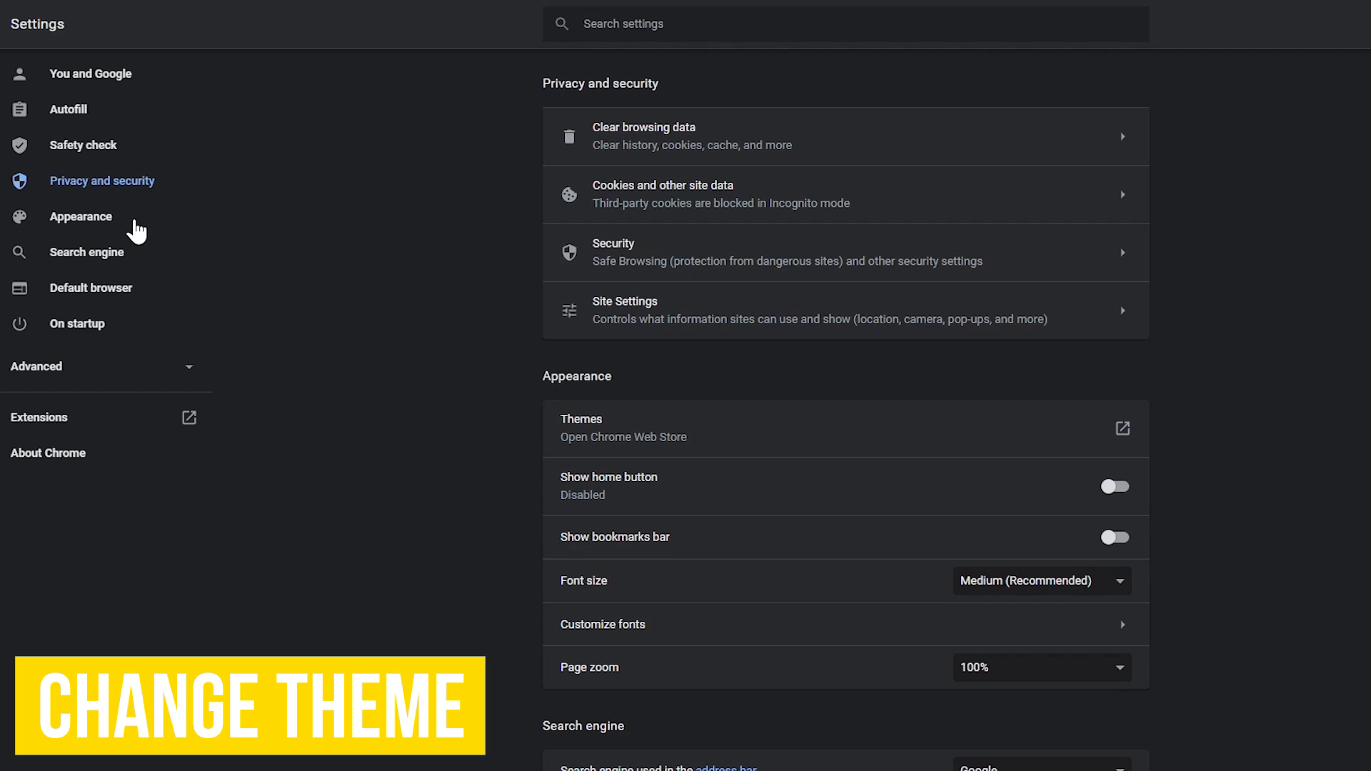
Step: Open the Chrome Web Store Themes gallery from the Appearance settings
click(80, 216)
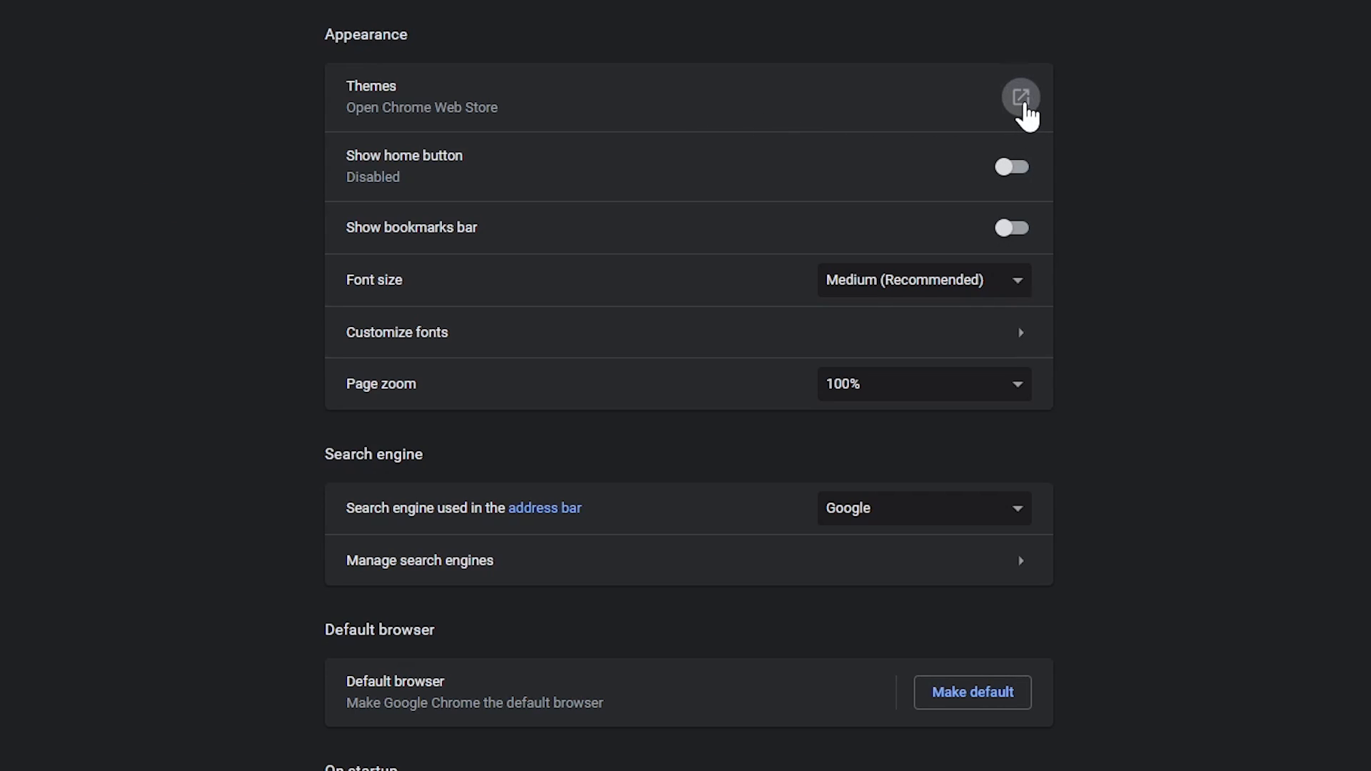
click(1020, 96)
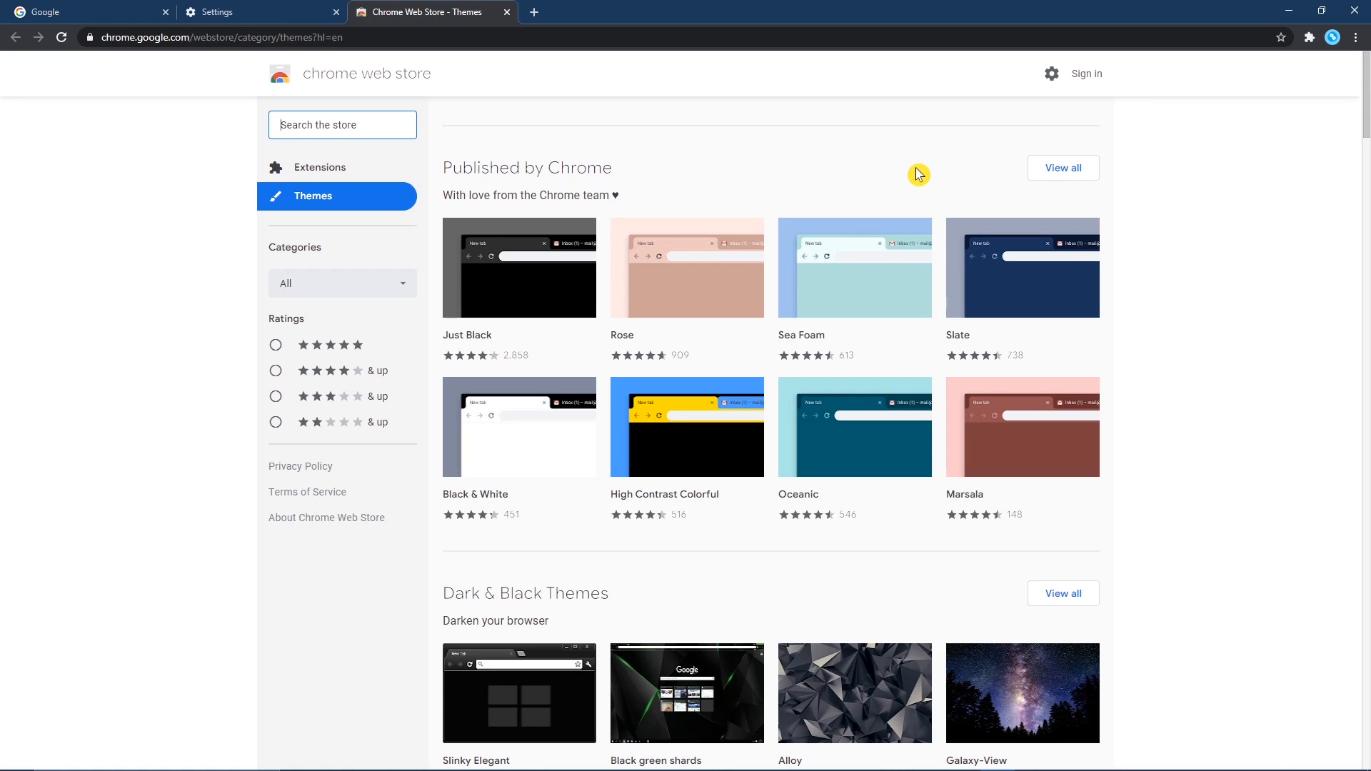
mouse_move(584, 449)
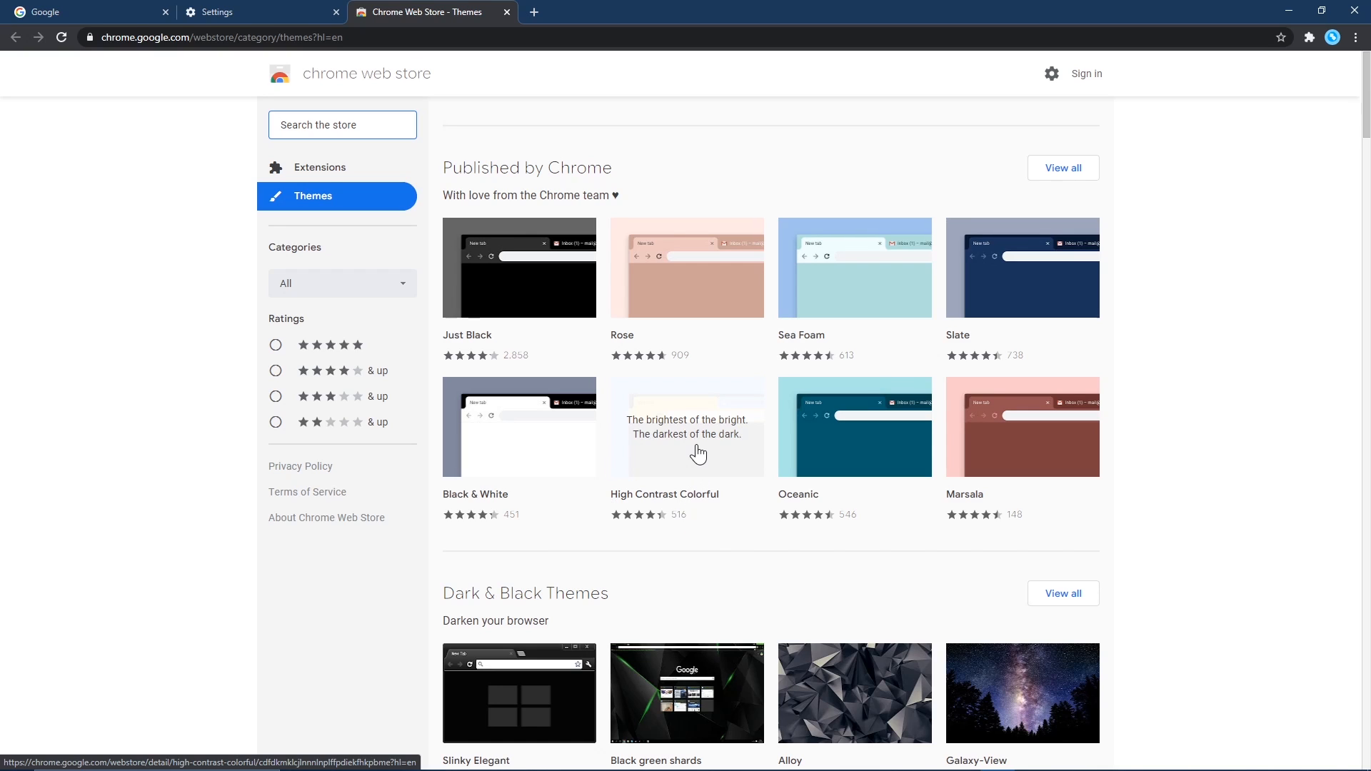
Step: Install the High Contrast Colorful theme from its Chrome Web Store page and return to Settings
click(687, 428)
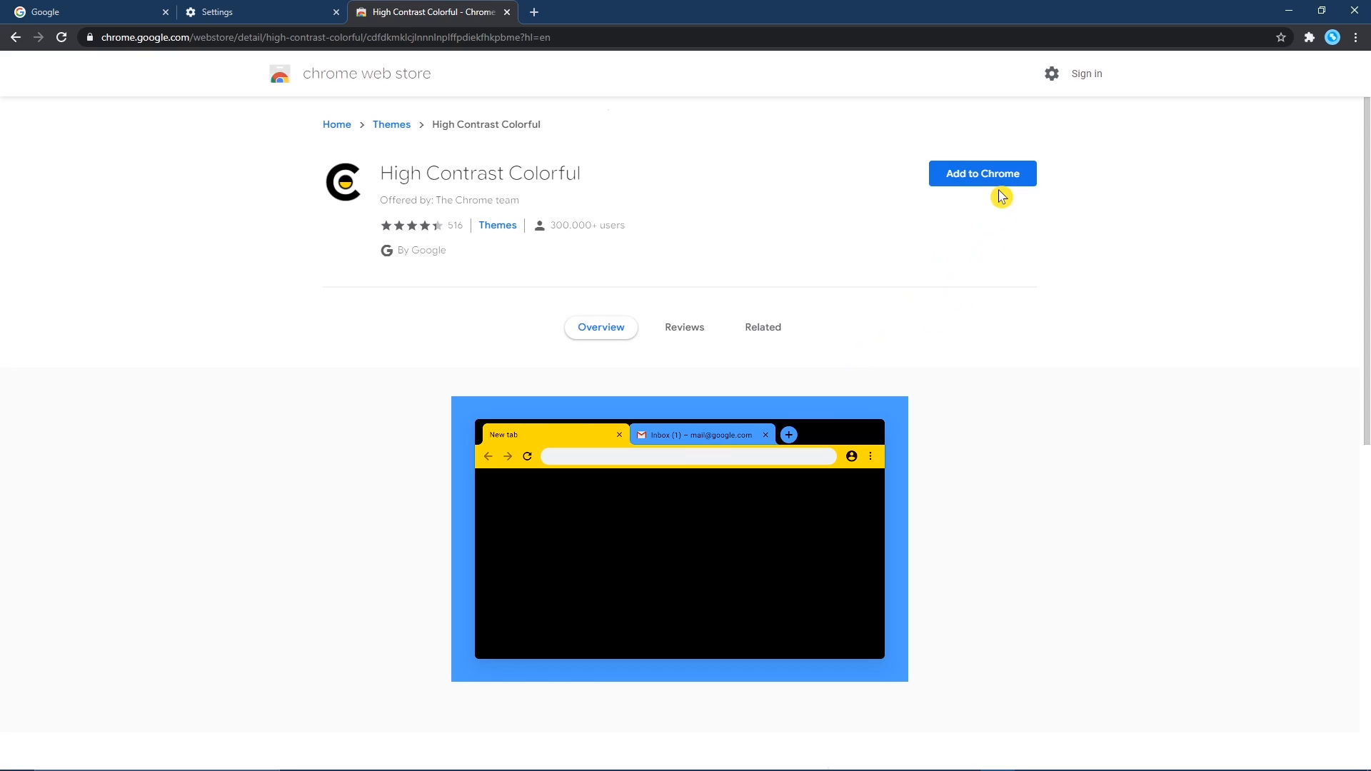
mouse_move(991, 187)
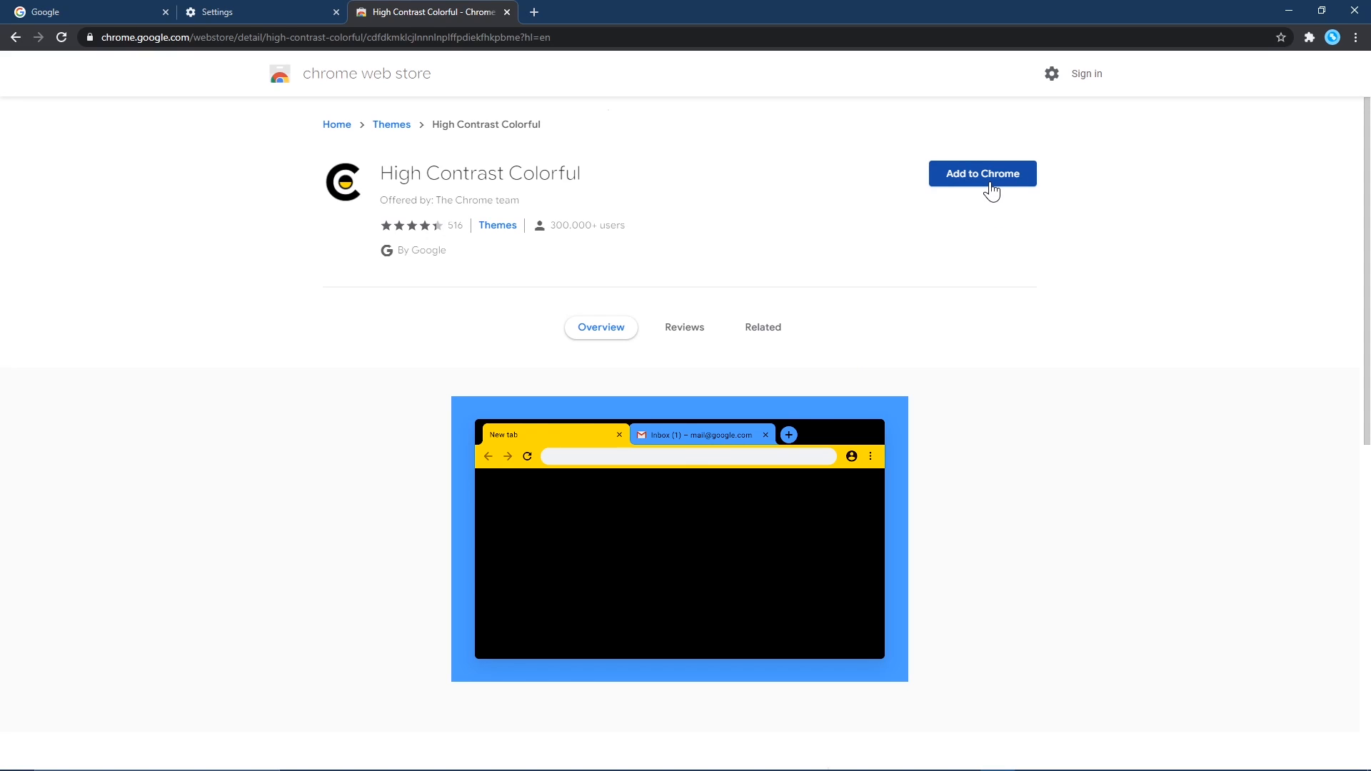
click(981, 173)
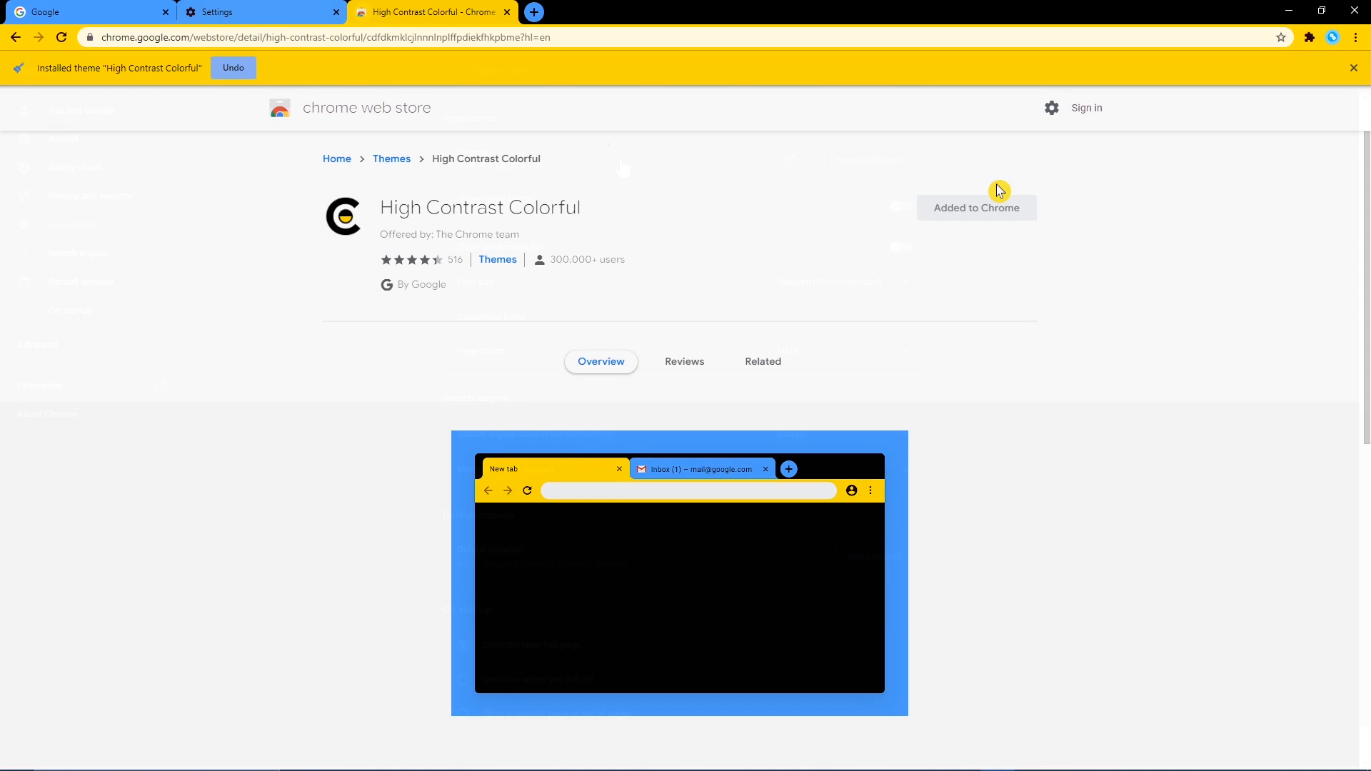
click(253, 11)
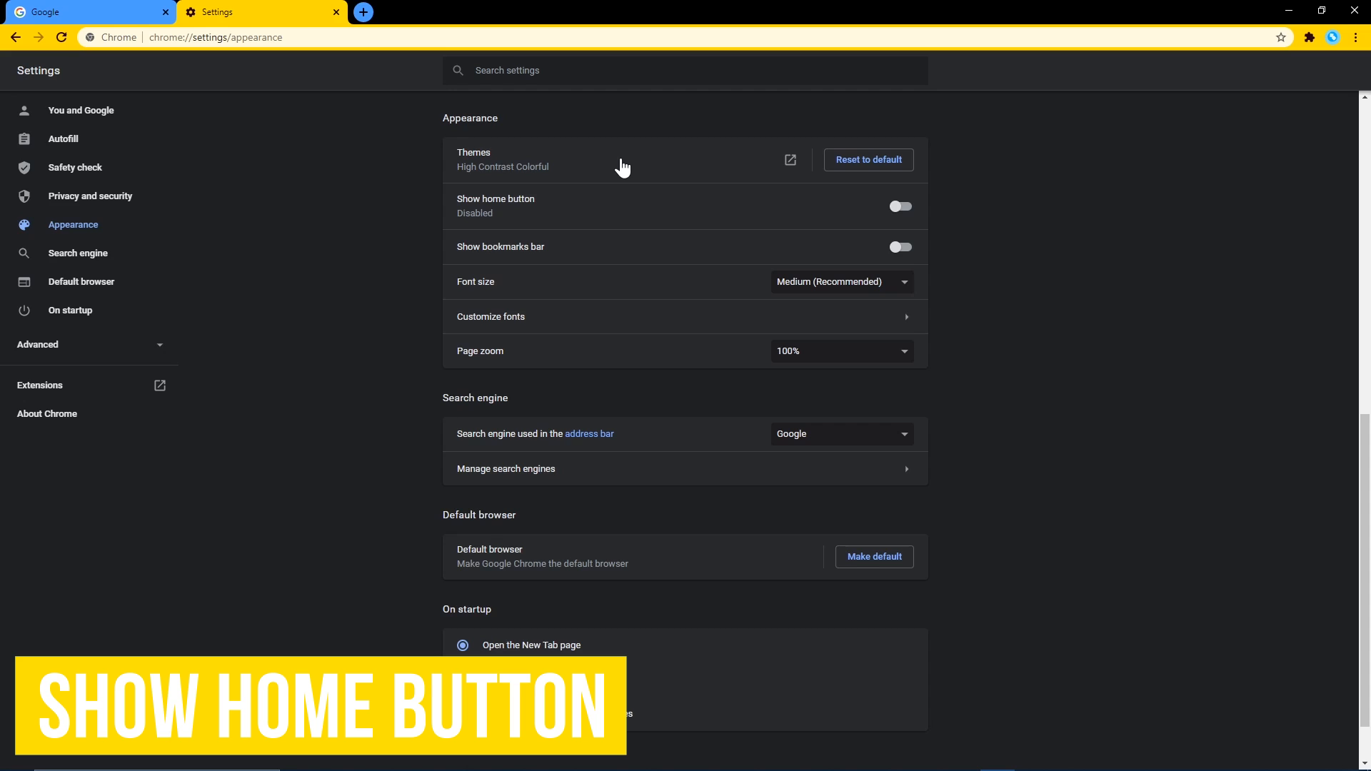
mouse_move(609, 213)
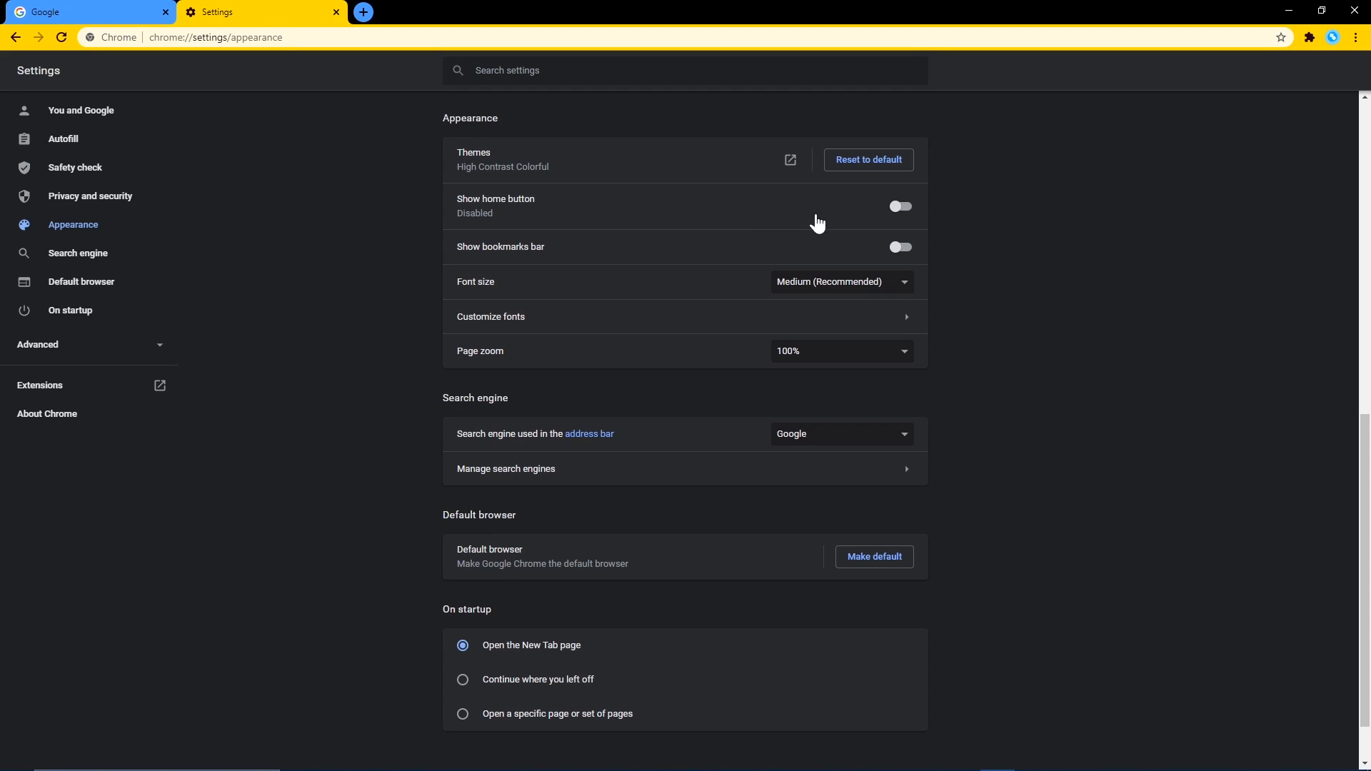
click(899, 206)
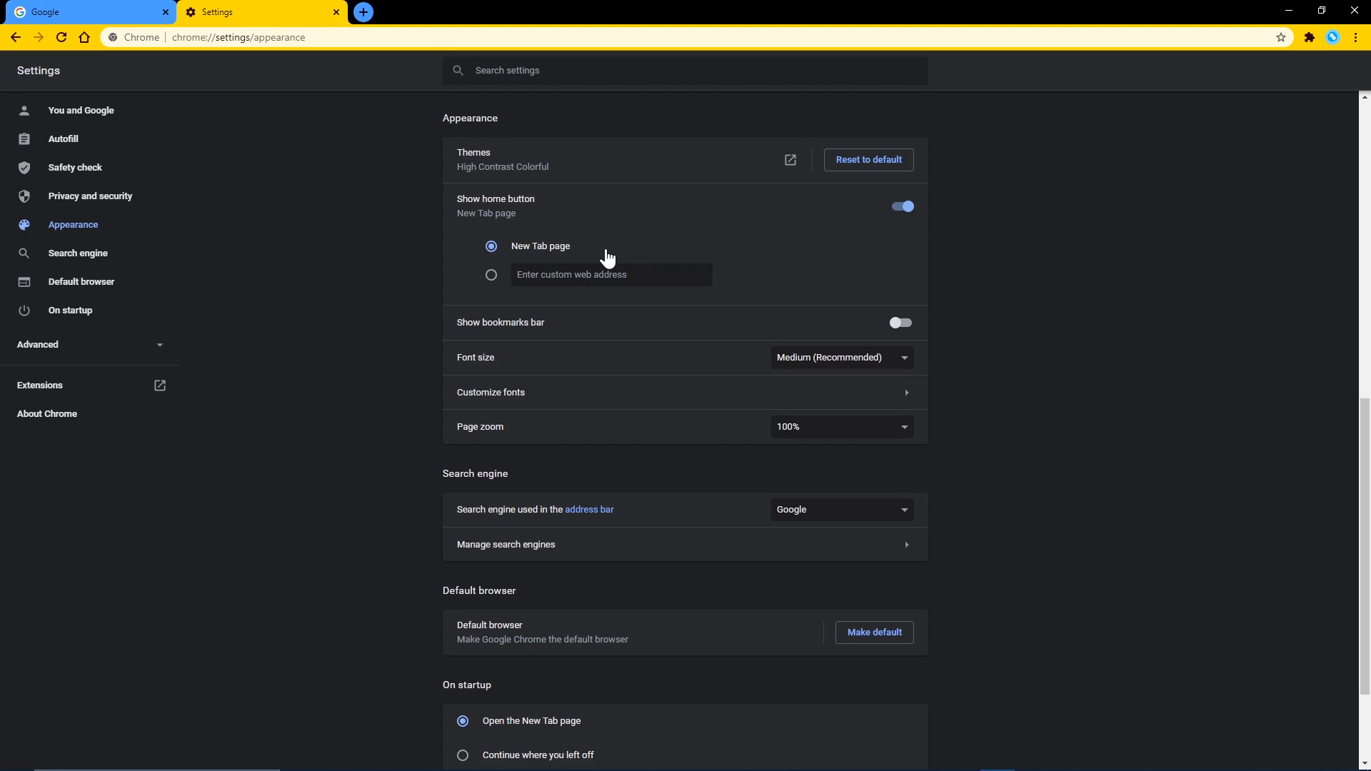
click(491, 274)
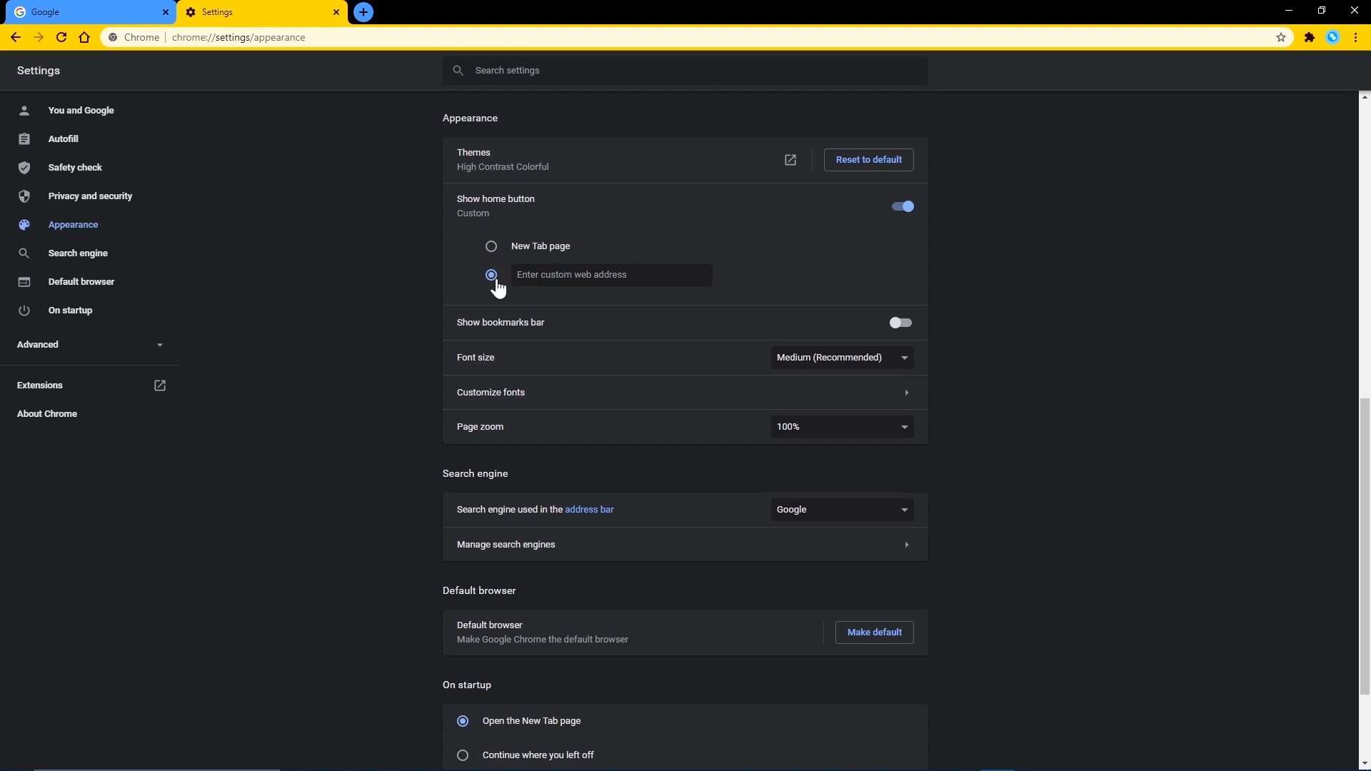
text(https://duckduckgo.com/)
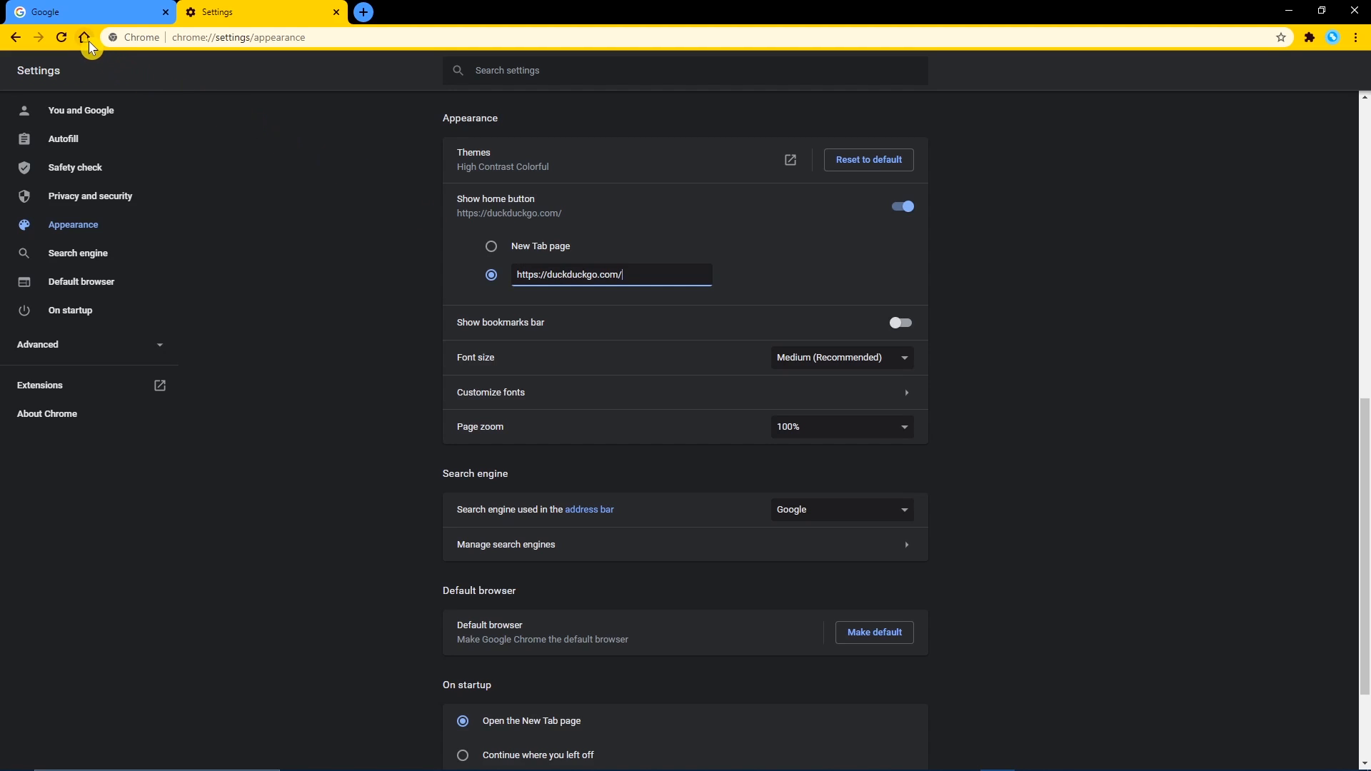
click(84, 36)
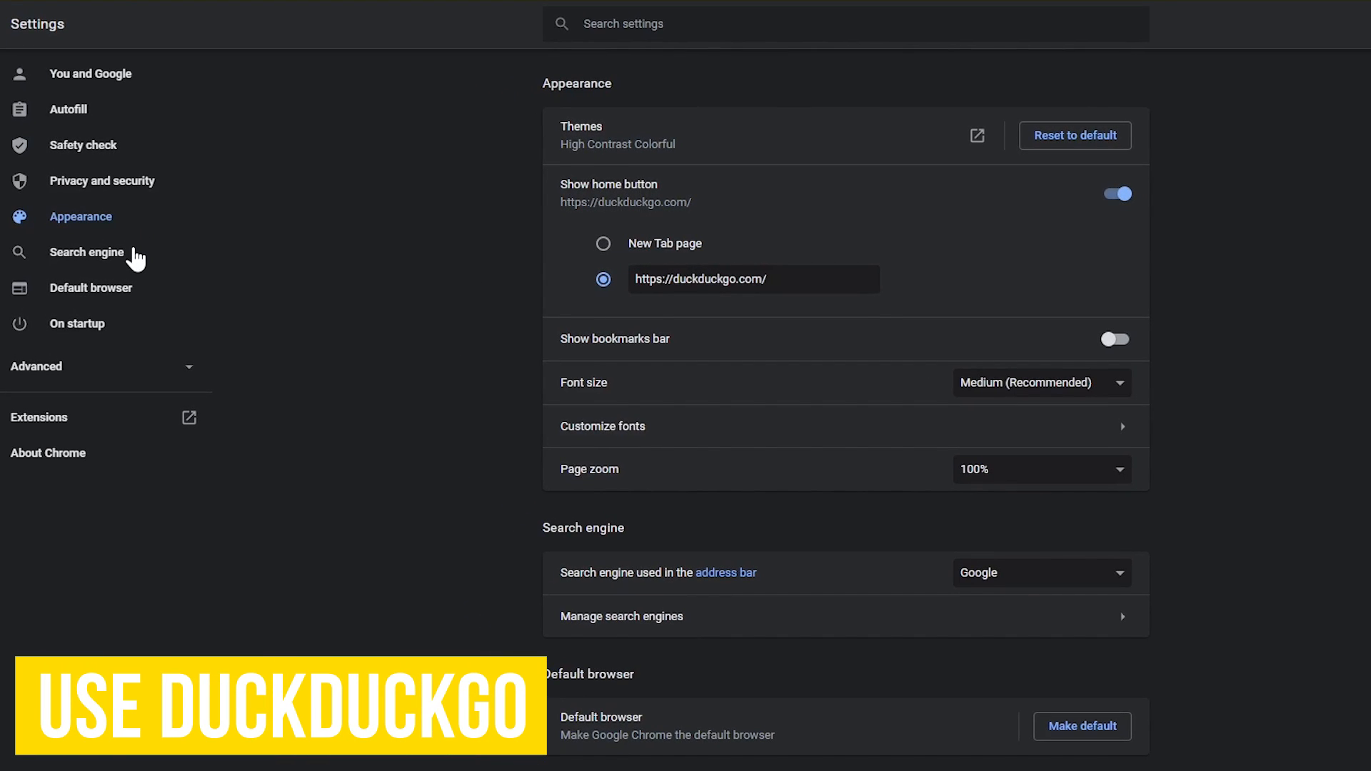
Step: Set DuckDuckGo as the address-bar search engine and bring up the search engine list
scroll(down, 3)
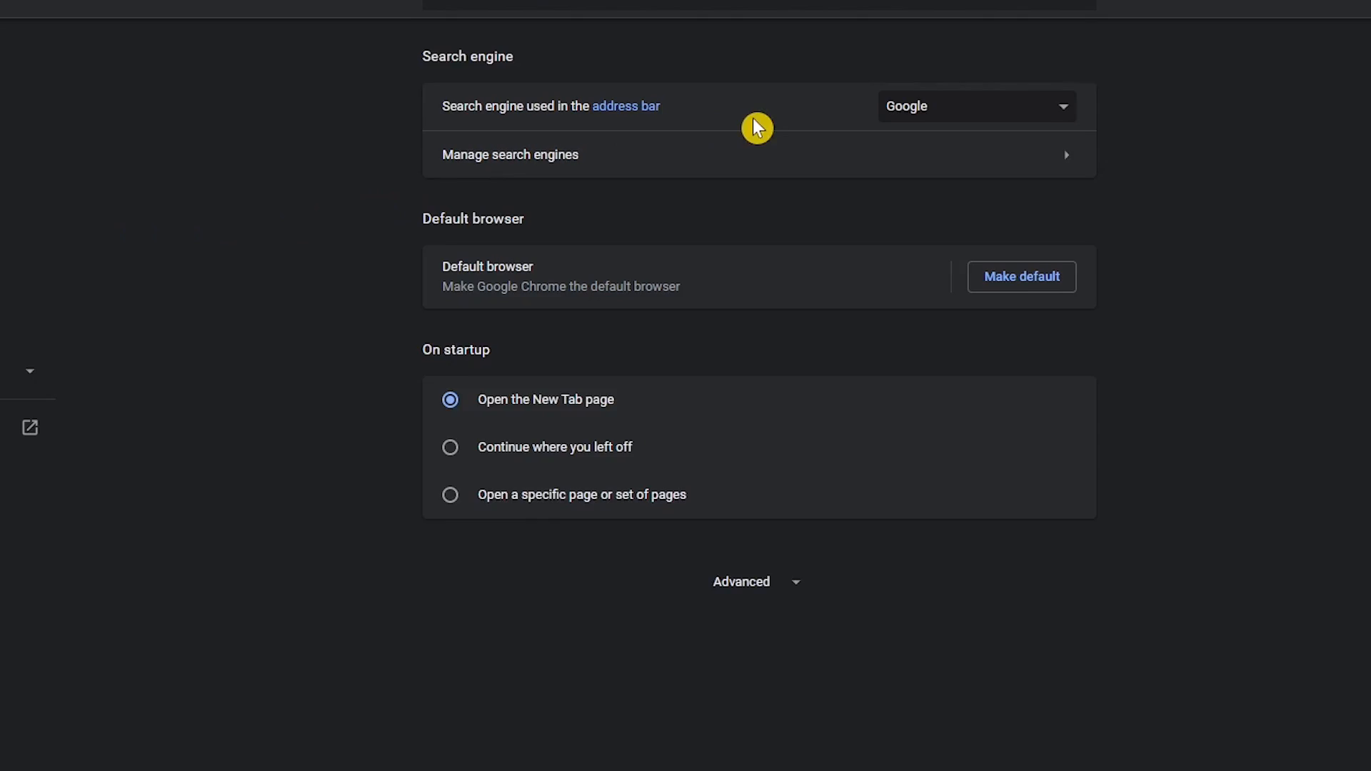
click(975, 105)
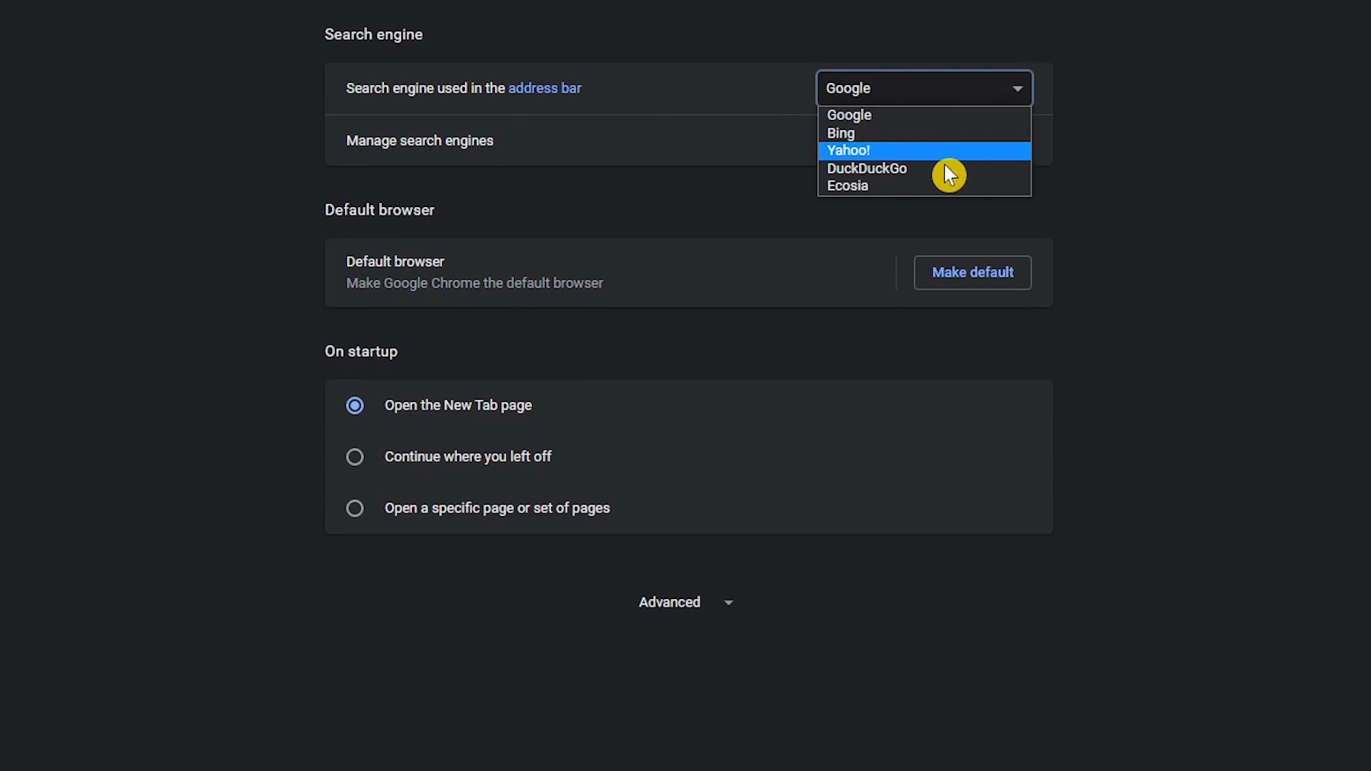
mouse_move(868, 168)
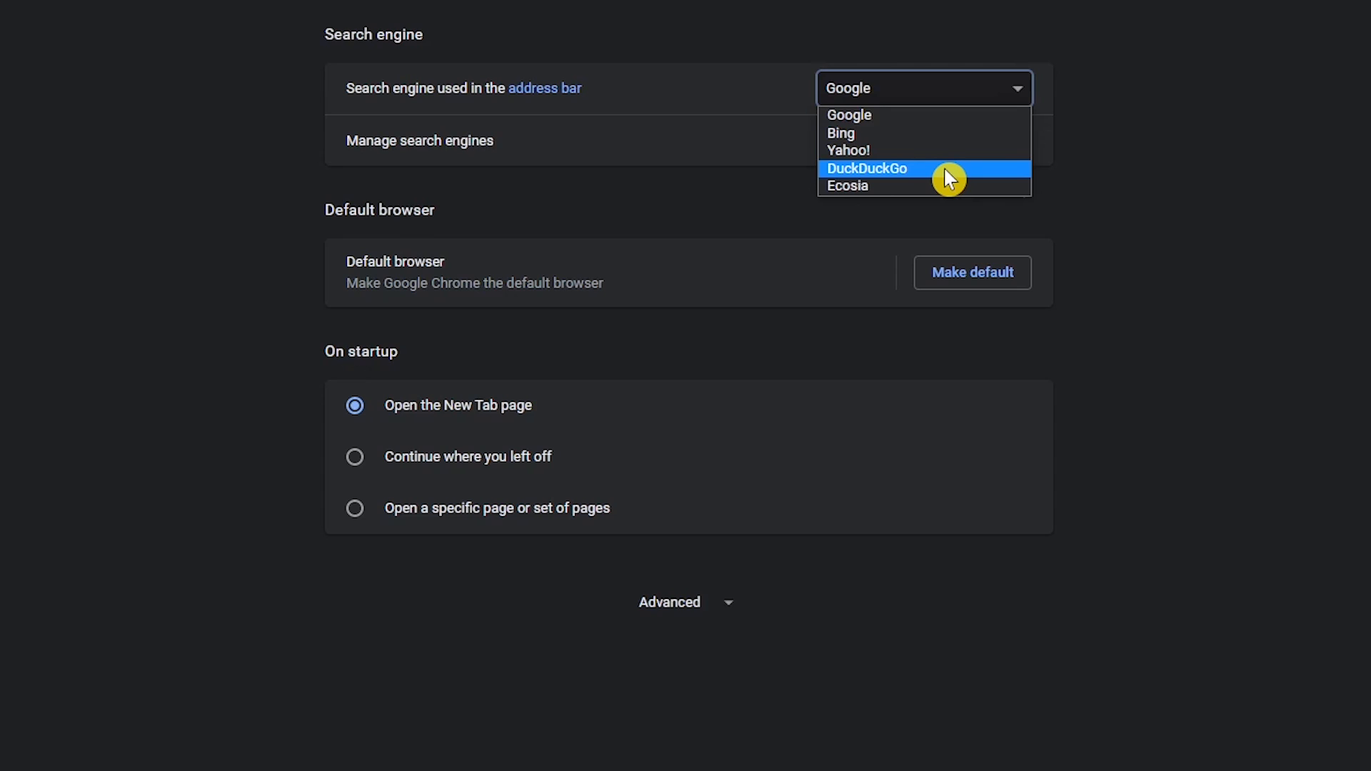
mouse_move(942, 130)
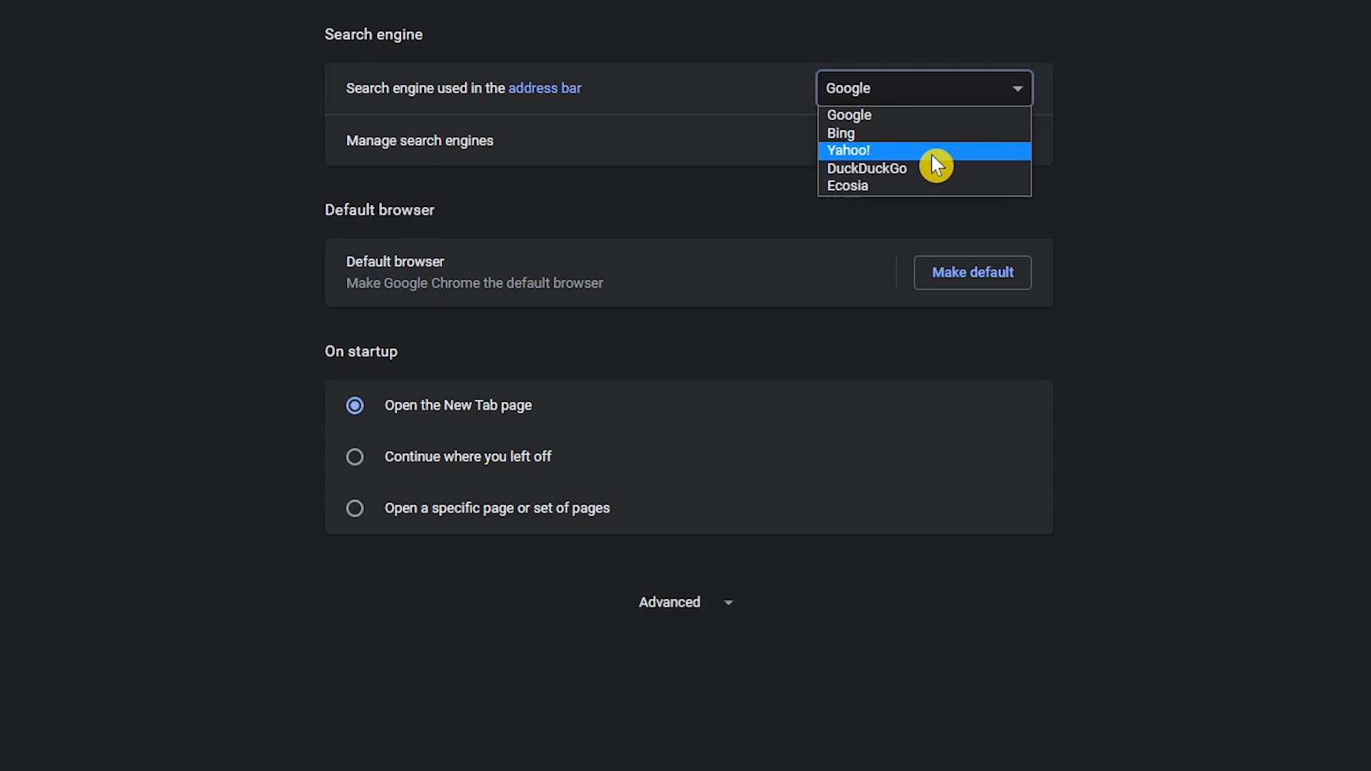
mouse_move(935, 186)
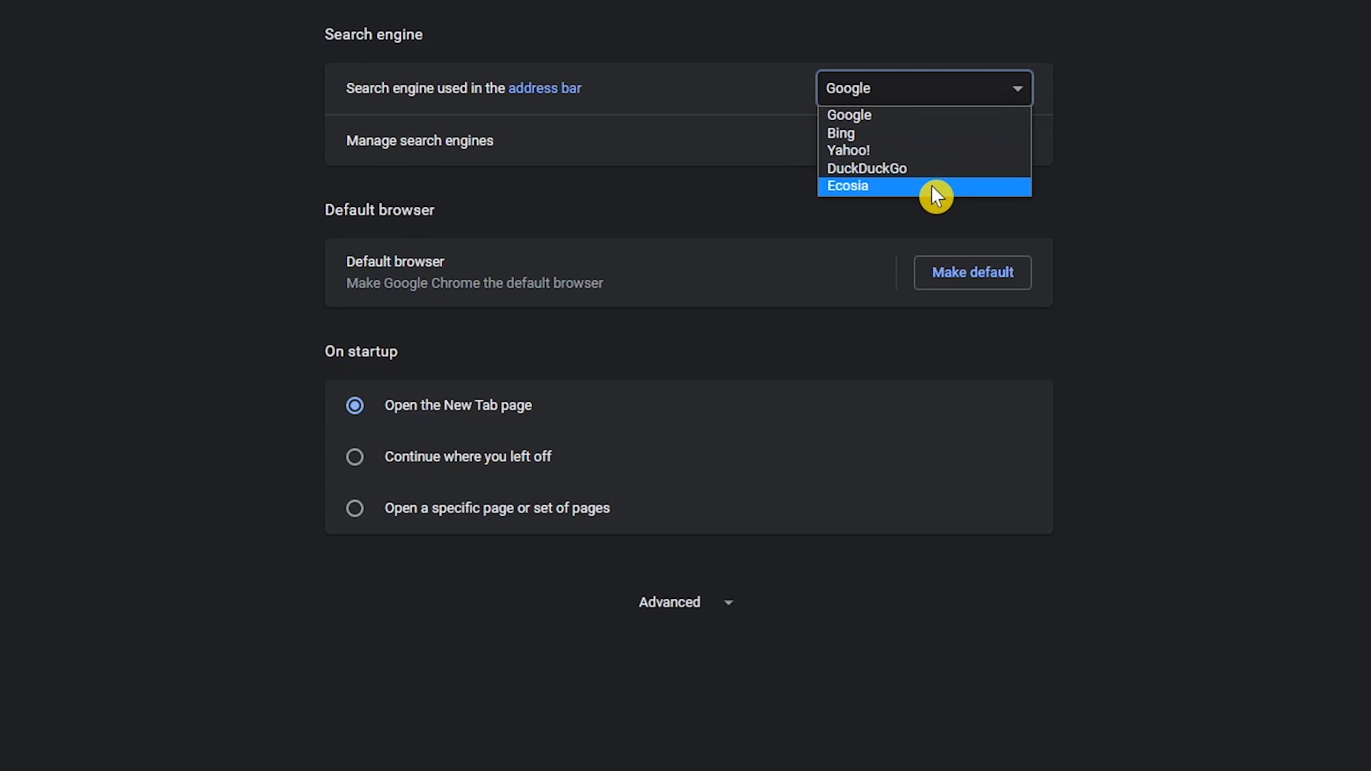
mouse_move(926, 168)
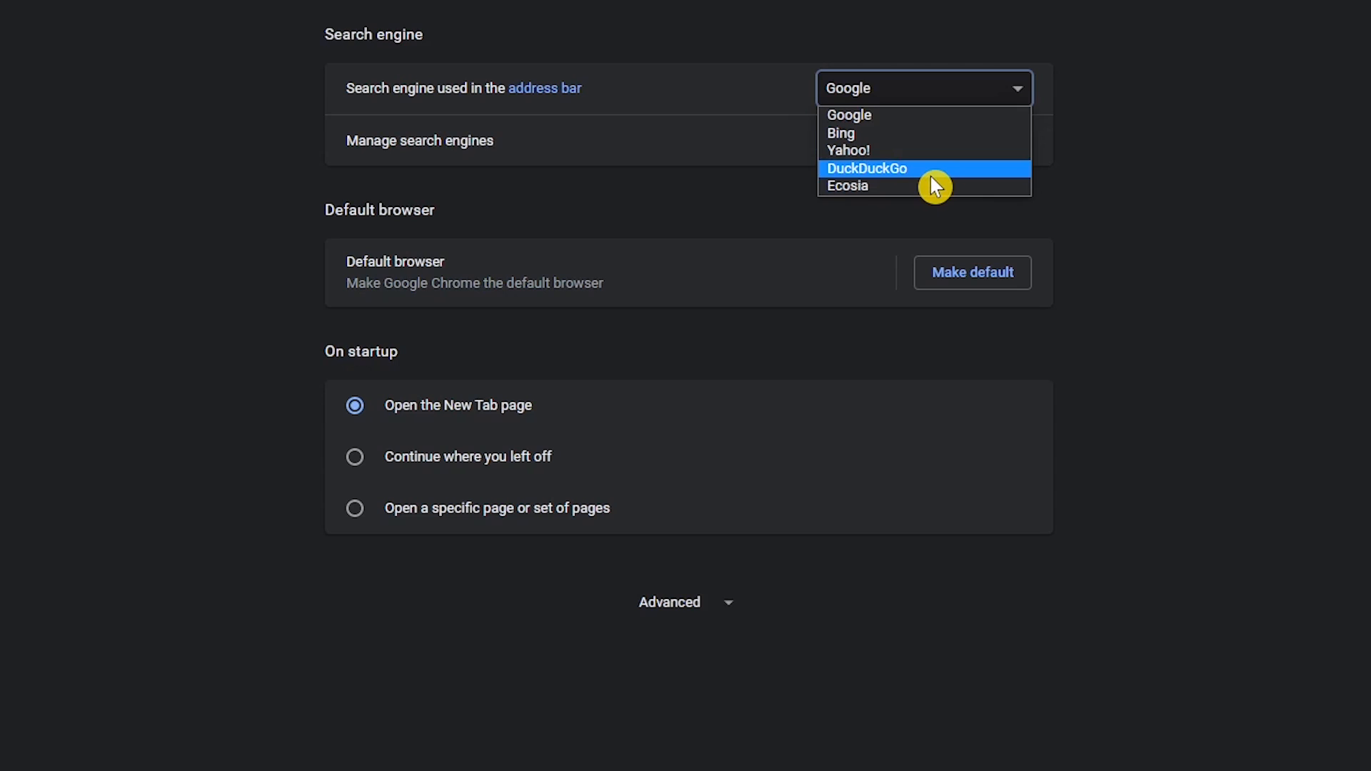
click(866, 168)
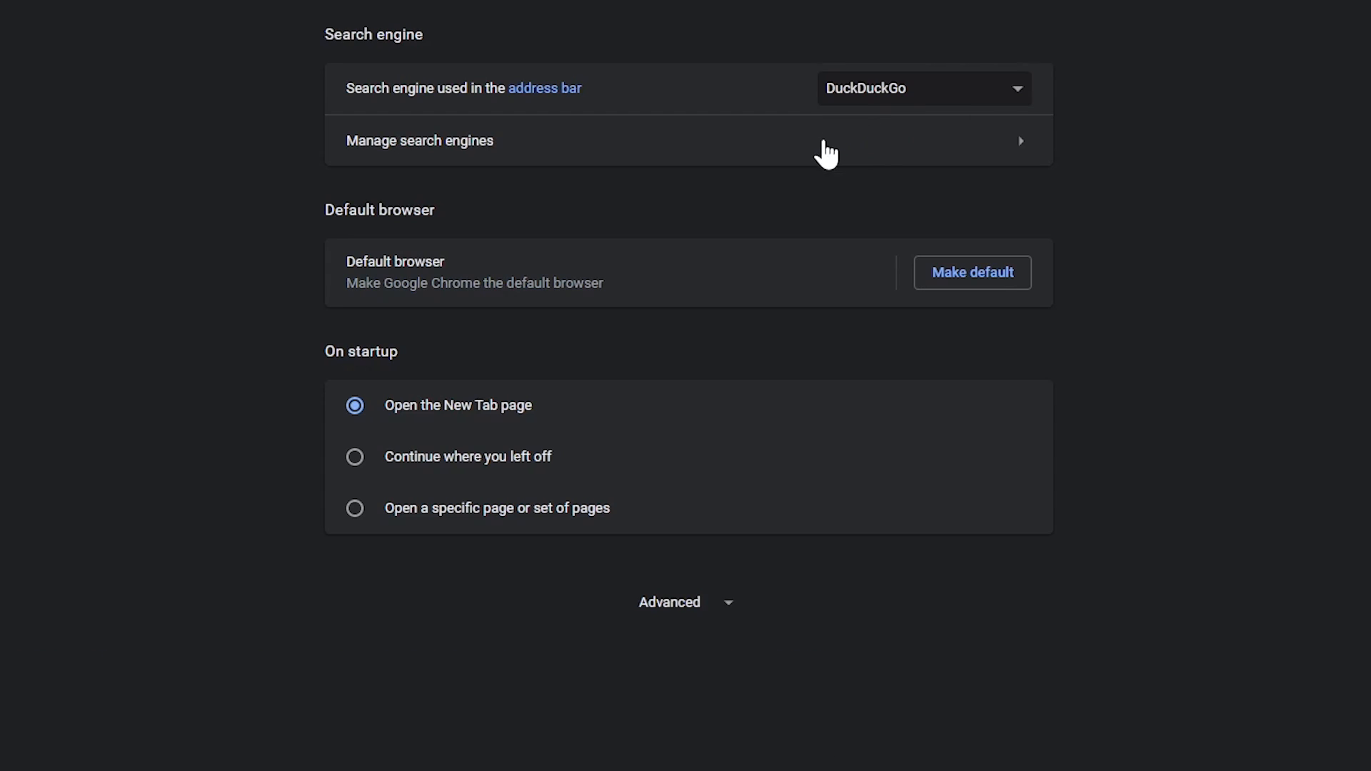
click(420, 140)
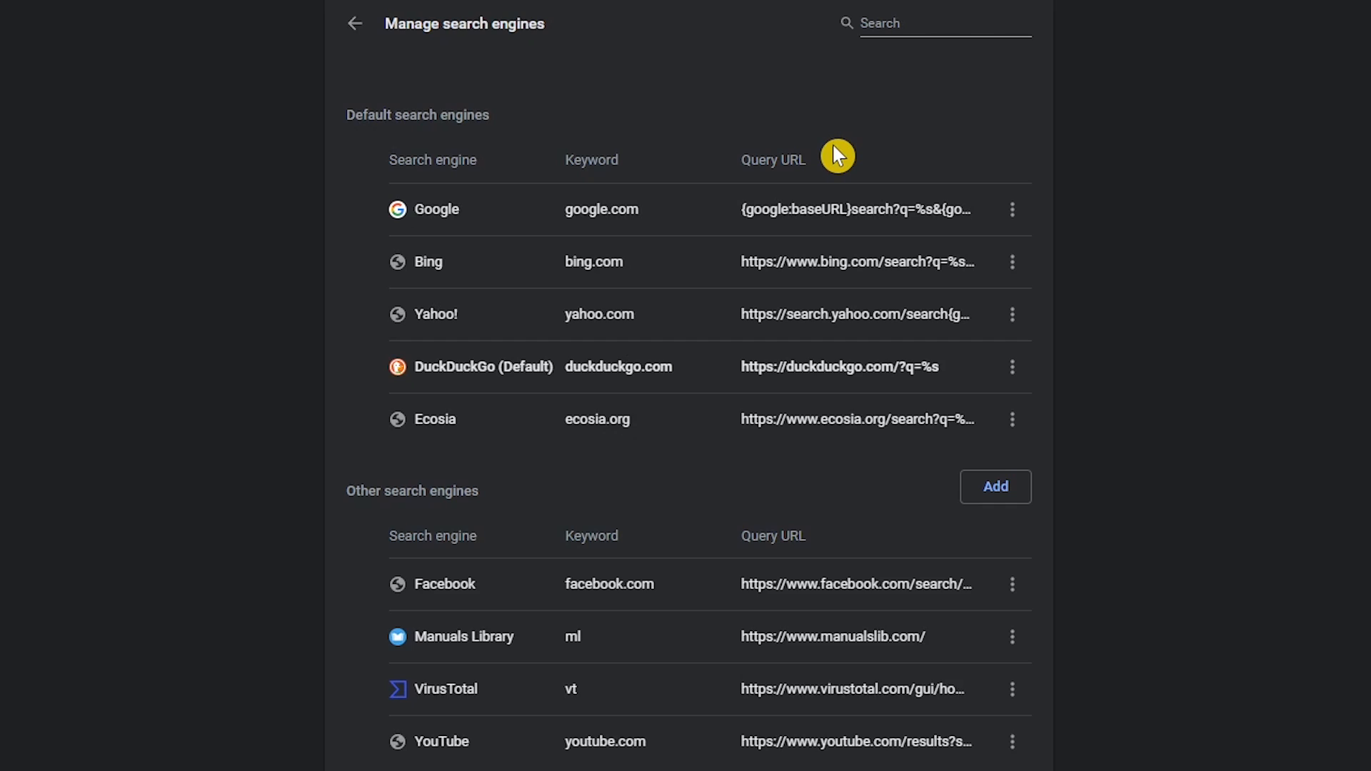
mouse_move(607, 507)
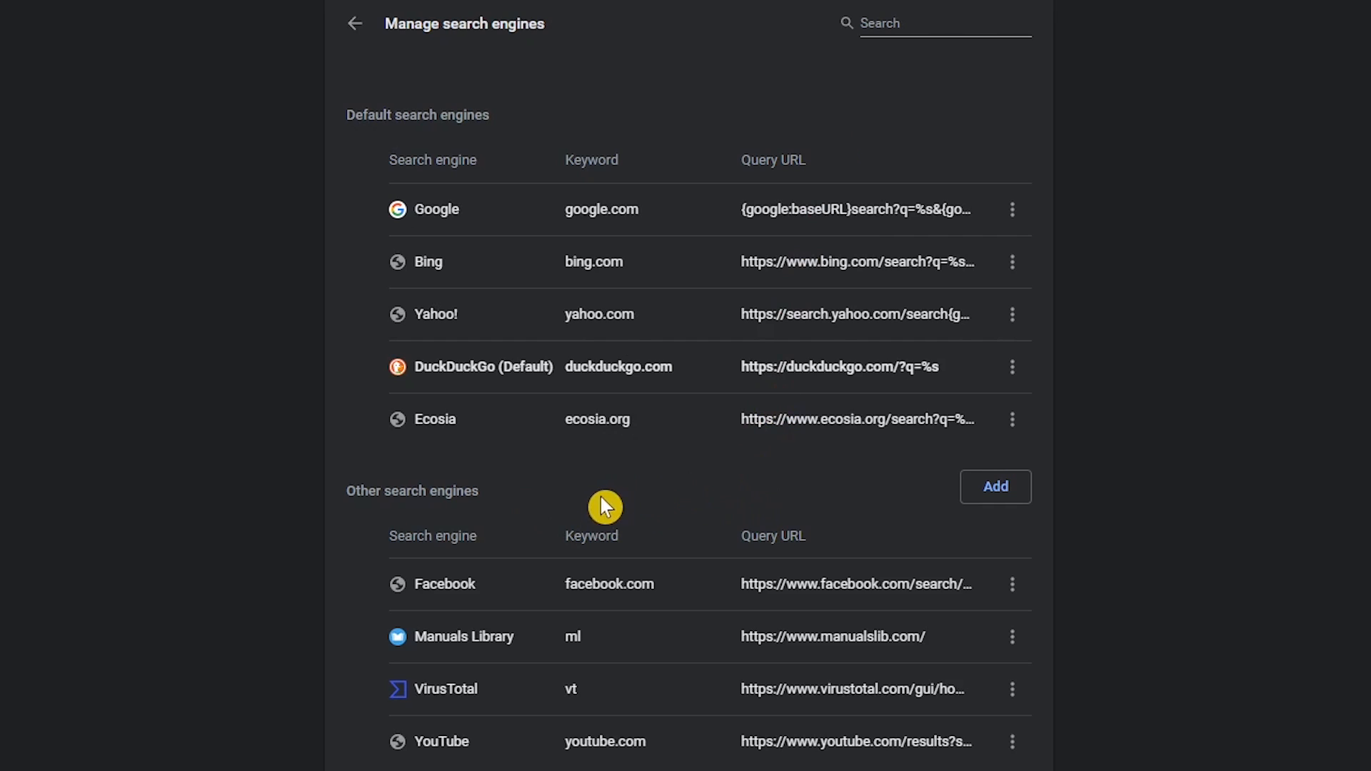
mouse_move(986, 486)
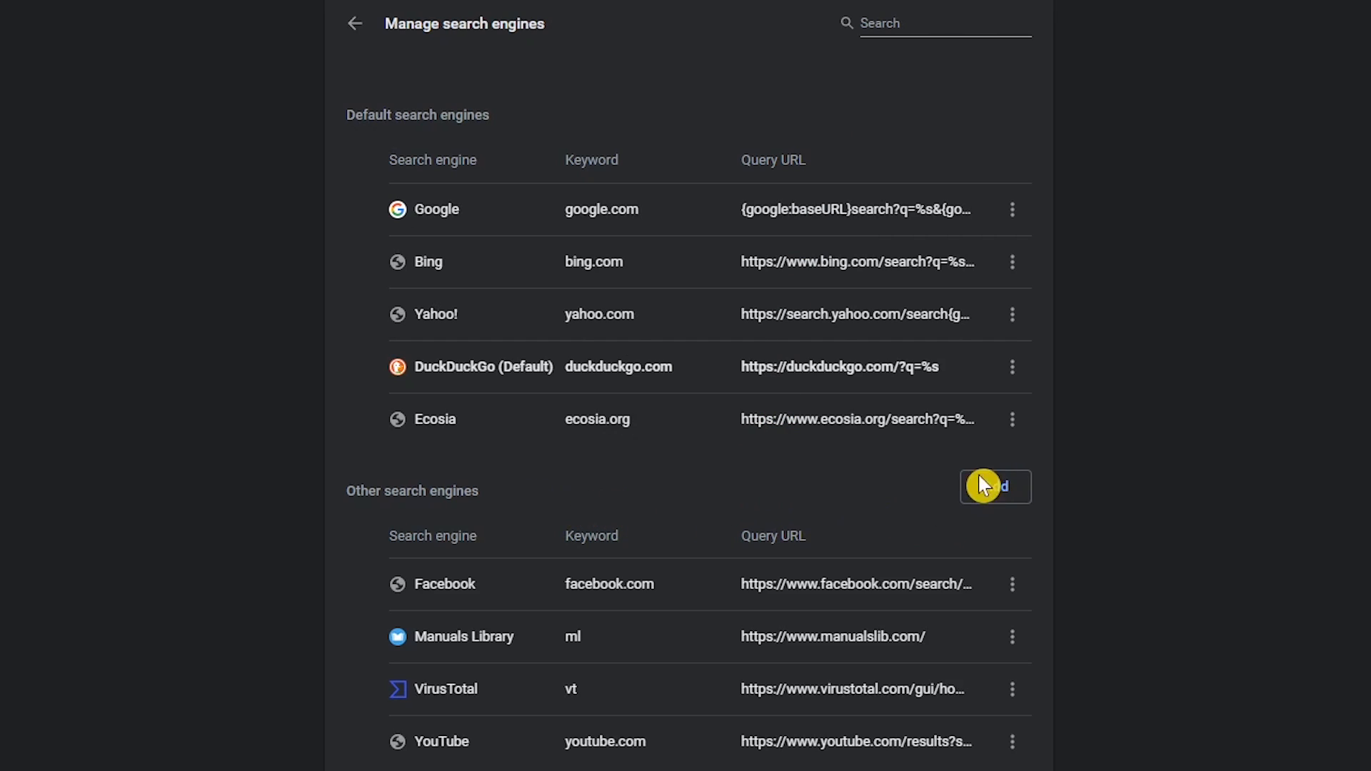
click(995, 487)
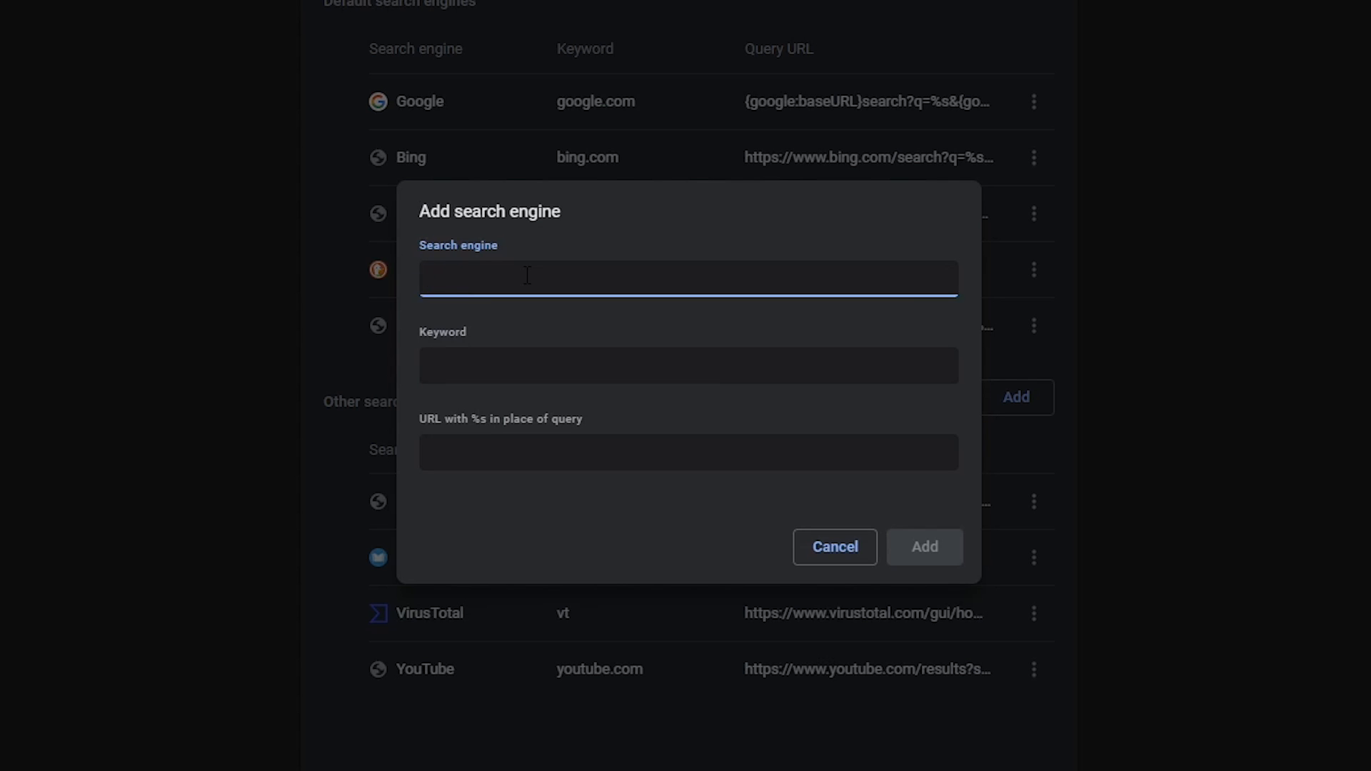
text(PCPartPicker)
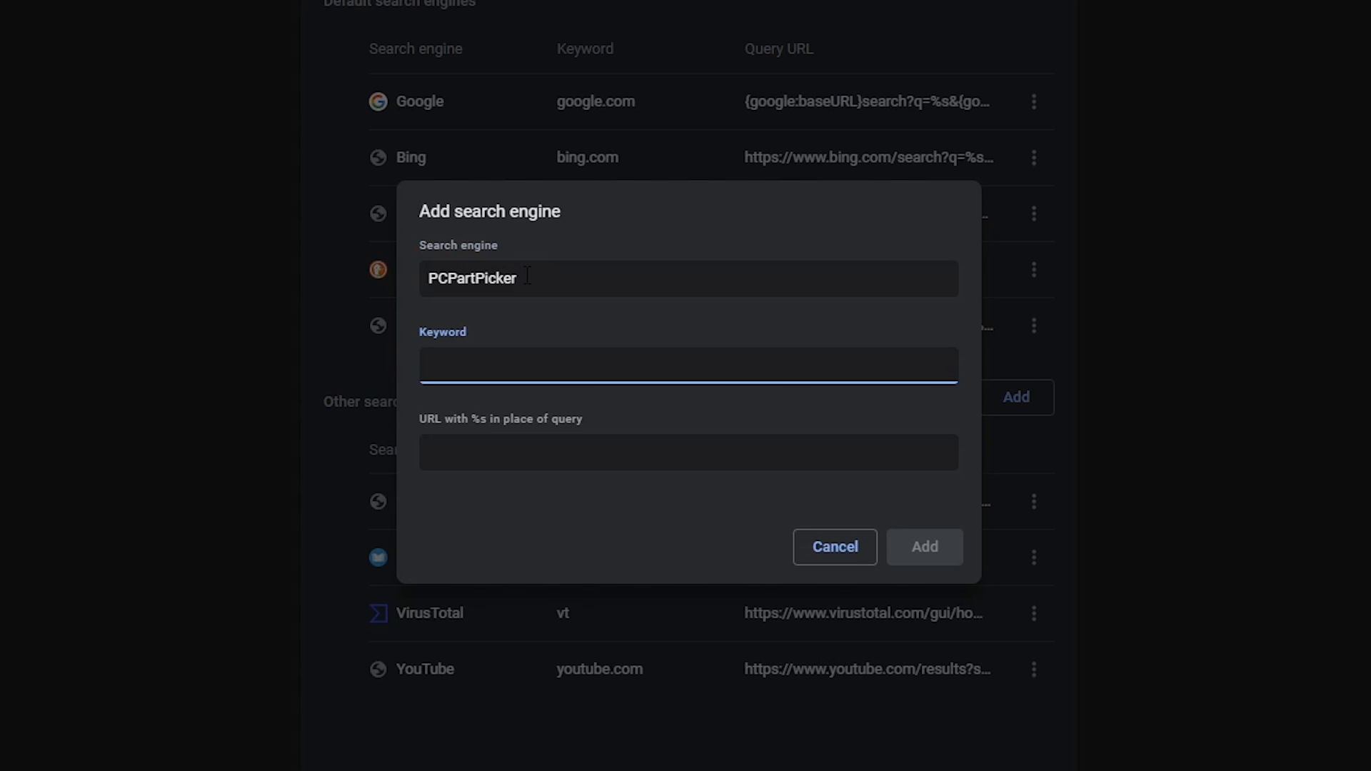
text(P)
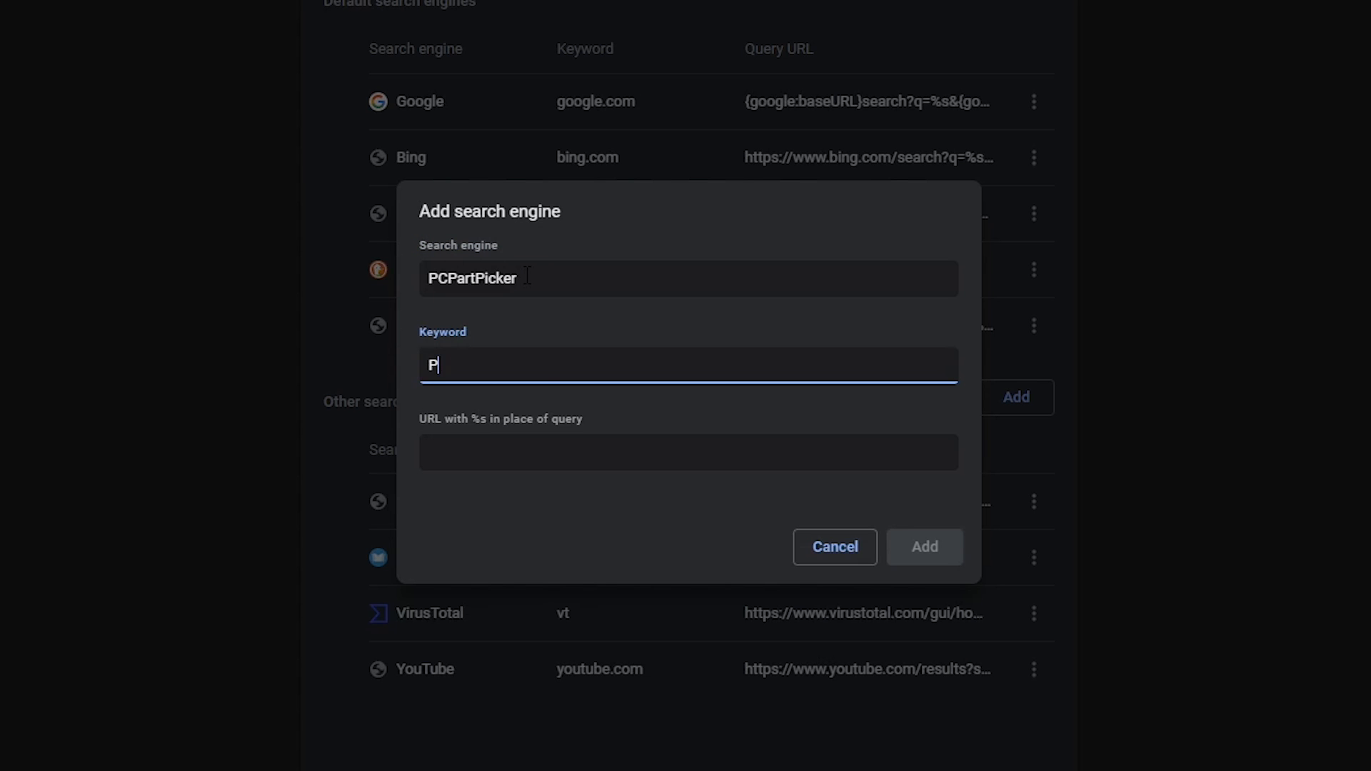
text(P)
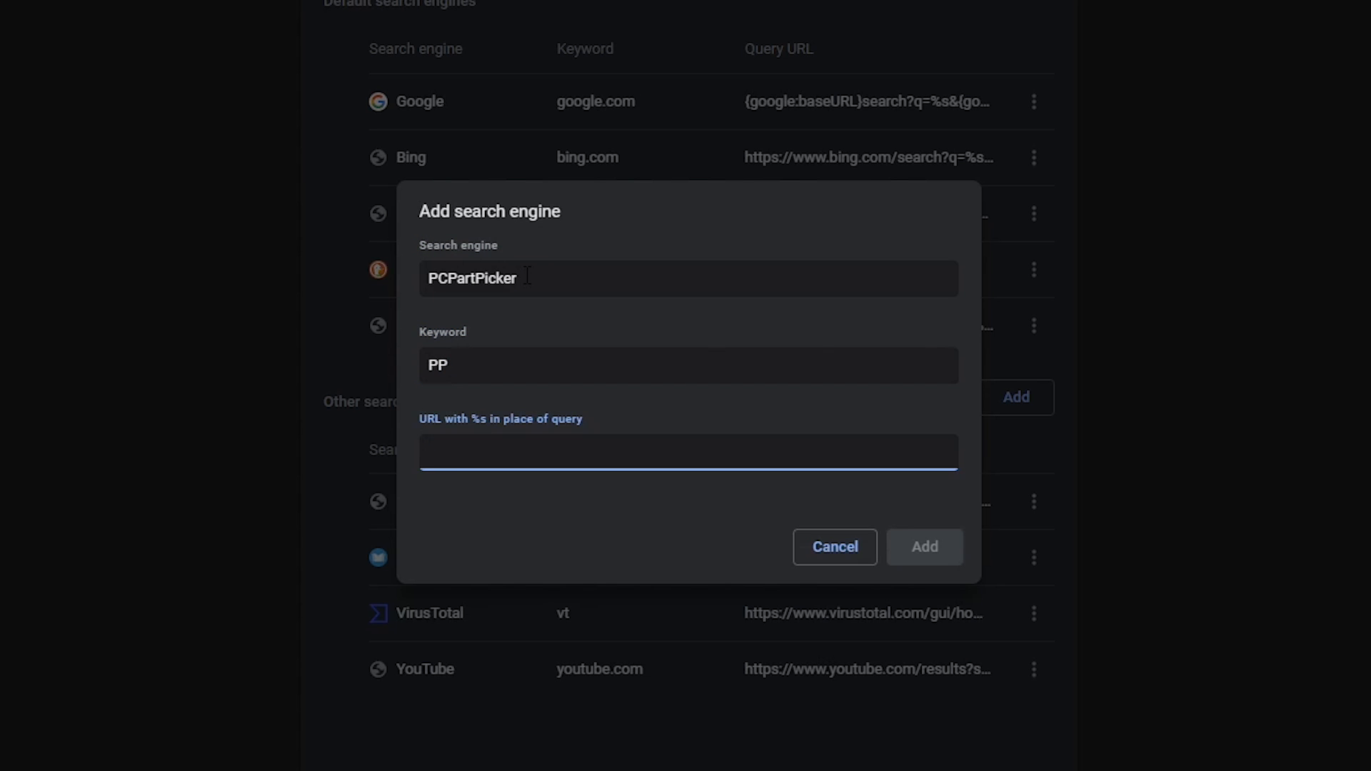
text(https://pcpartpicker.com/)
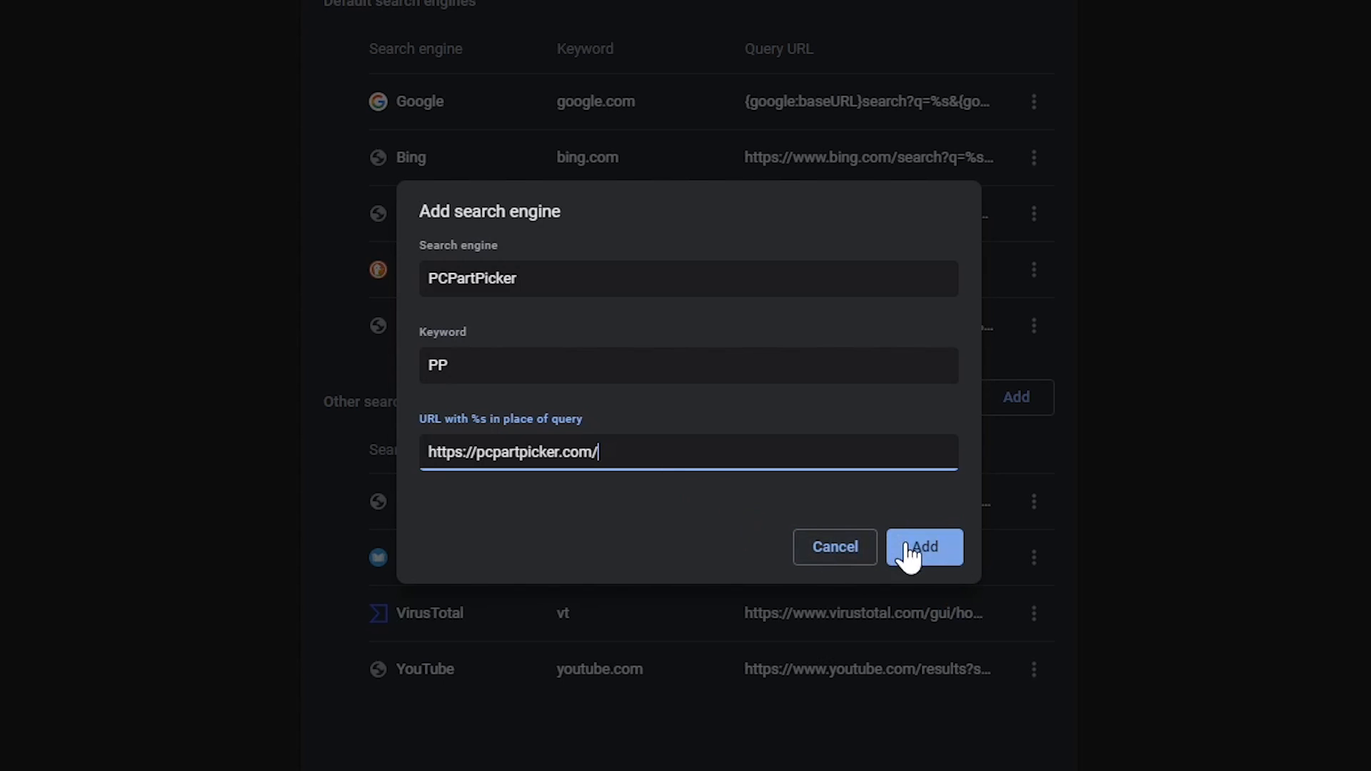
click(924, 546)
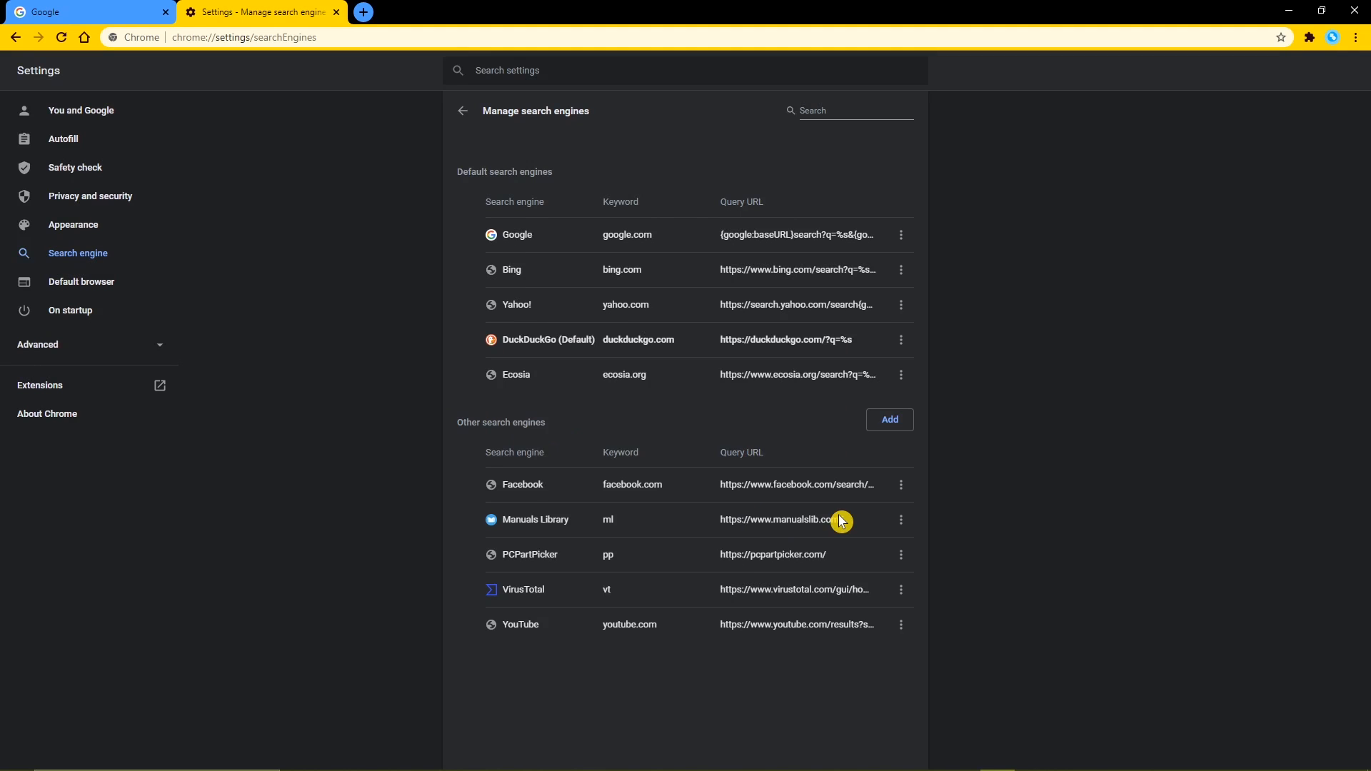
mouse_move(448, 81)
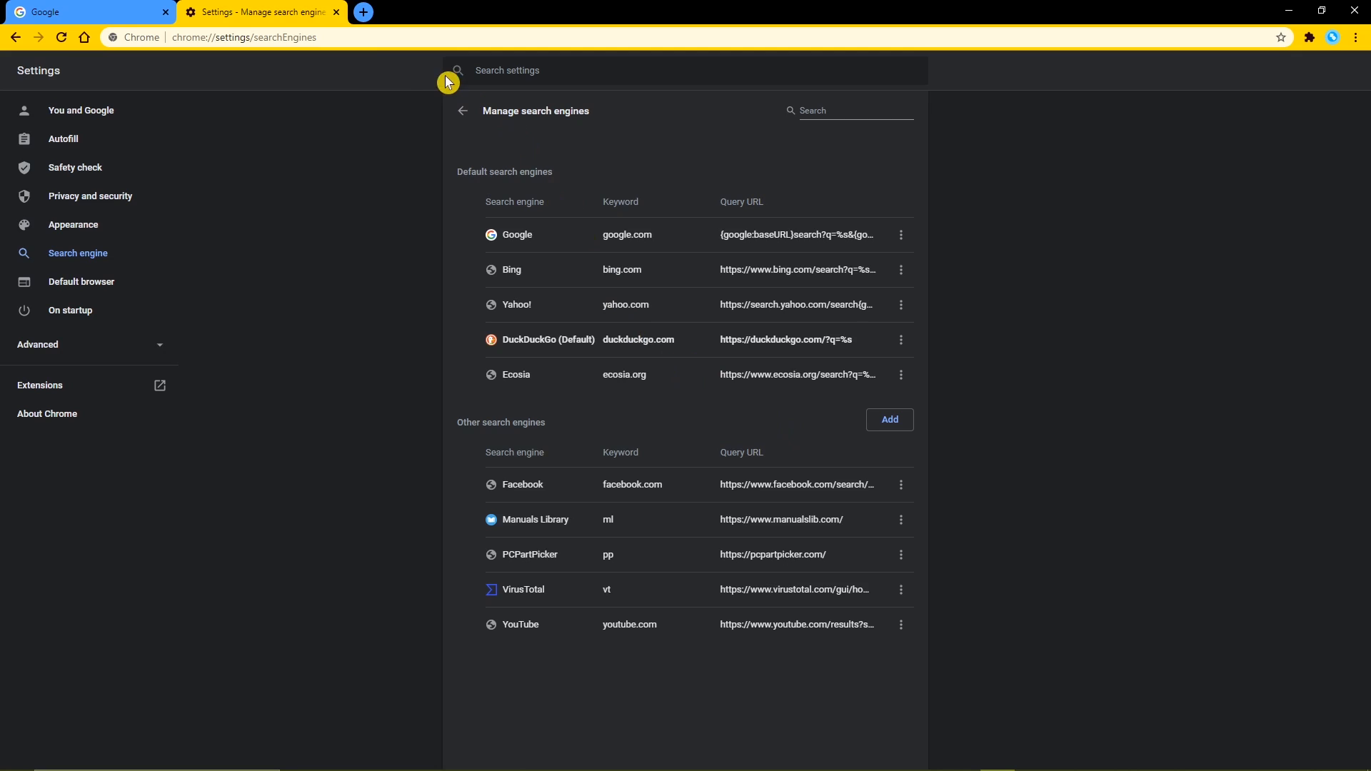
Step: Test the pp keyword in the address bar, then return to the search engine settings
click(262, 36)
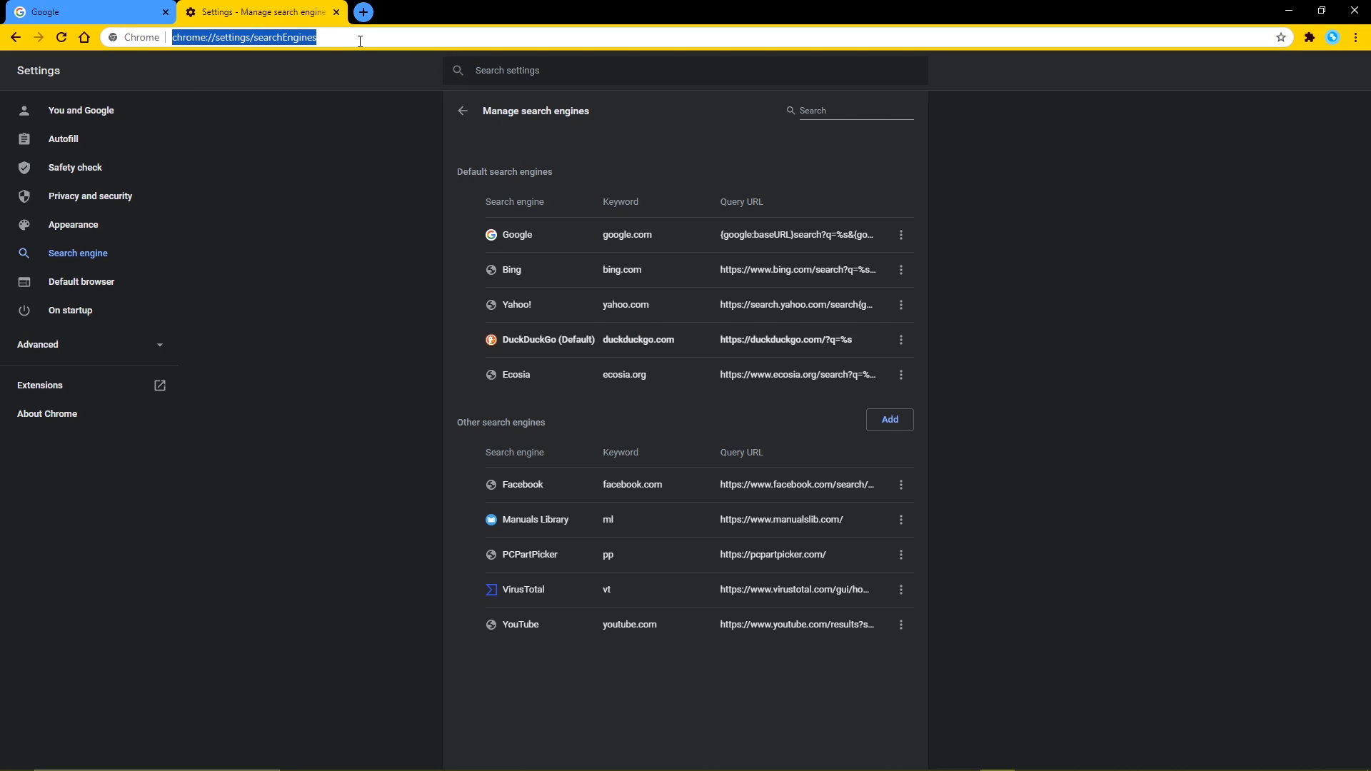
text(pp)
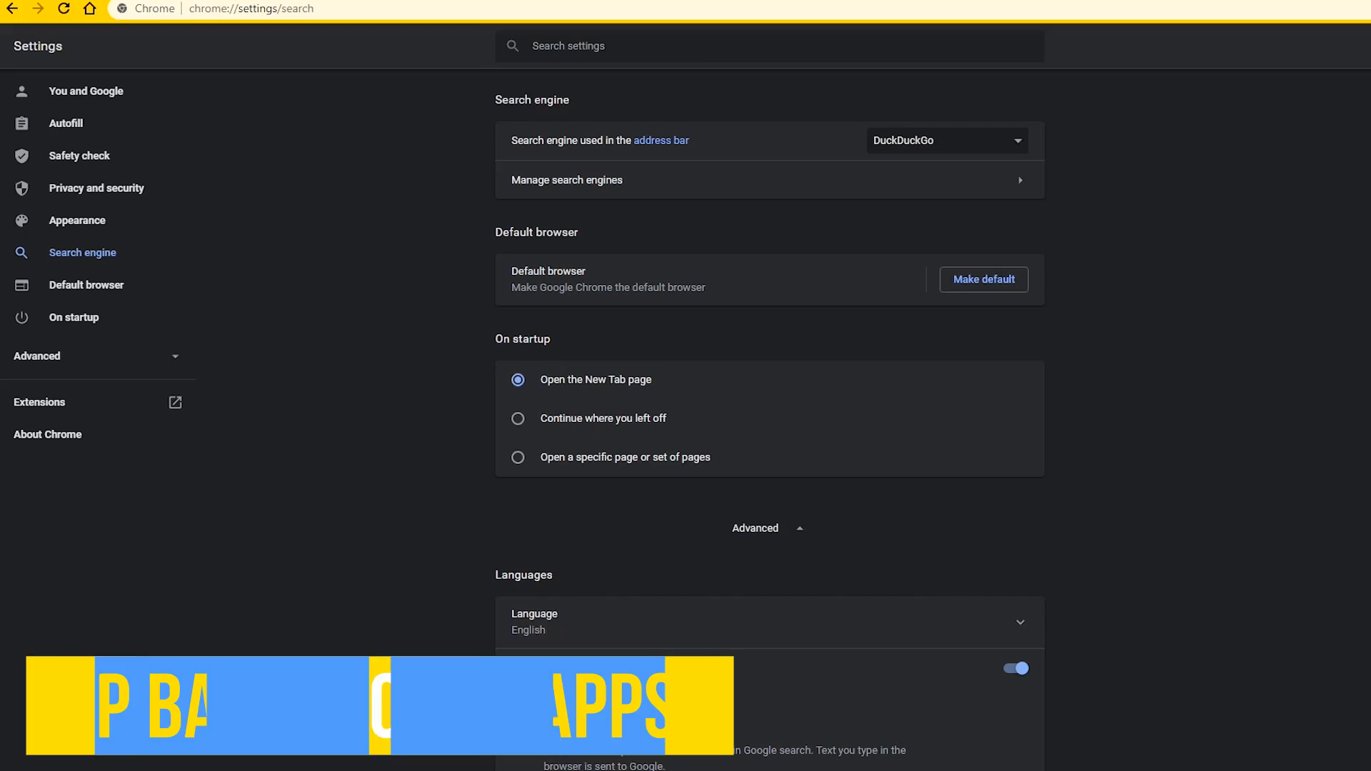
scroll(down, 3)
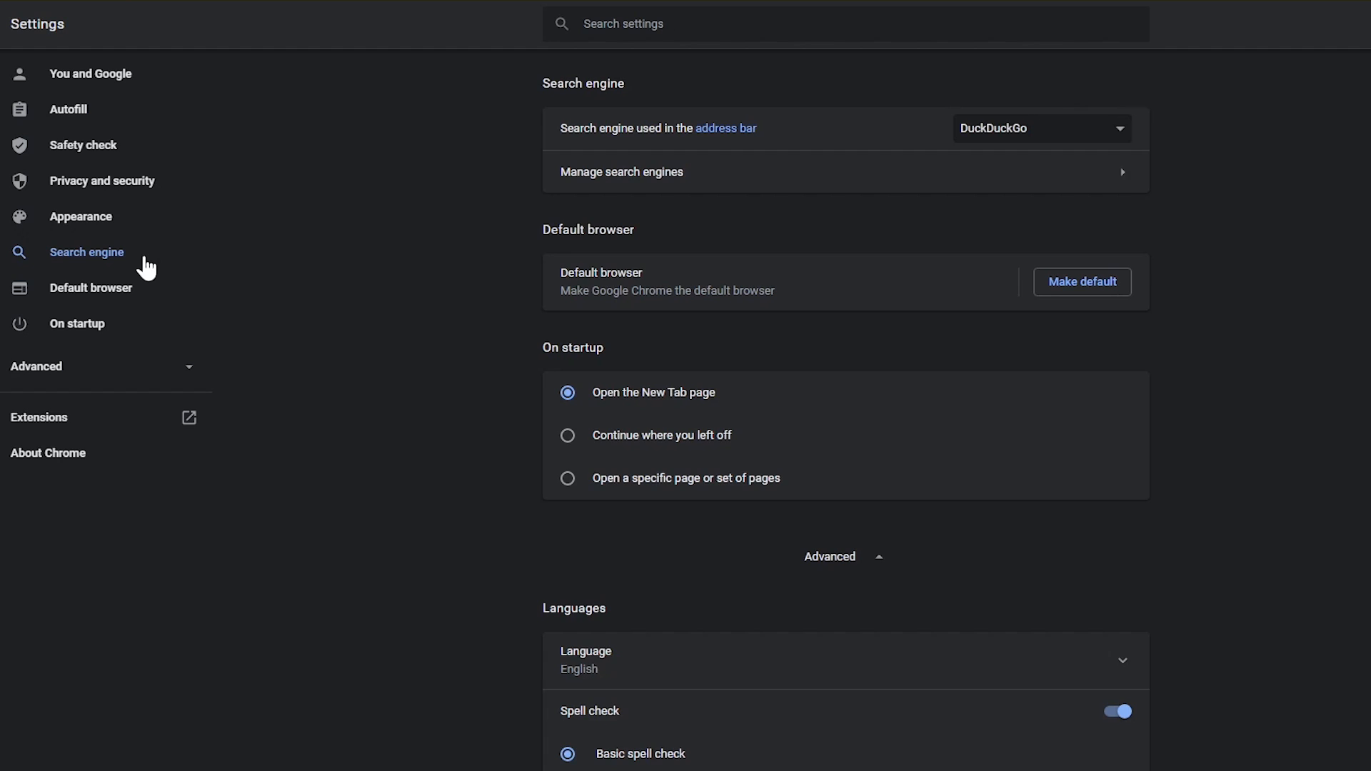
mouse_move(140, 378)
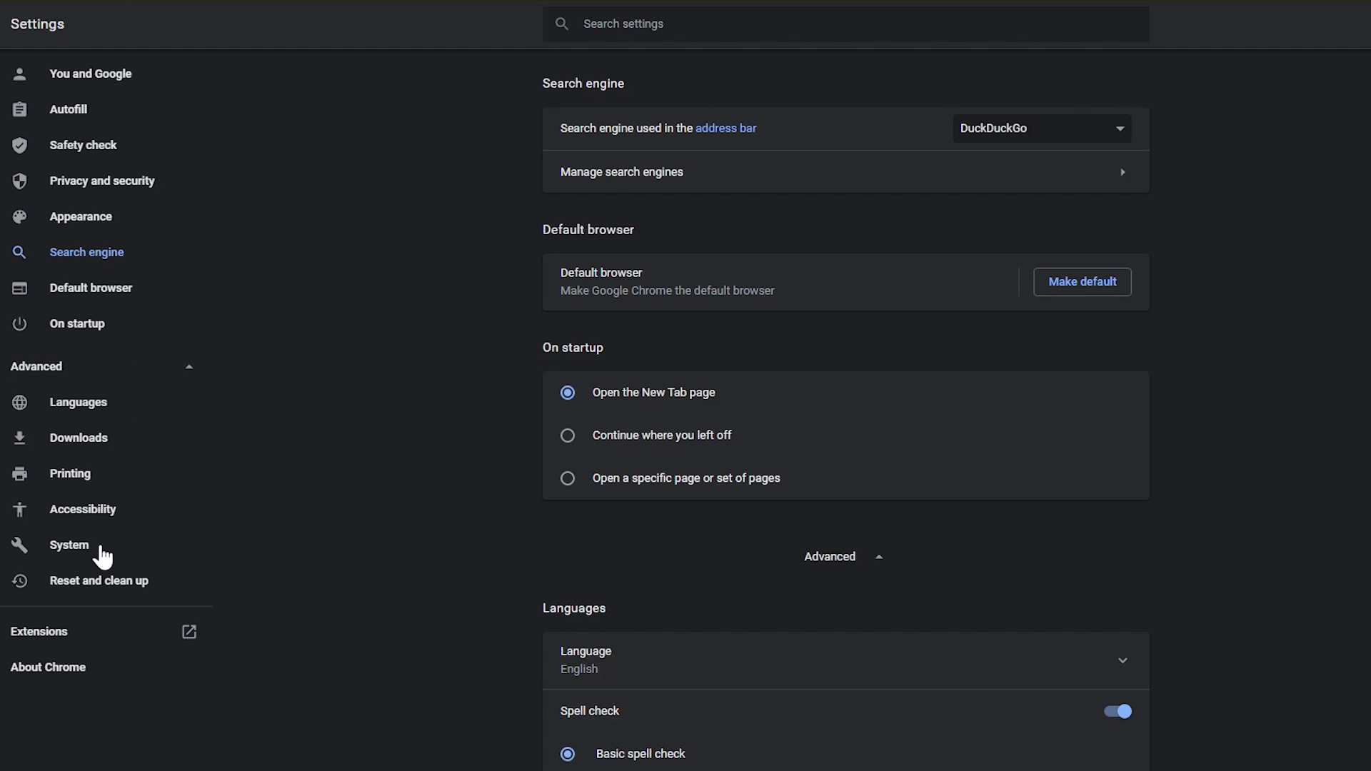
Step: In System settings, switch off background apps and hardware acceleration
click(68, 545)
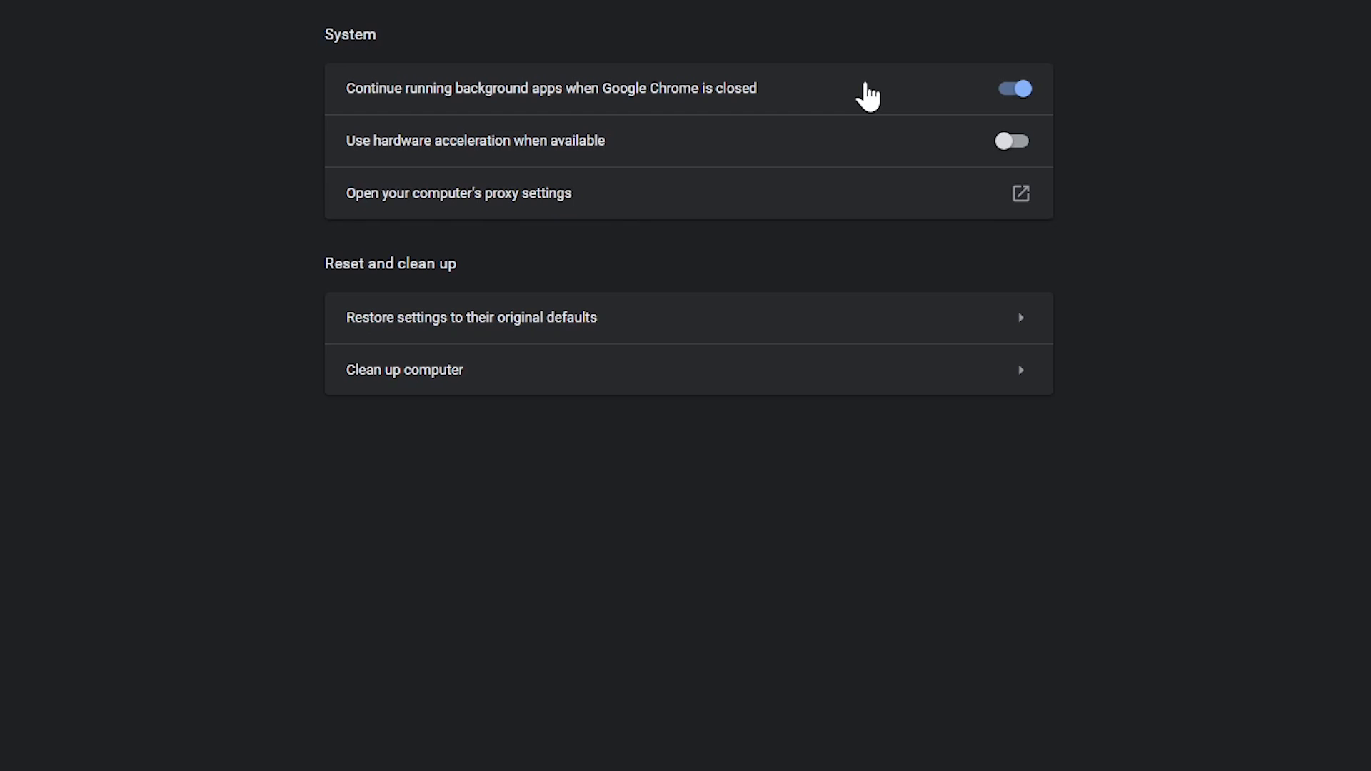
click(1012, 88)
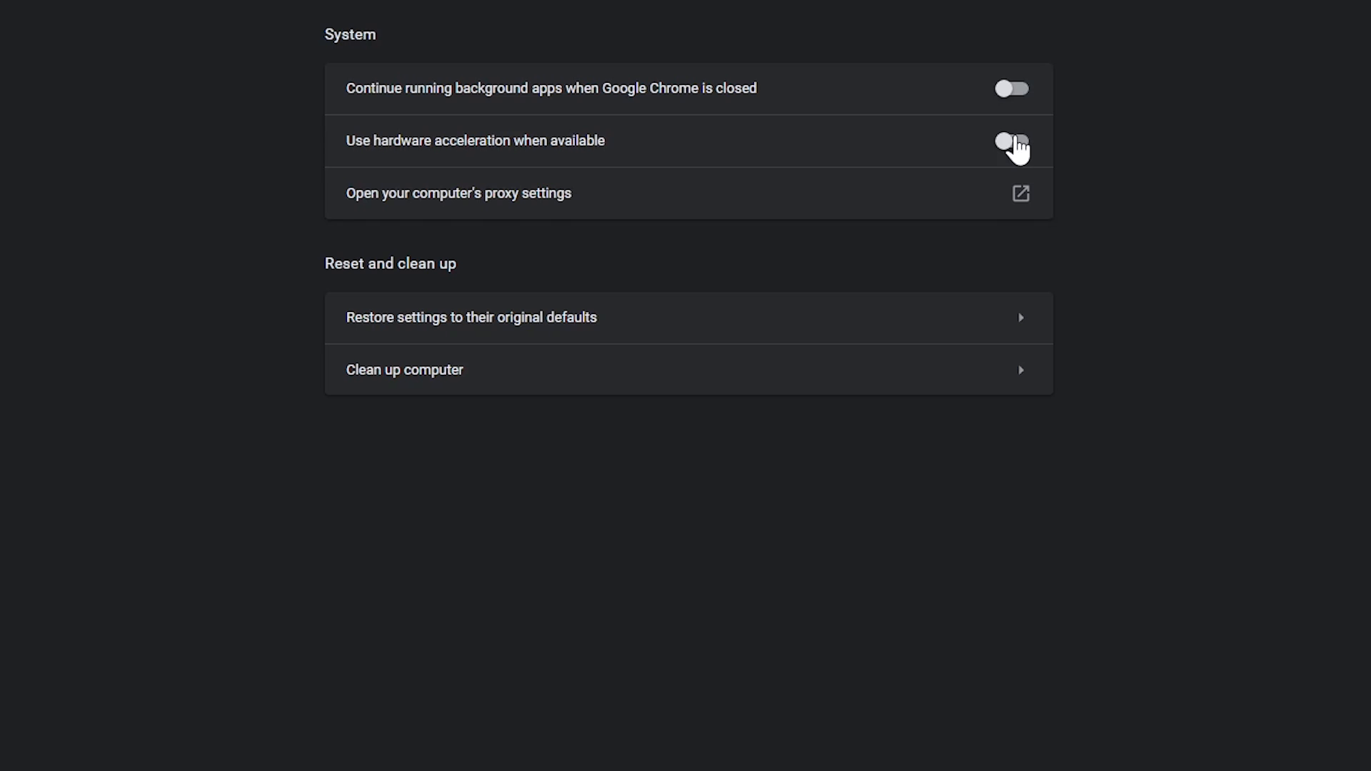
click(1012, 141)
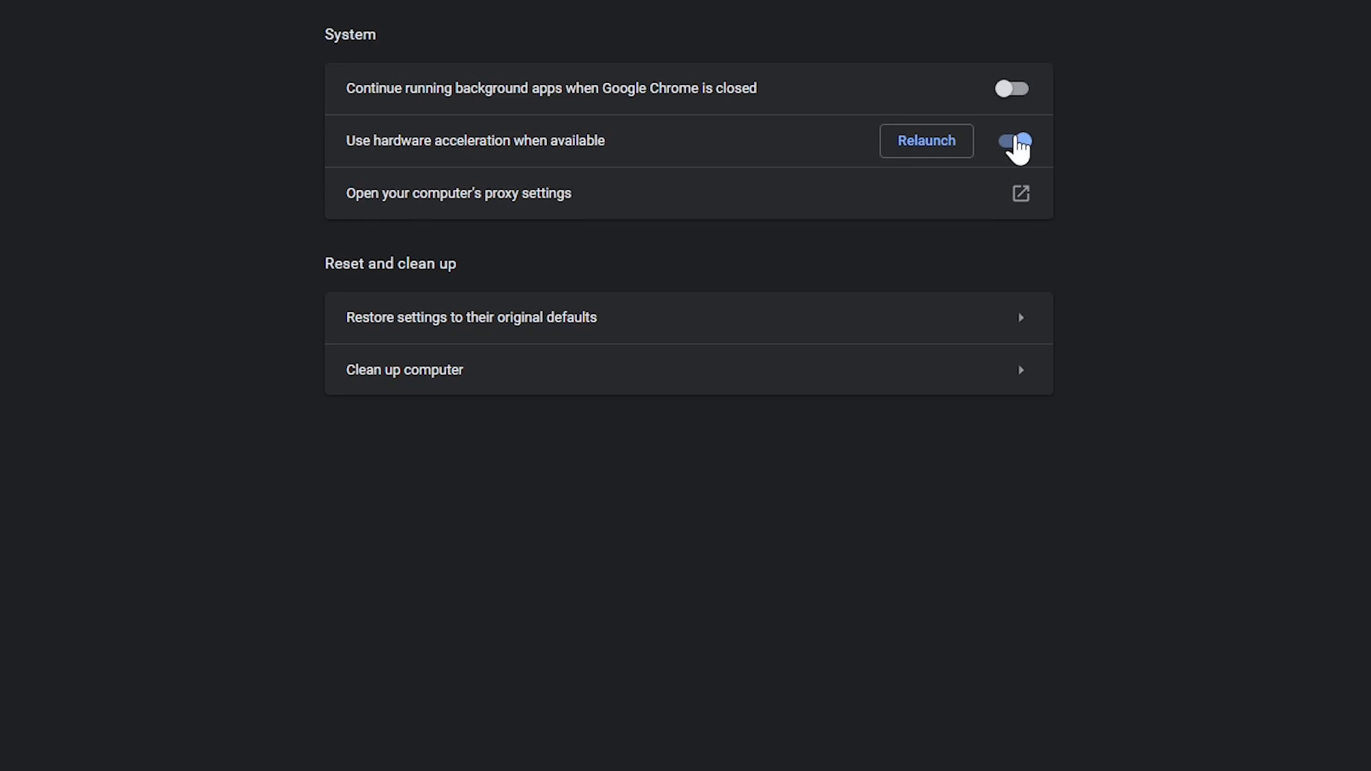
click(1012, 141)
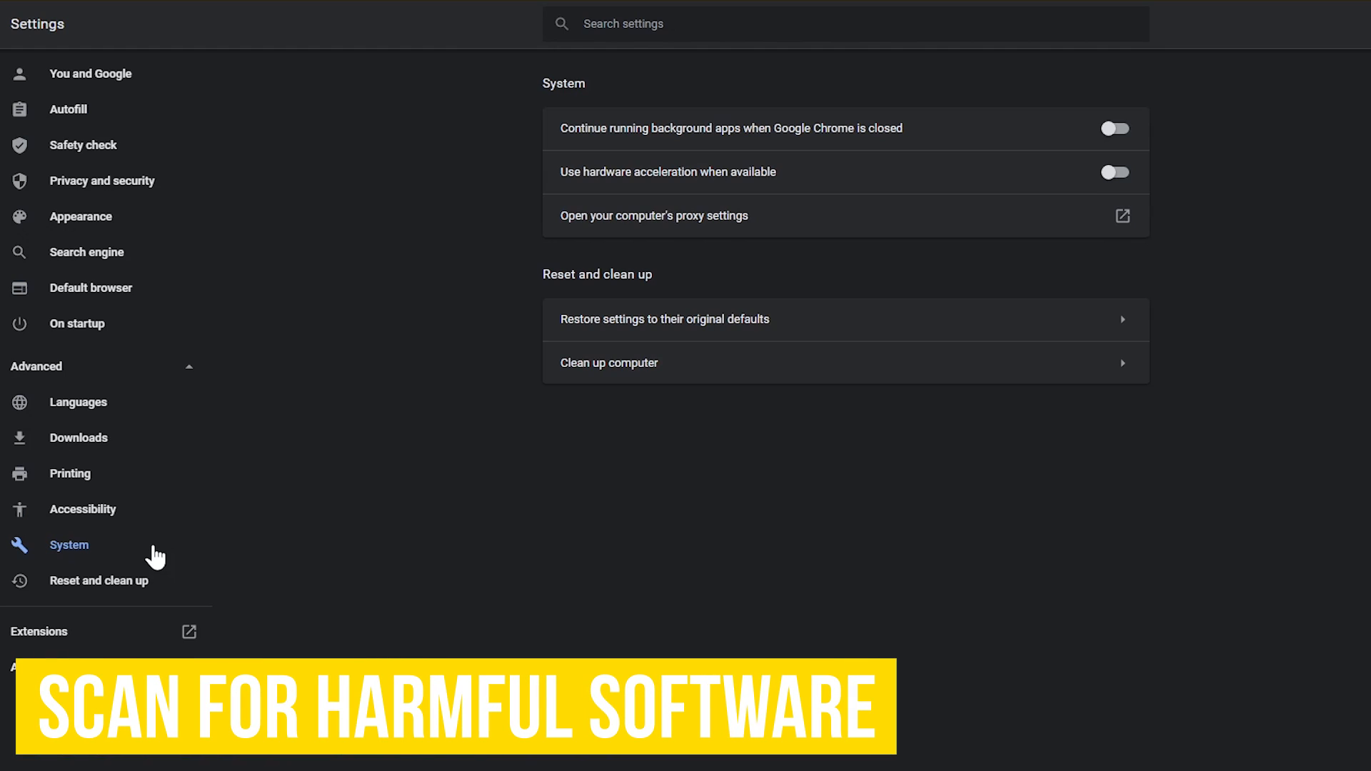
Step: Open the Clean up computer page under Reset and clean up
click(99, 581)
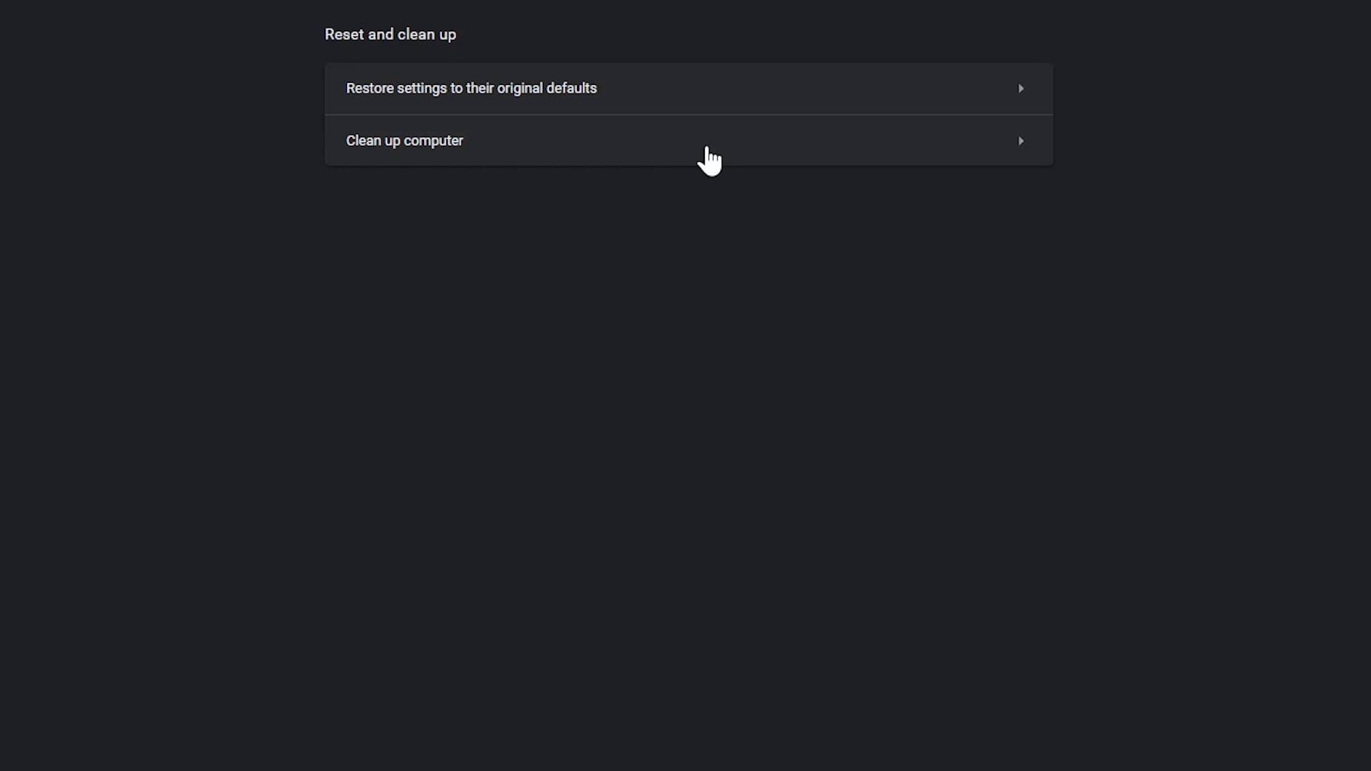
mouse_move(685, 162)
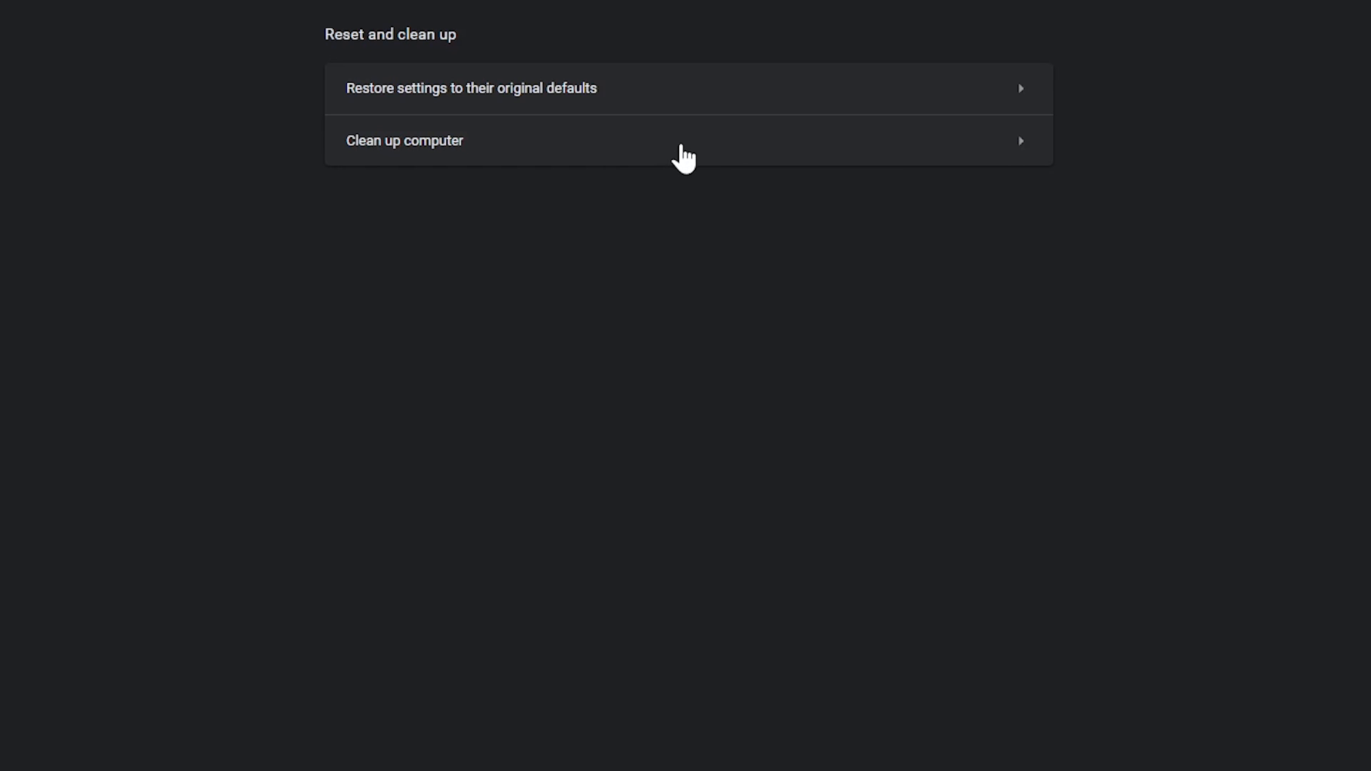
click(405, 140)
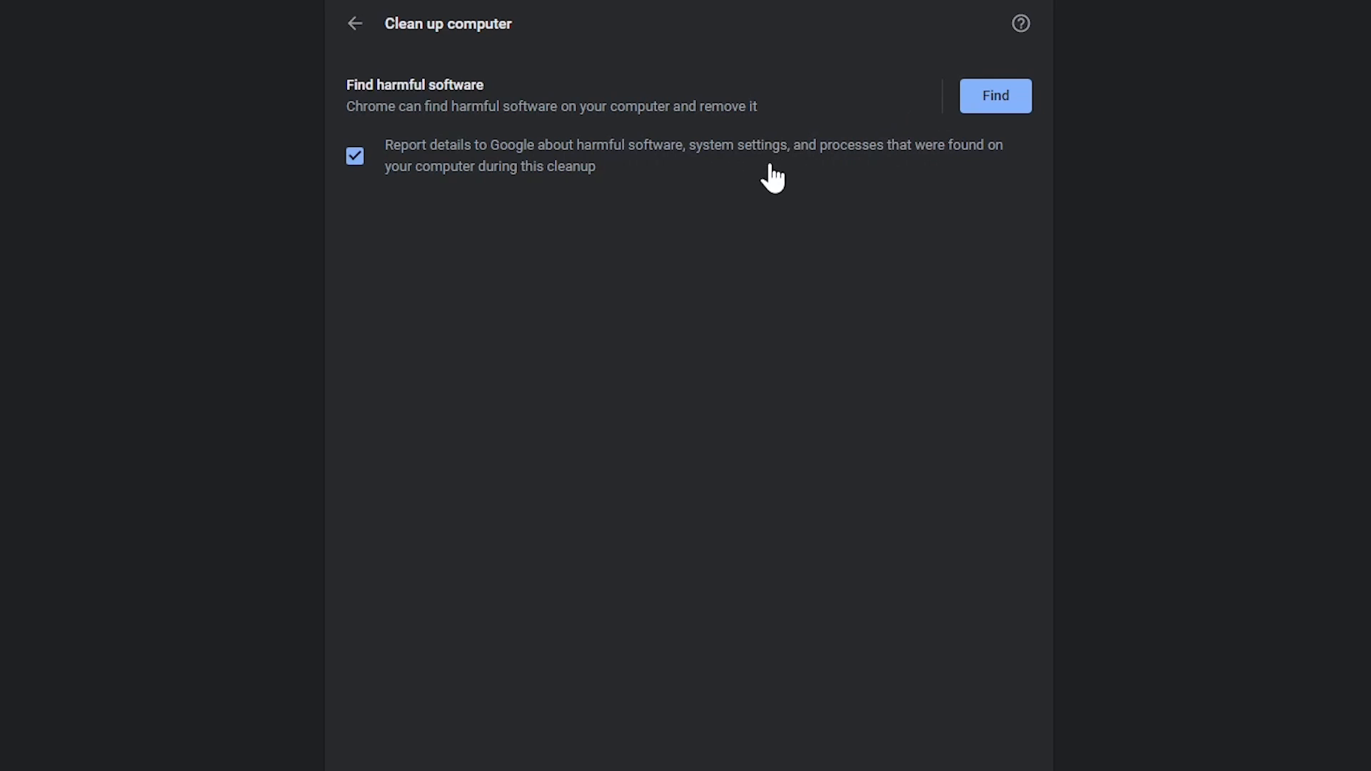
mouse_move(375, 171)
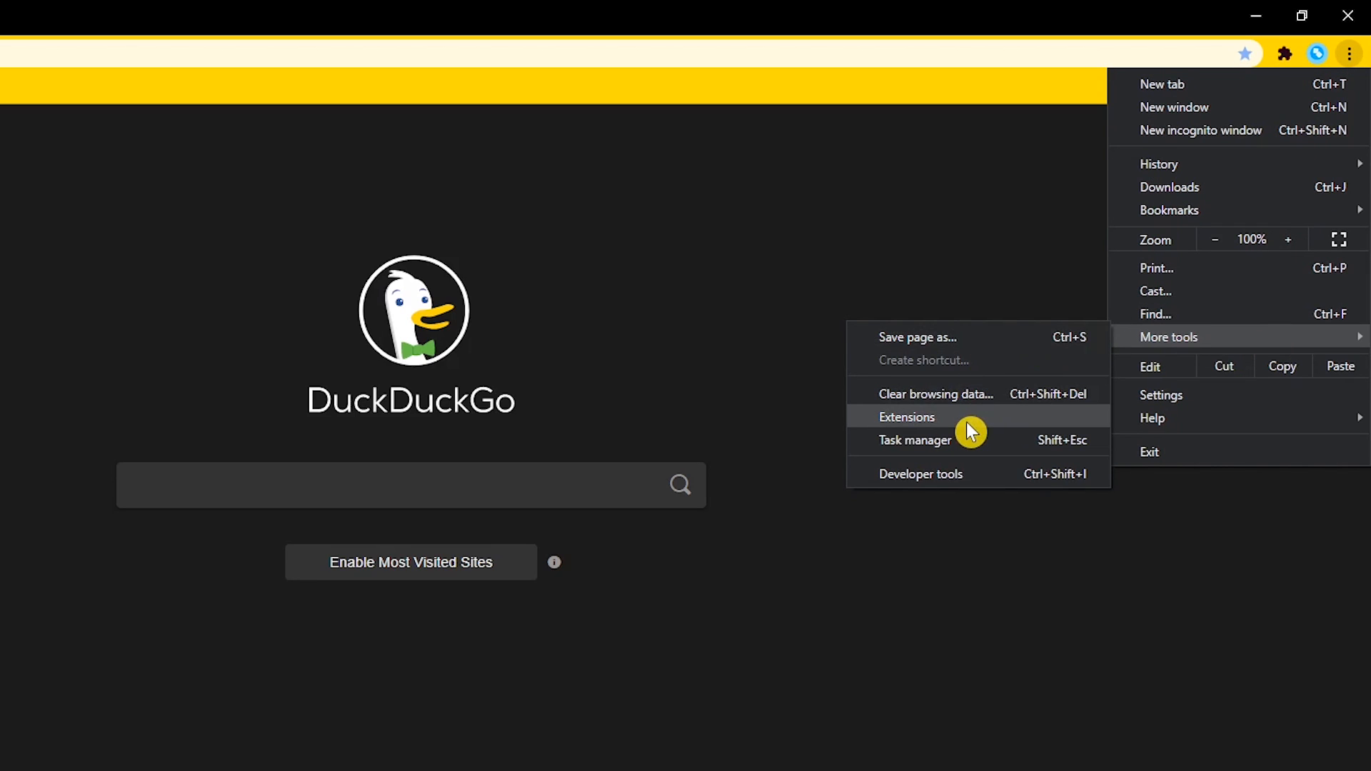
Step: Allow Grammarly for Chrome in incognito from its extension details page
click(907, 417)
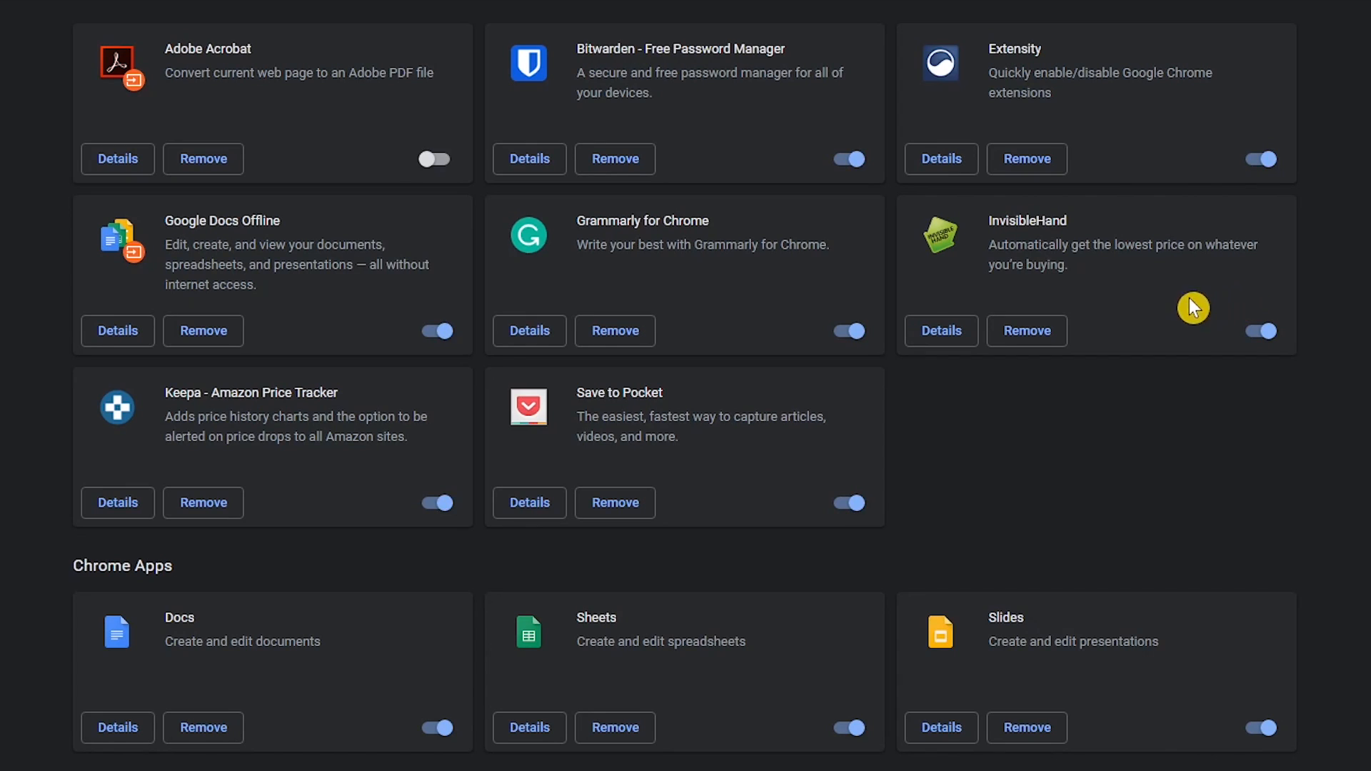
mouse_move(529, 331)
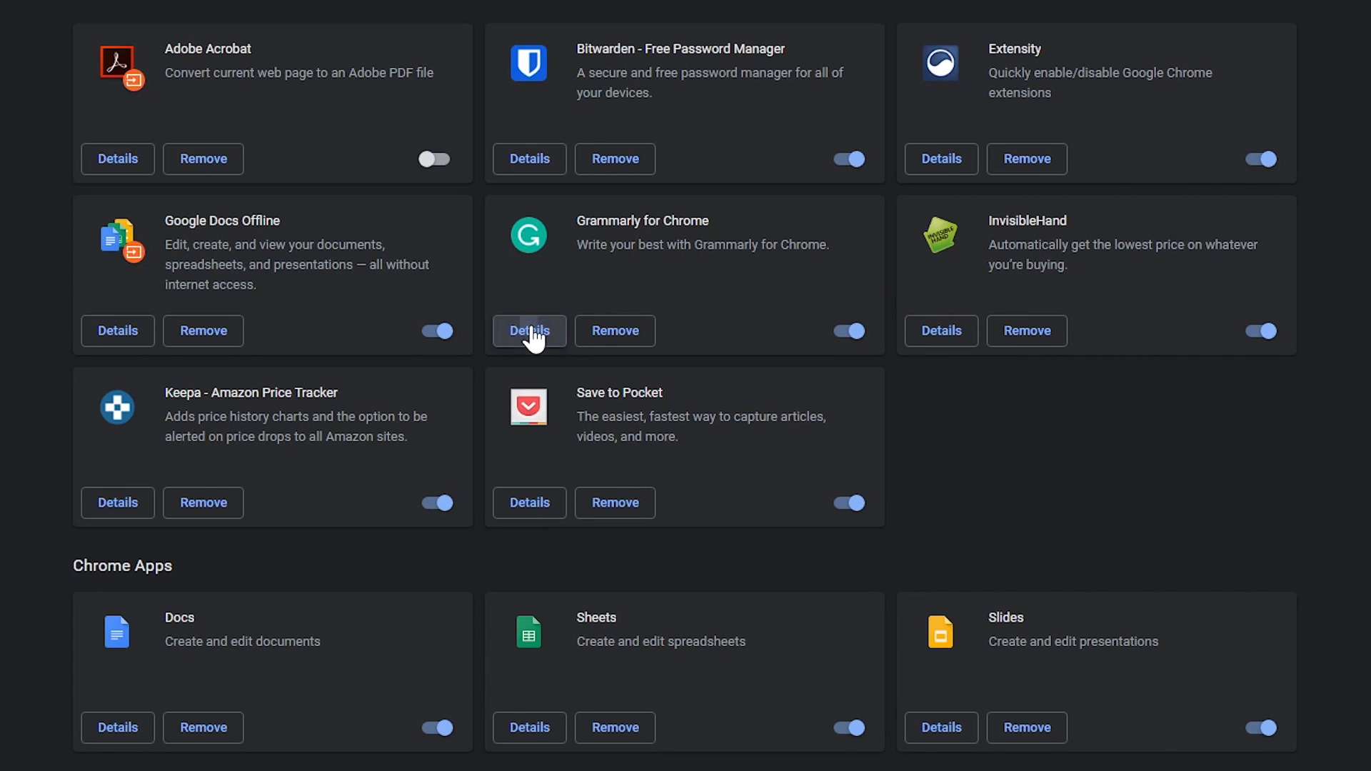
click(529, 331)
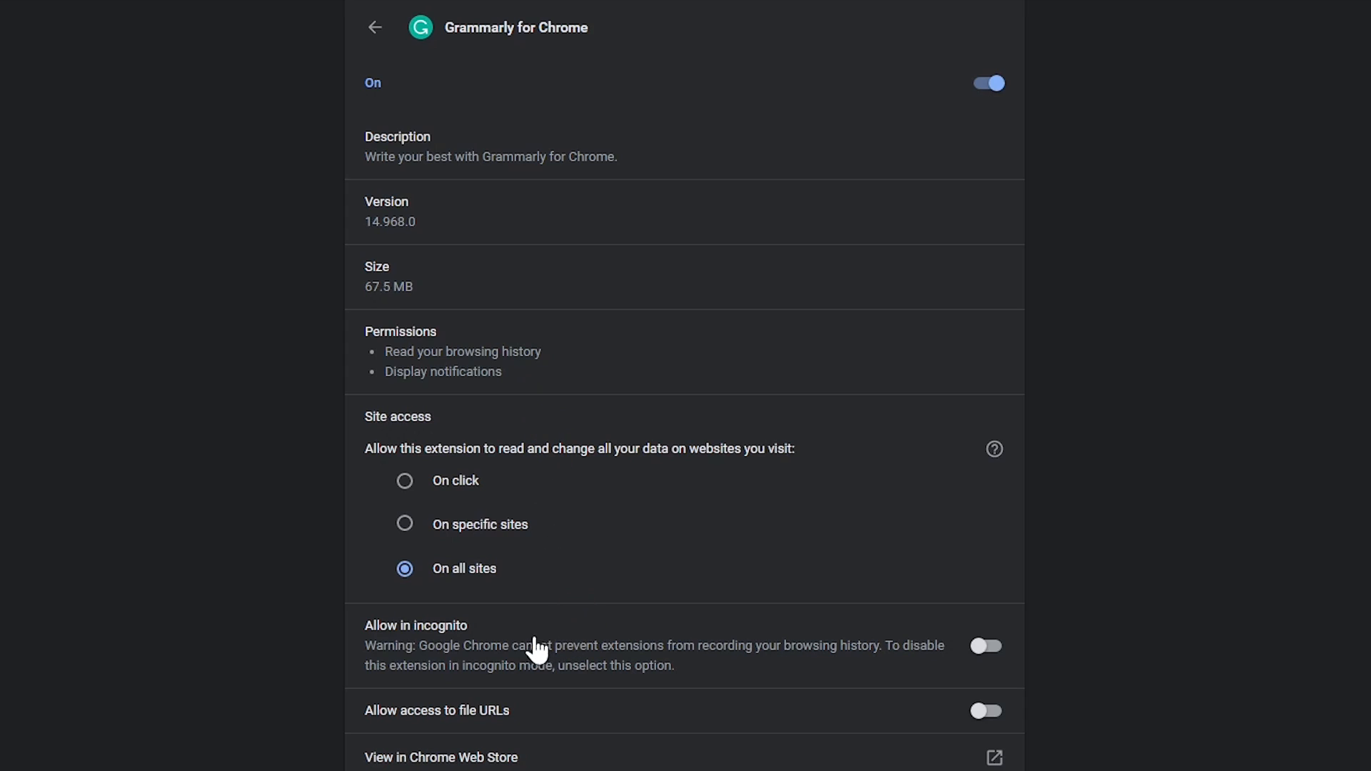
mouse_move(511, 638)
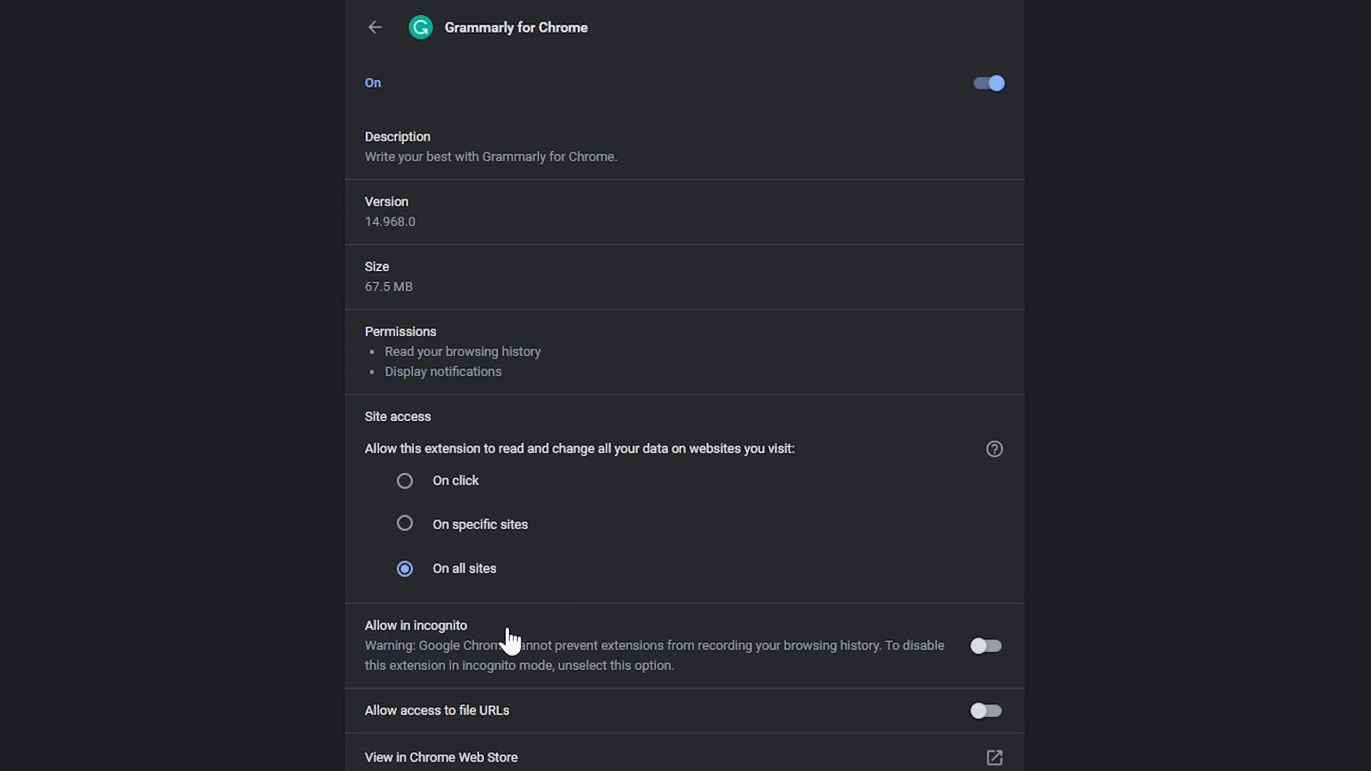
mouse_move(993, 651)
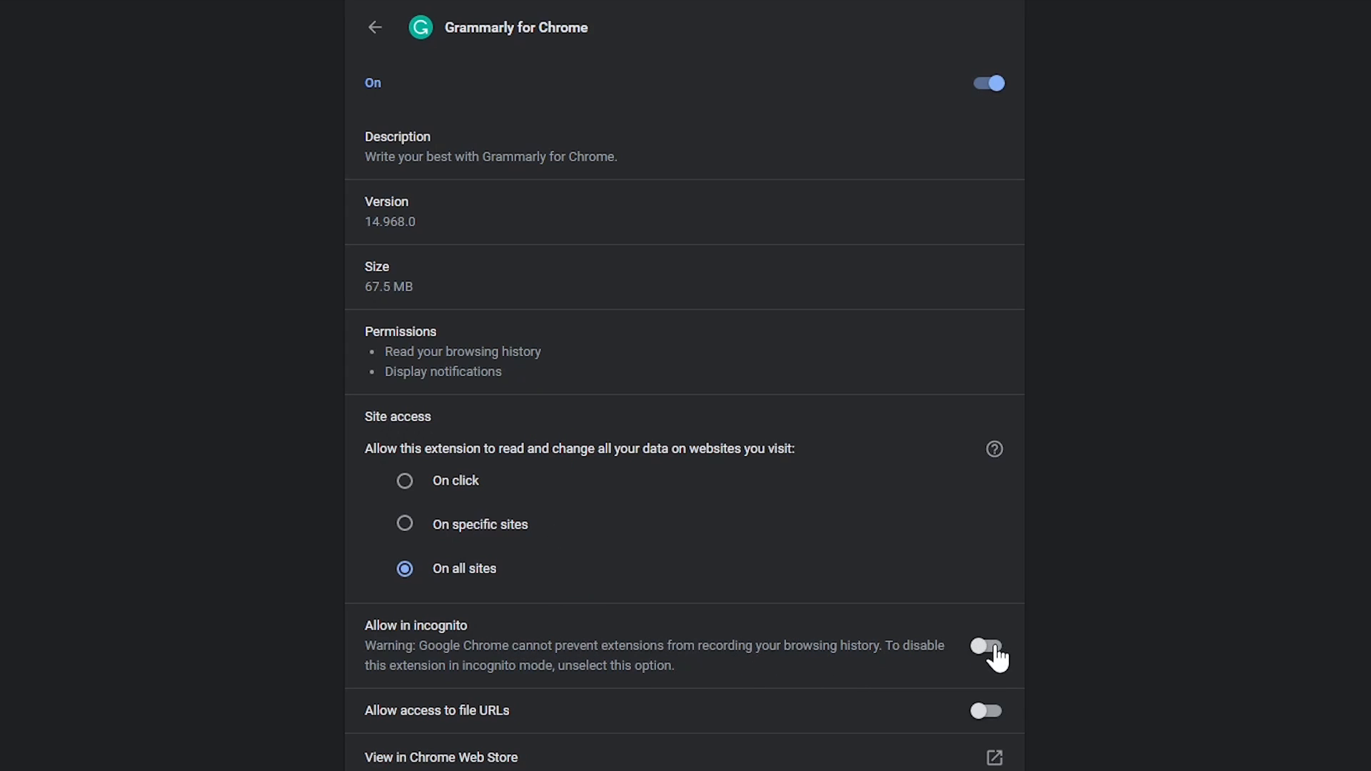
click(987, 646)
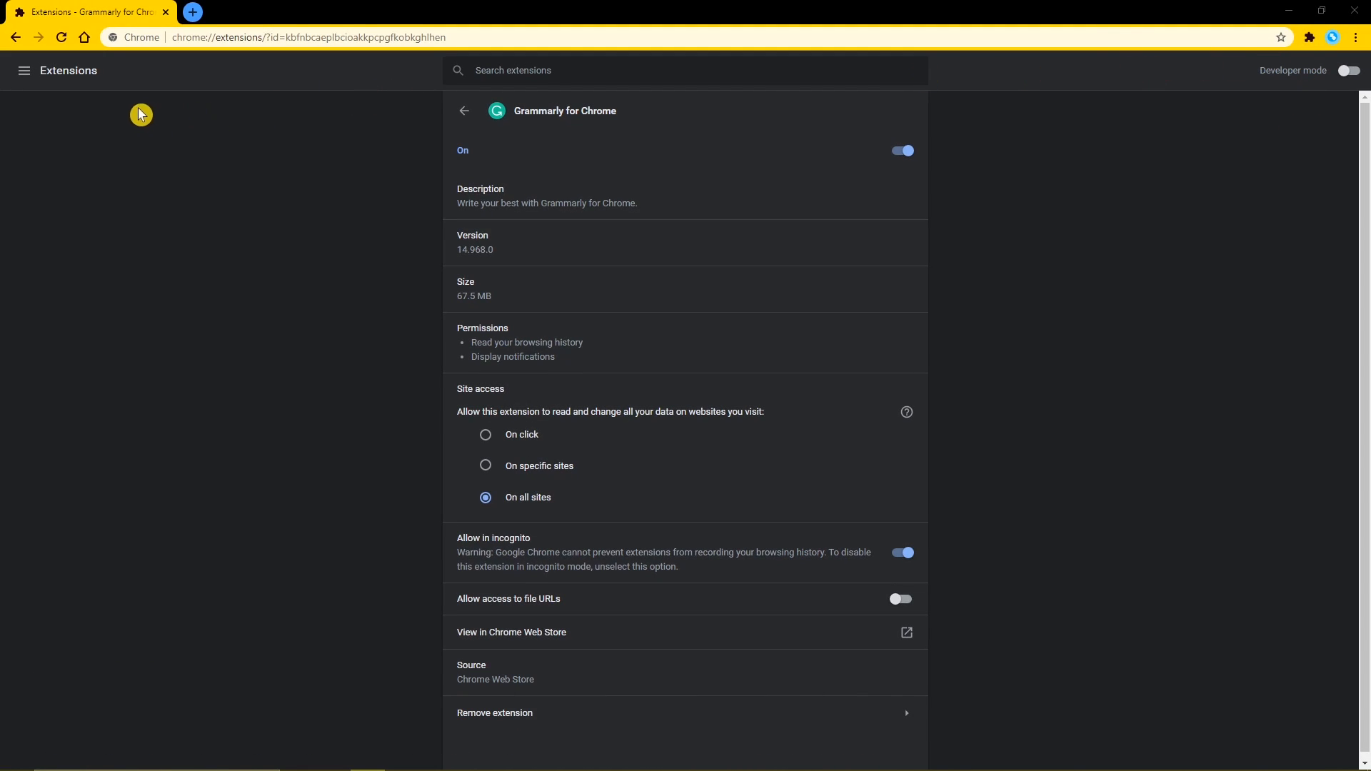
Step: Assign Extensity the Alt+E activation shortcut, then open a new tab
click(24, 70)
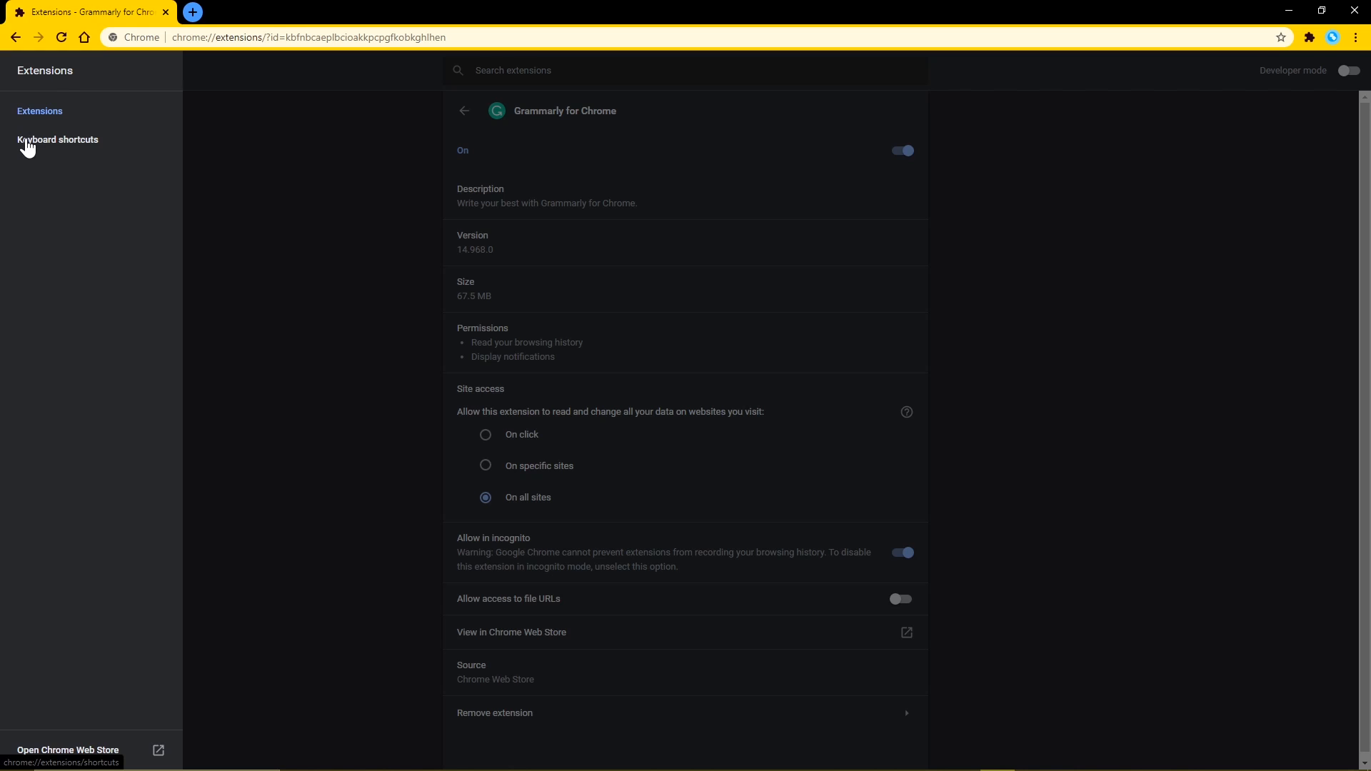
click(58, 140)
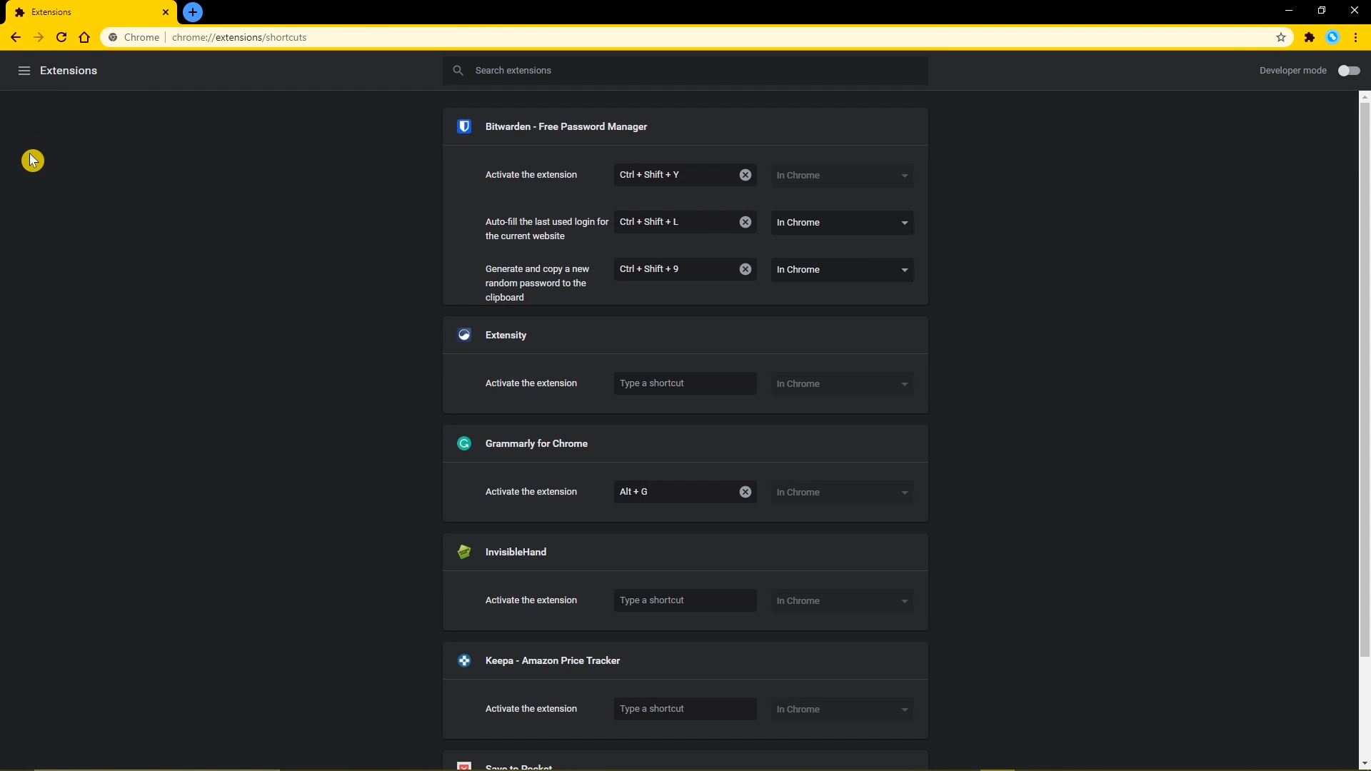
scroll(down, 3)
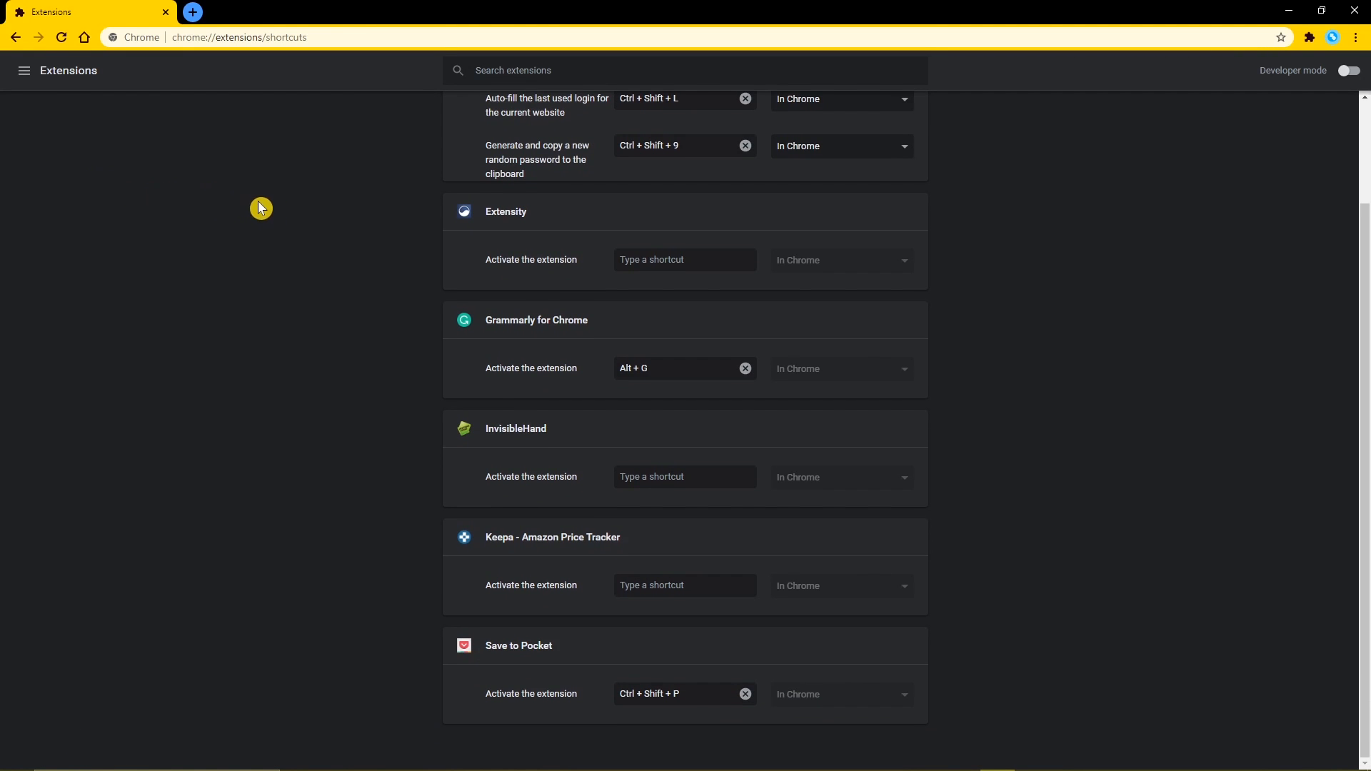
mouse_move(583, 225)
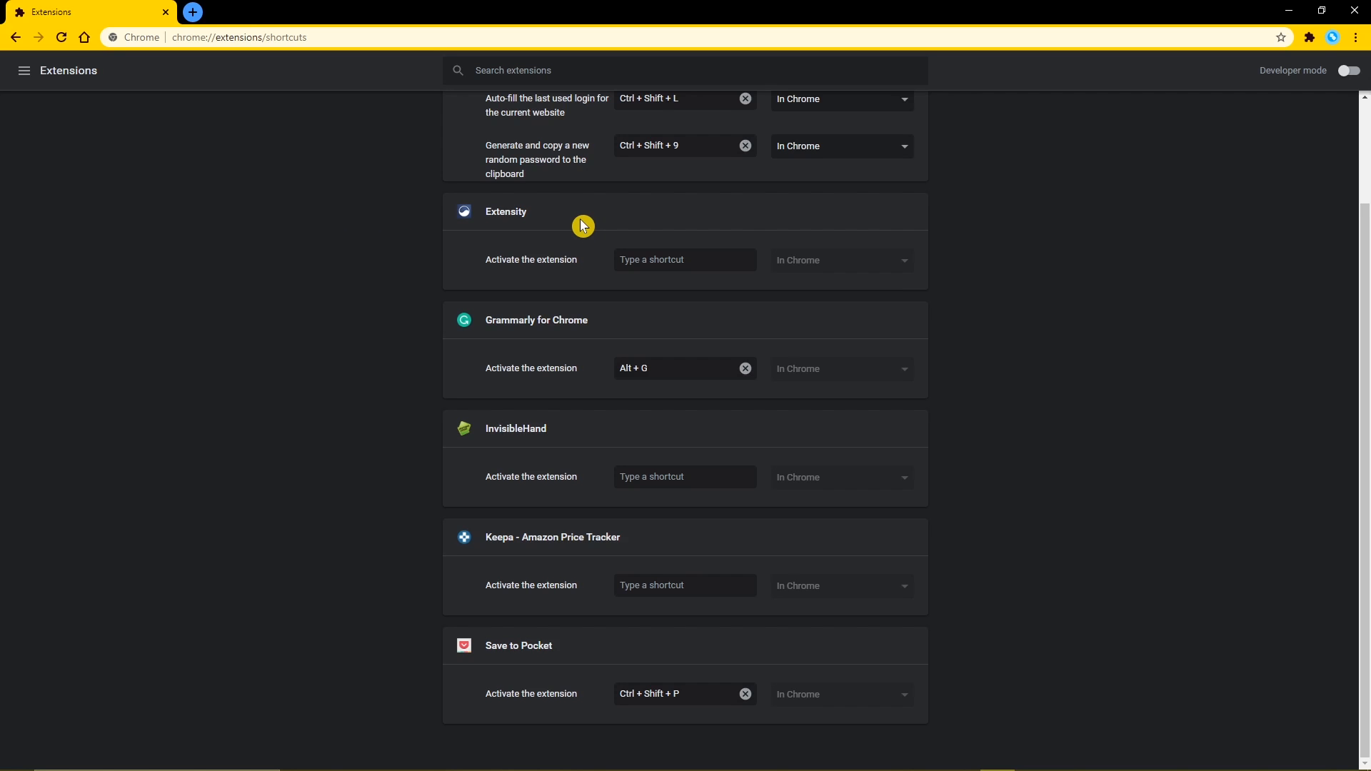
mouse_move(662, 258)
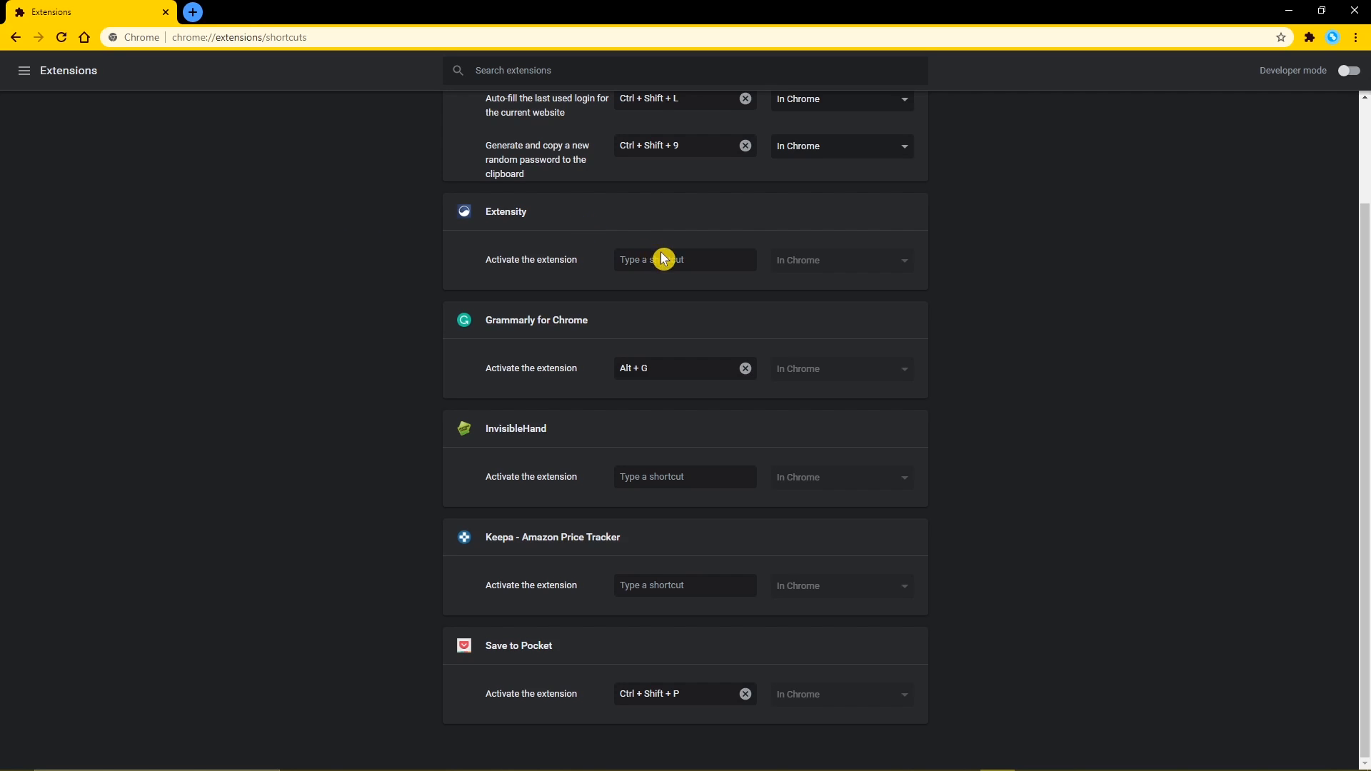
text(Alt + E)
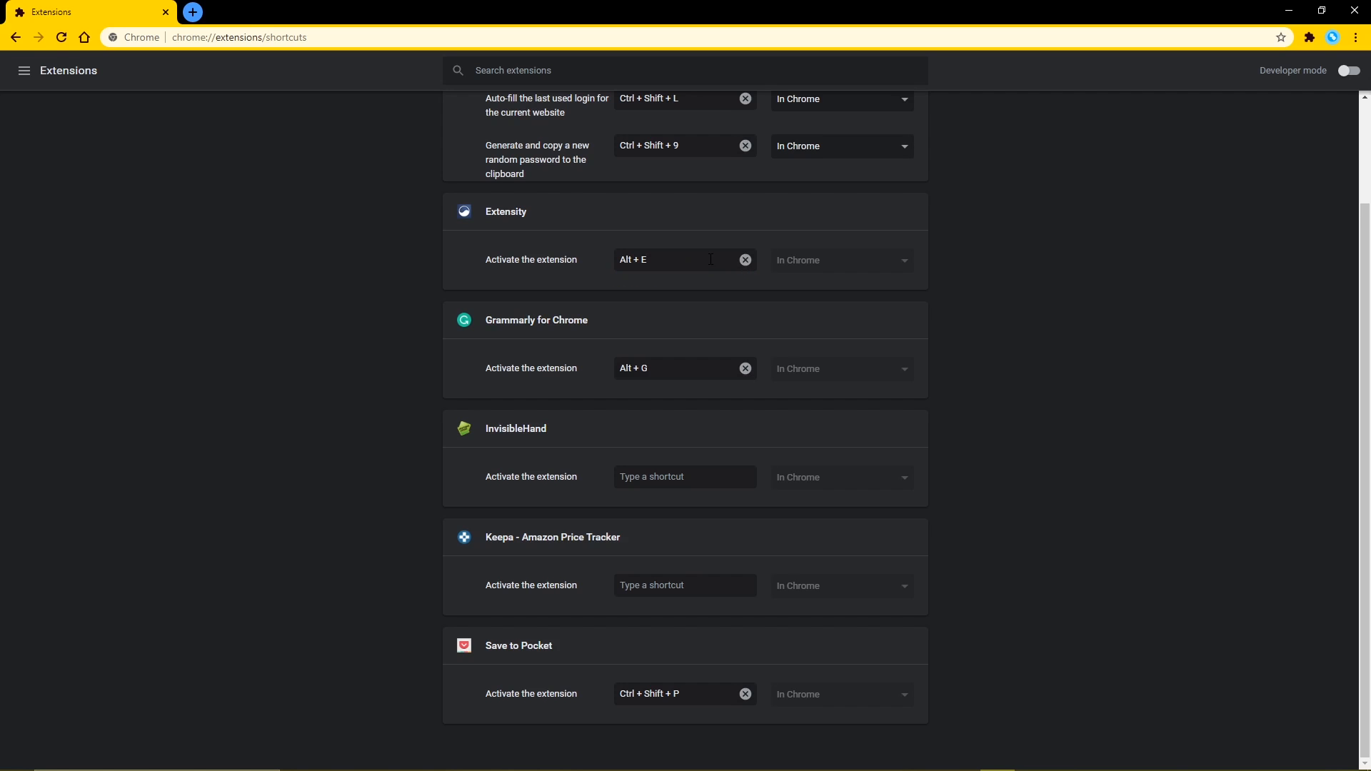
click(1329, 38)
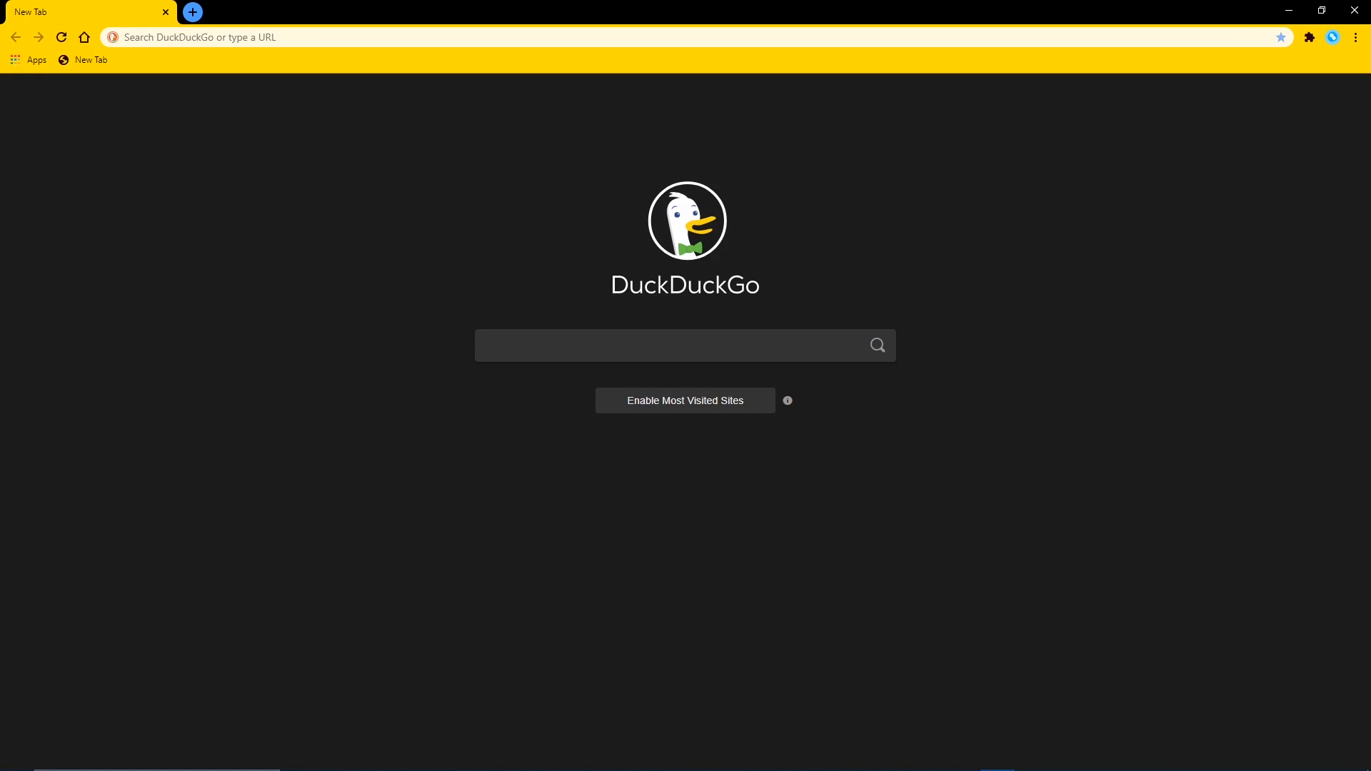
Step: Search the experiments for 'dark mode' and enable Force Dark Mode for Web Contents
click(323, 36)
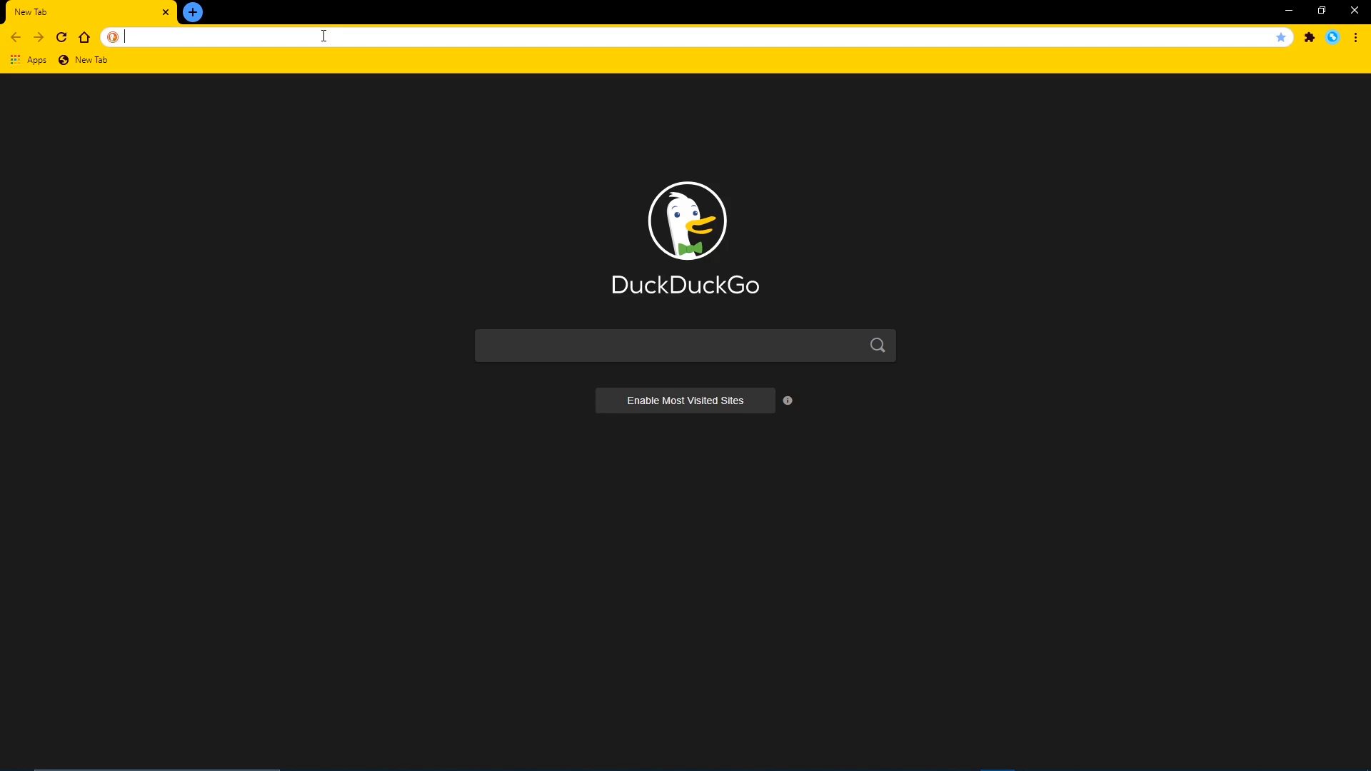
text(chrome://version)
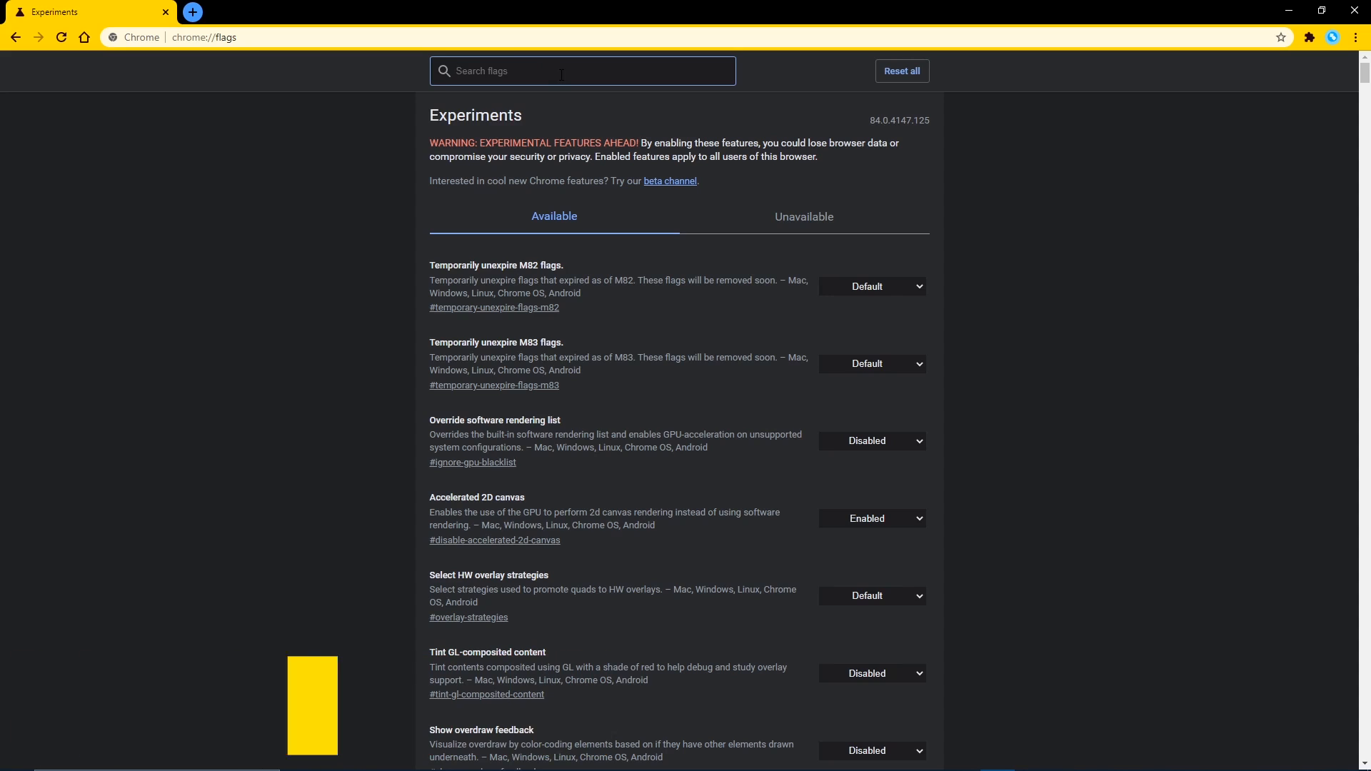
text(dark mode)
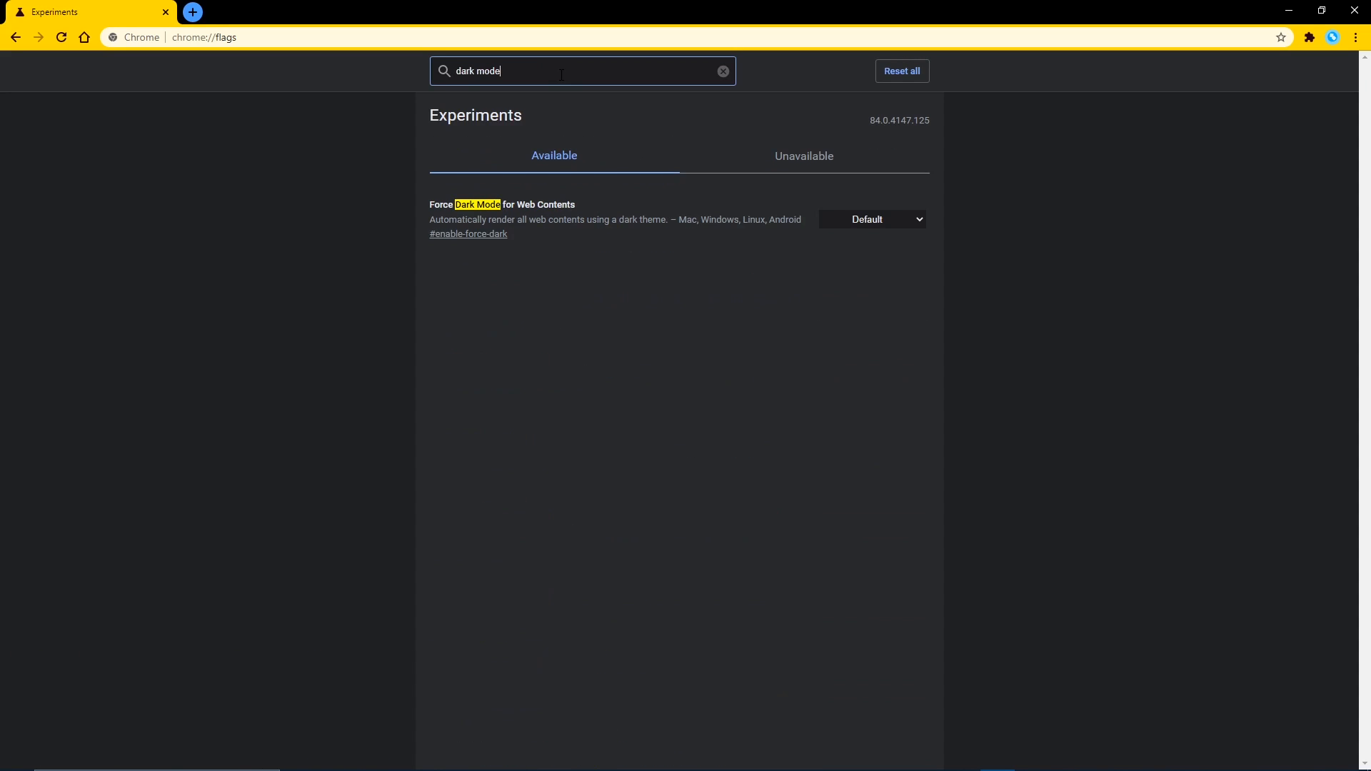
click(871, 220)
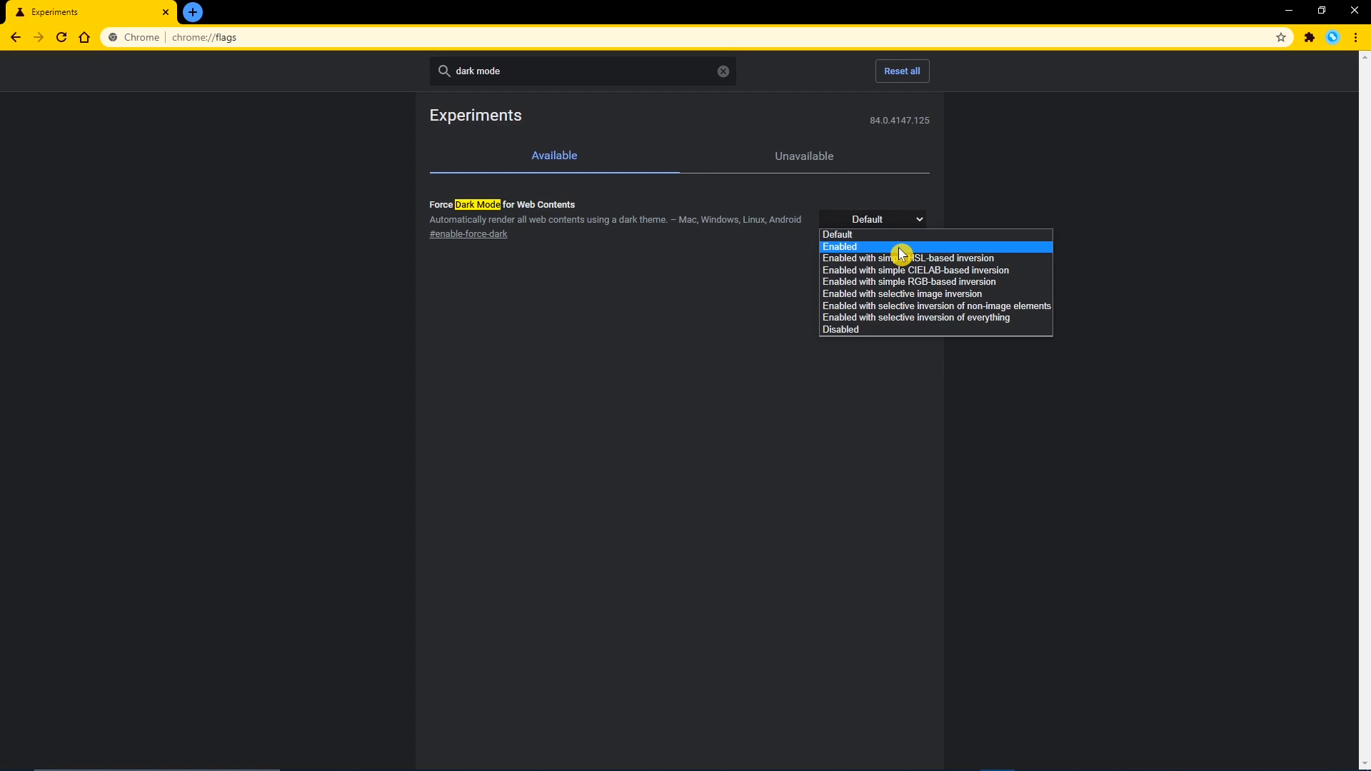
click(839, 247)
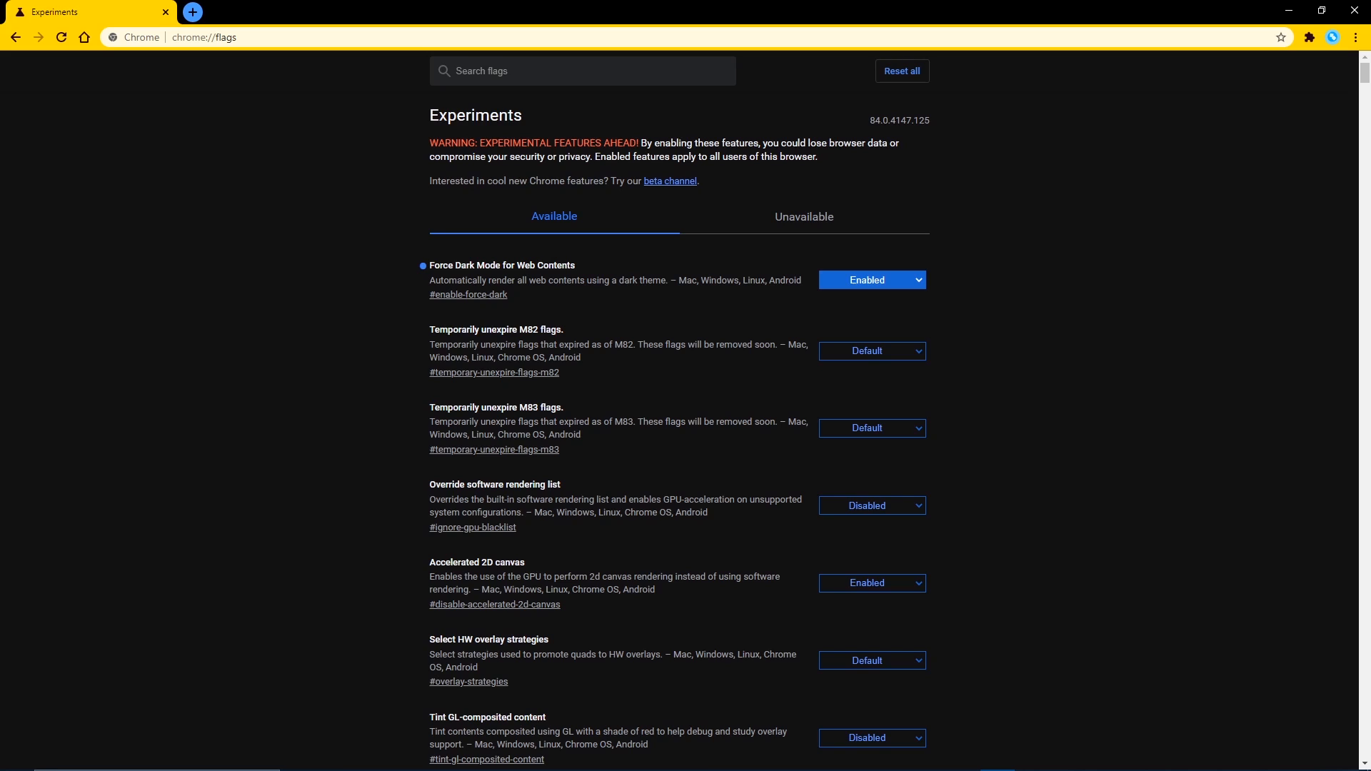
Step: Search the experiments for 'read' and set Enable Reader Mode to Enabled
click(581, 71)
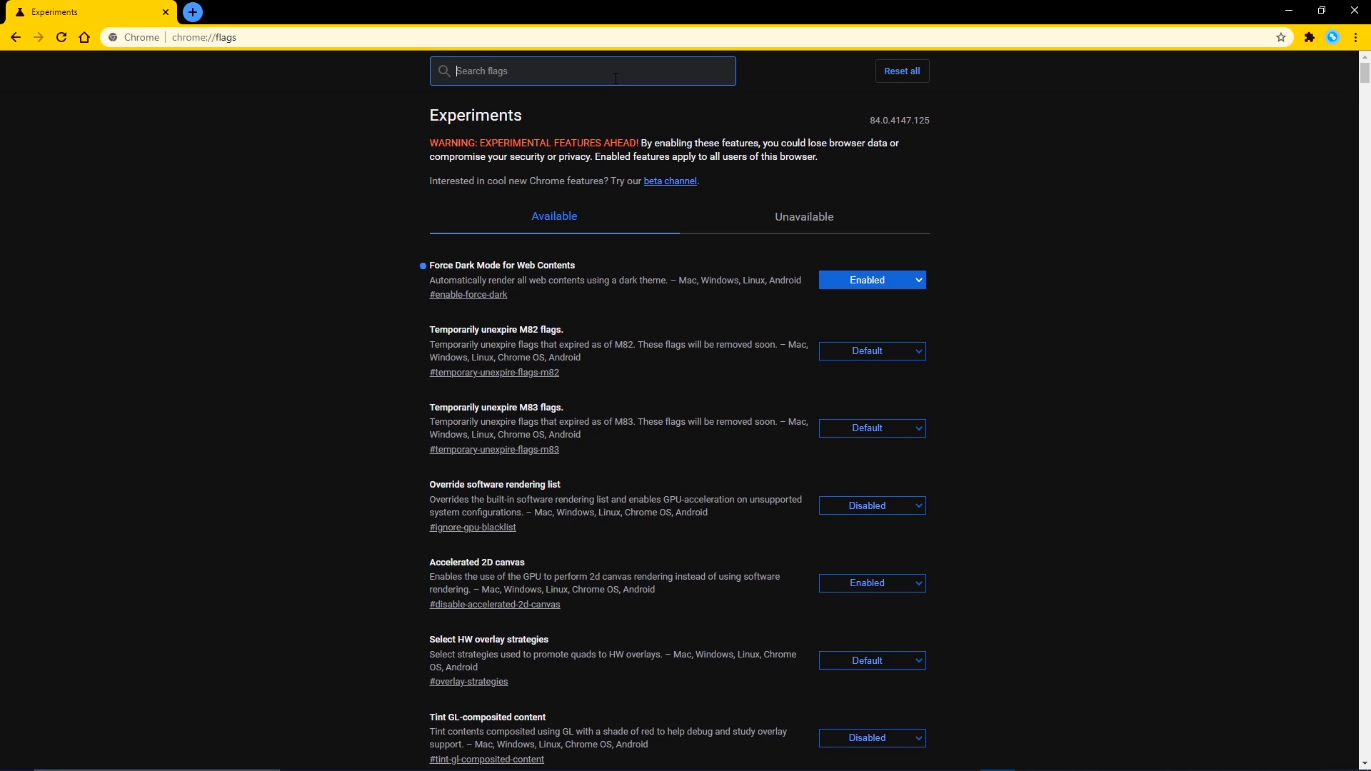
text(reader)
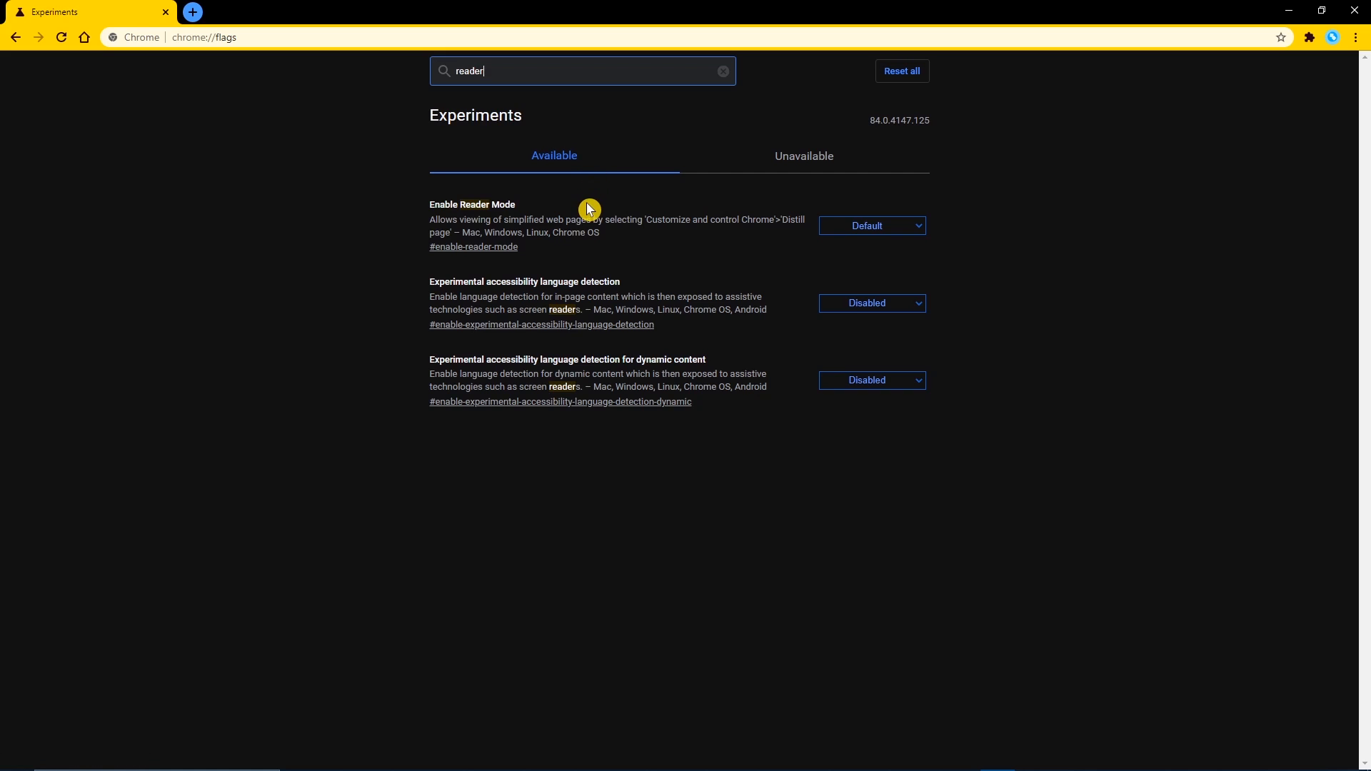
mouse_move(905, 246)
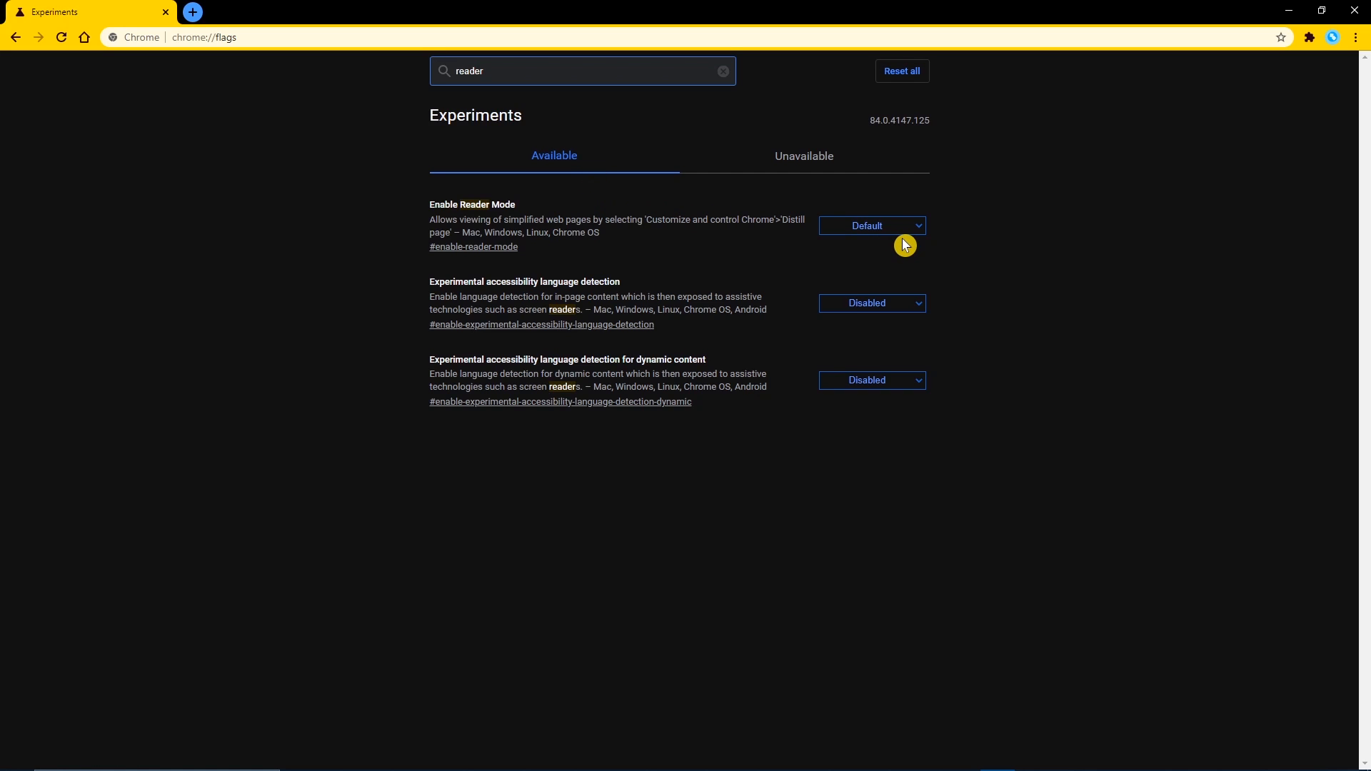
click(870, 225)
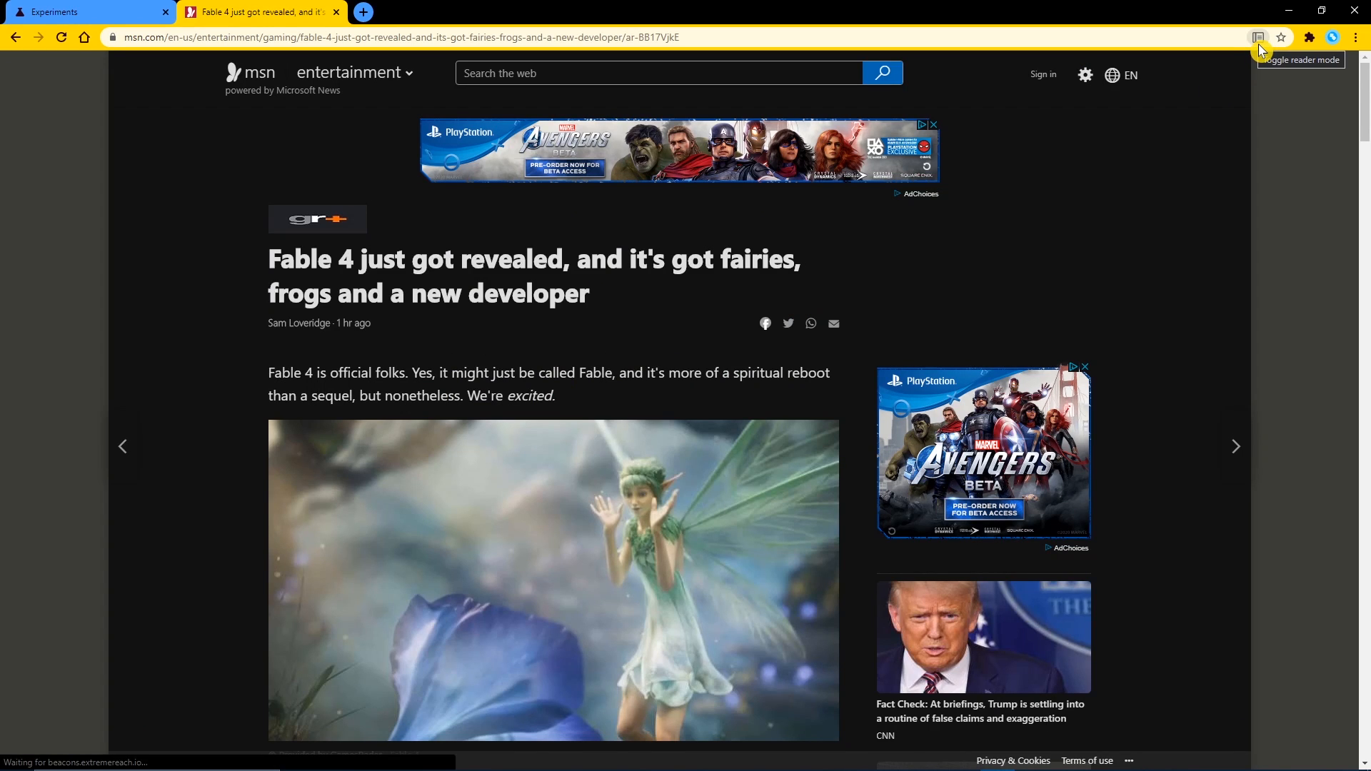
Step: View the article in reader mode with a sepia theme and adjusted text size
click(1258, 36)
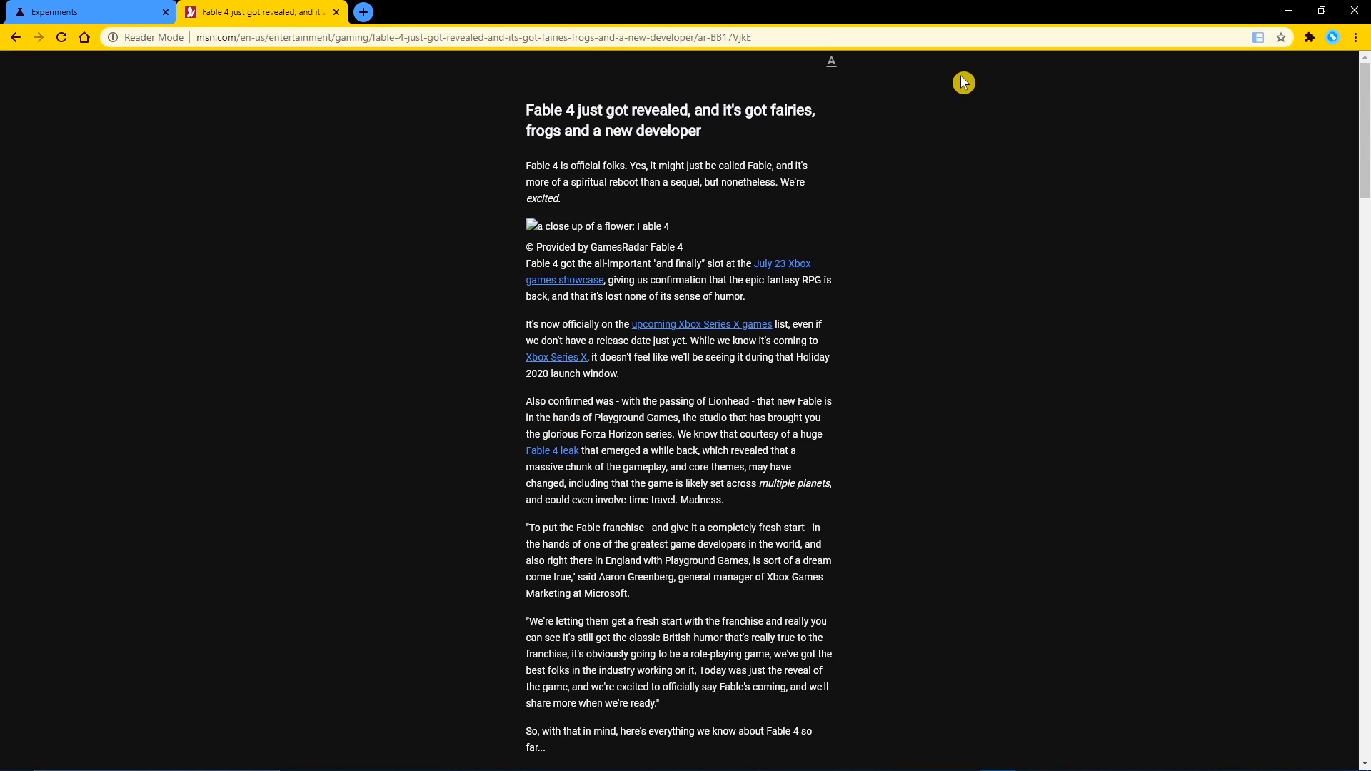
click(830, 62)
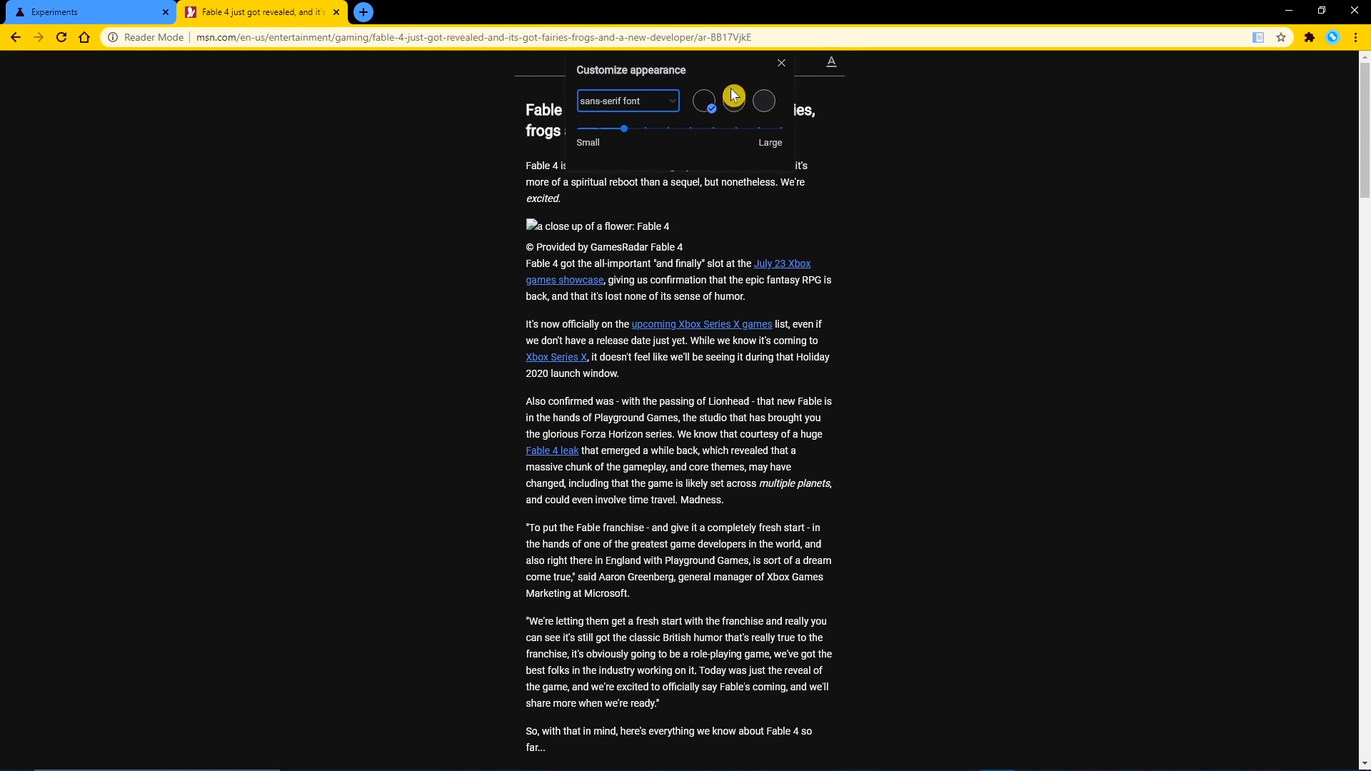
click(735, 101)
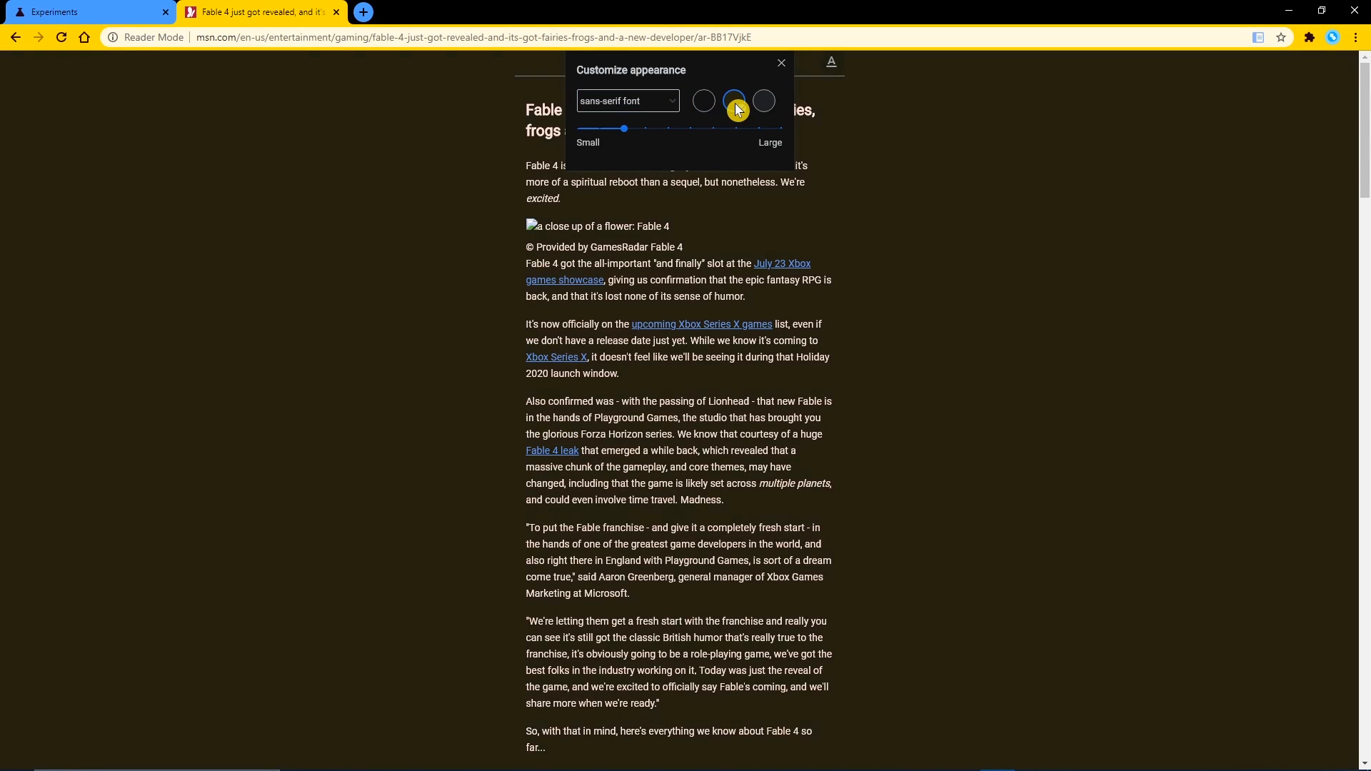
drag(623, 128, 690, 128)
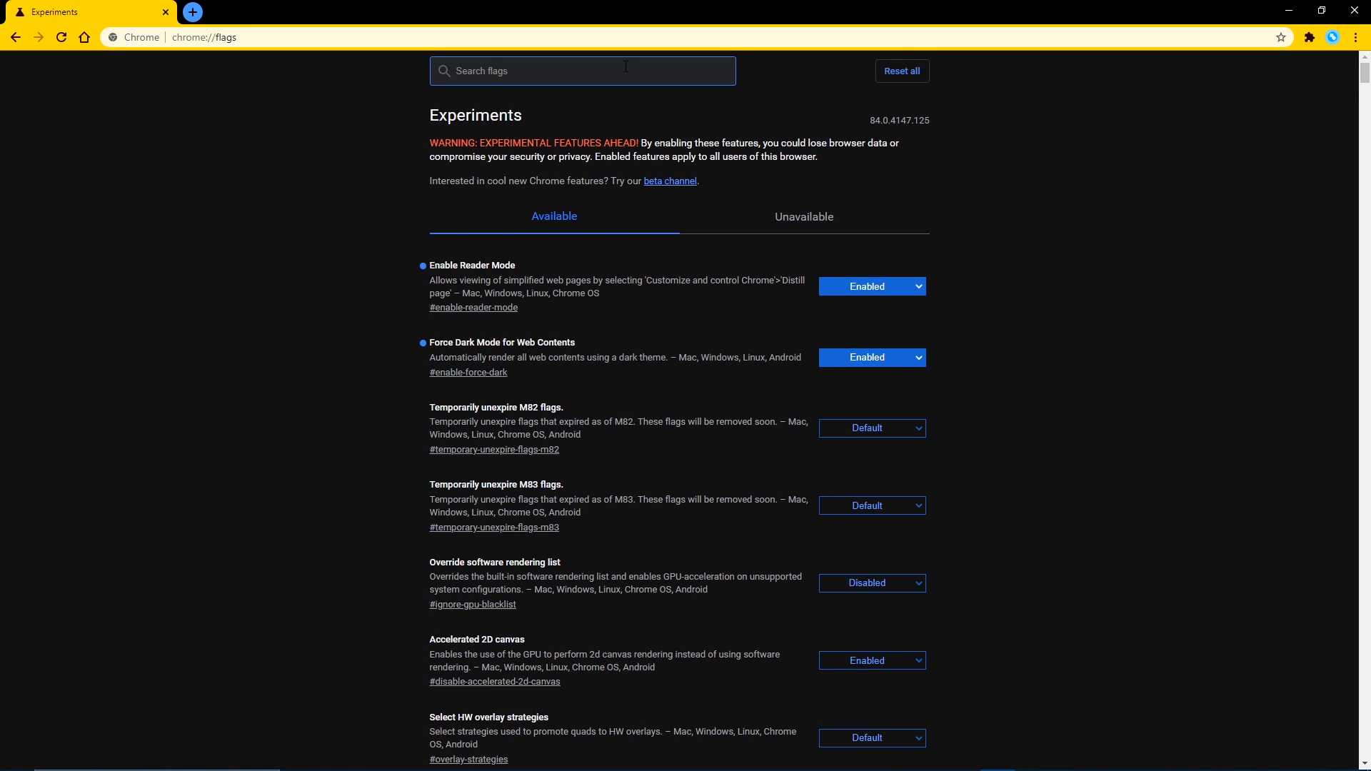
Step: Set the 'parallel' flag Parallel downloading to Enabled and relaunch Chrome
text(parallel)
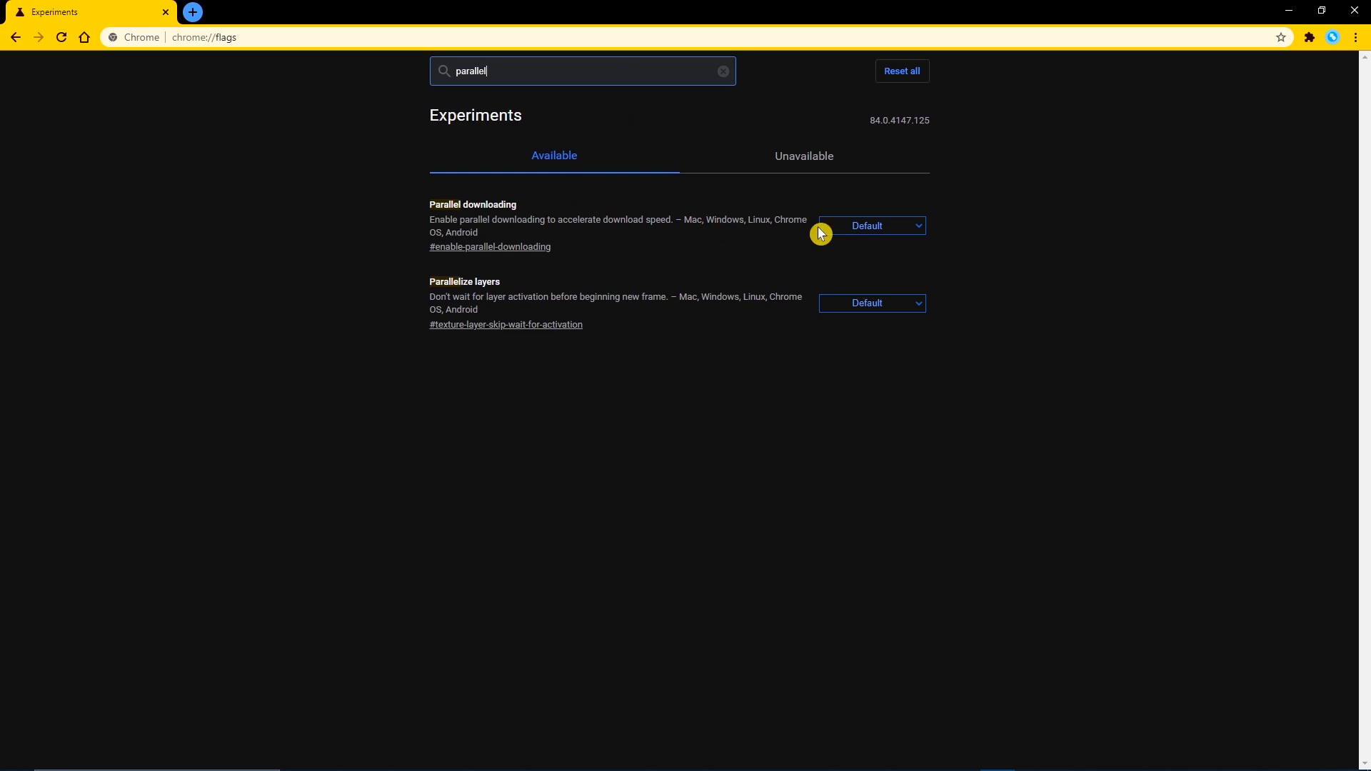
click(870, 226)
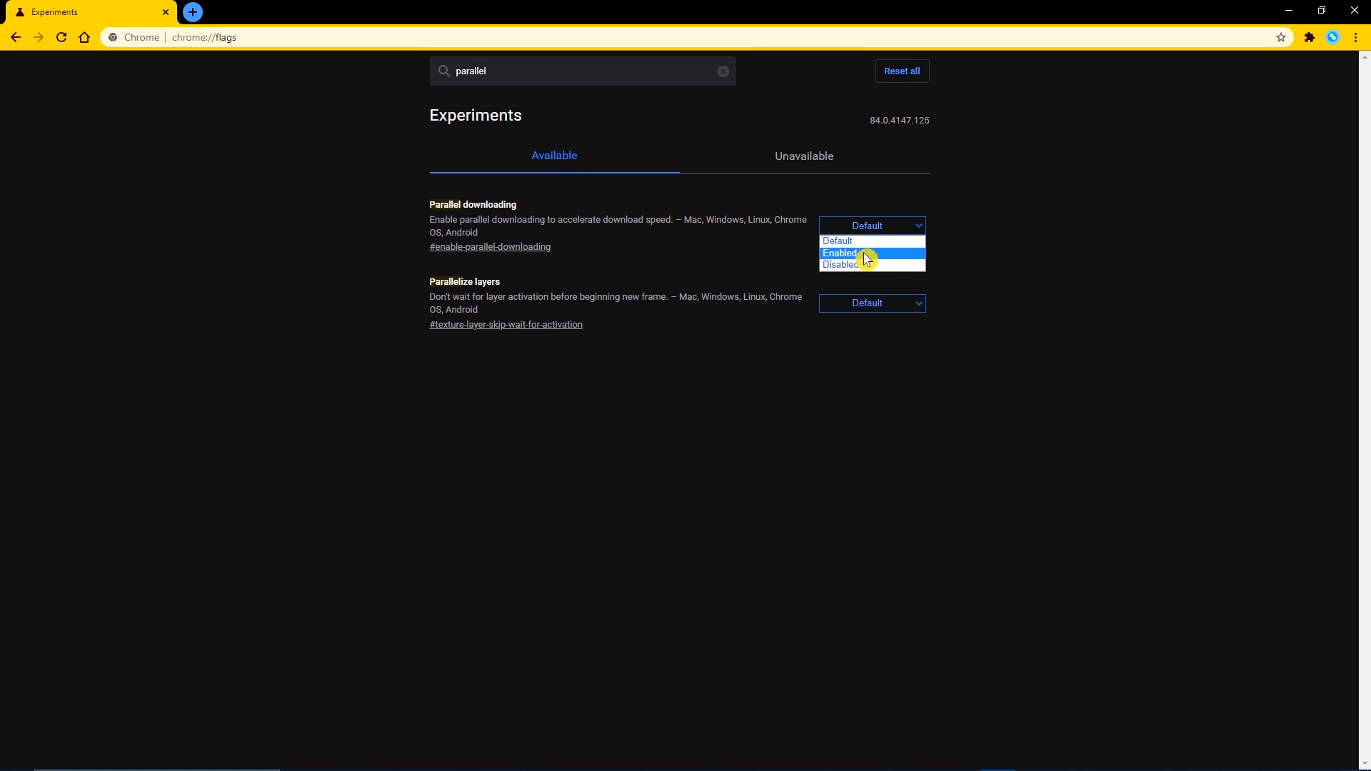
click(838, 254)
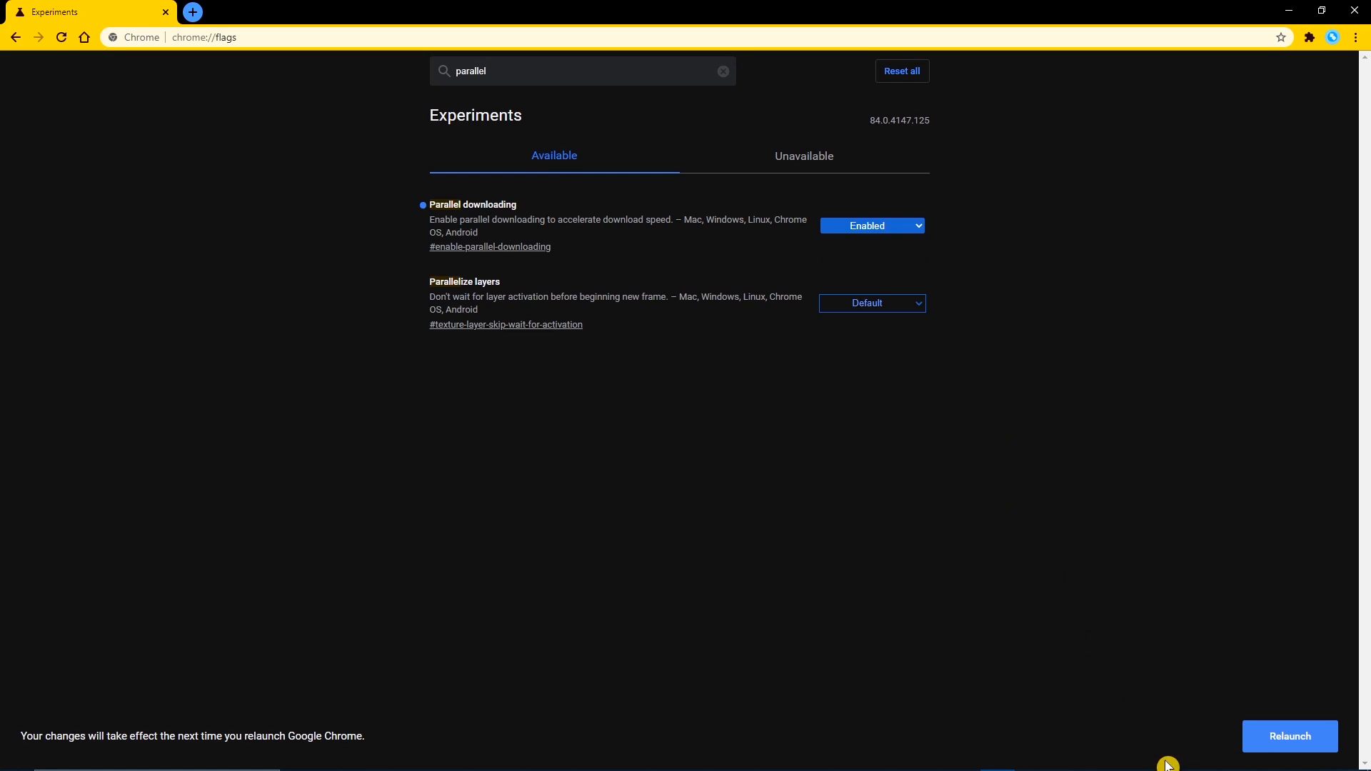
mouse_move(1298, 750)
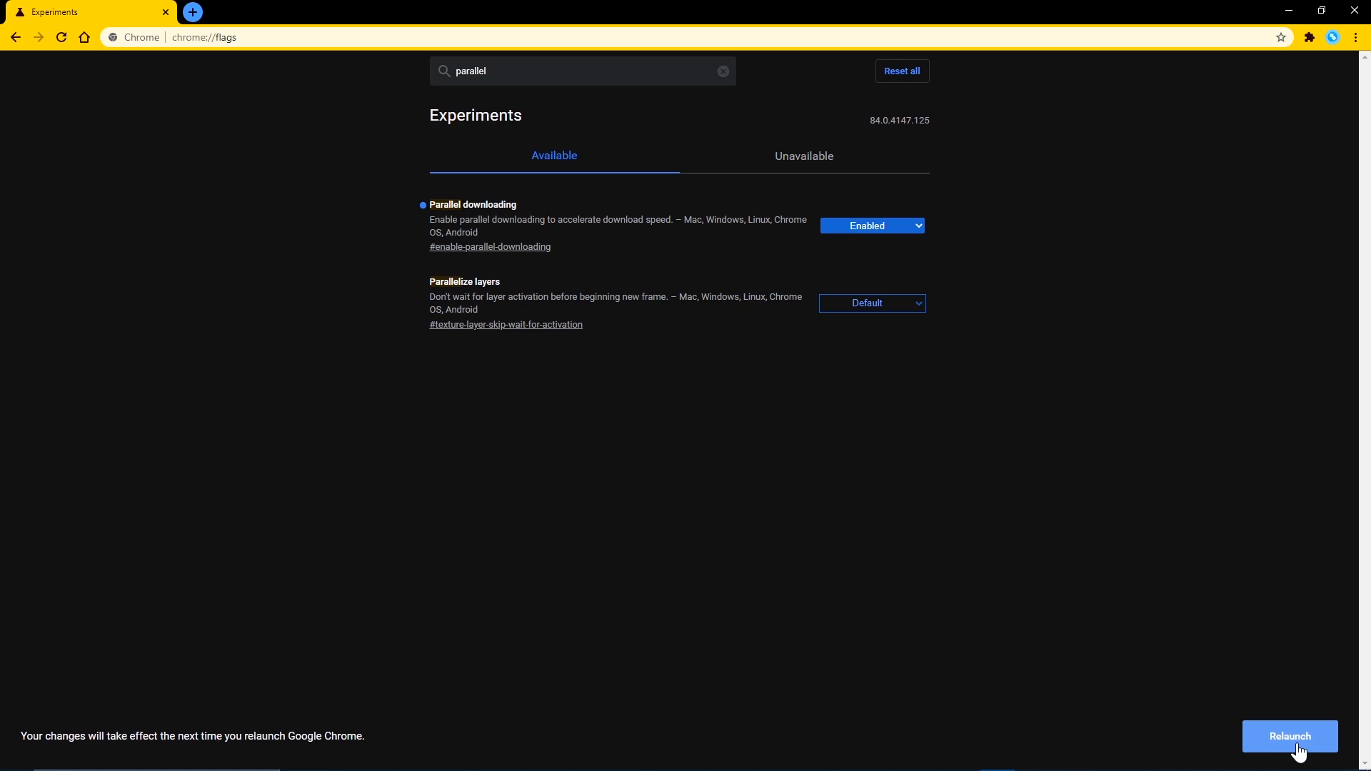
click(1289, 736)
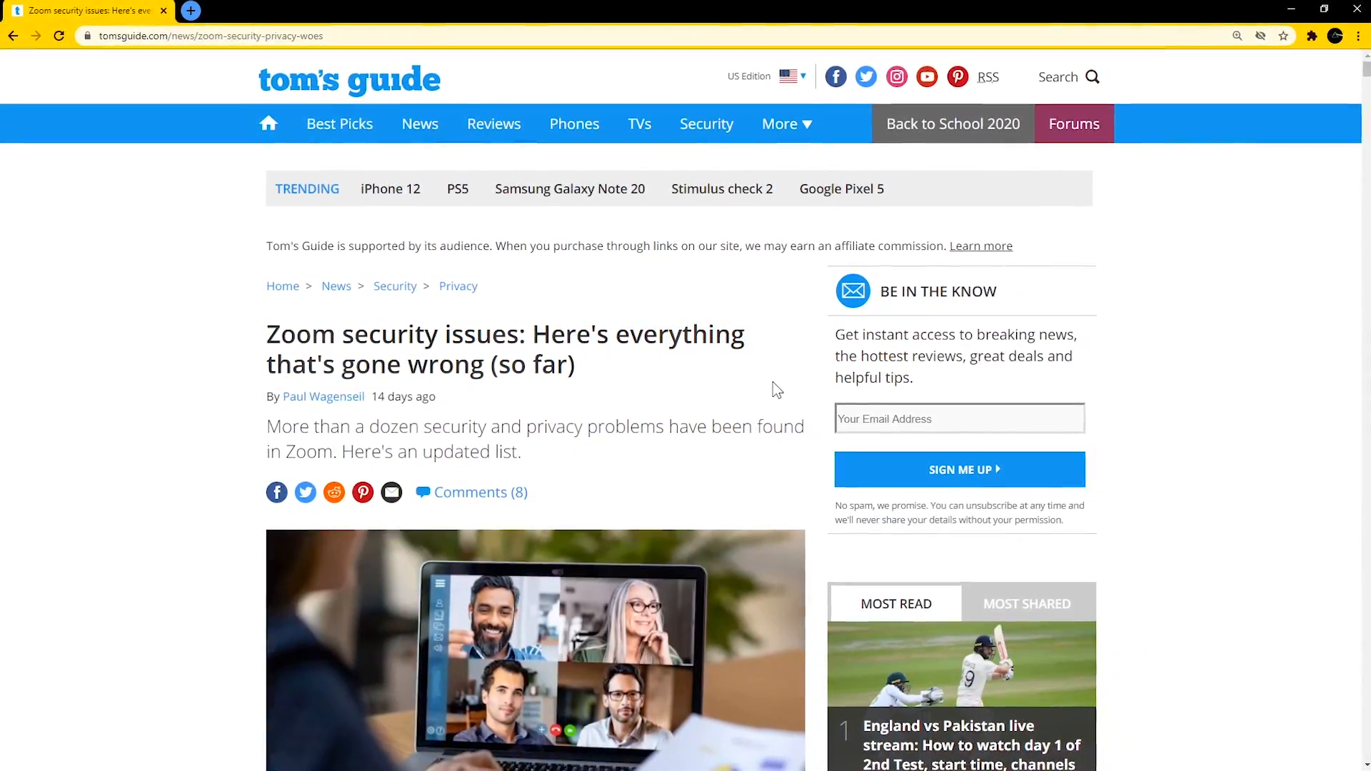
right_click(776, 390)
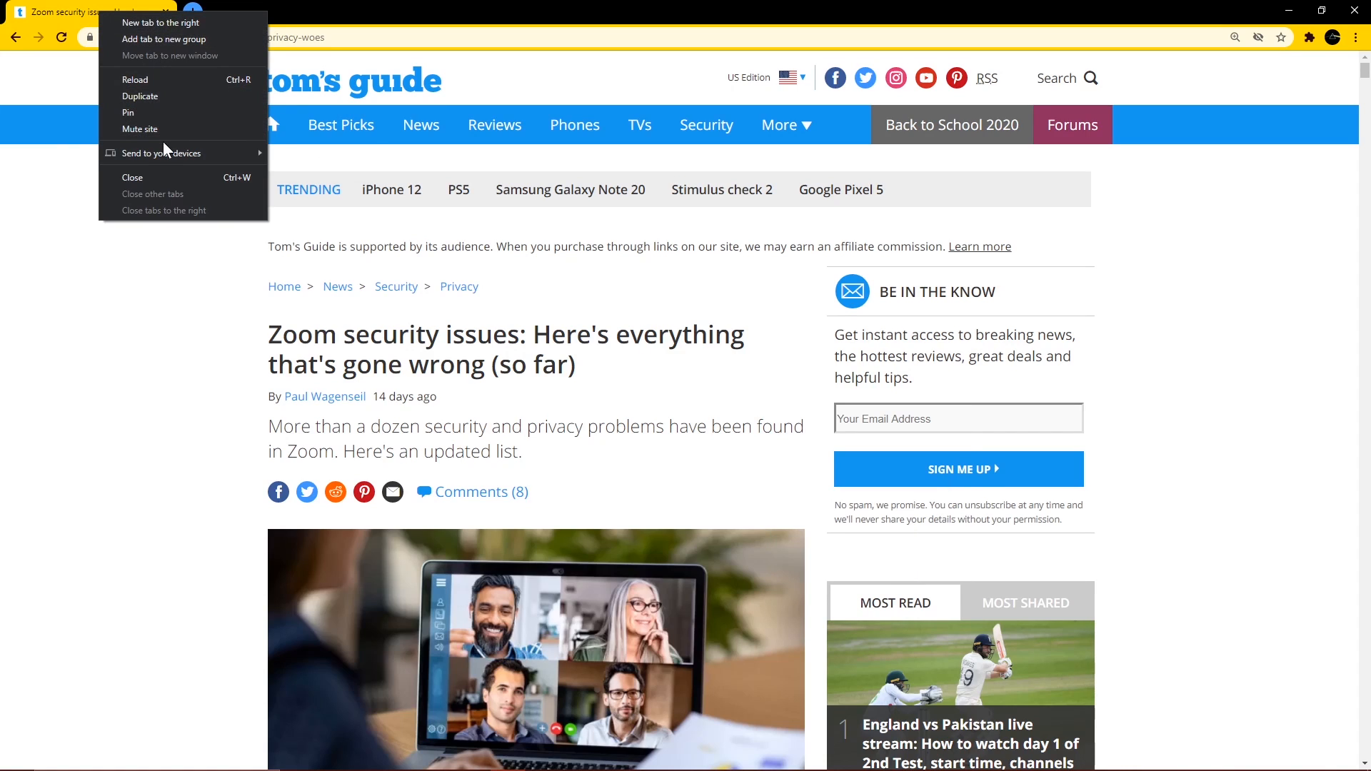
mouse_move(162, 153)
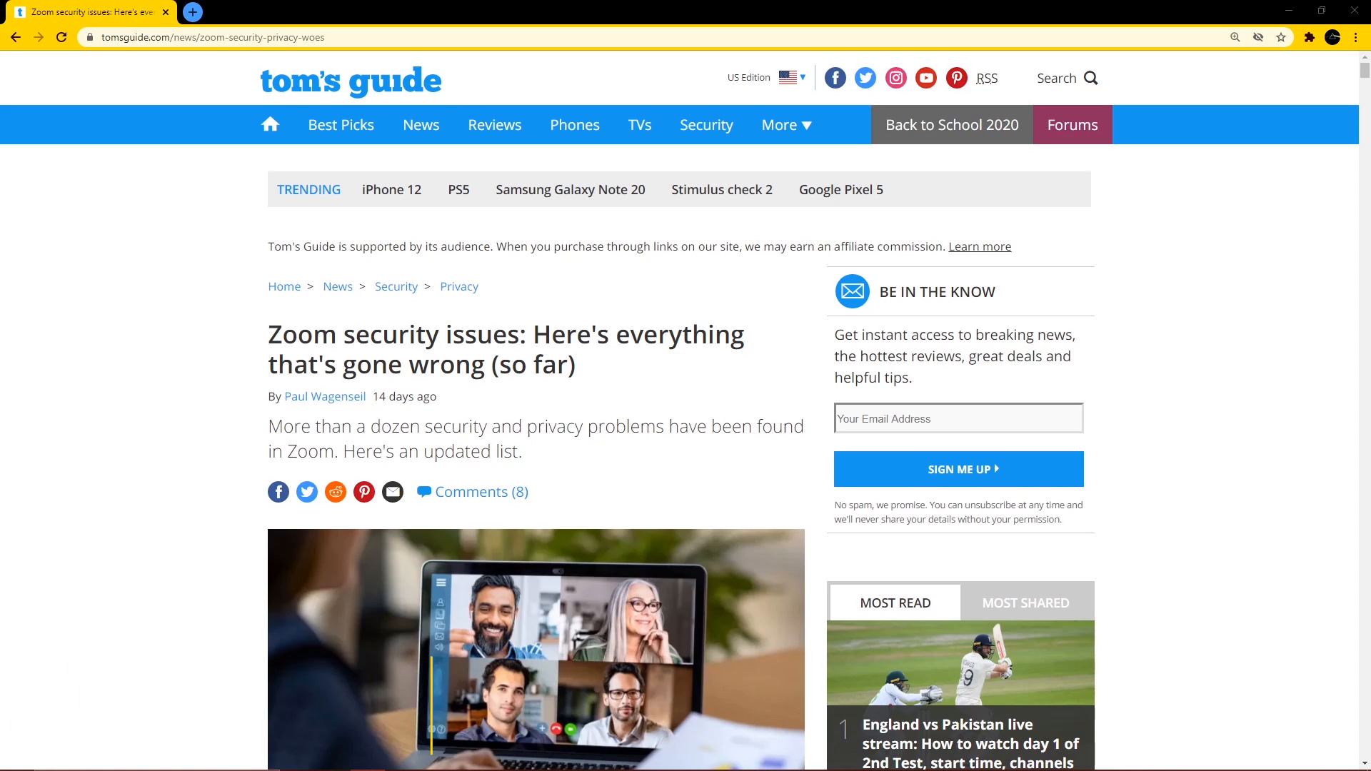
Step: Insert emoji into the article's email sign-up field and the address bar
right_click(944, 418)
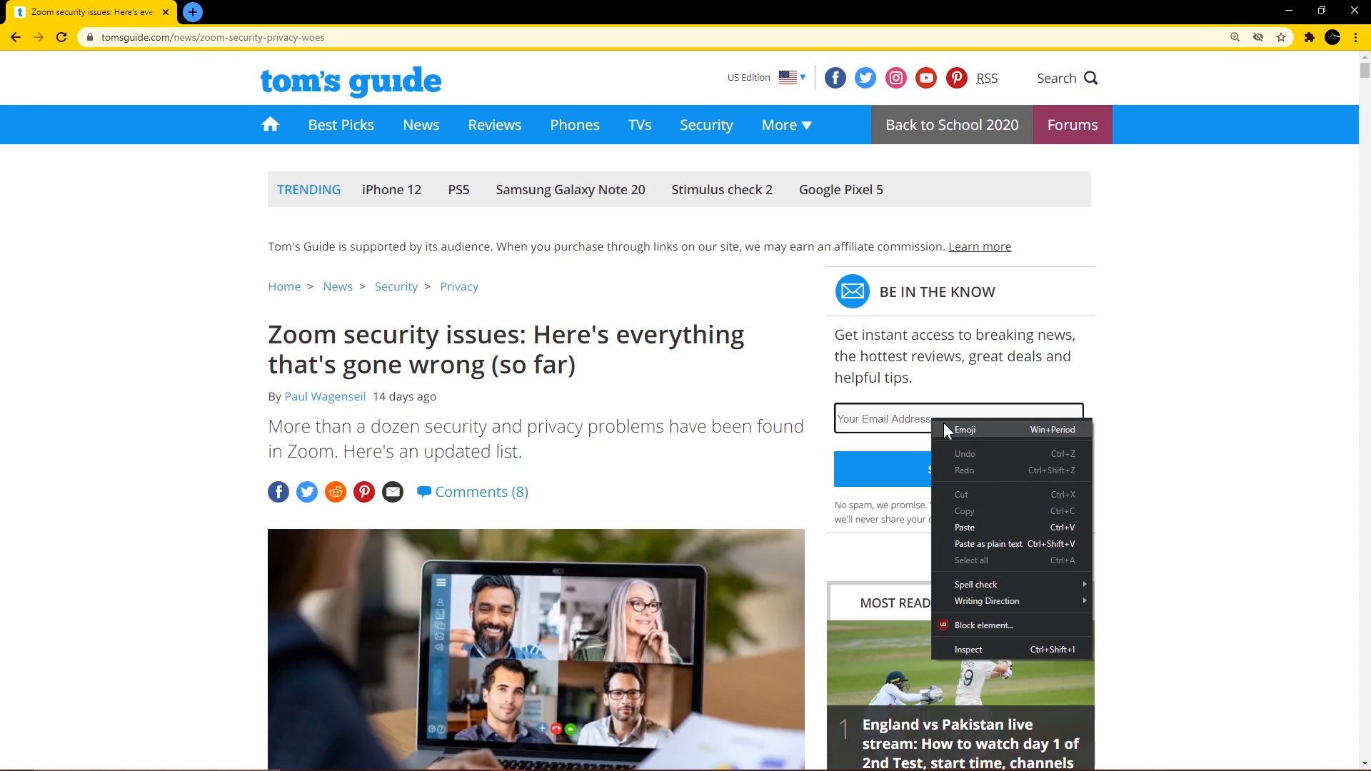
click(966, 430)
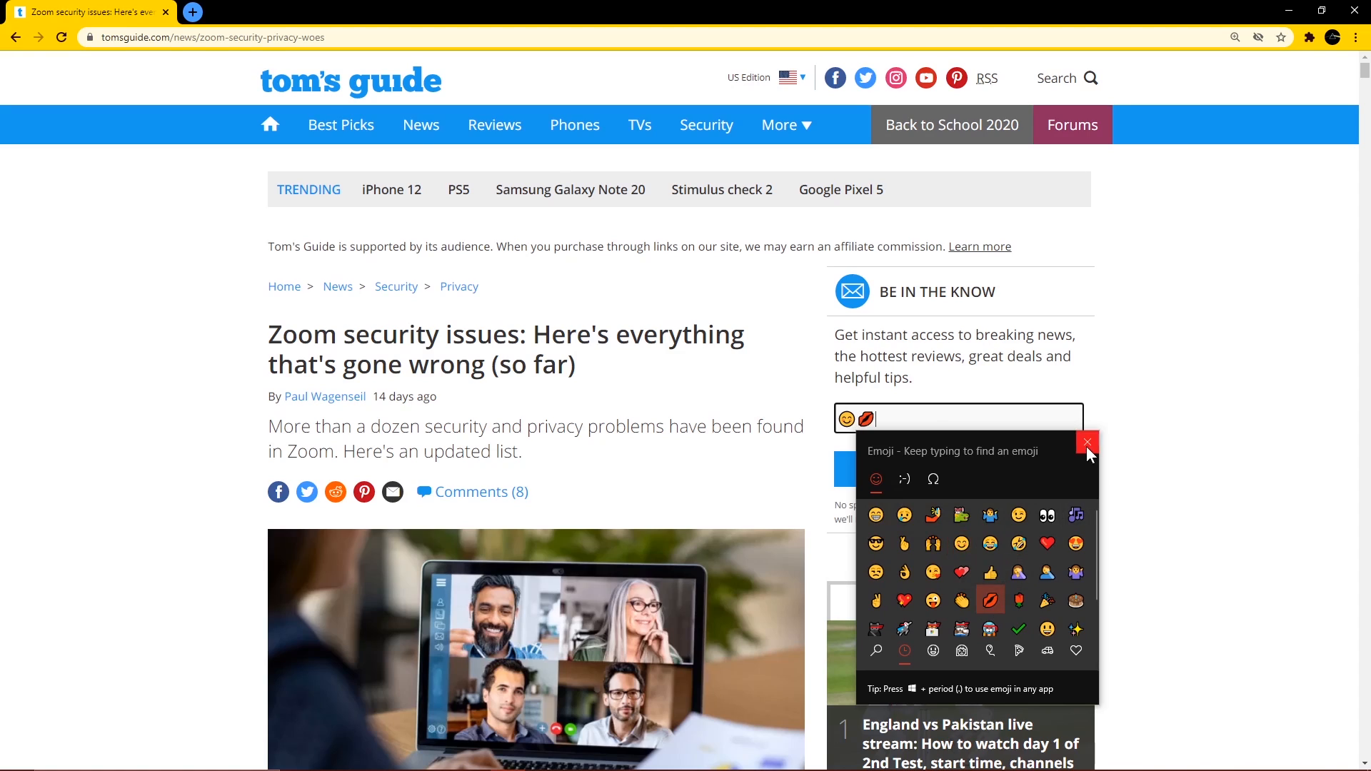
click(1087, 441)
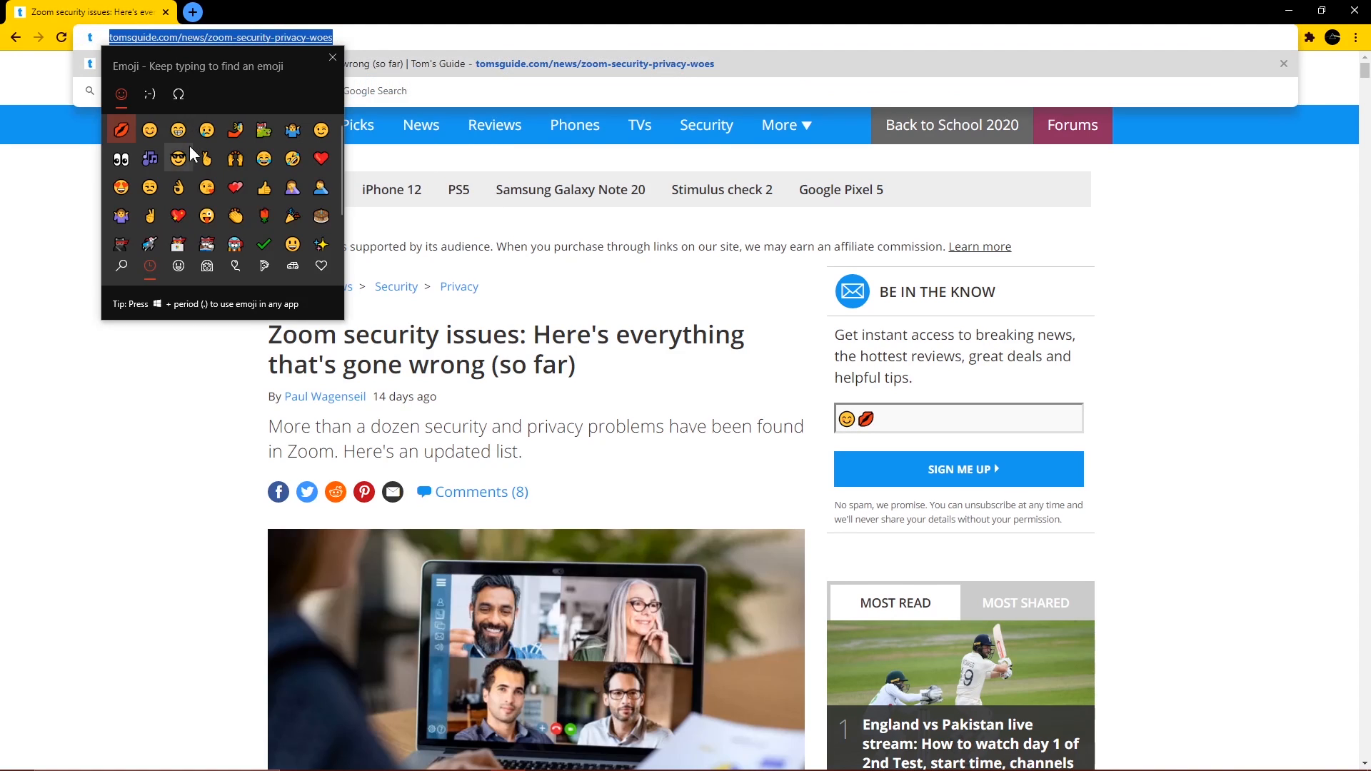
click(235, 216)
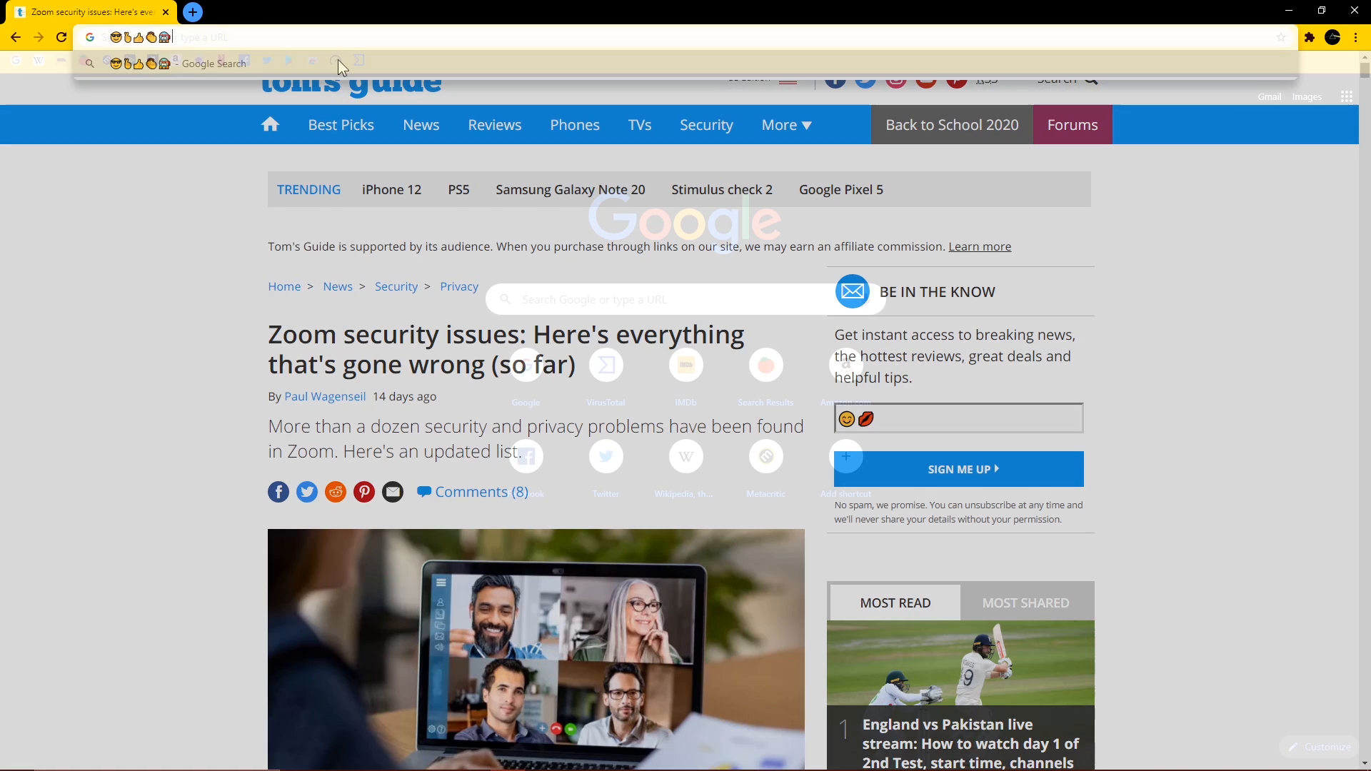
click(191, 11)
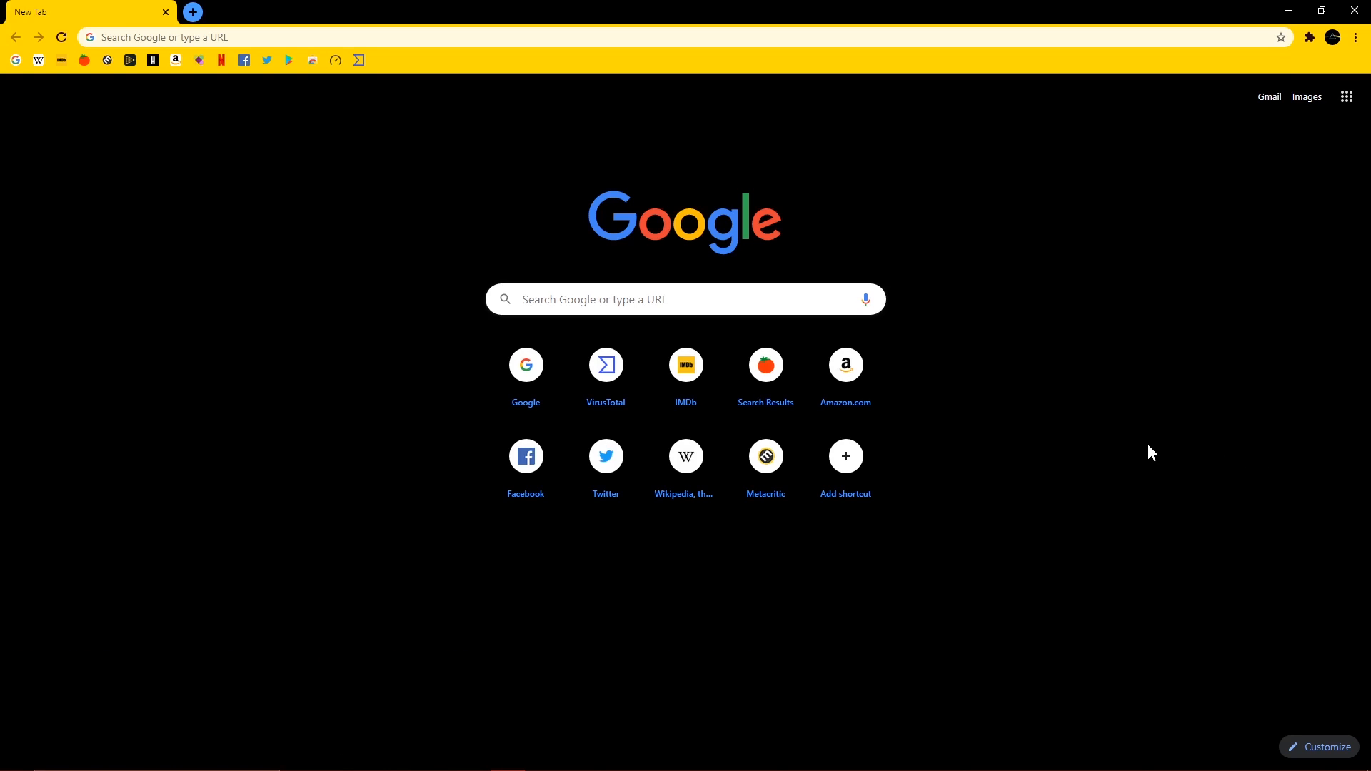
mouse_move(1325, 752)
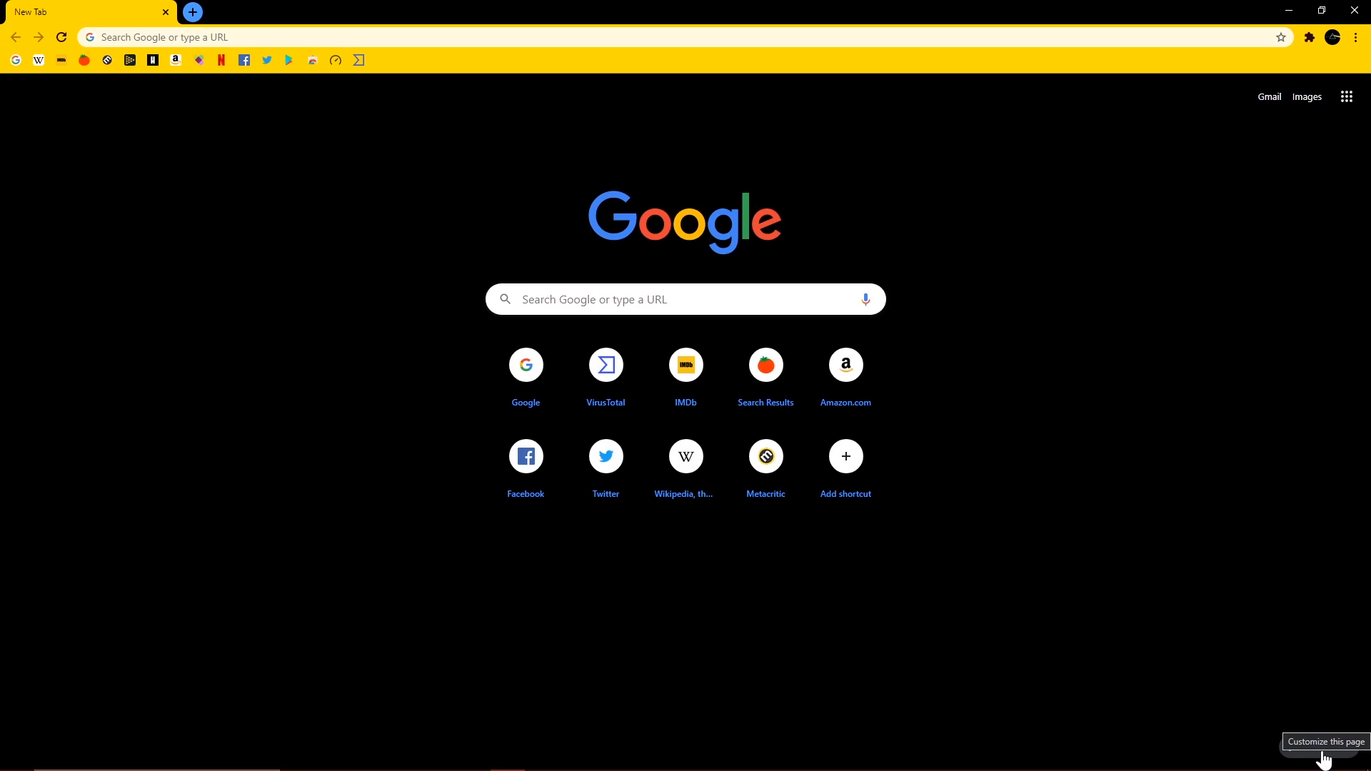
Step: Customize the New Tab page background from the Seascapes collection
click(1325, 759)
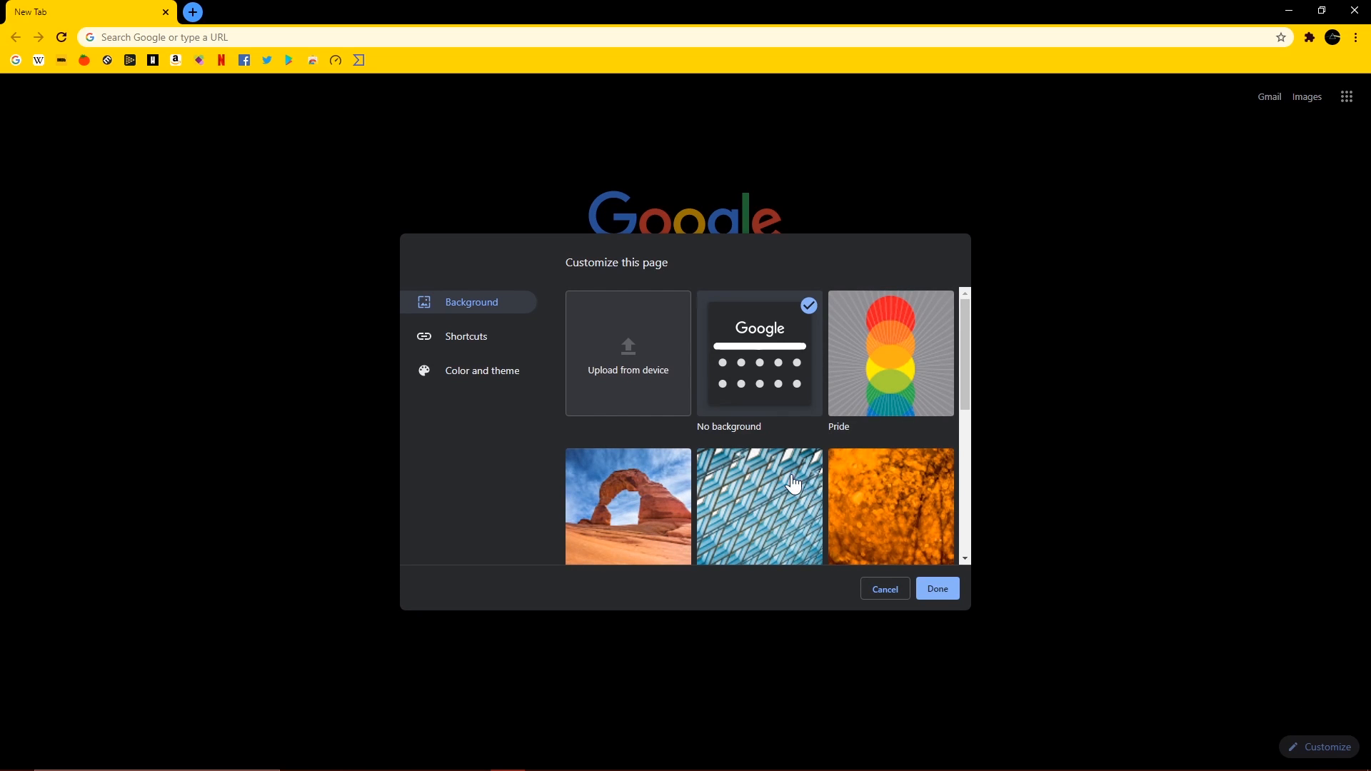
scroll(down, 3)
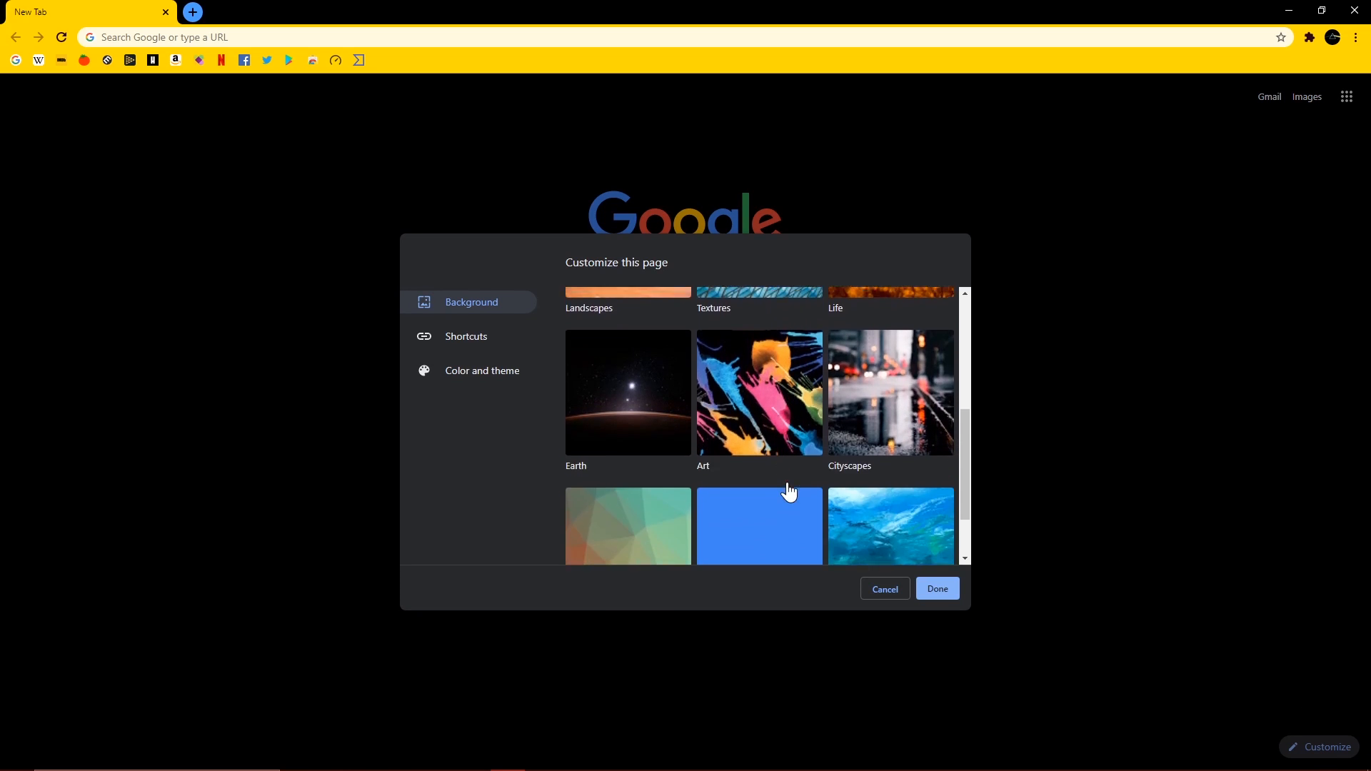
scroll(down, 3)
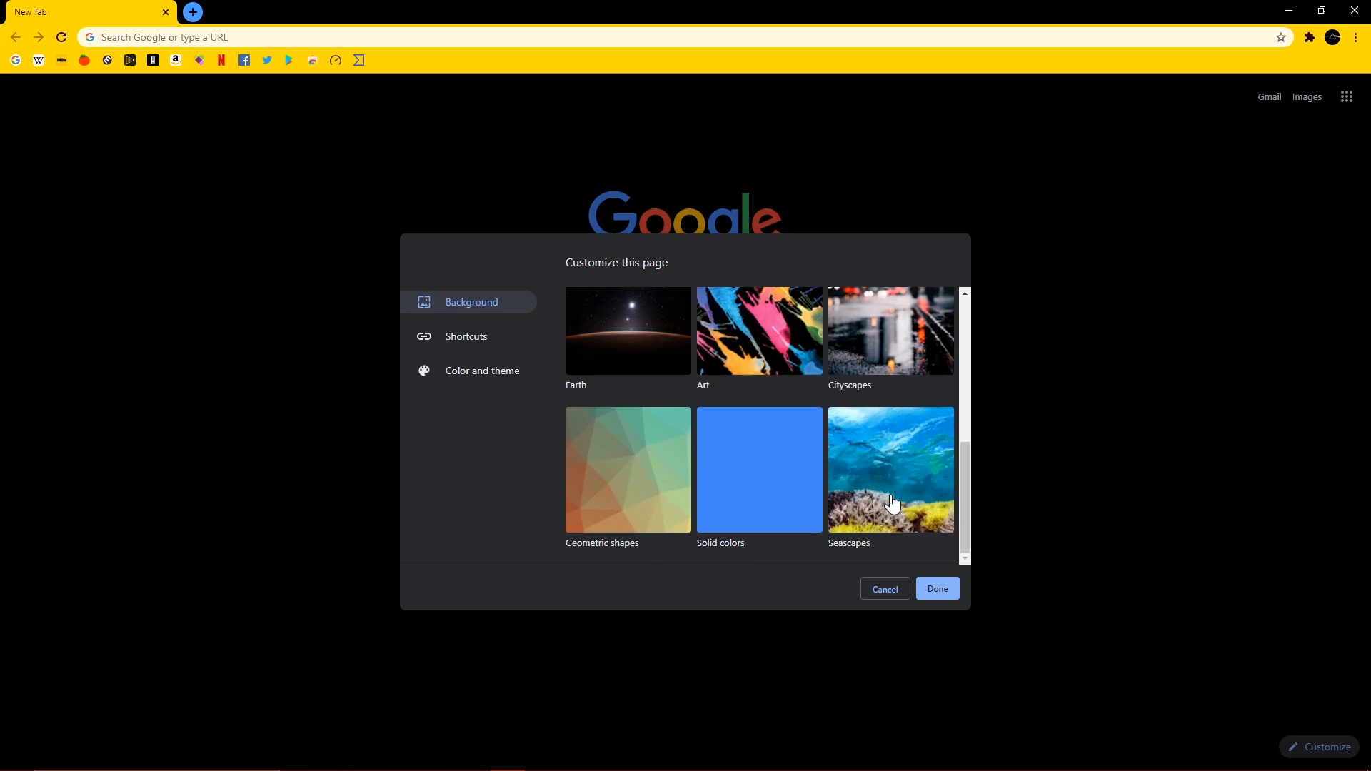
click(891, 470)
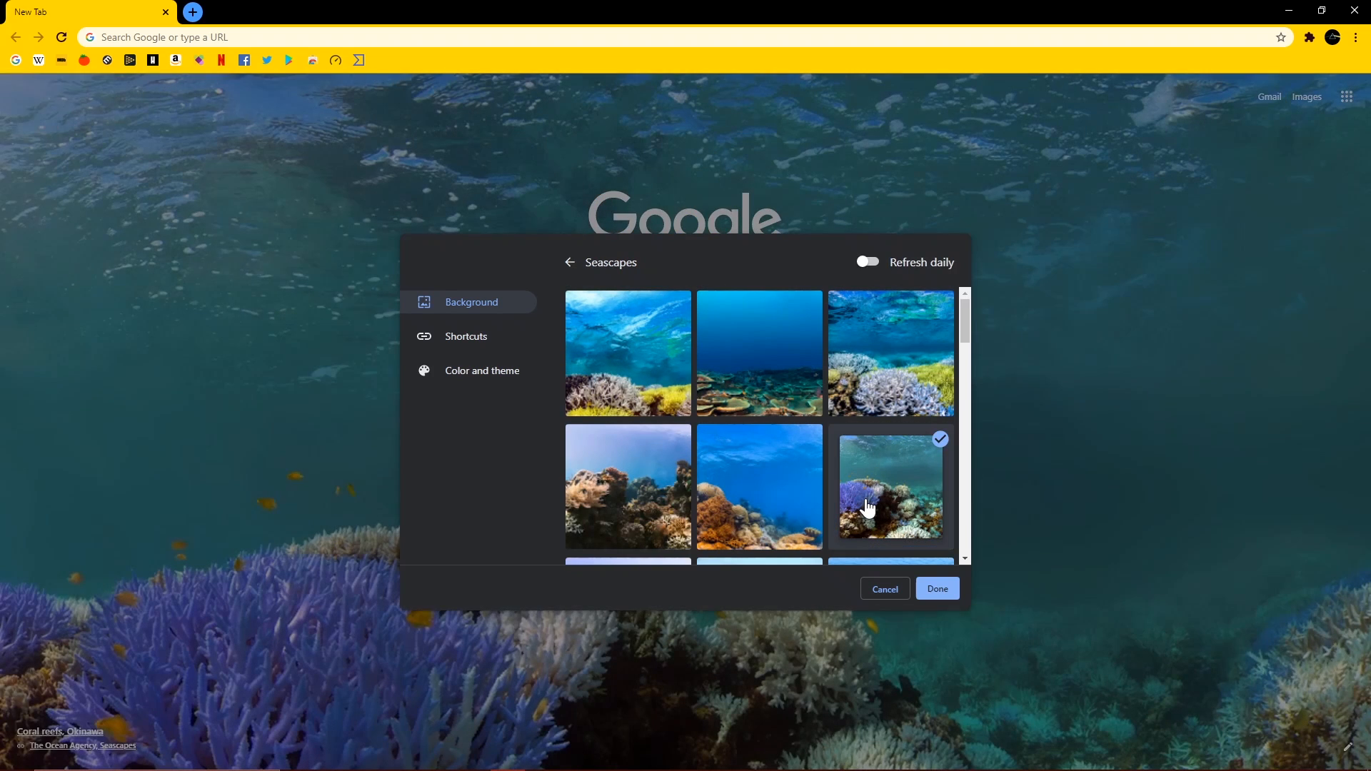
mouse_move(466, 336)
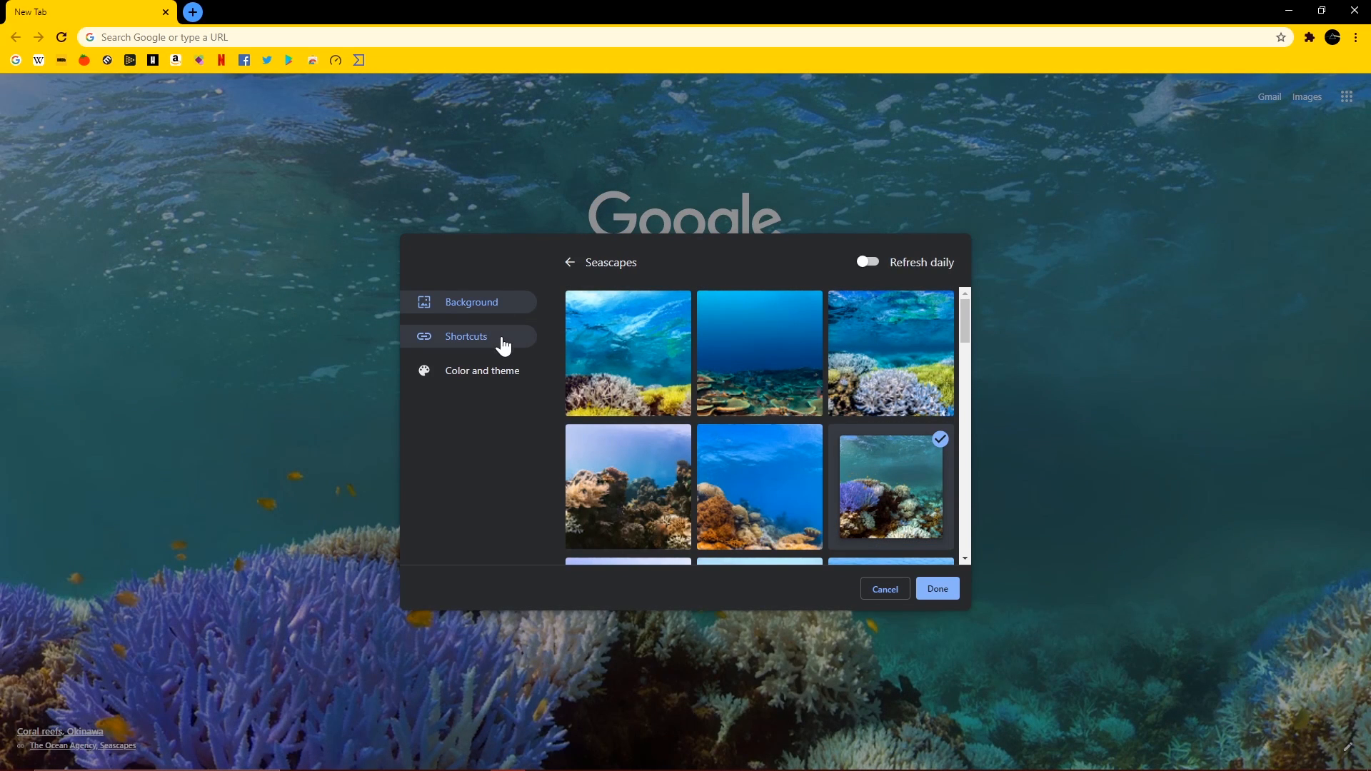
Step: Review the Shortcuts options, then view the Color and theme choices
click(467, 335)
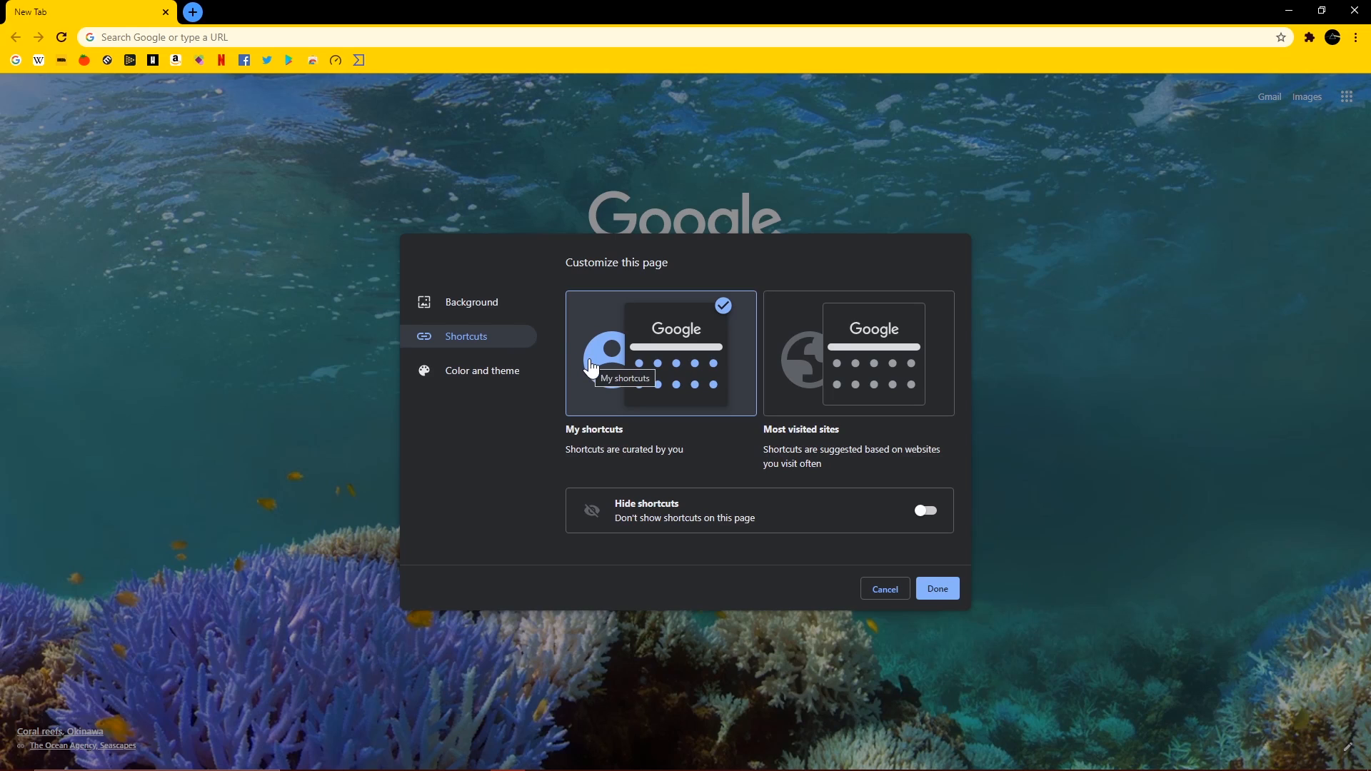
mouse_move(840, 374)
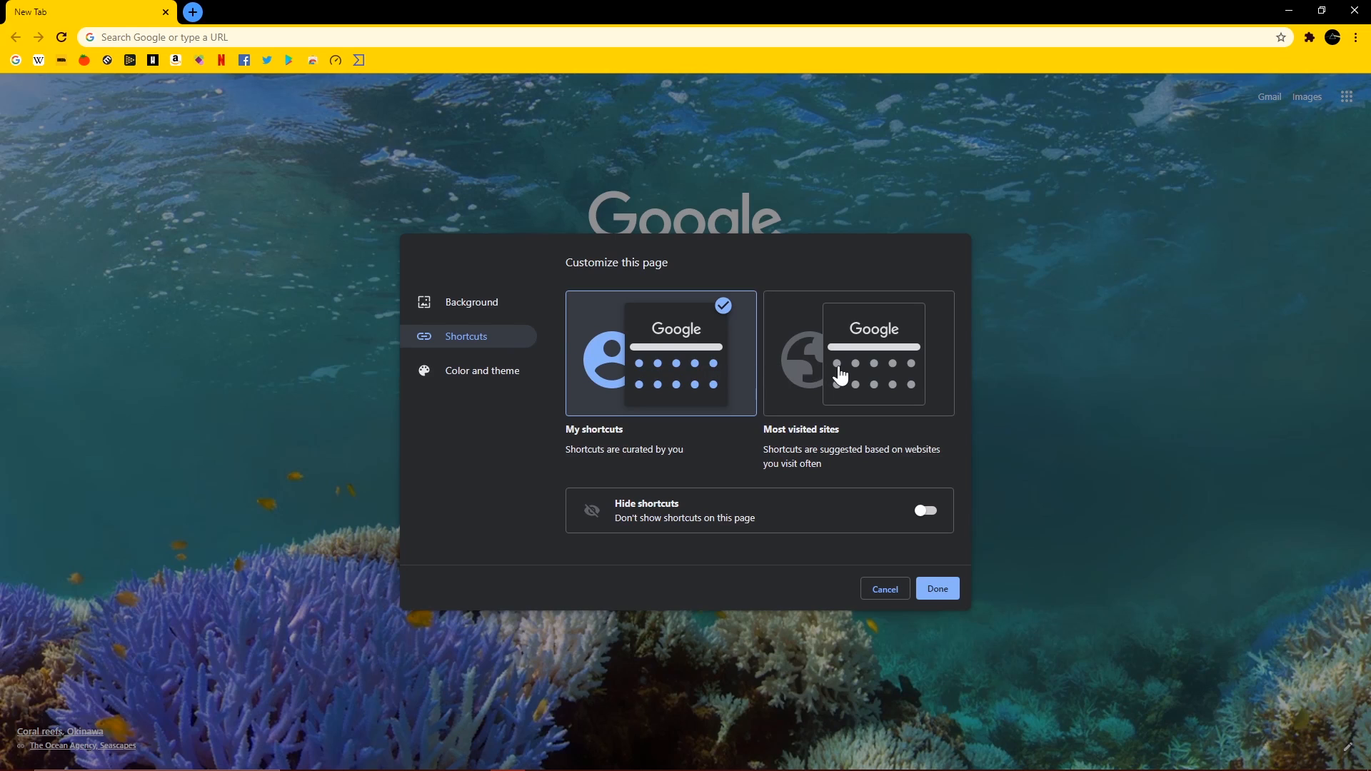
mouse_move(795, 520)
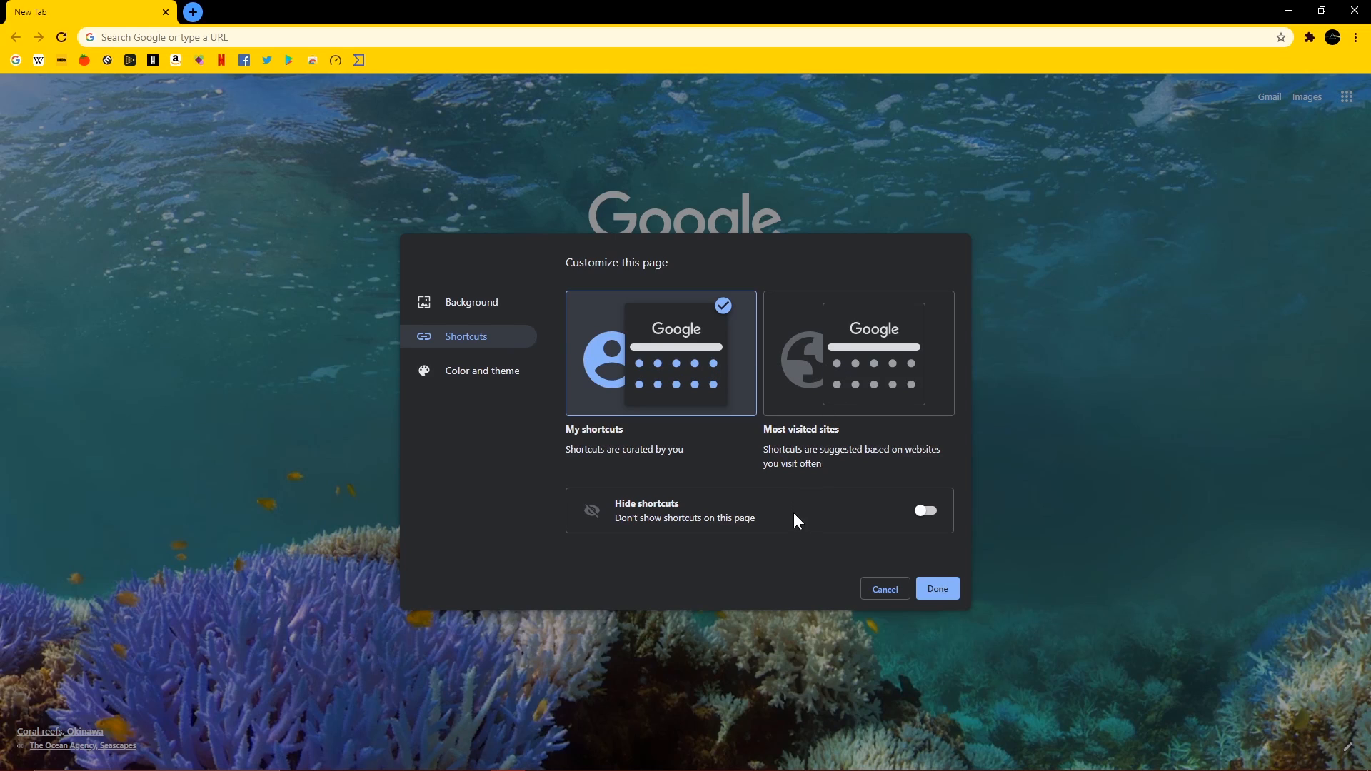
mouse_move(932, 522)
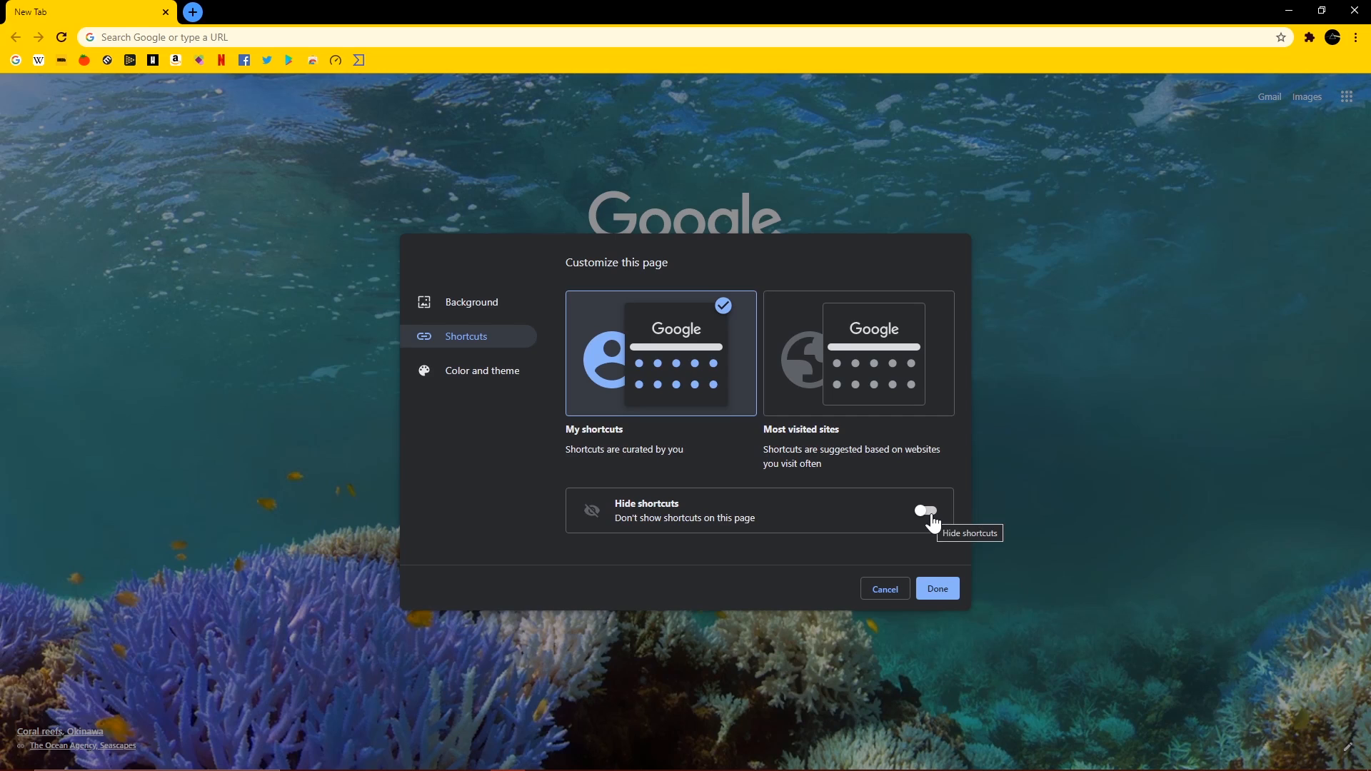
click(481, 370)
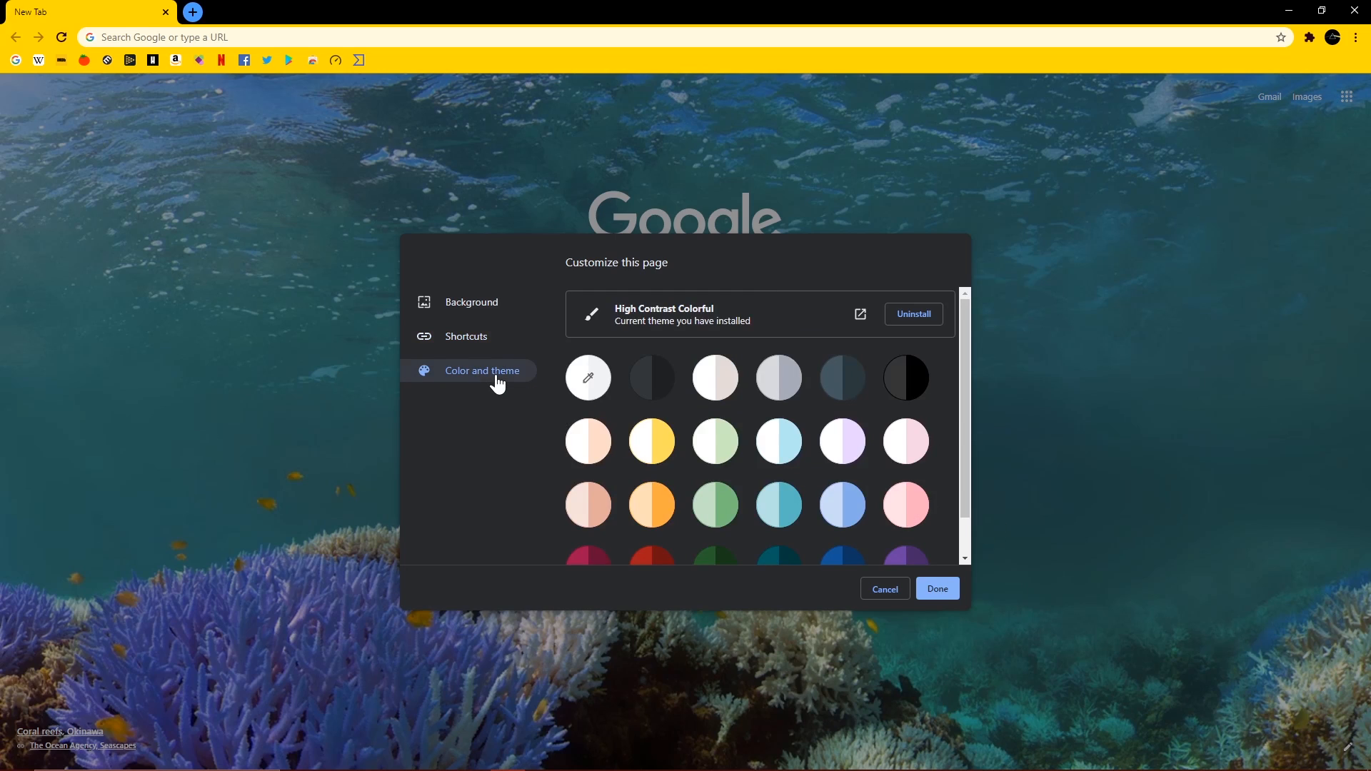
mouse_move(744, 498)
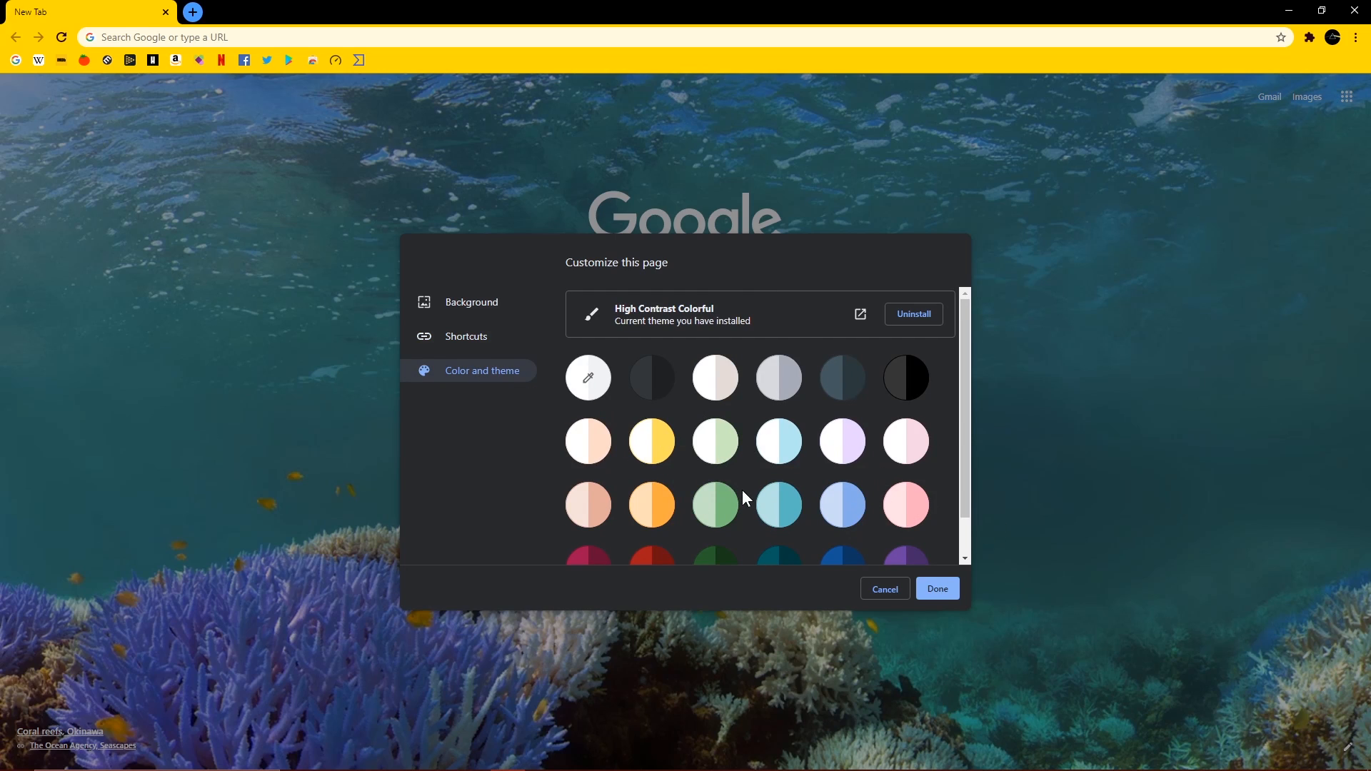
mouse_move(716, 505)
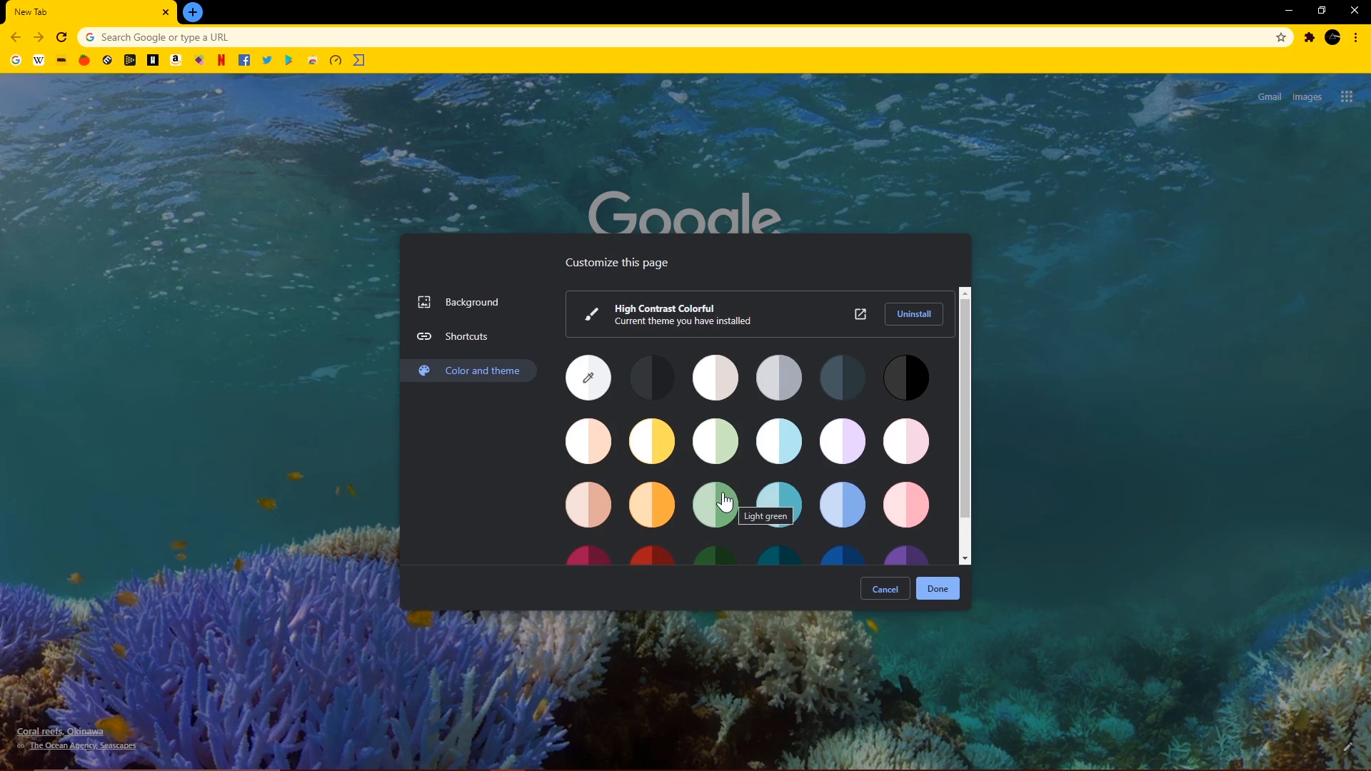
mouse_move(715, 512)
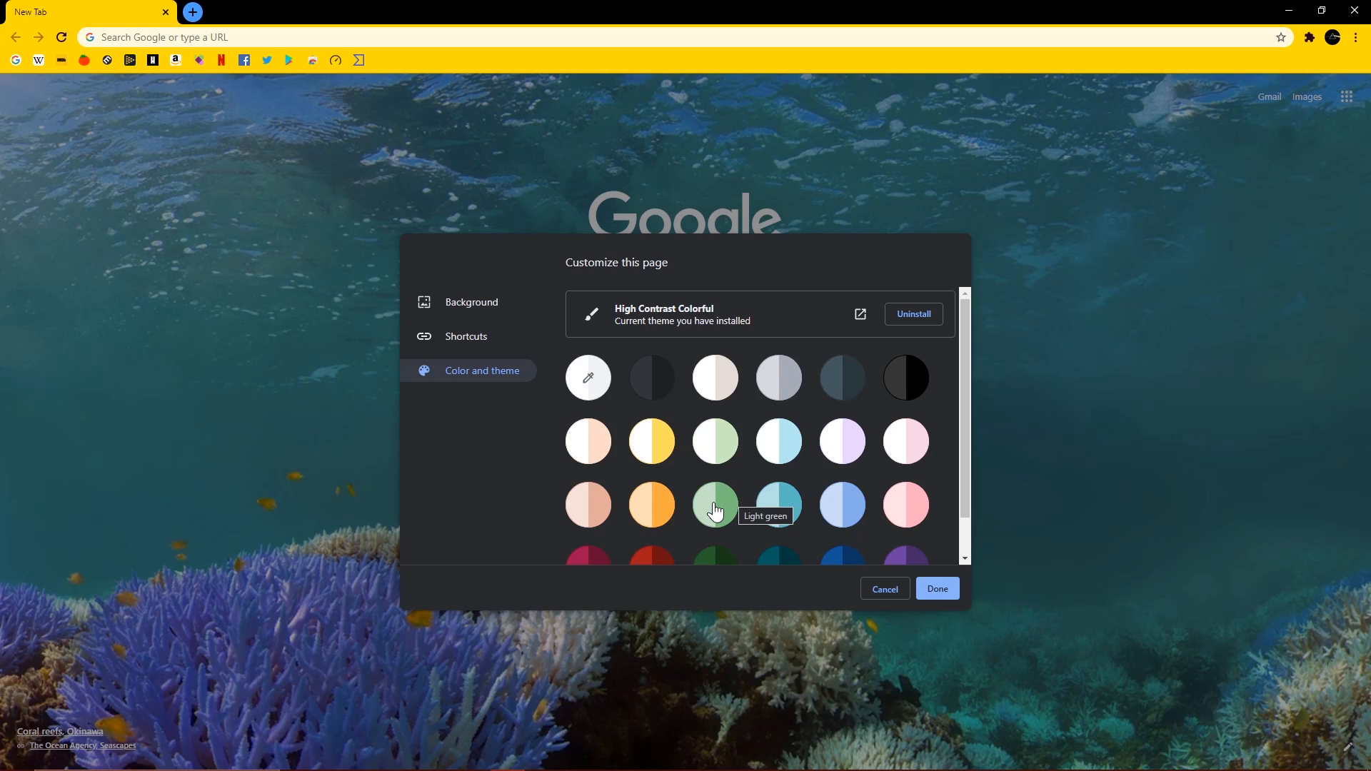
mouse_move(671, 565)
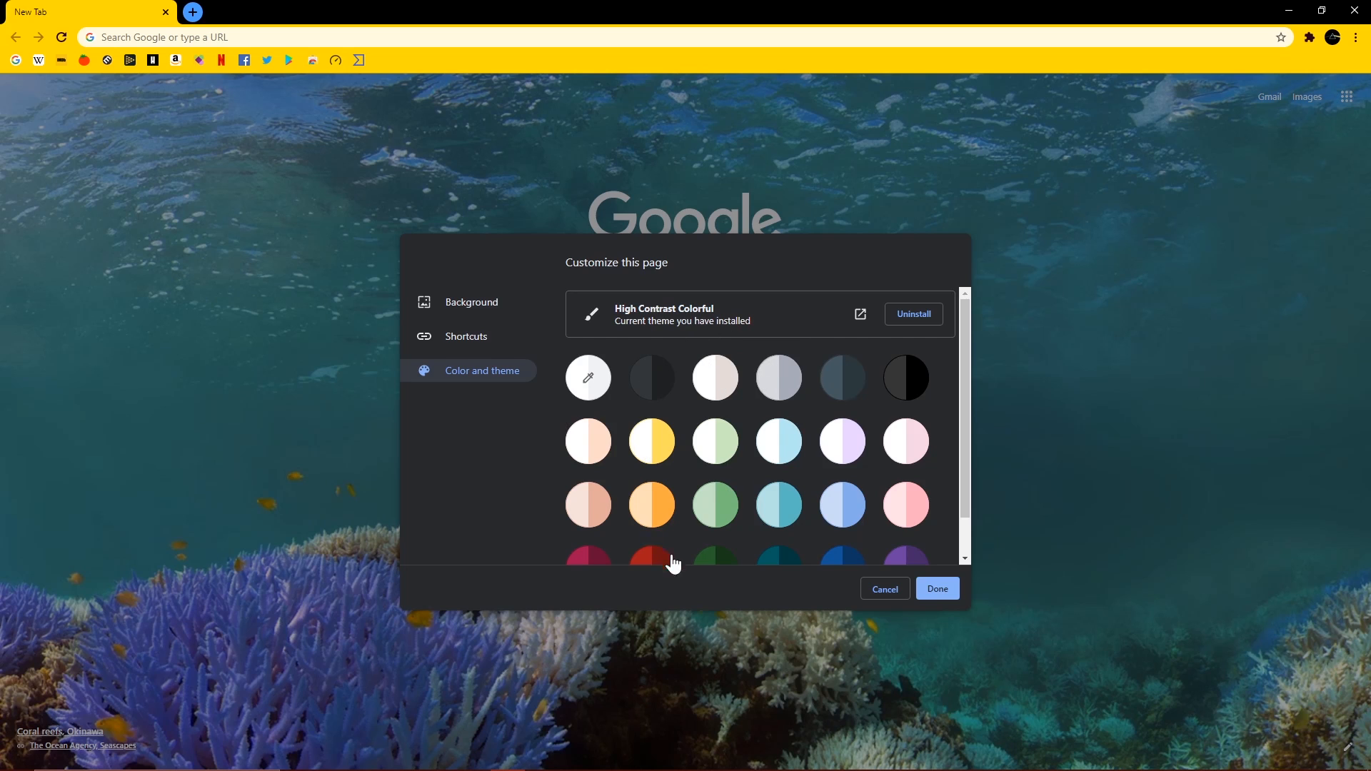